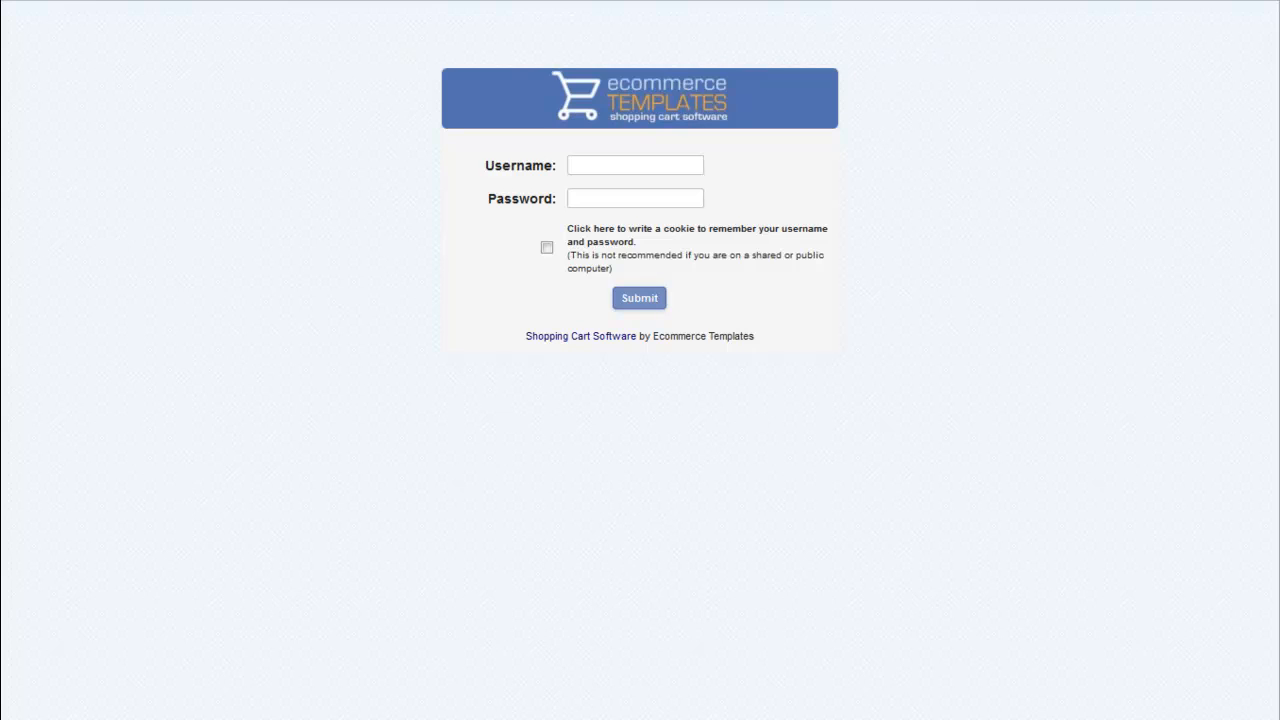
# Submit the admin username and password, then follow 'click here' to the admin home page
pyautogui.click(635, 164)
pyautogui.write('mystore')
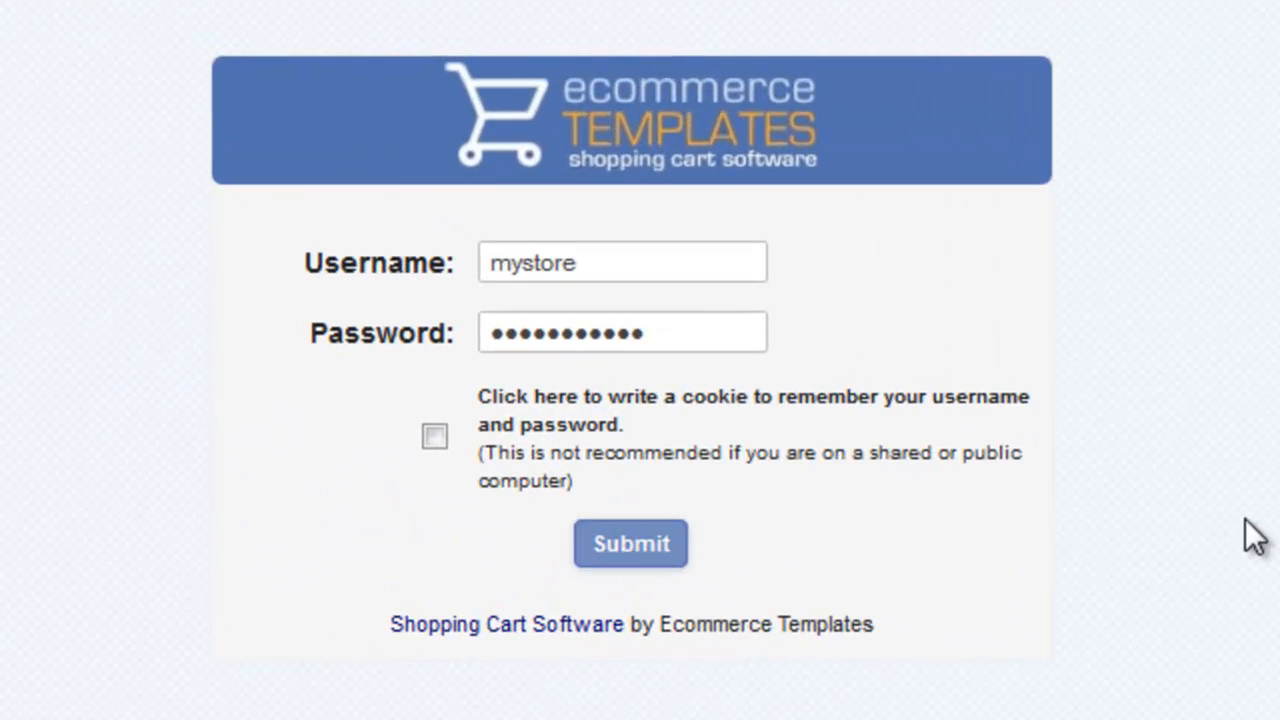
pyautogui.click(630, 544)
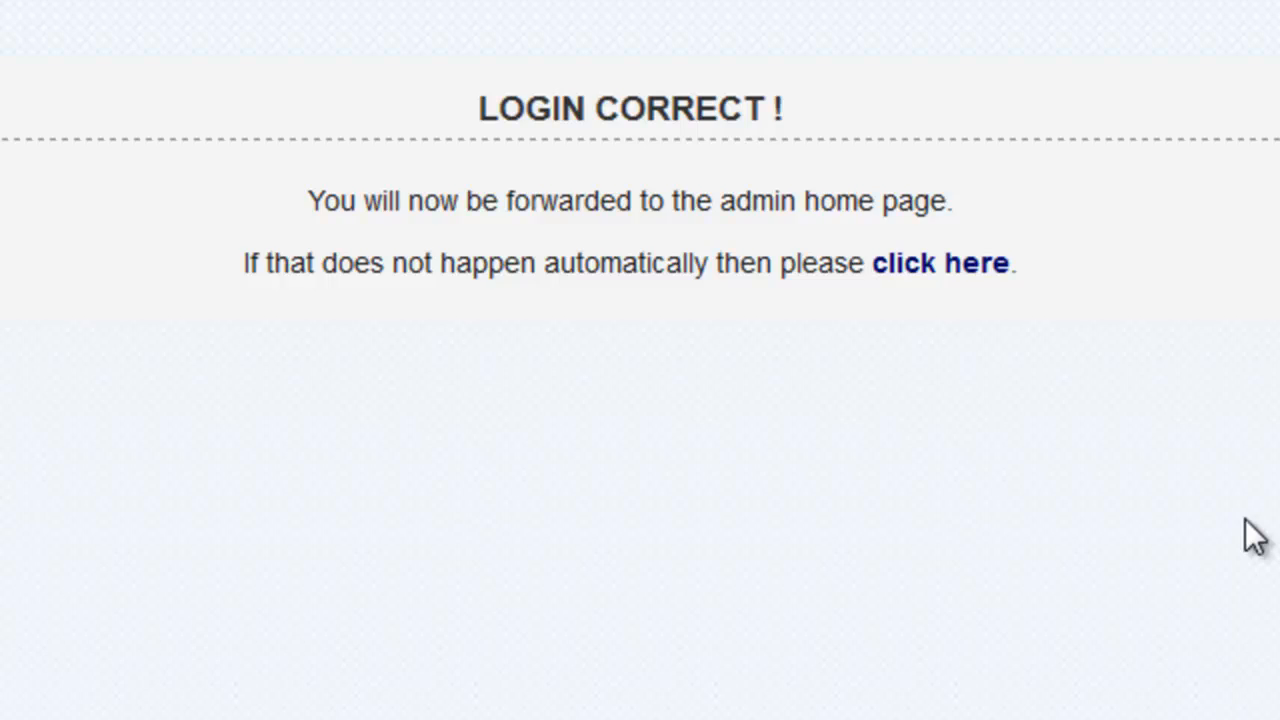
pyautogui.click(940, 263)
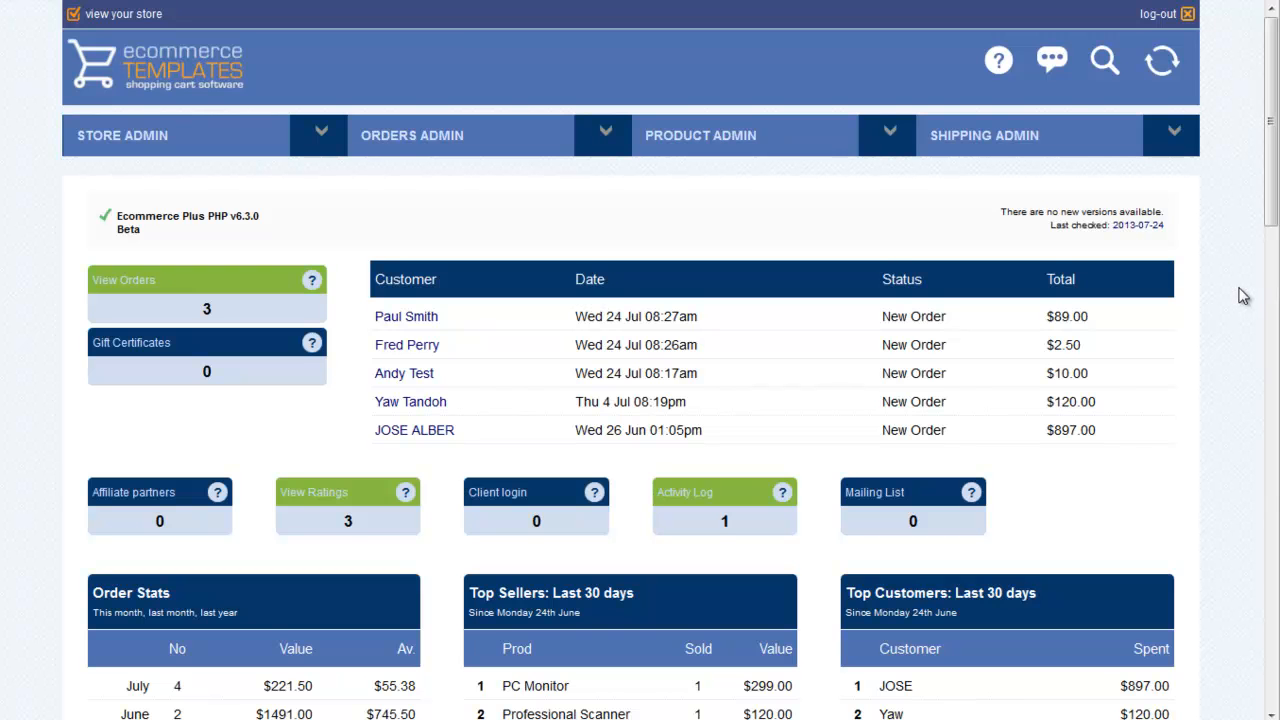
pyautogui.scroll(-3)
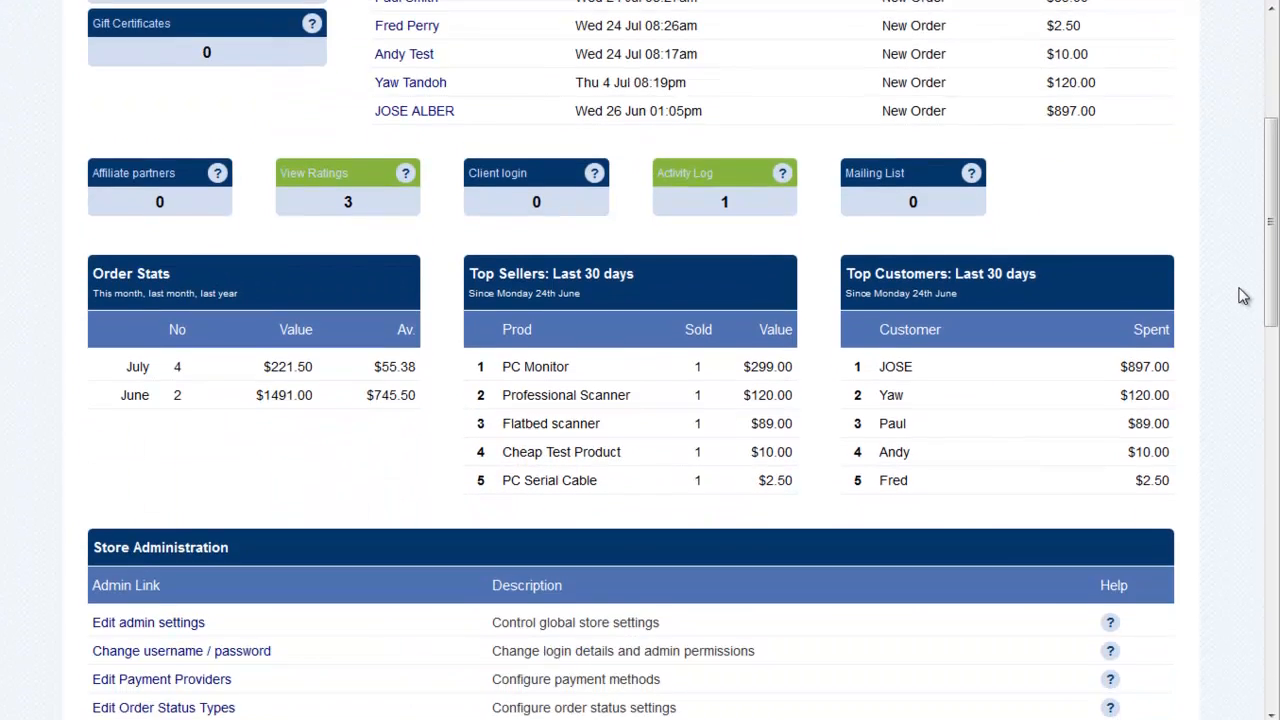
pyautogui.scroll(-3)
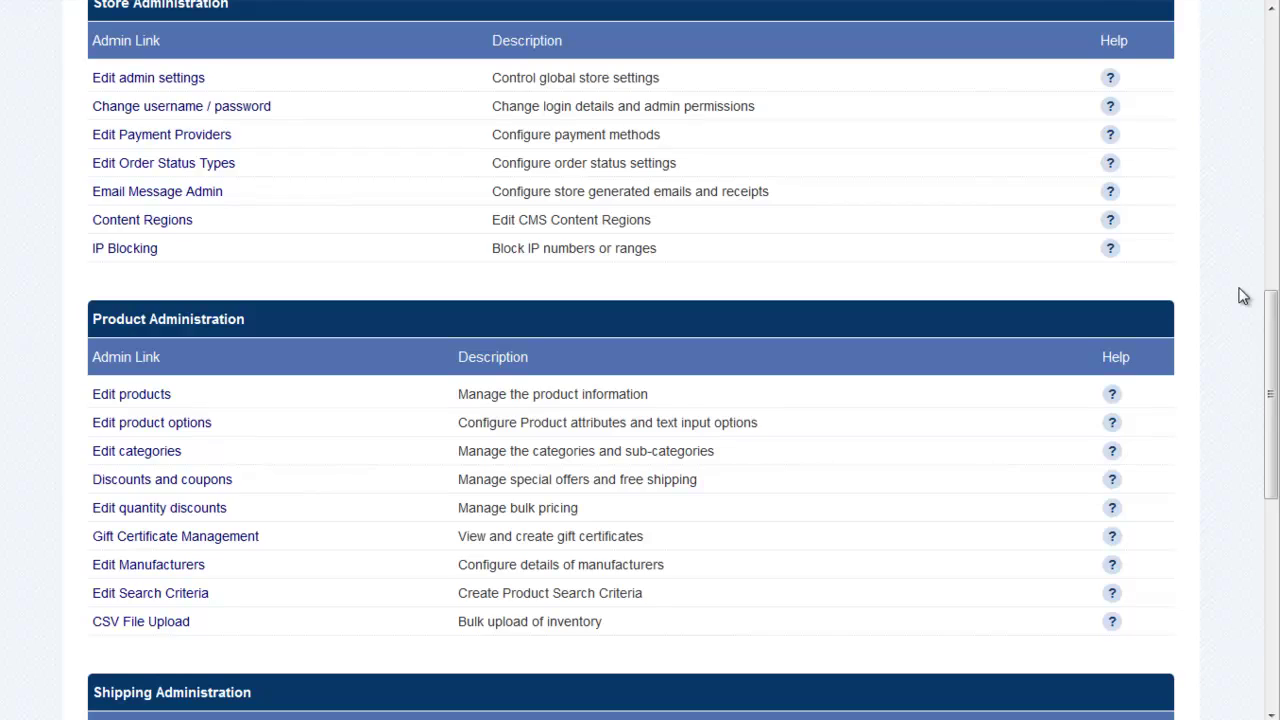
pyautogui.scroll(-3)
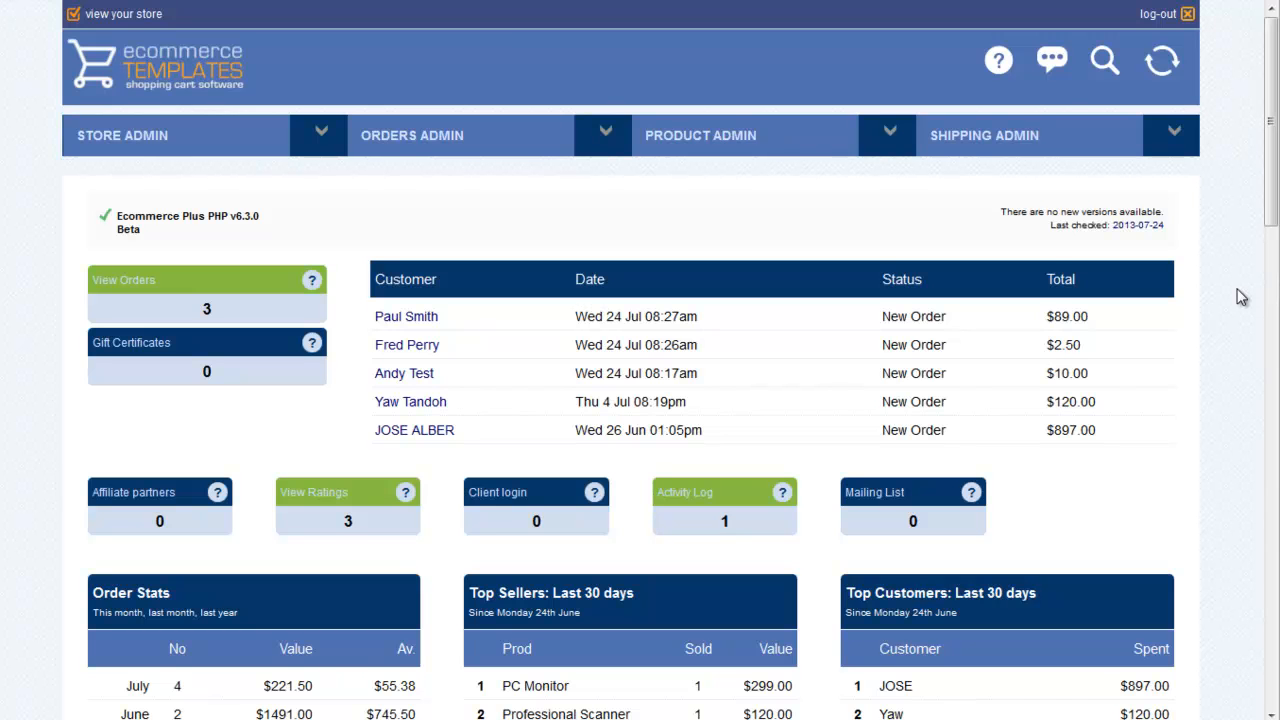
pyautogui.moveTo(1239, 304)
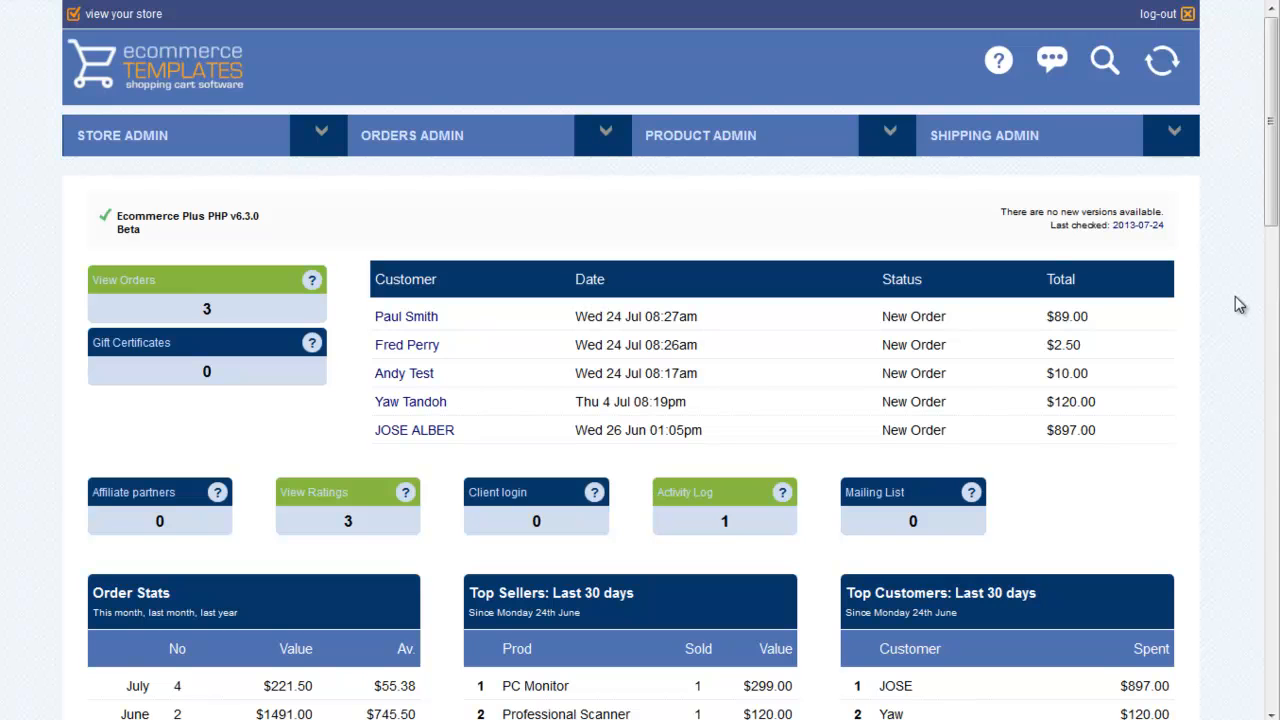
pyautogui.moveTo(320, 416)
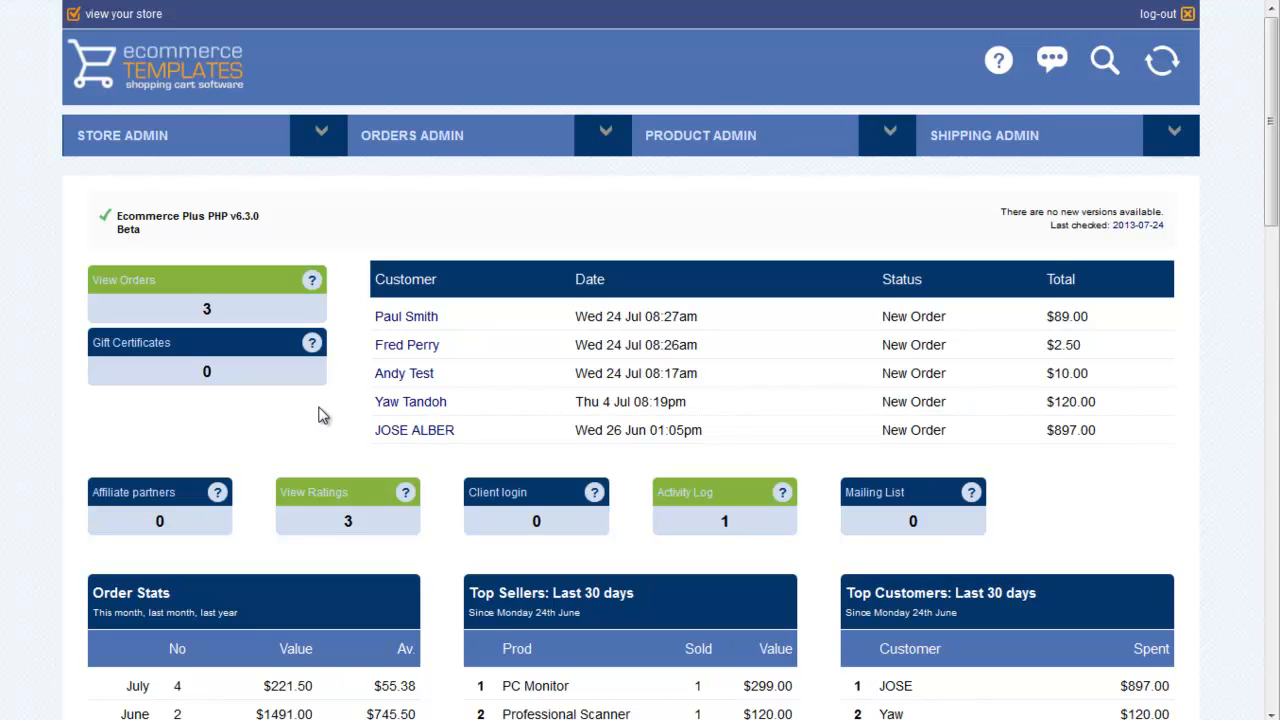
pyautogui.moveTo(147, 292)
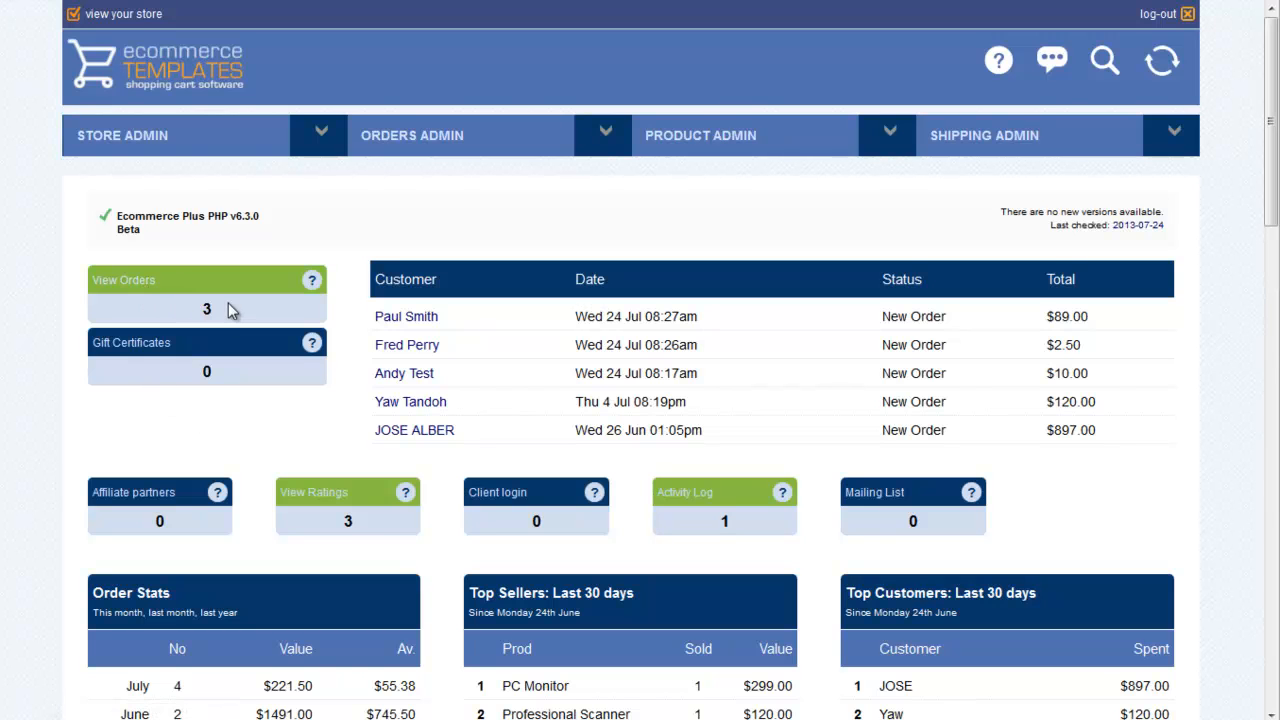
pyautogui.moveTo(362, 535)
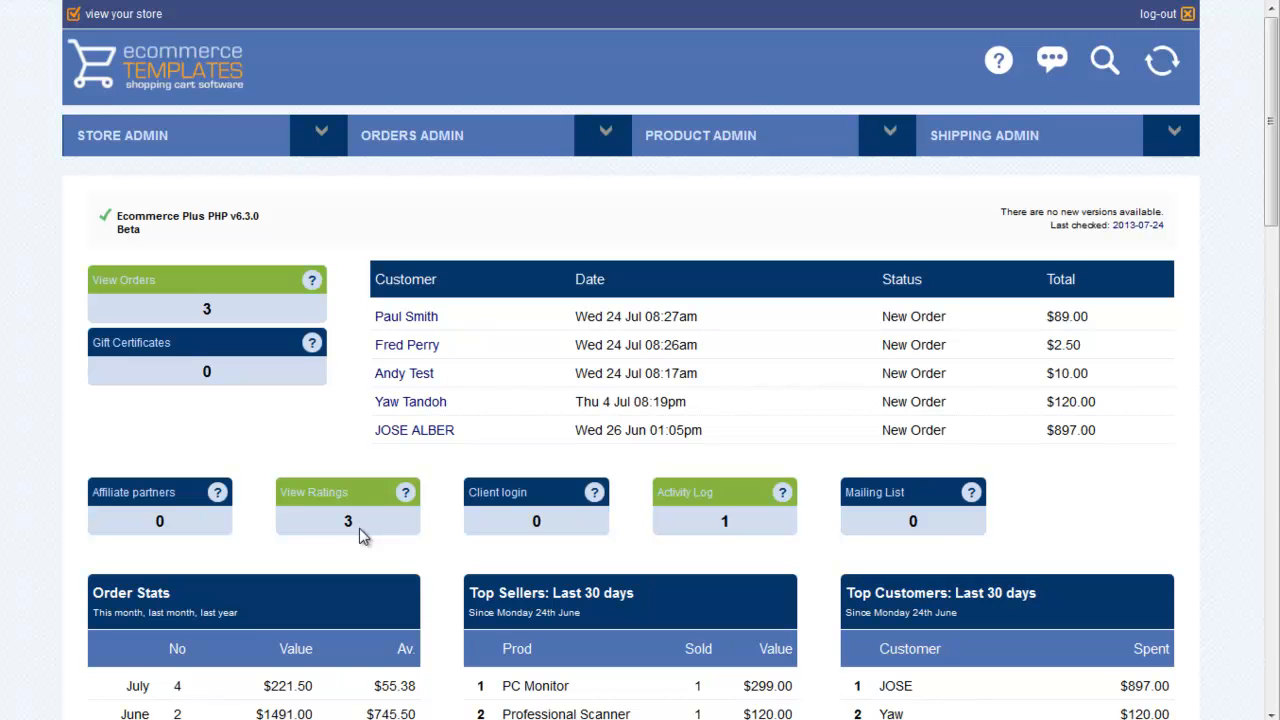
pyautogui.moveTo(495, 328)
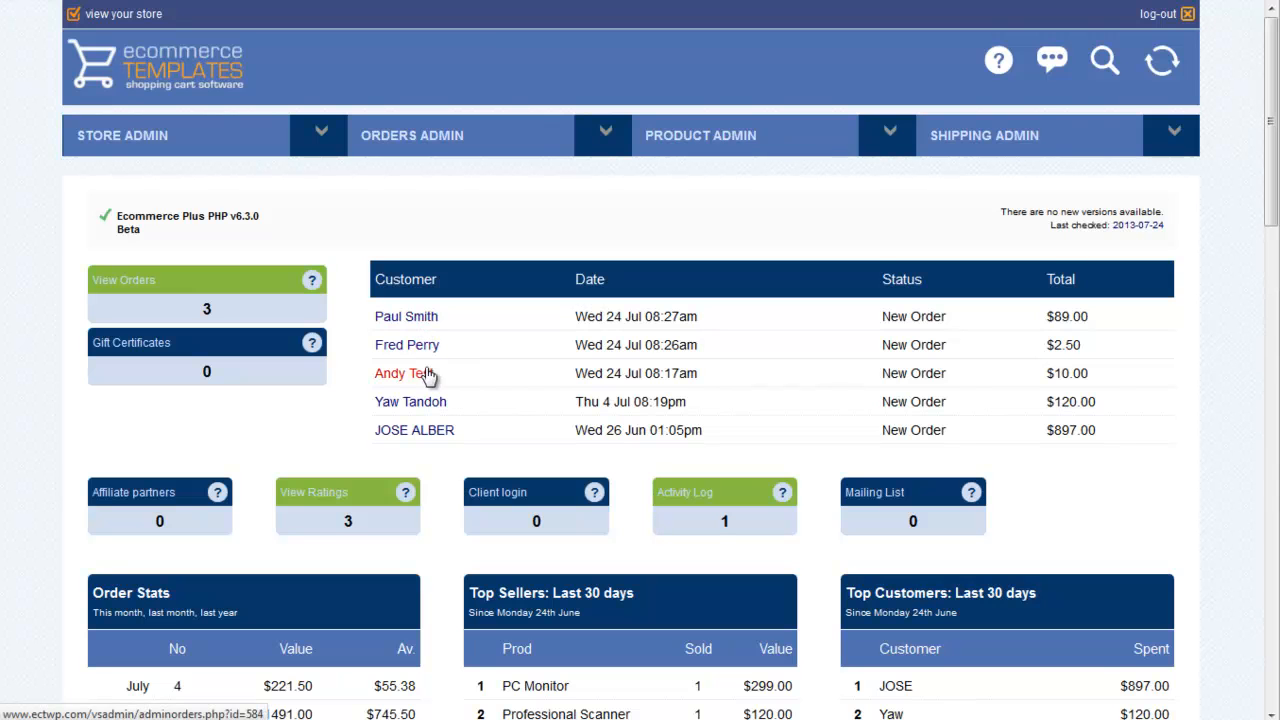
pyautogui.moveTo(1026, 367)
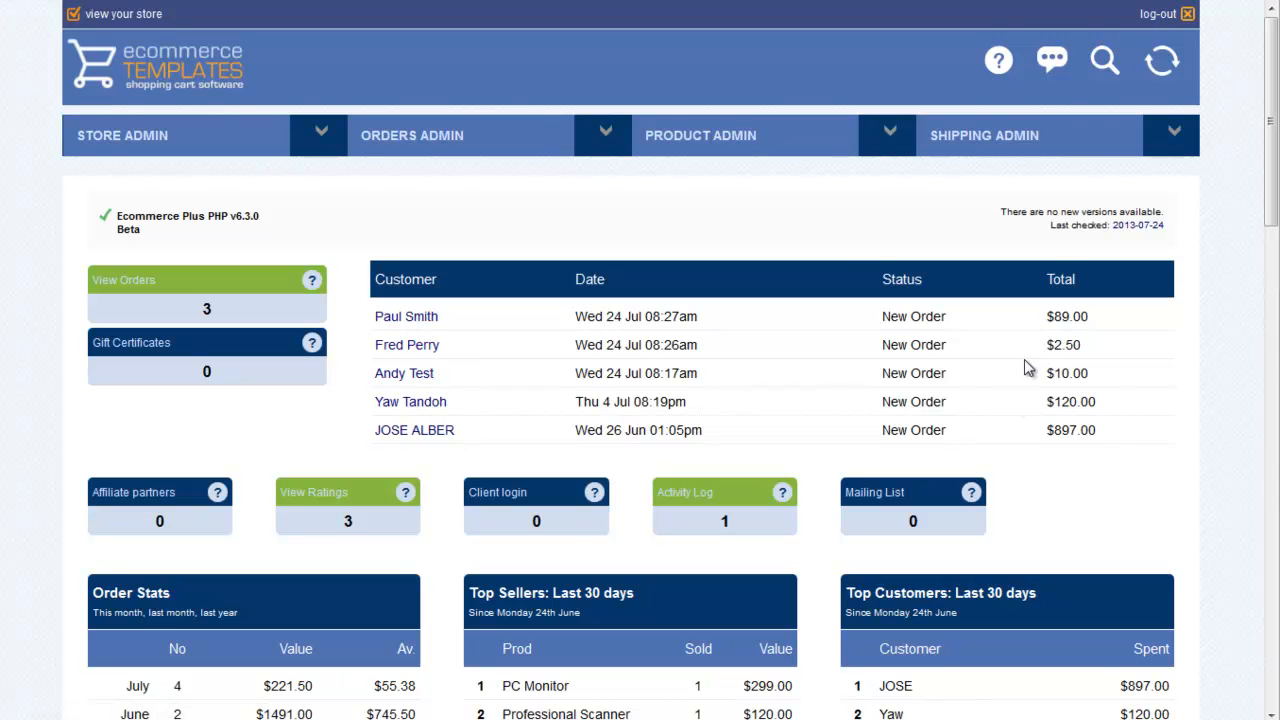
pyautogui.scroll(-3)
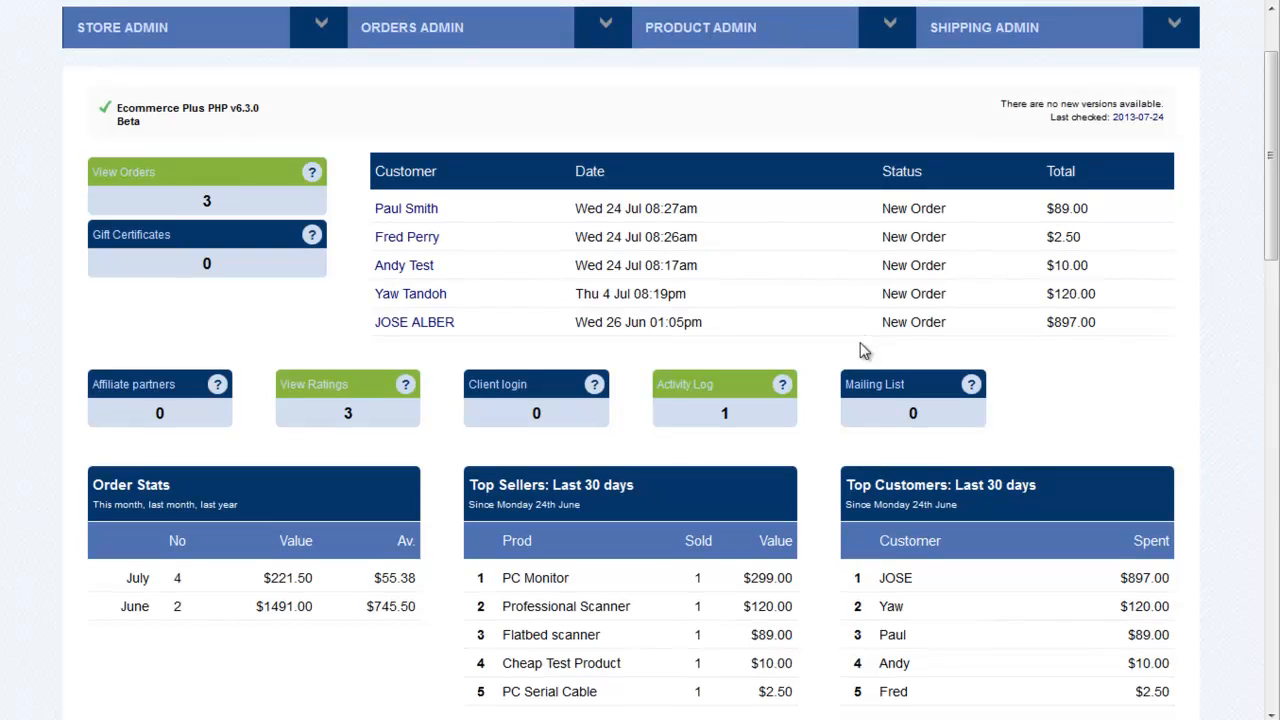
pyautogui.scroll(-3)
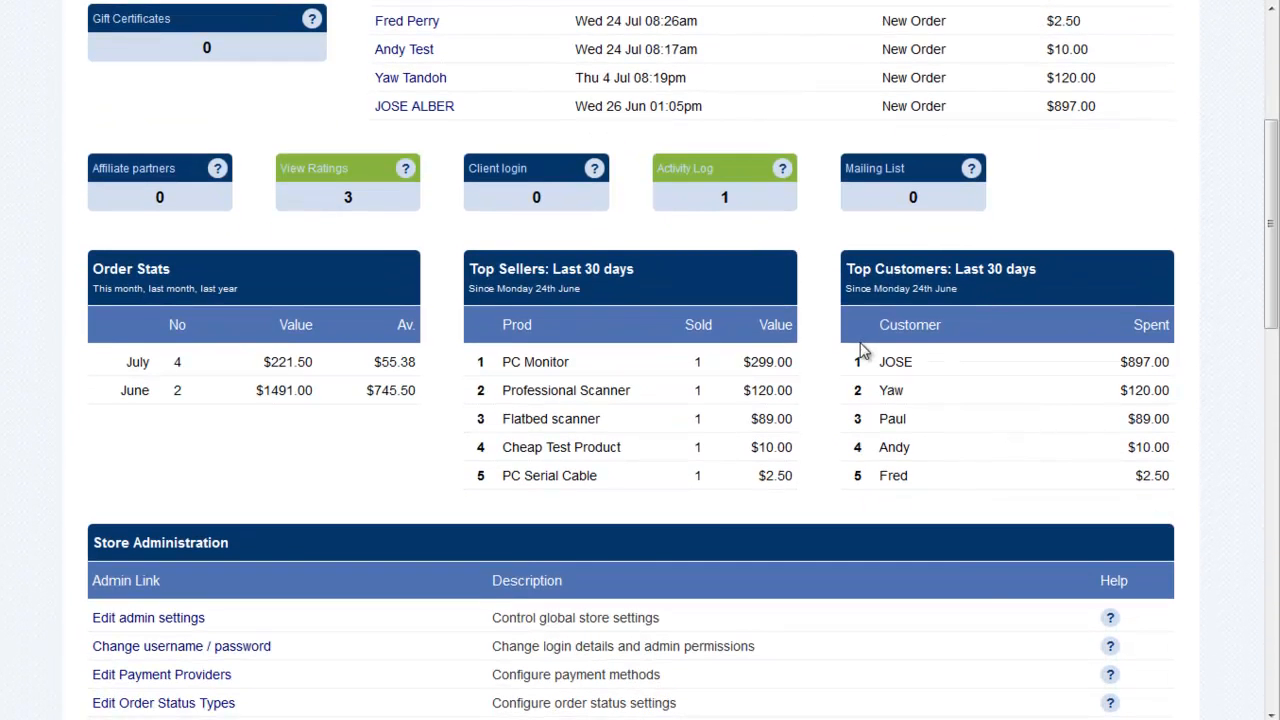
pyautogui.scroll(-3)
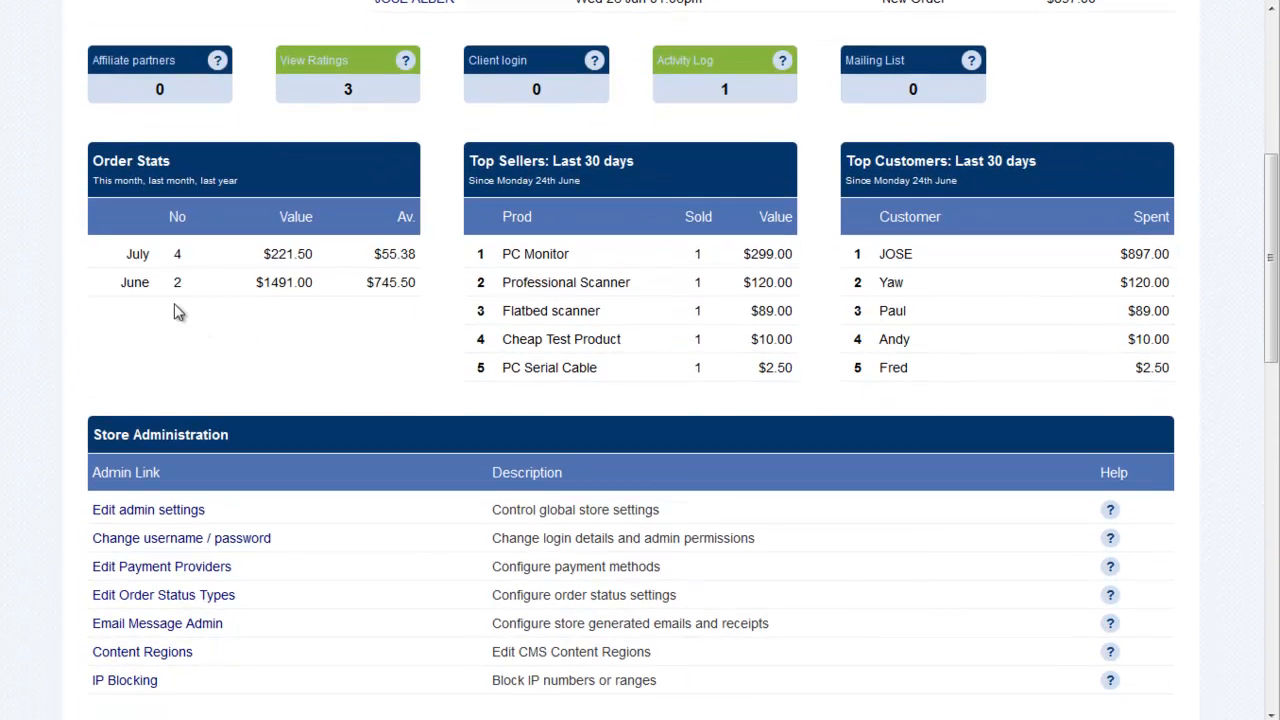
pyautogui.moveTo(169, 270)
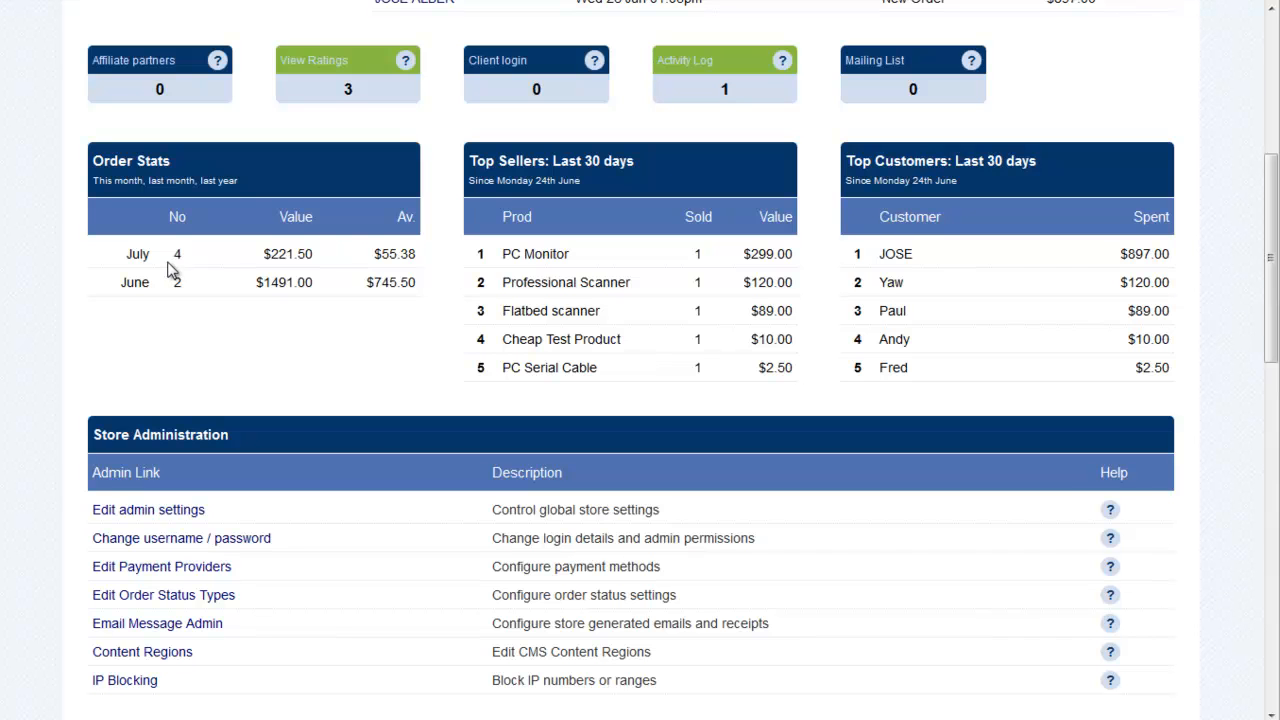
pyautogui.moveTo(193, 297)
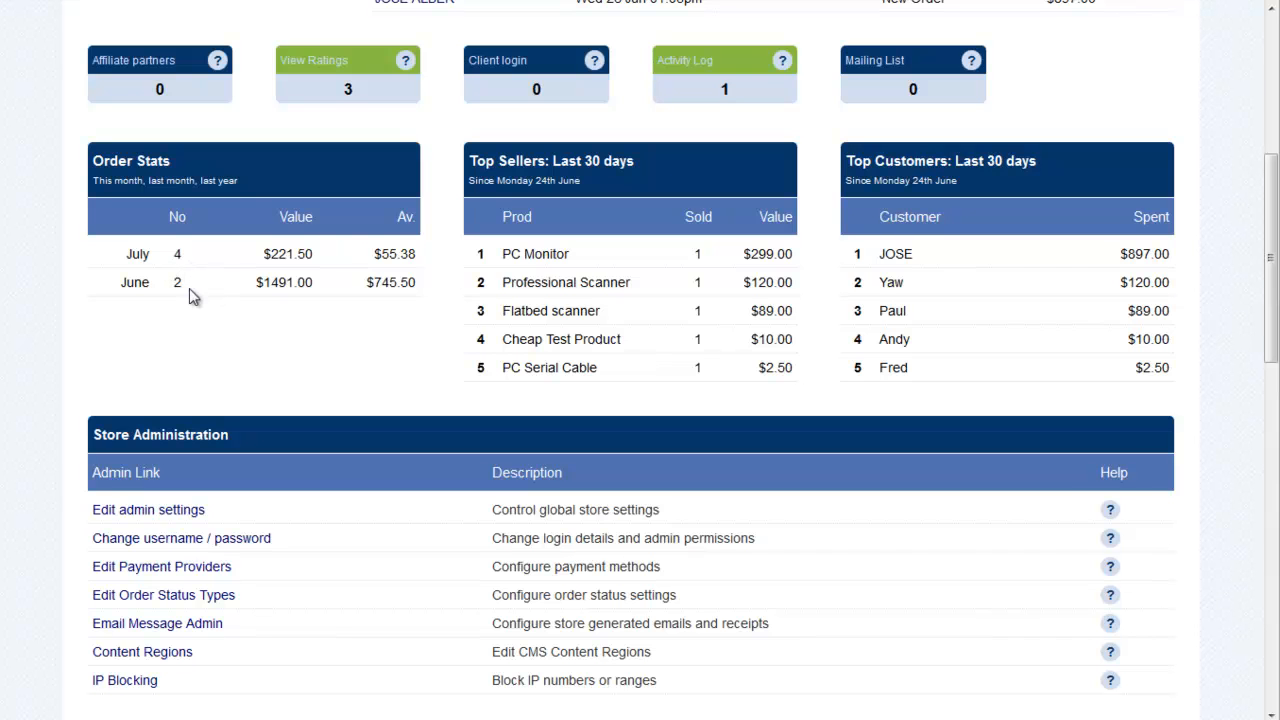
pyautogui.moveTo(531, 282)
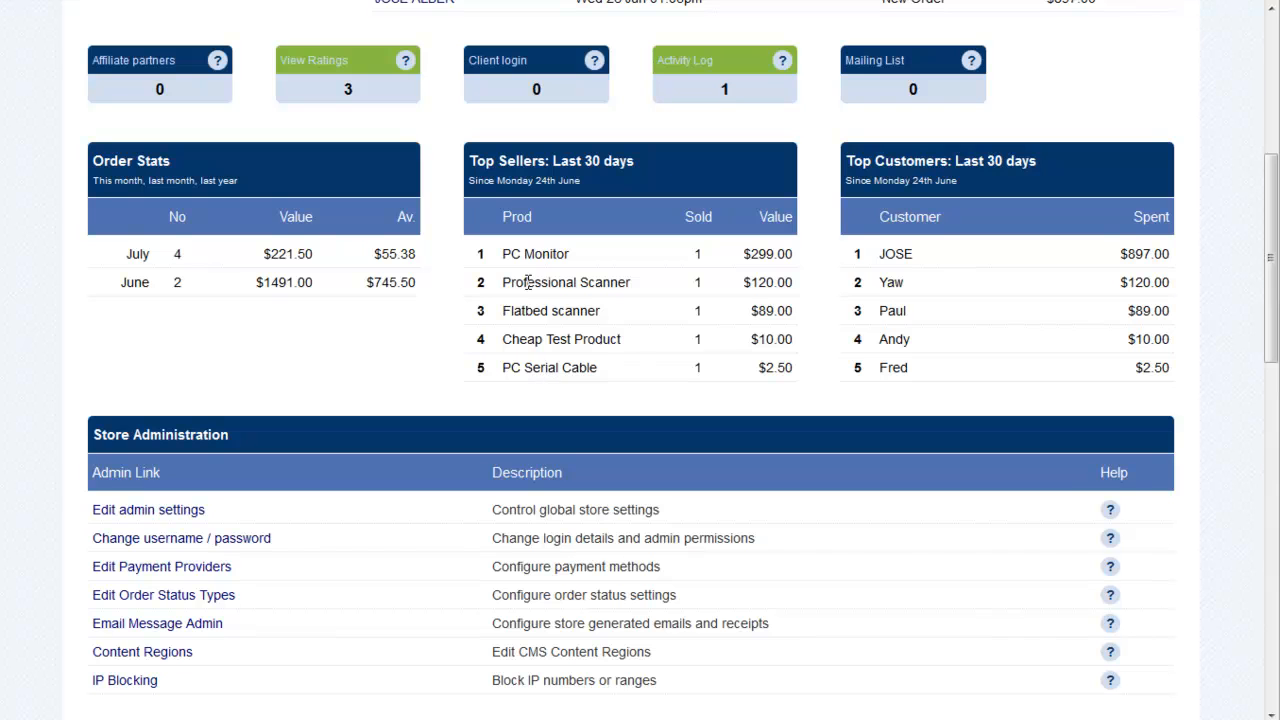
pyautogui.moveTo(1005, 340)
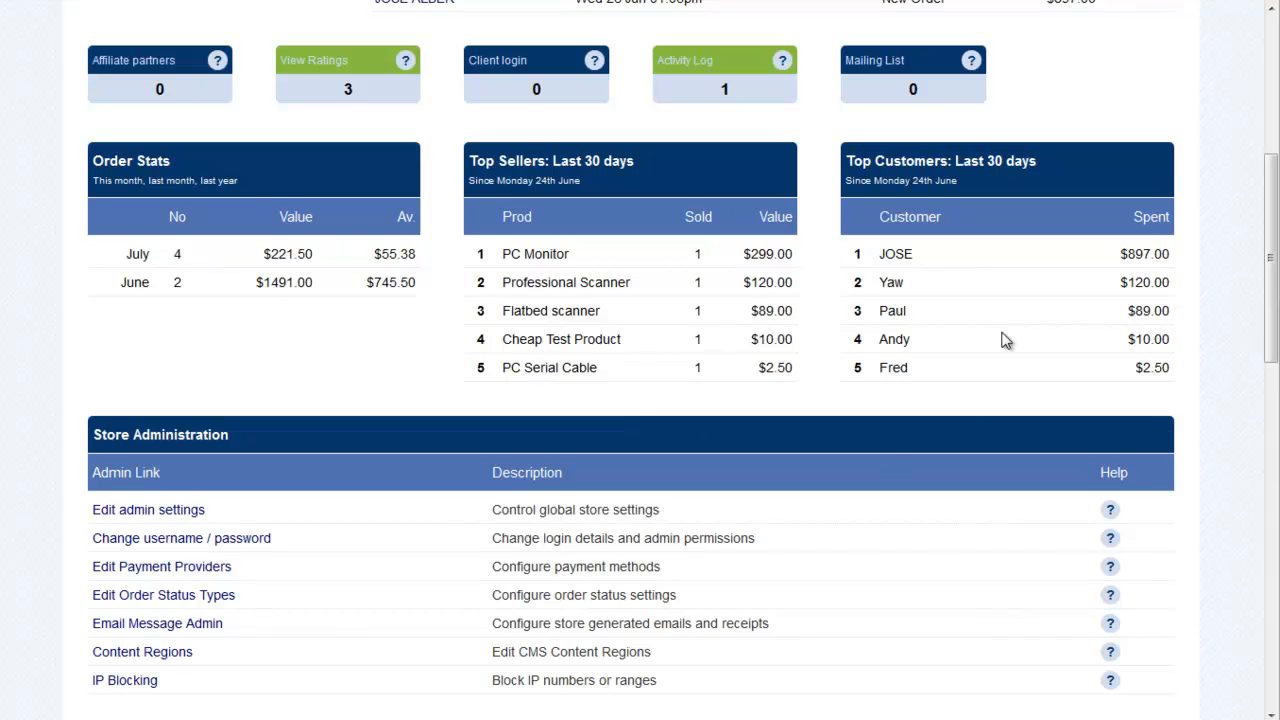
pyautogui.moveTo(992, 320)
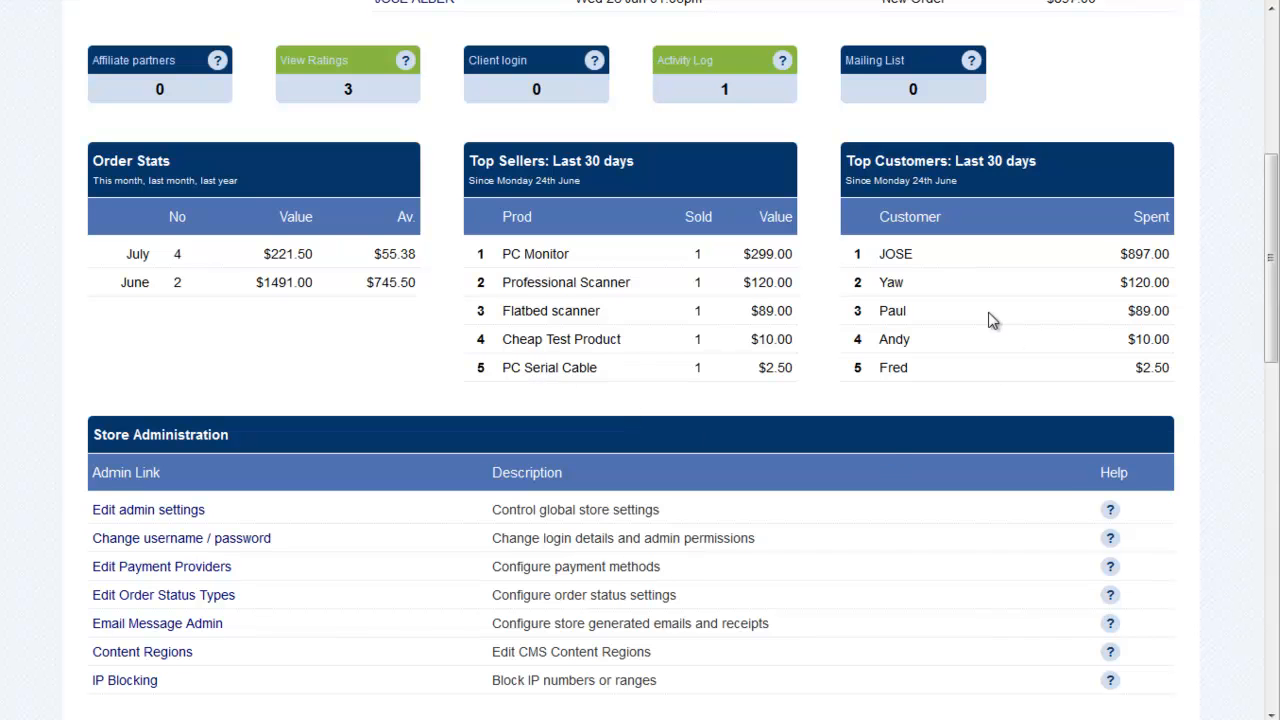
# Scroll down the admin home page to the Product and Shipping Administration link tables
pyautogui.scroll(-3)
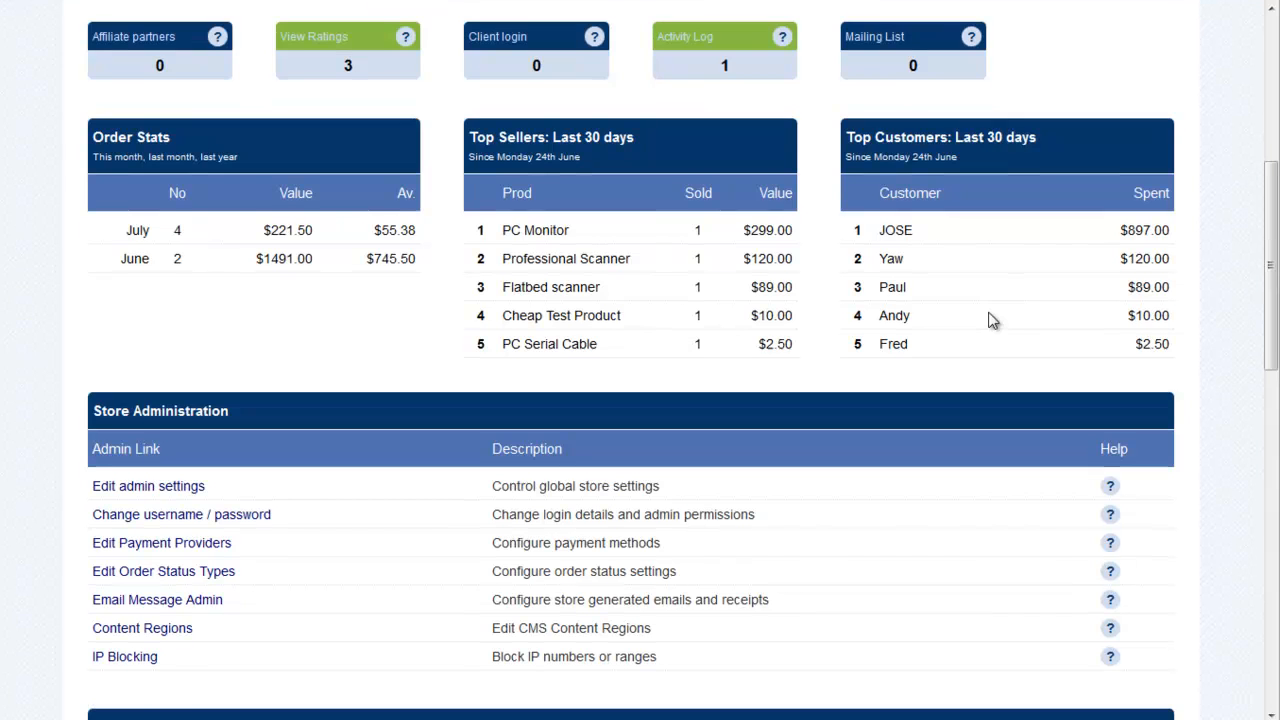
pyautogui.scroll(-3)
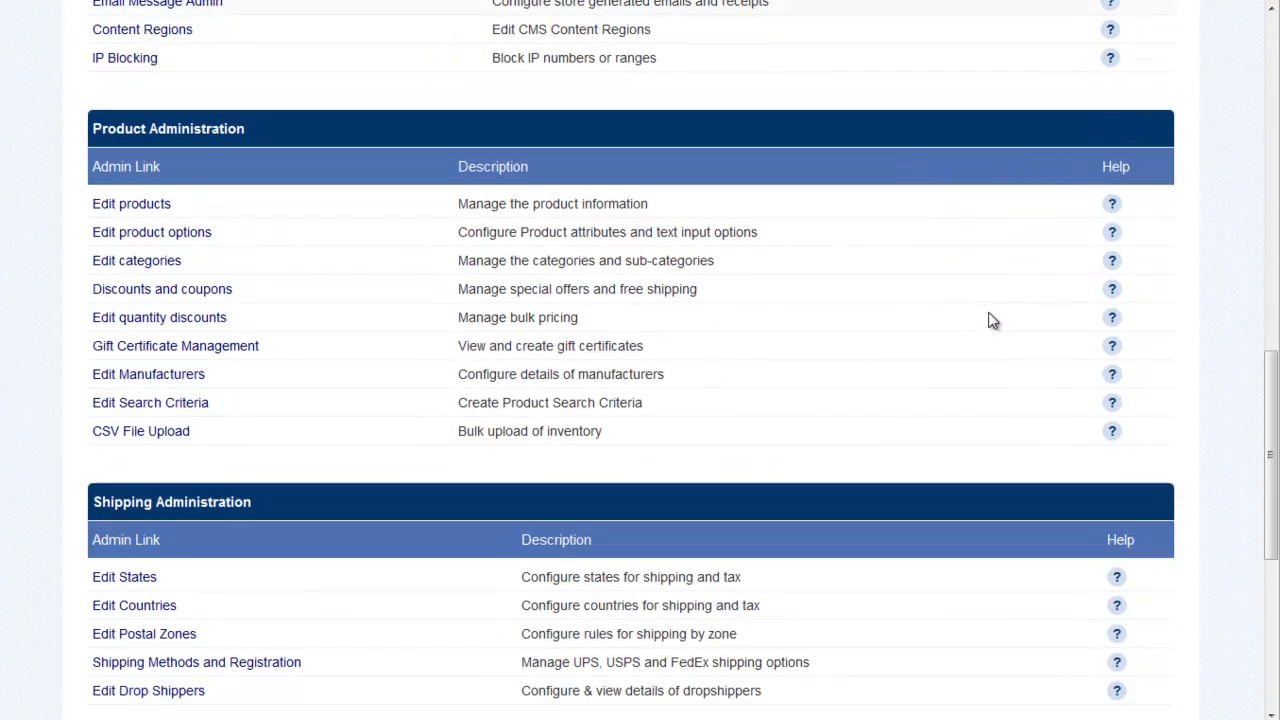
pyautogui.scroll(-3)
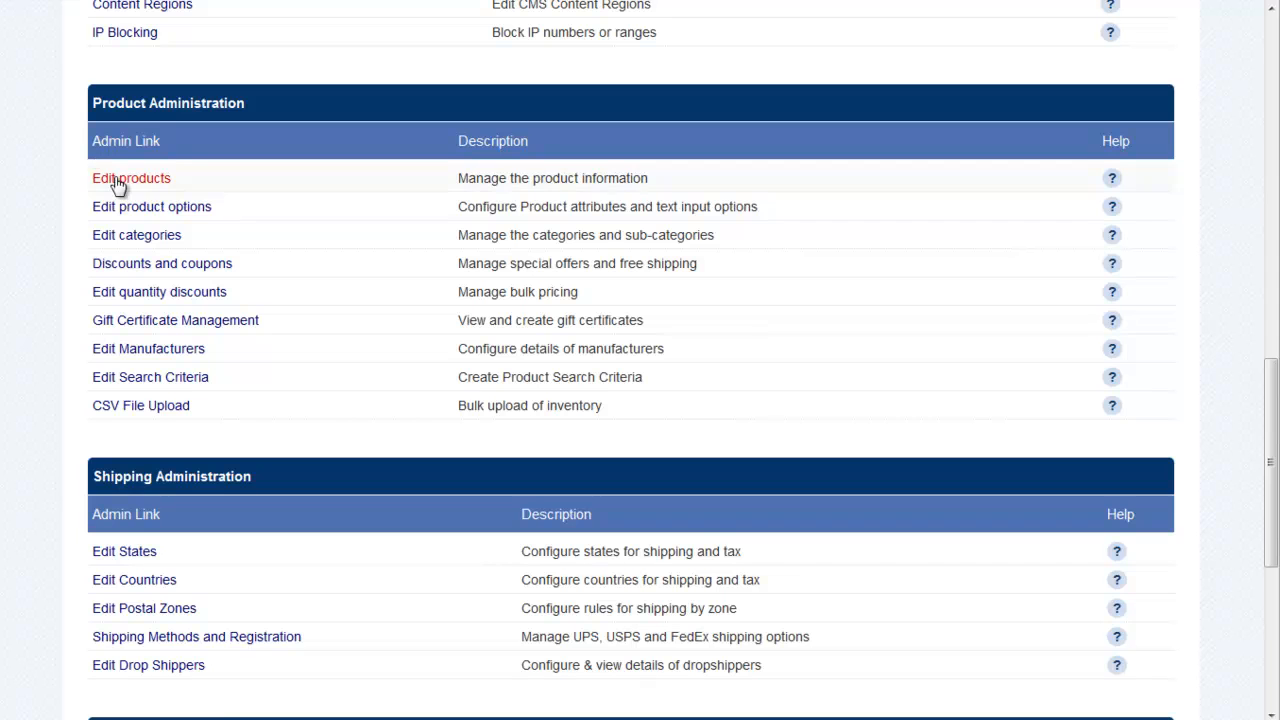
pyautogui.moveTo(283, 337)
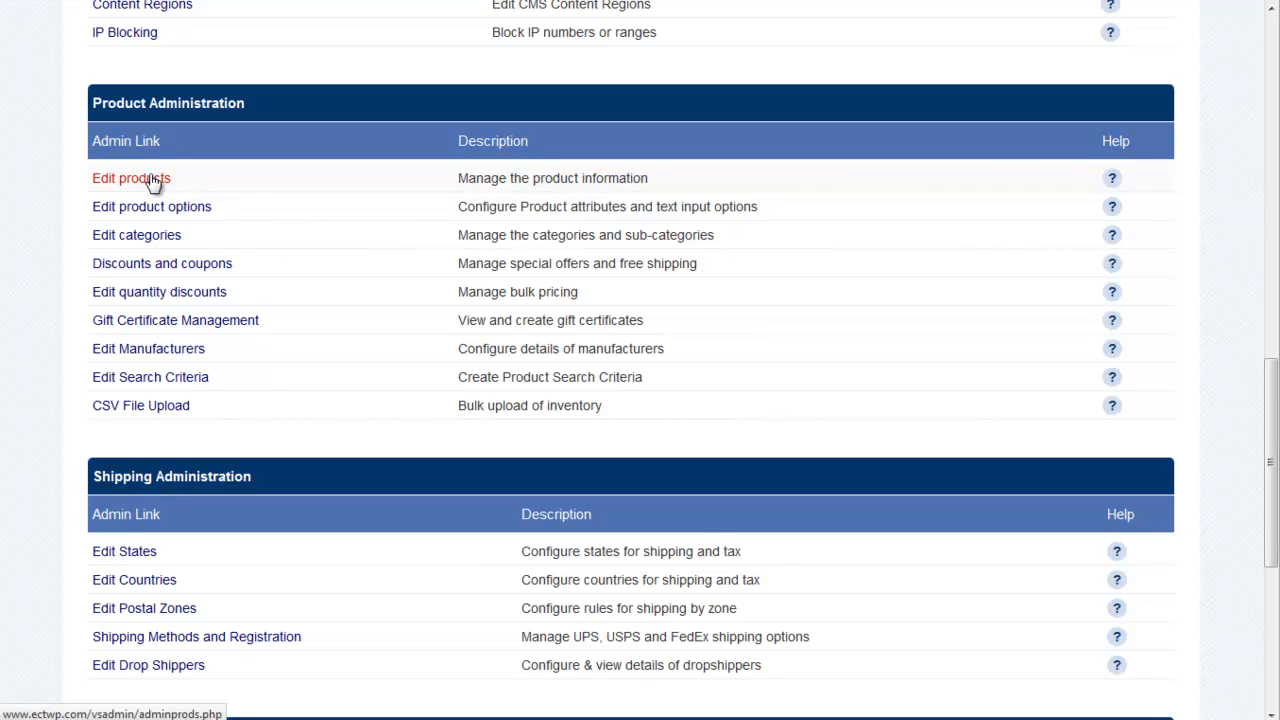
pyautogui.moveTo(876, 390)
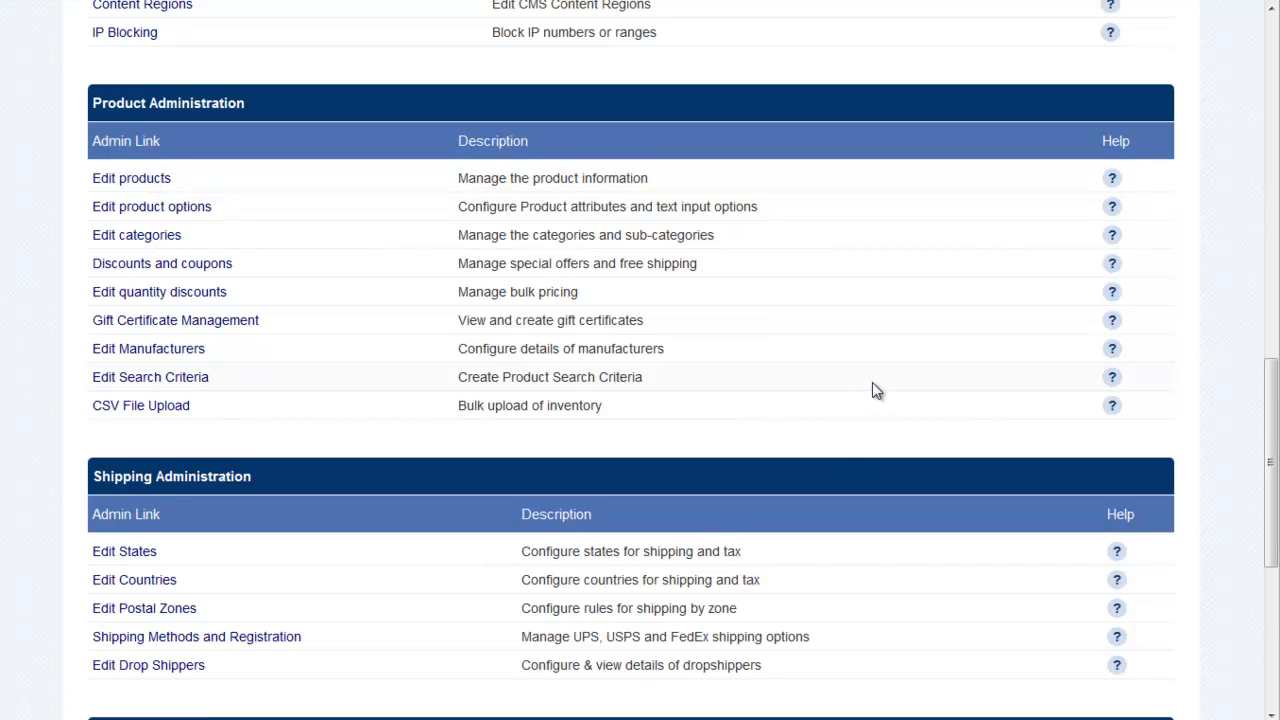
pyautogui.moveTo(1205, 295)
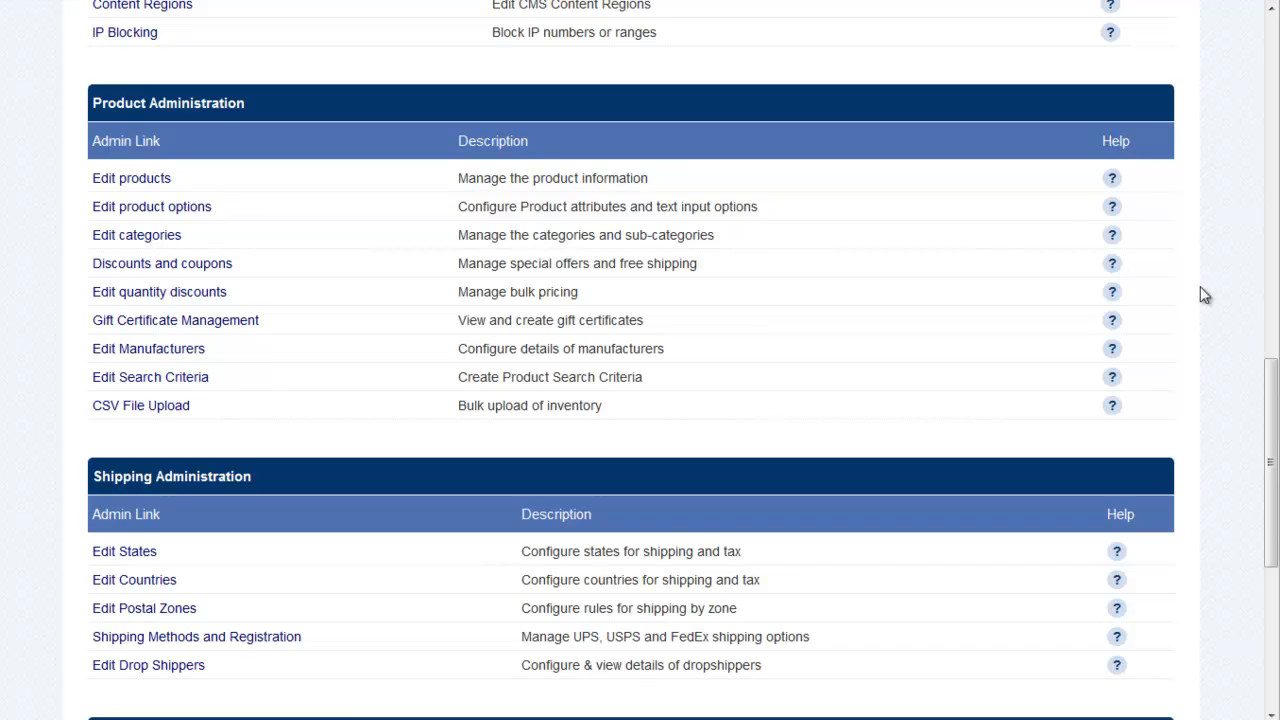
pyautogui.moveTo(1112, 238)
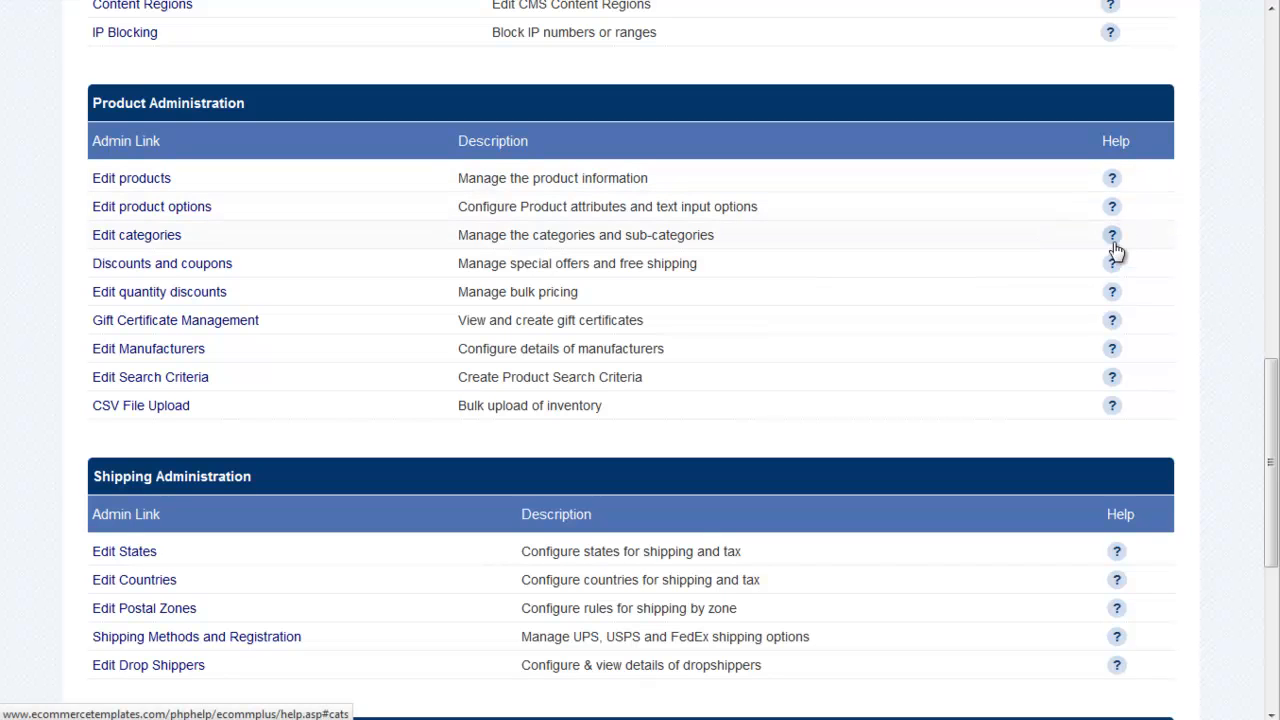
pyautogui.moveTo(1112, 235)
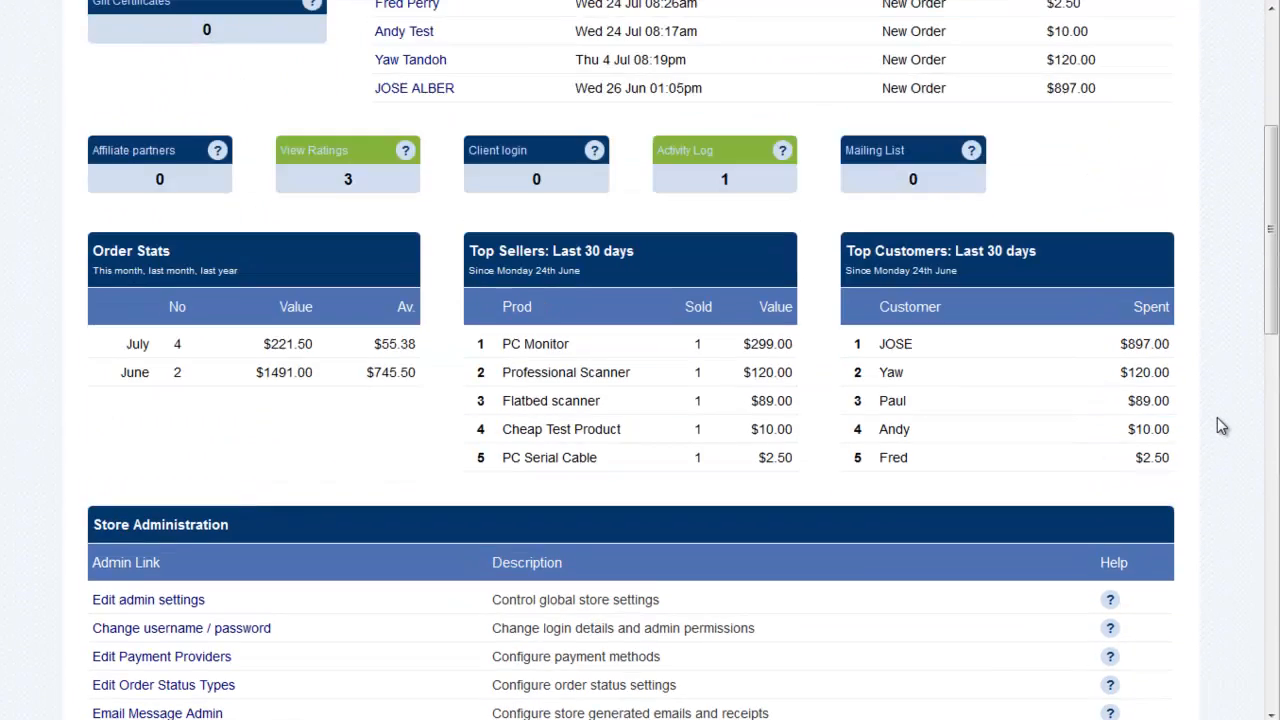
pyautogui.scroll(3)
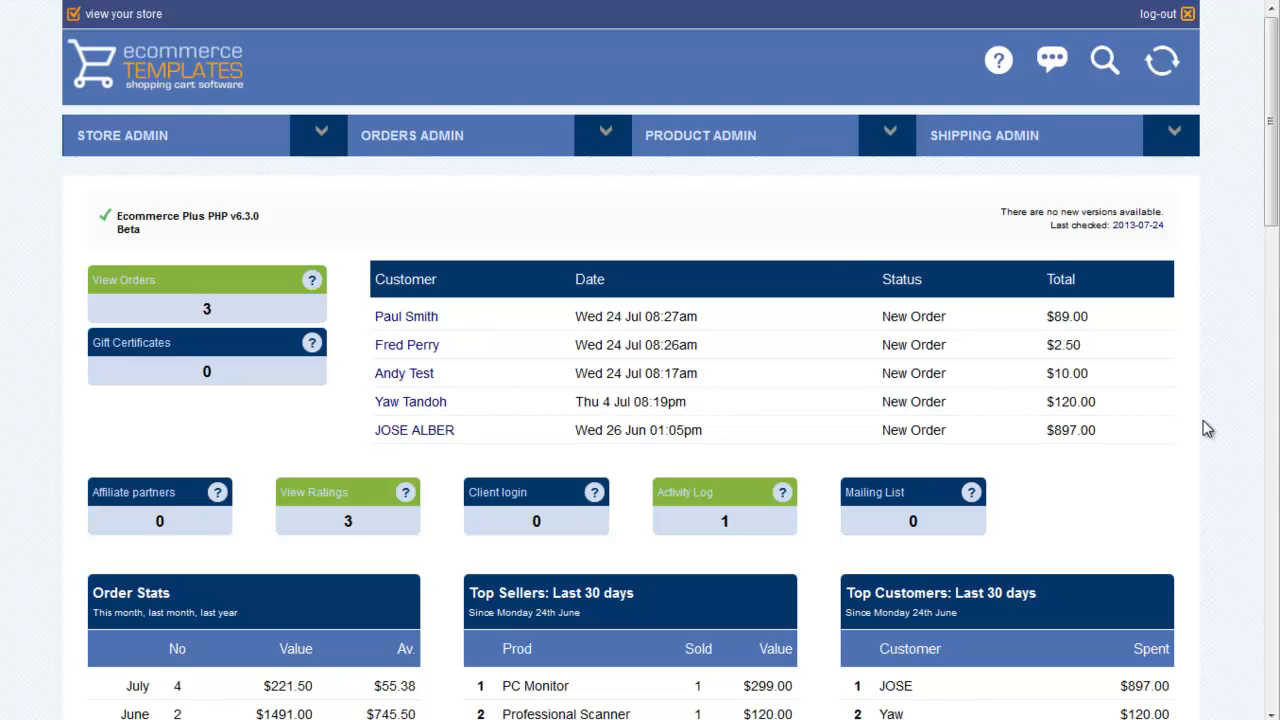
pyautogui.moveTo(1213, 429)
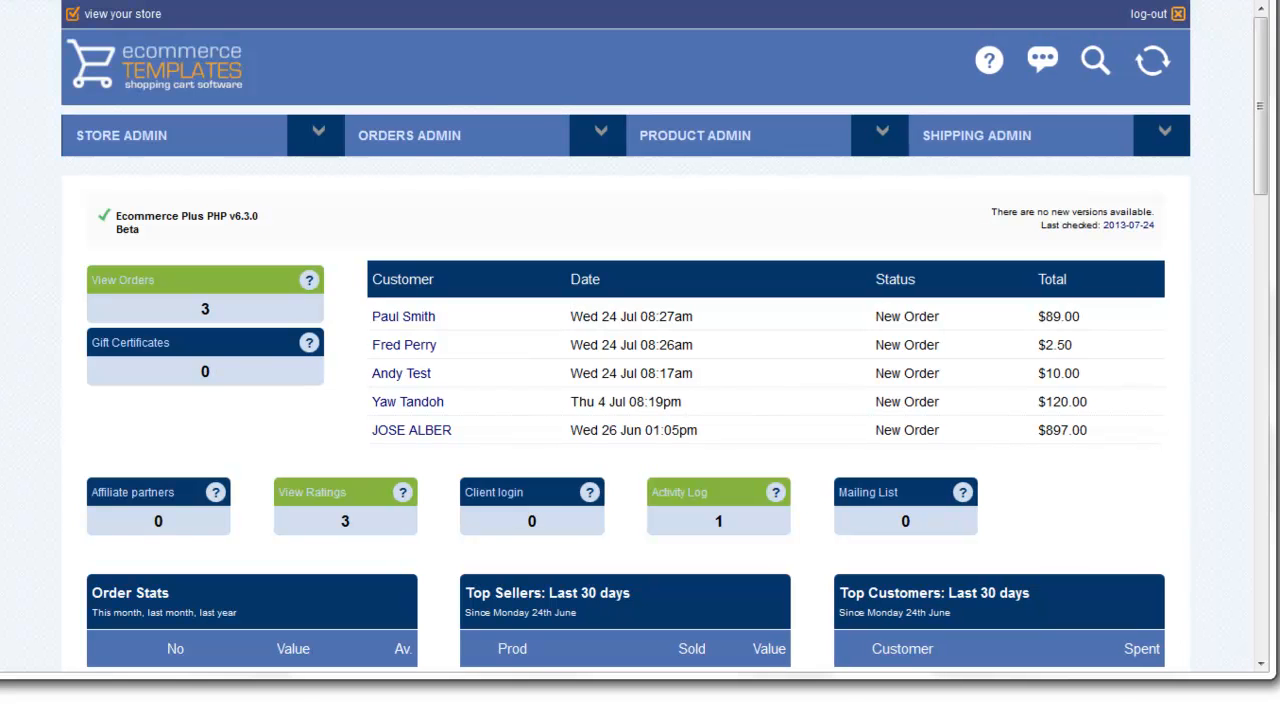
pyautogui.scroll(-3)
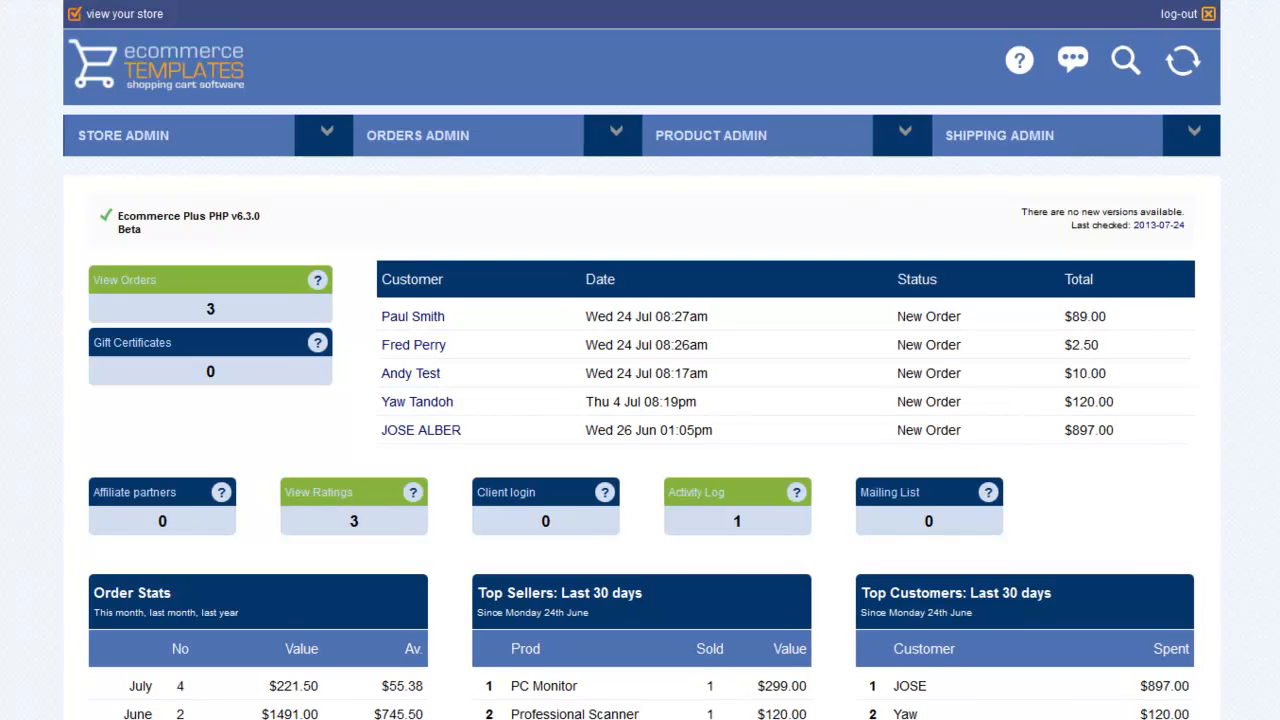
pyautogui.moveTo(712, 343)
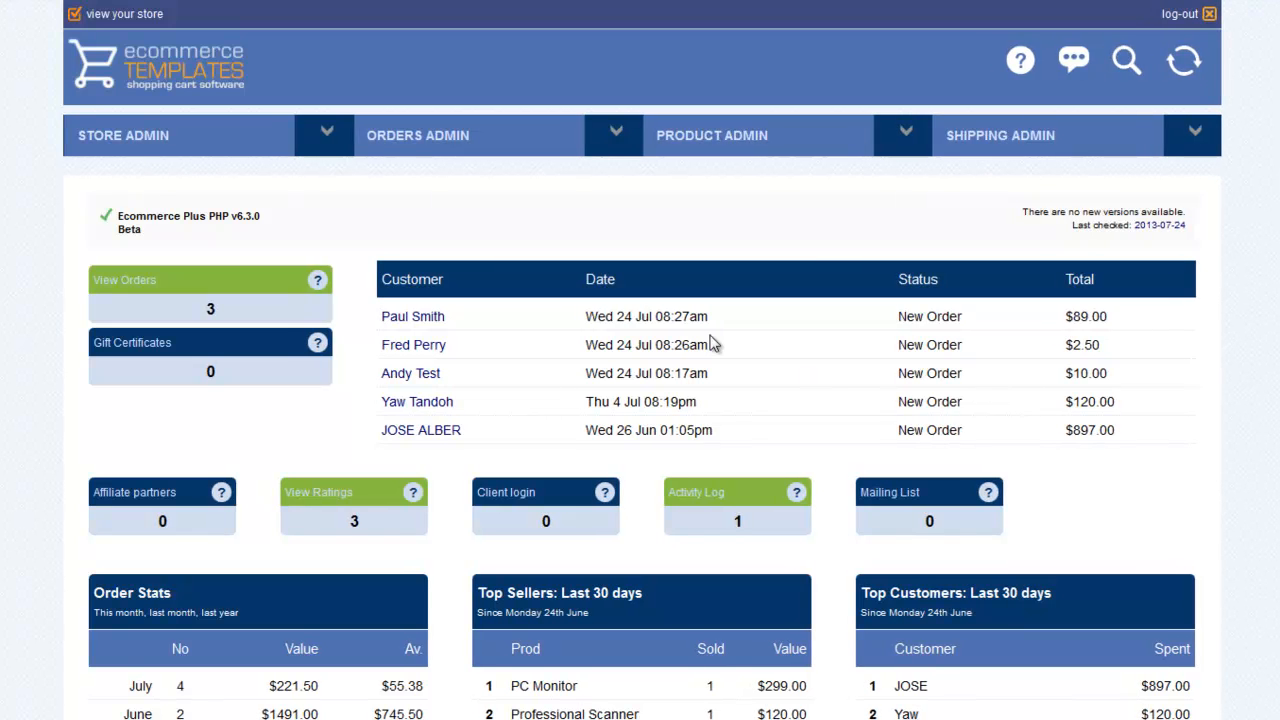
pyautogui.scroll(-3)
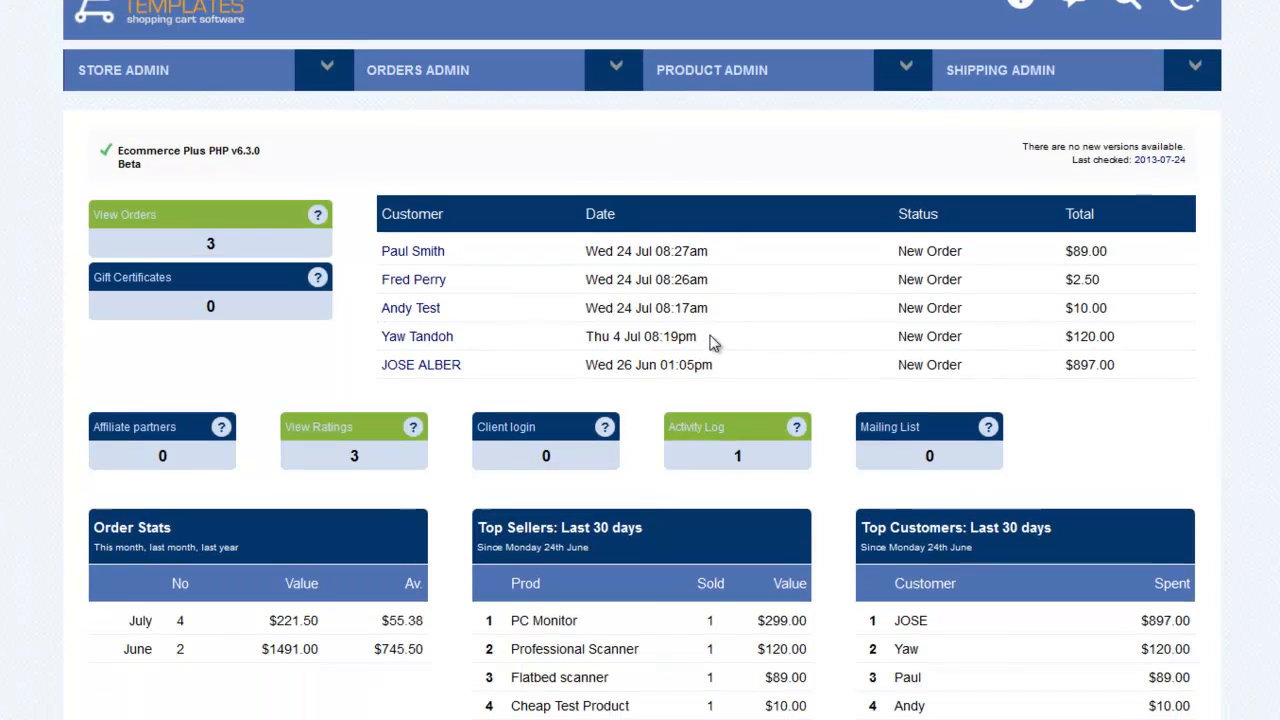
pyautogui.scroll(-3)
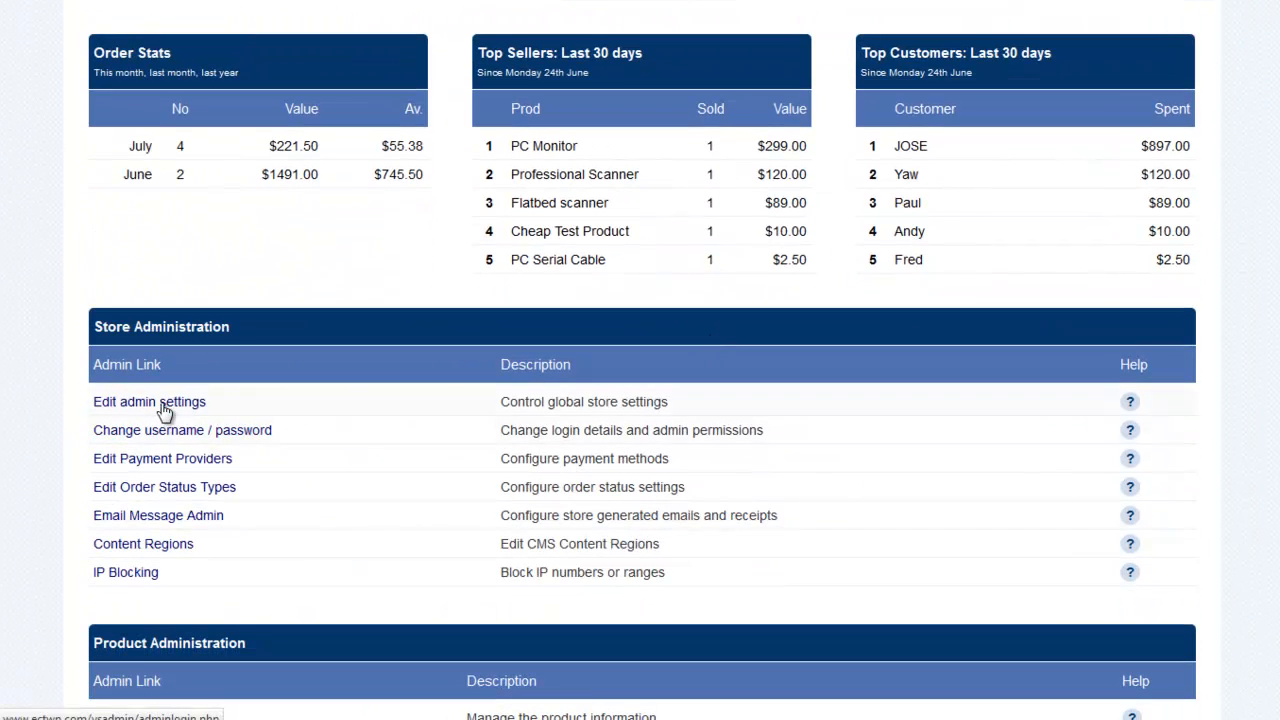
# Open the store settings and set the country to Great Britain
pyautogui.click(148, 402)
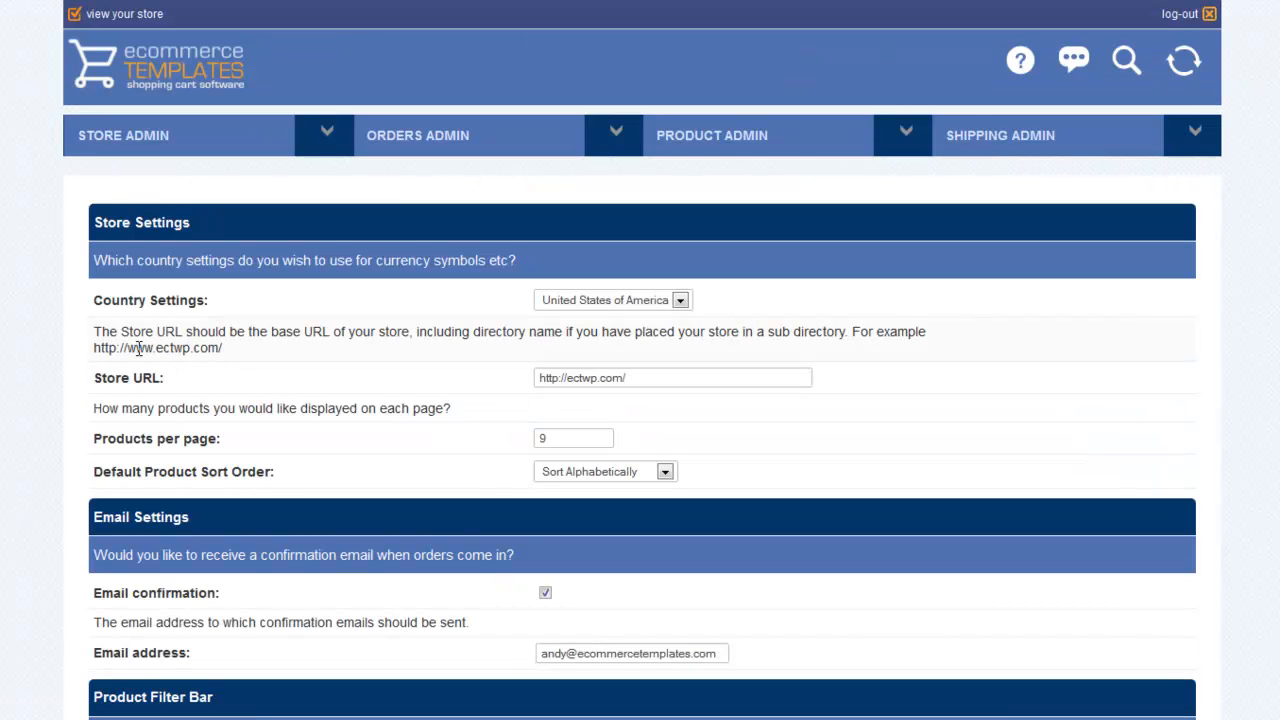
pyautogui.moveTo(327, 363)
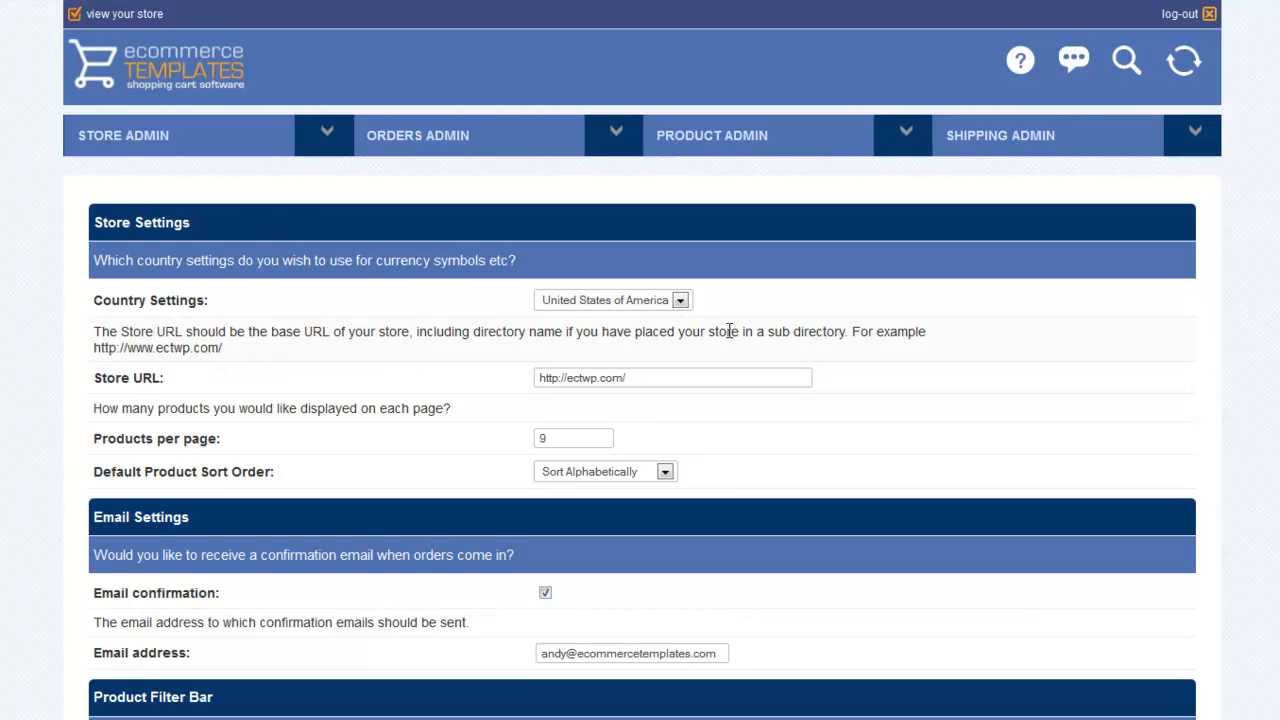
pyautogui.moveTo(624, 306)
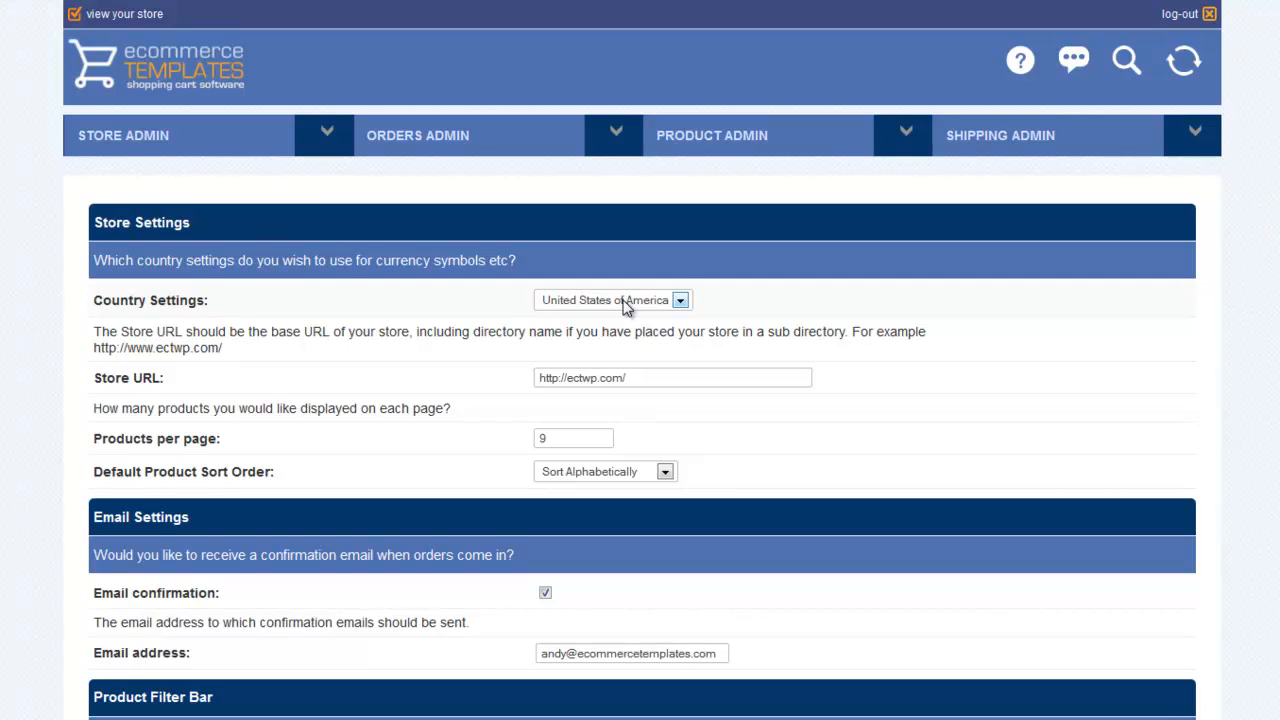
pyautogui.click(680, 300)
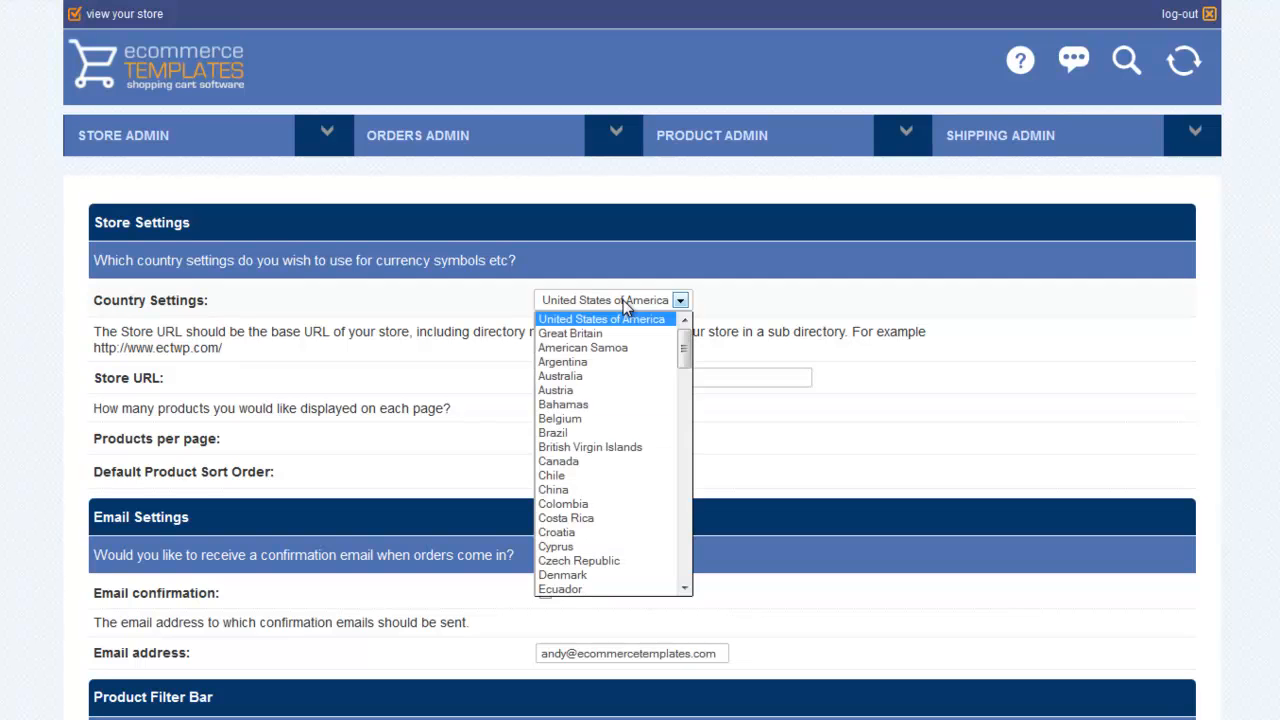
pyautogui.click(570, 333)
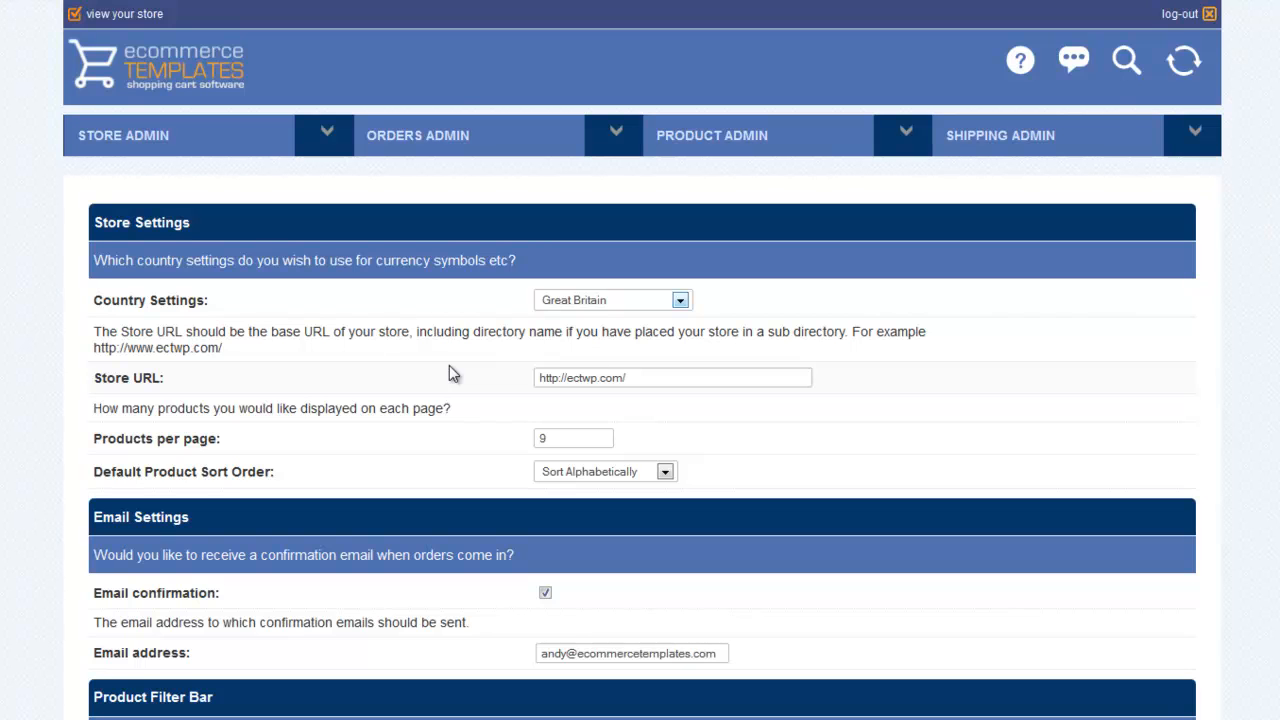
pyautogui.click(672, 377)
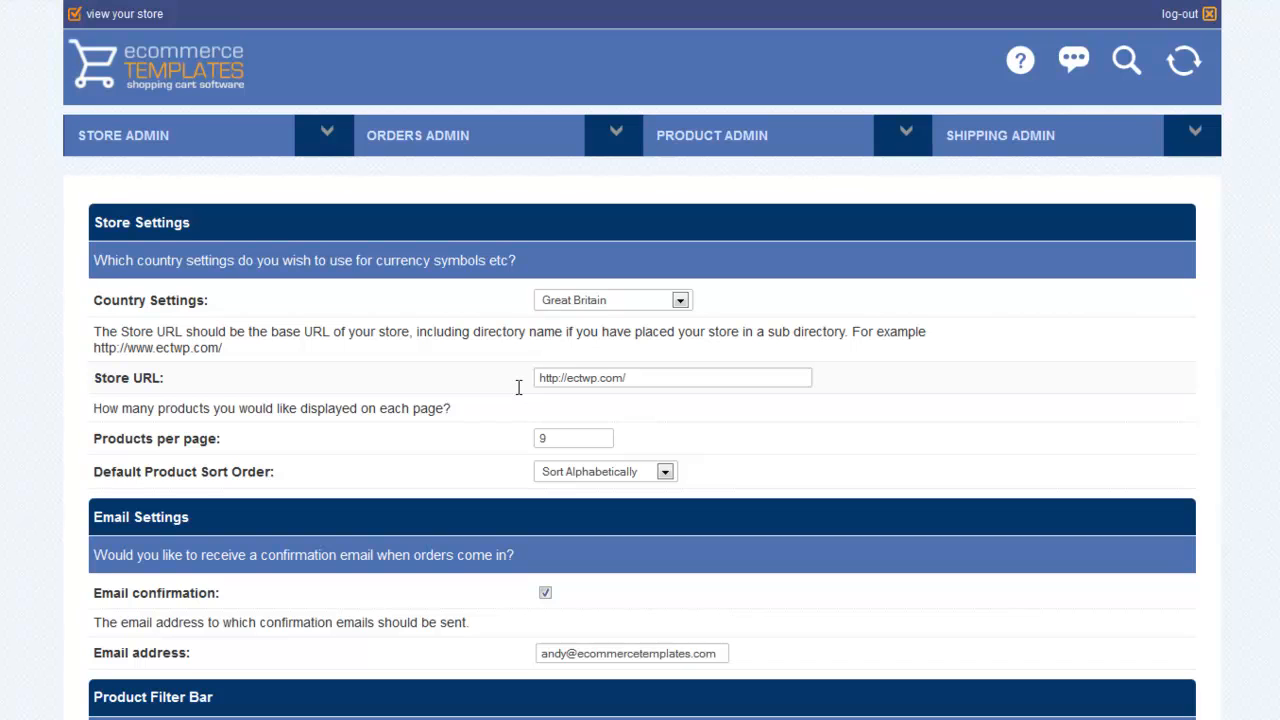
# Set the default product sort order to Sort Price (Asc.)
pyautogui.click(573, 437)
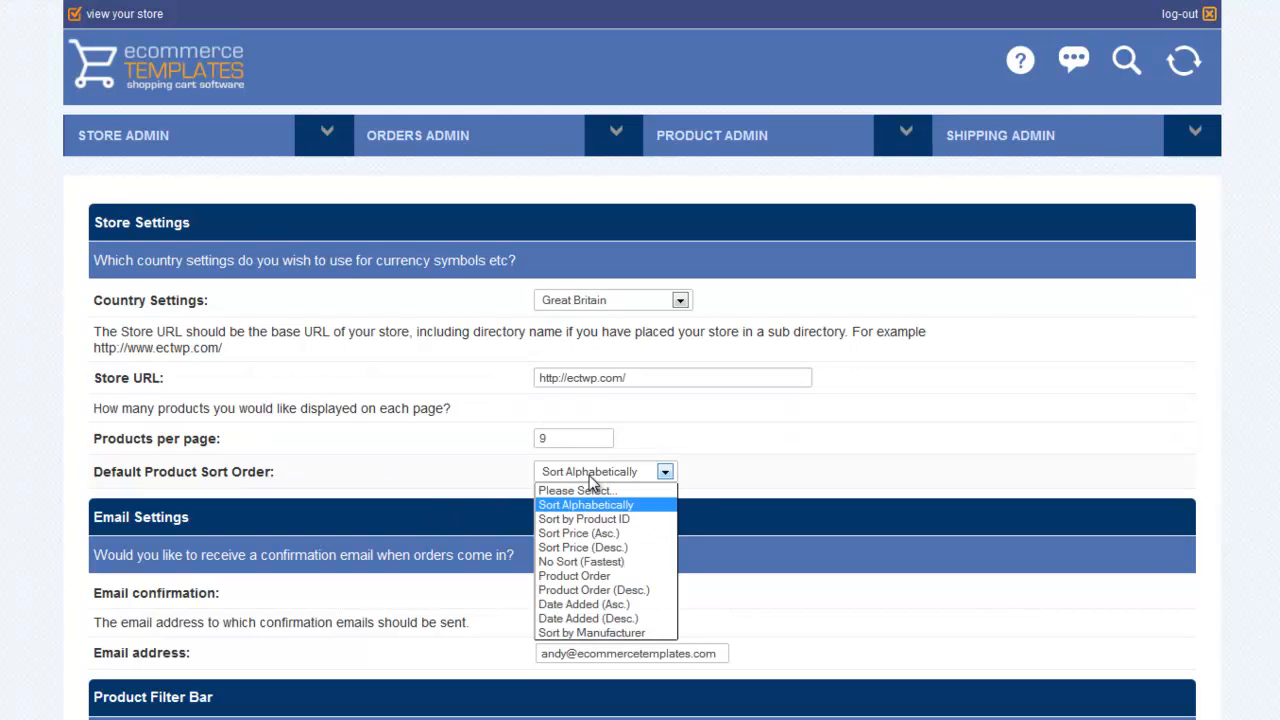
pyautogui.moveTo(618, 533)
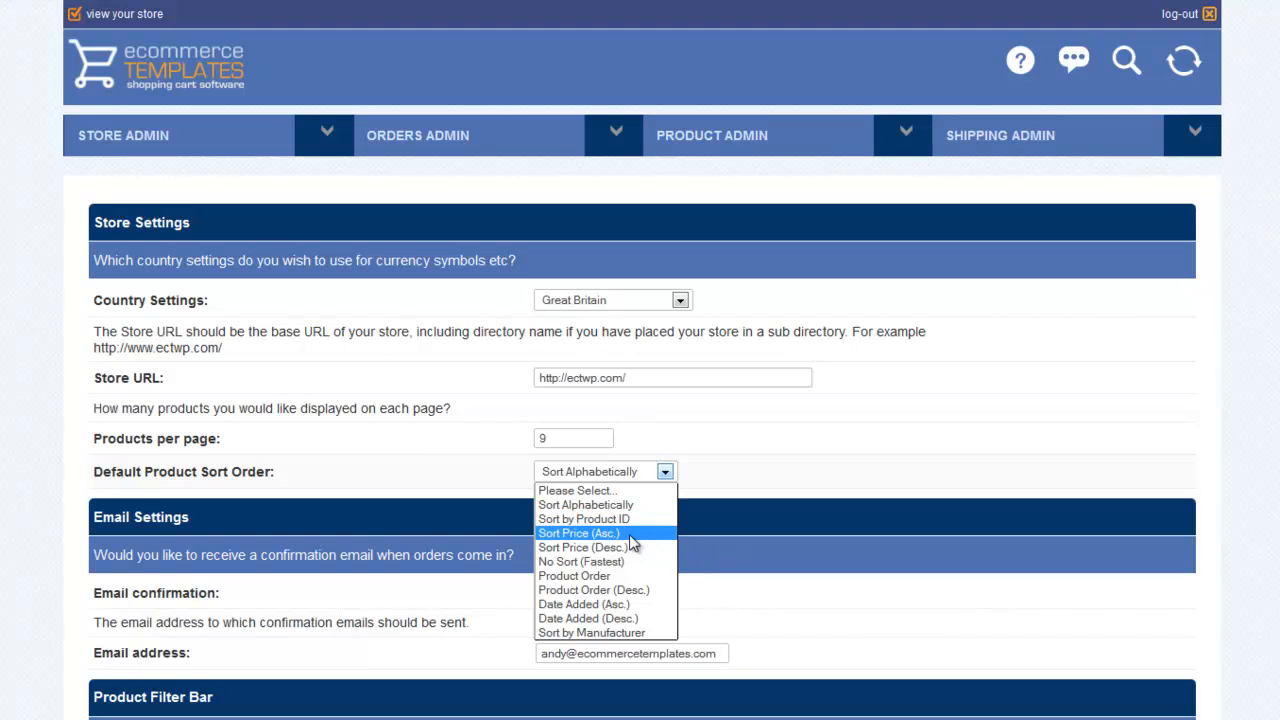
pyautogui.click(579, 533)
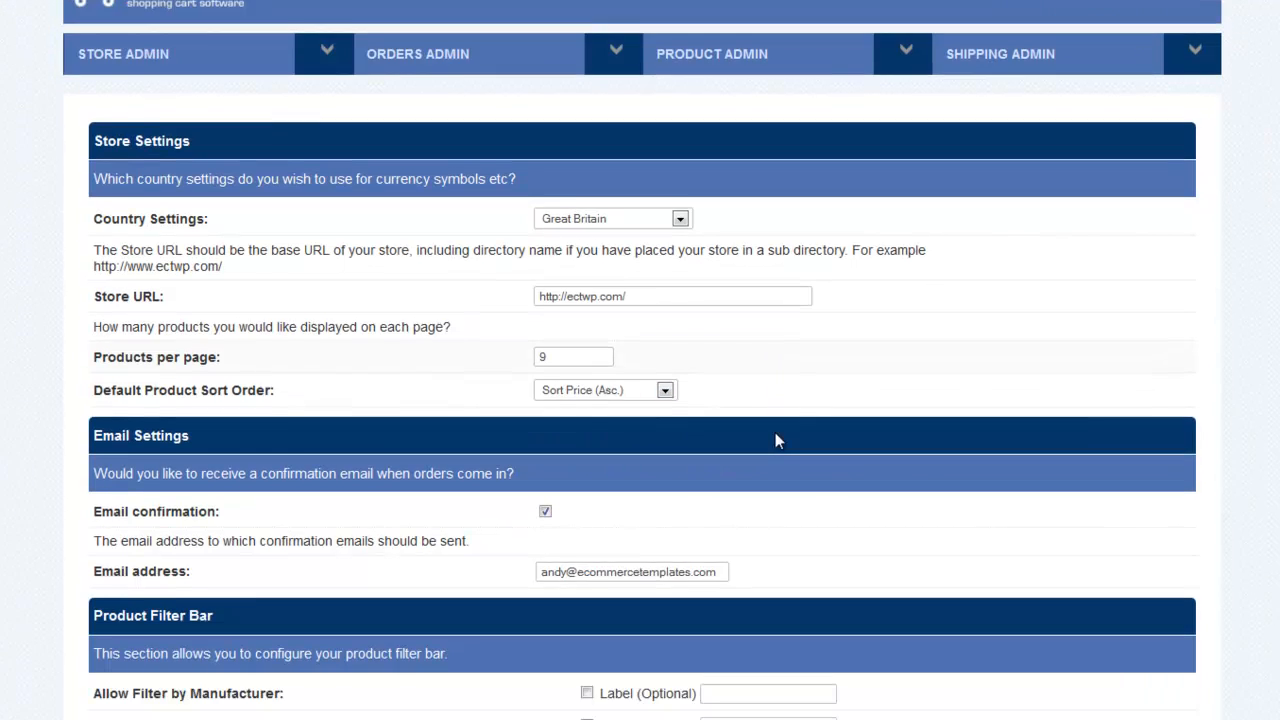
pyautogui.scroll(-3)
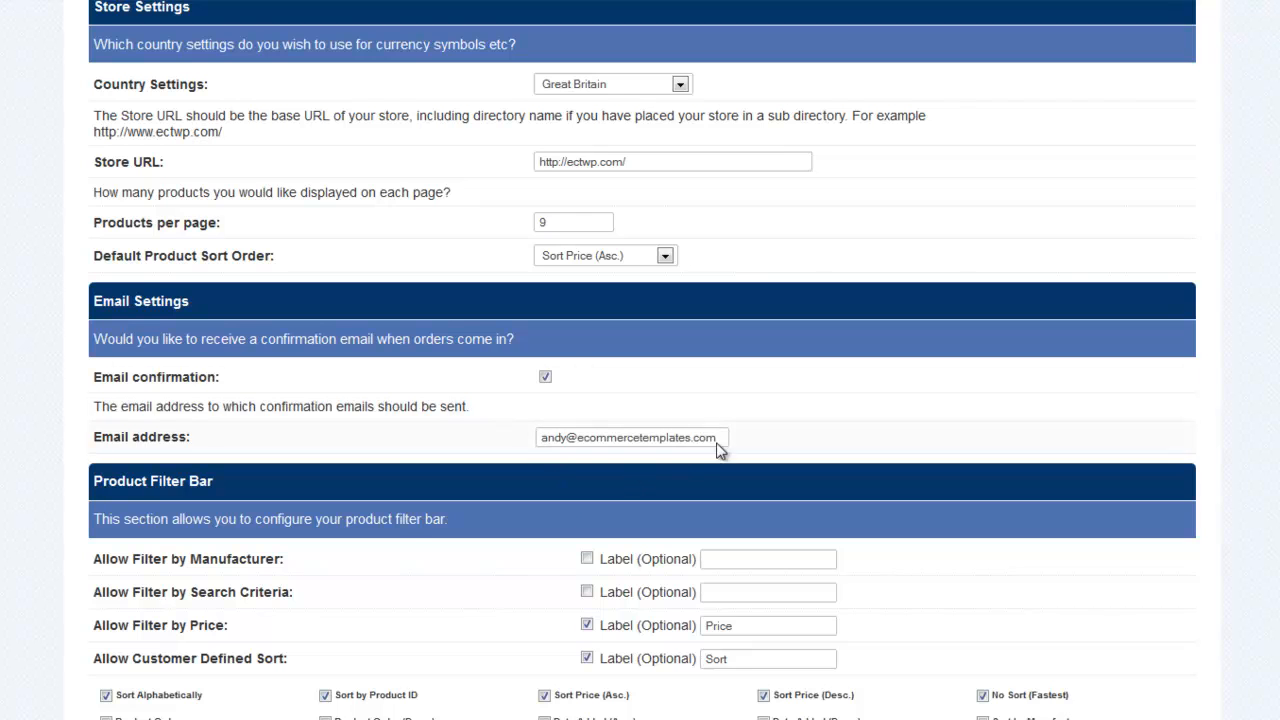
pyautogui.scroll(-3)
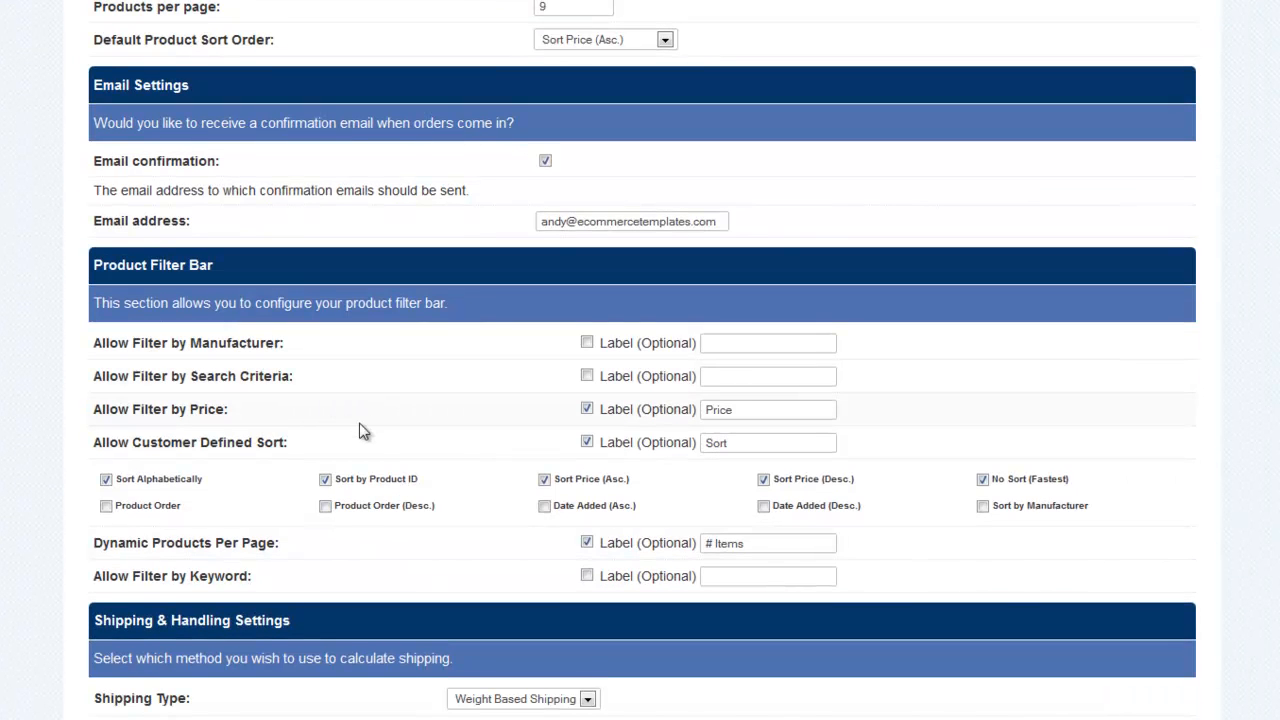
pyautogui.moveTo(351, 364)
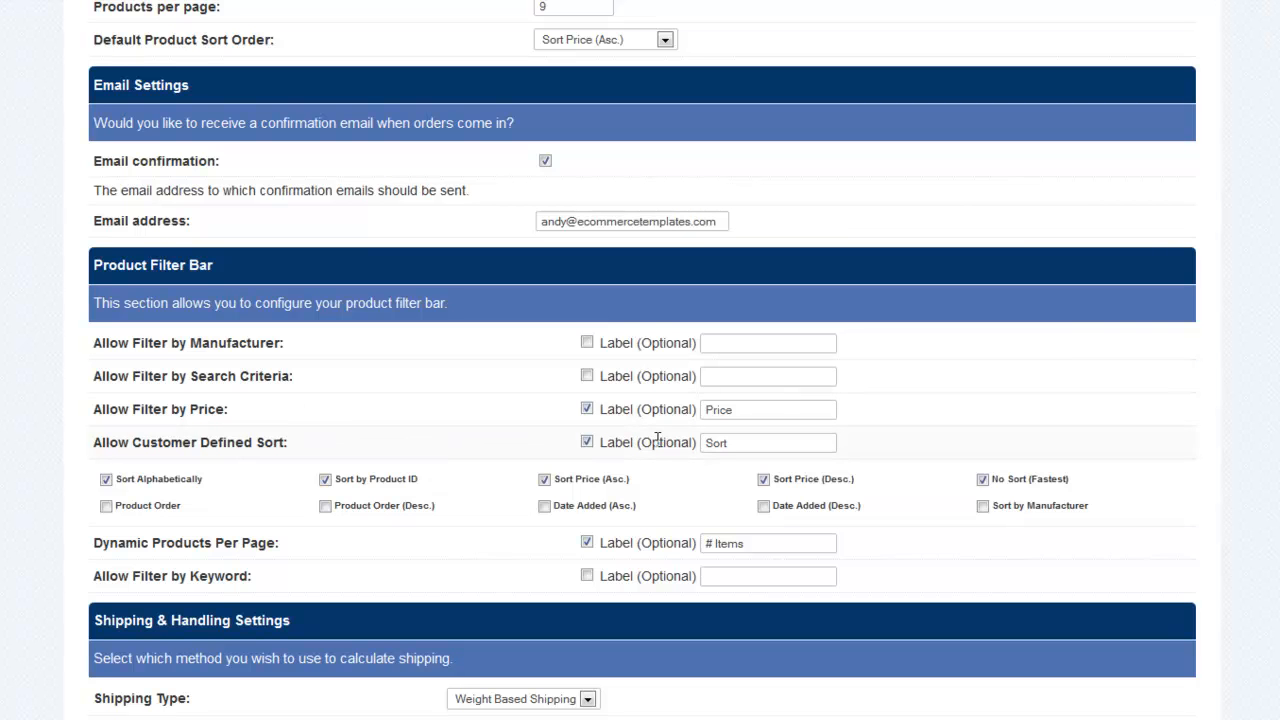
pyautogui.scroll(-3)
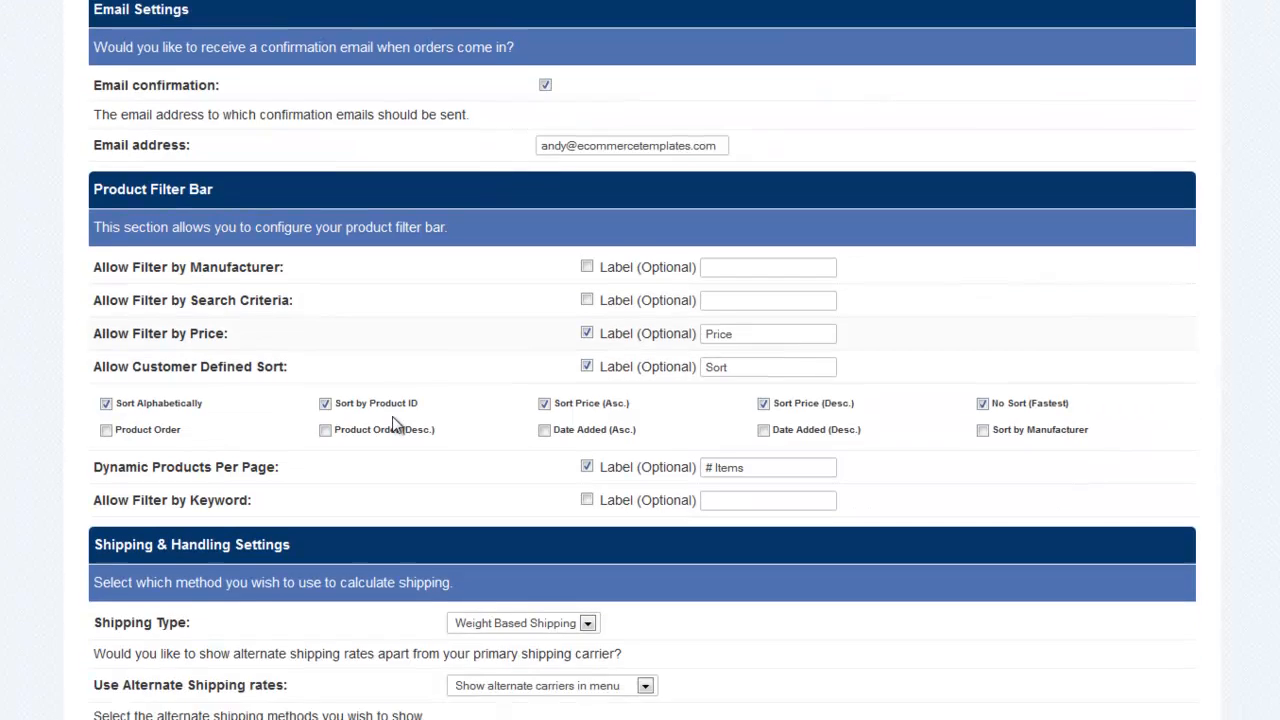
# Scroll through the Zip, shipping weight, Handling Charge and Order Management settings
pyautogui.scroll(-3)
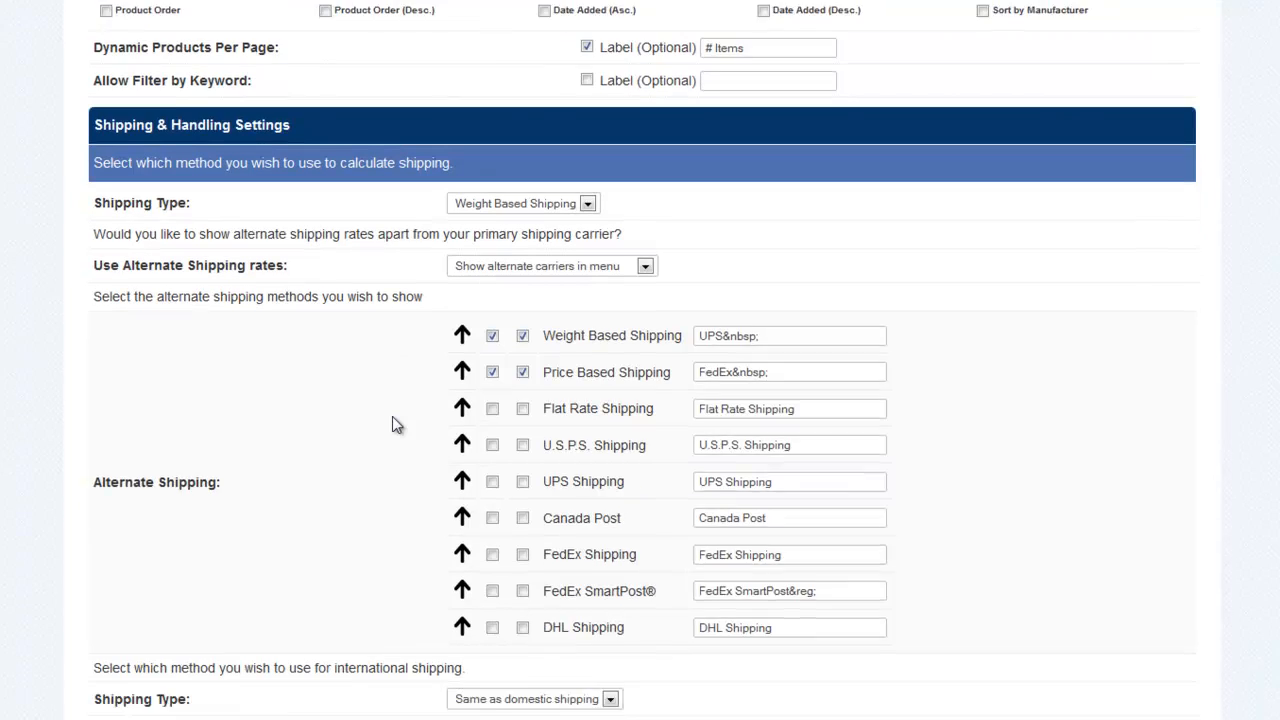
pyautogui.scroll(-3)
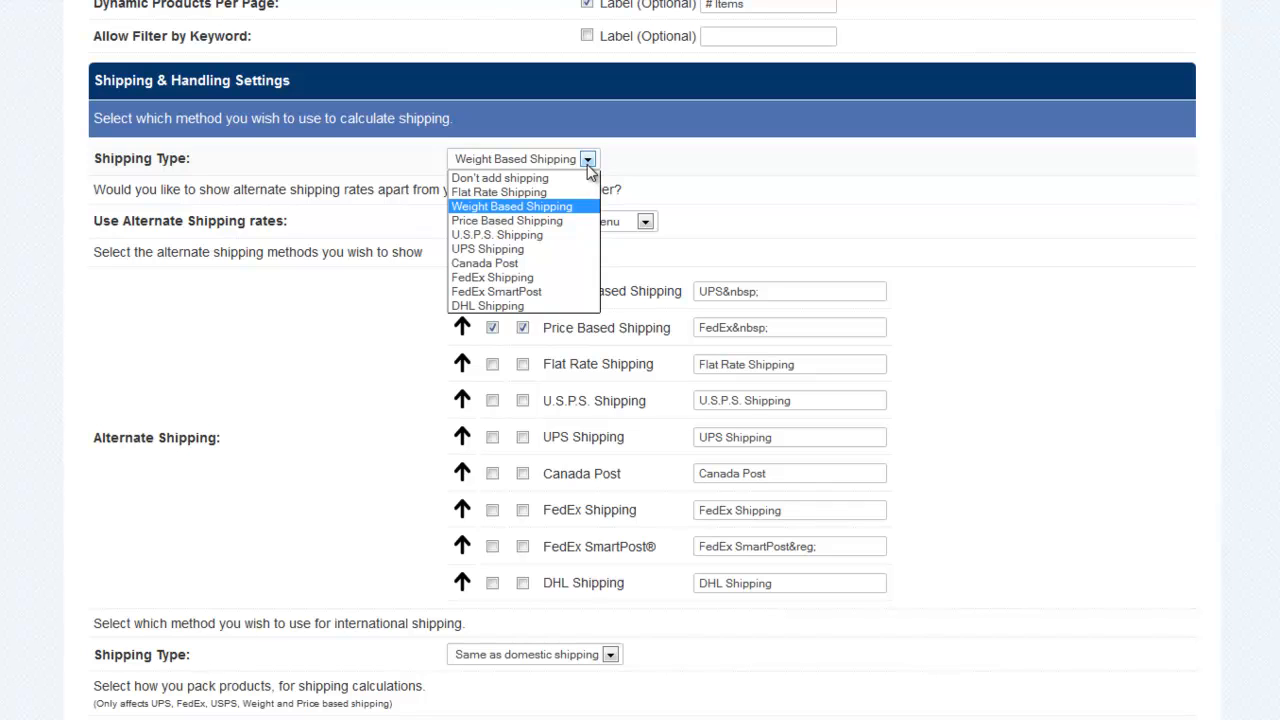
pyautogui.moveTo(575, 240)
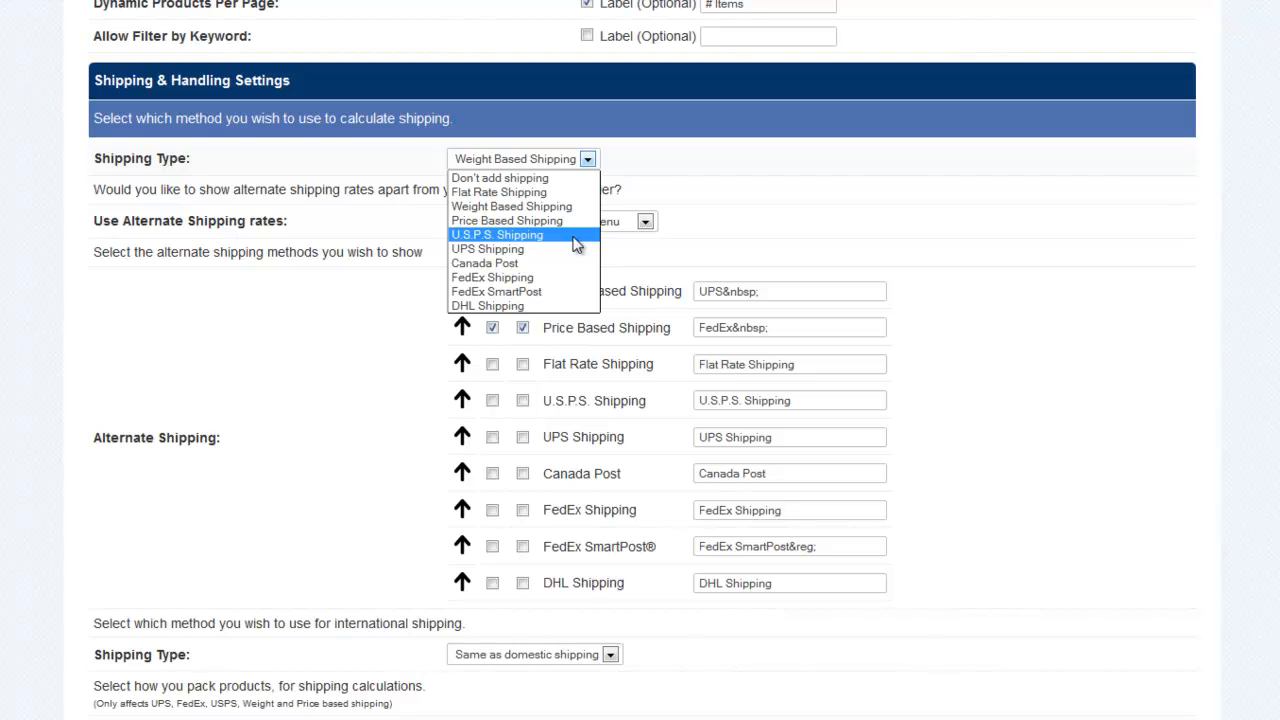
pyautogui.moveTo(585, 285)
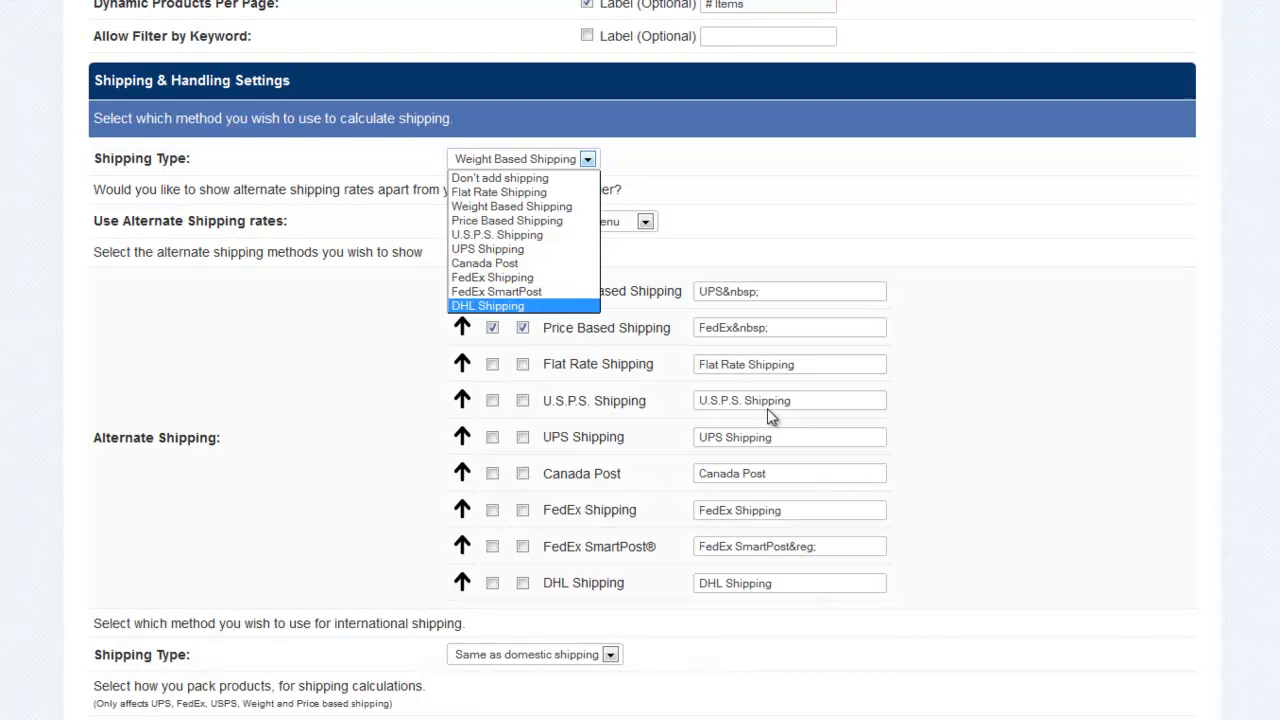
pyautogui.scroll(-3)
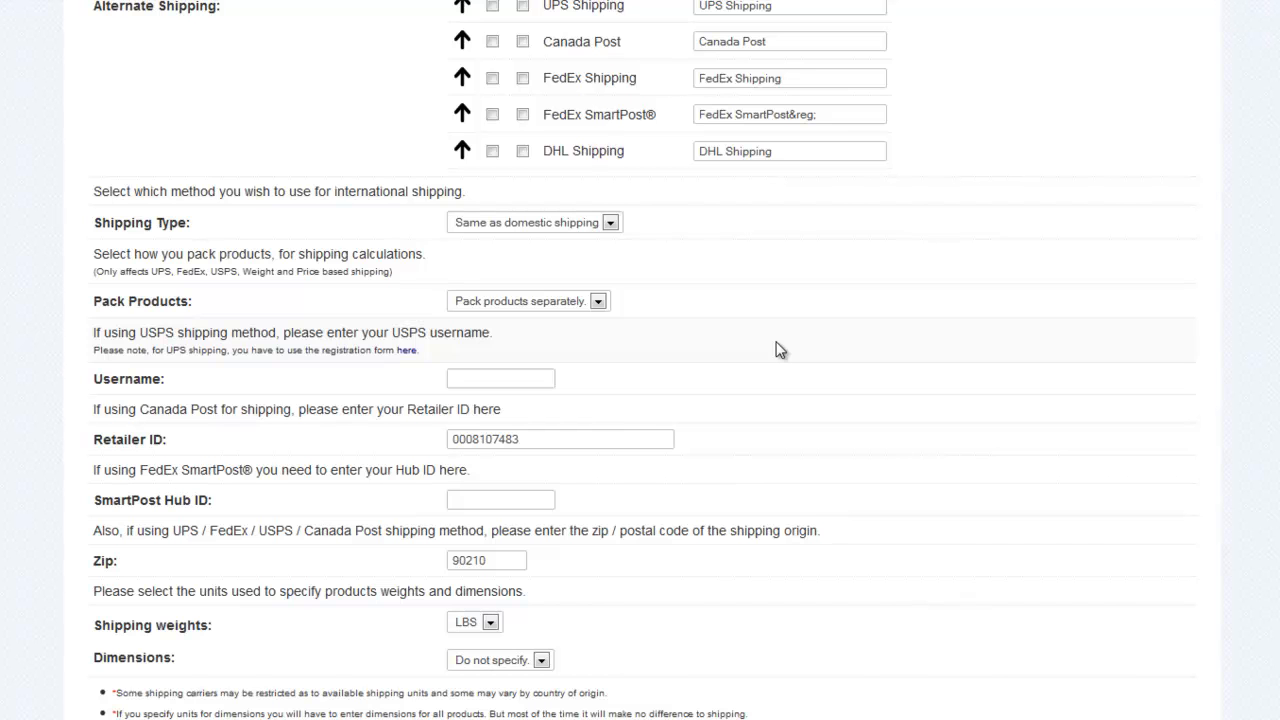
pyautogui.scroll(-3)
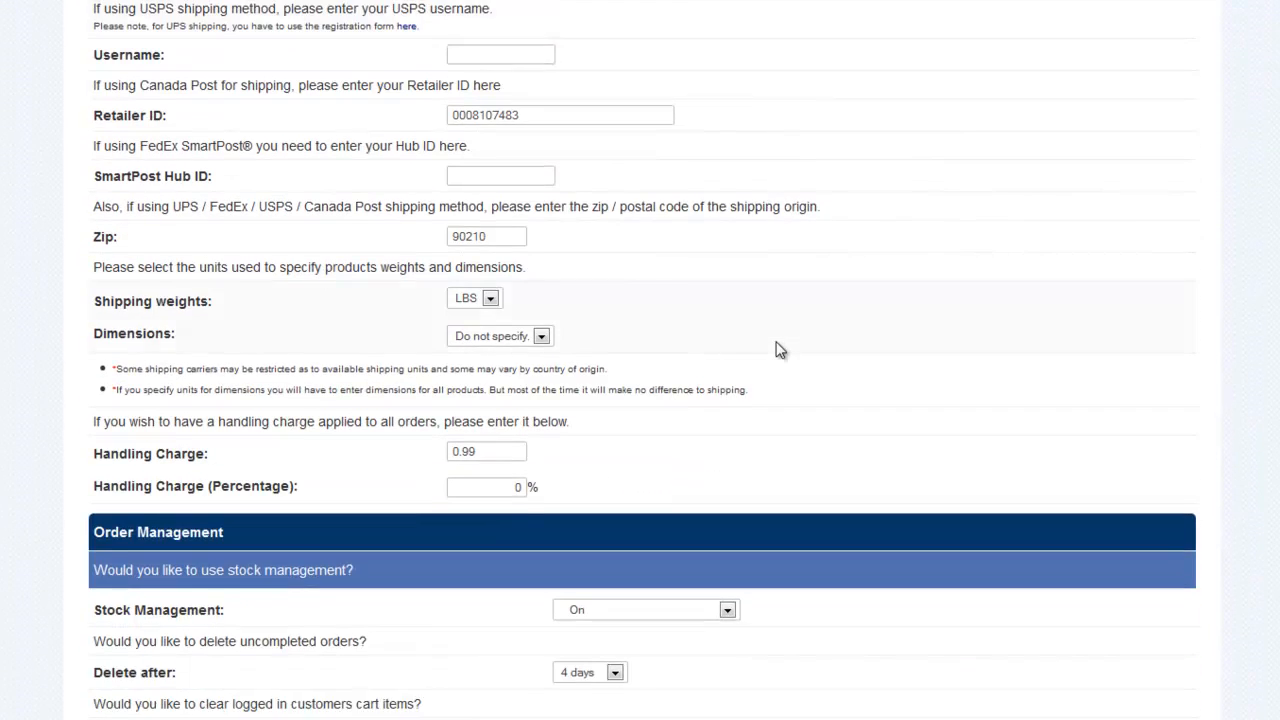
pyautogui.scroll(-3)
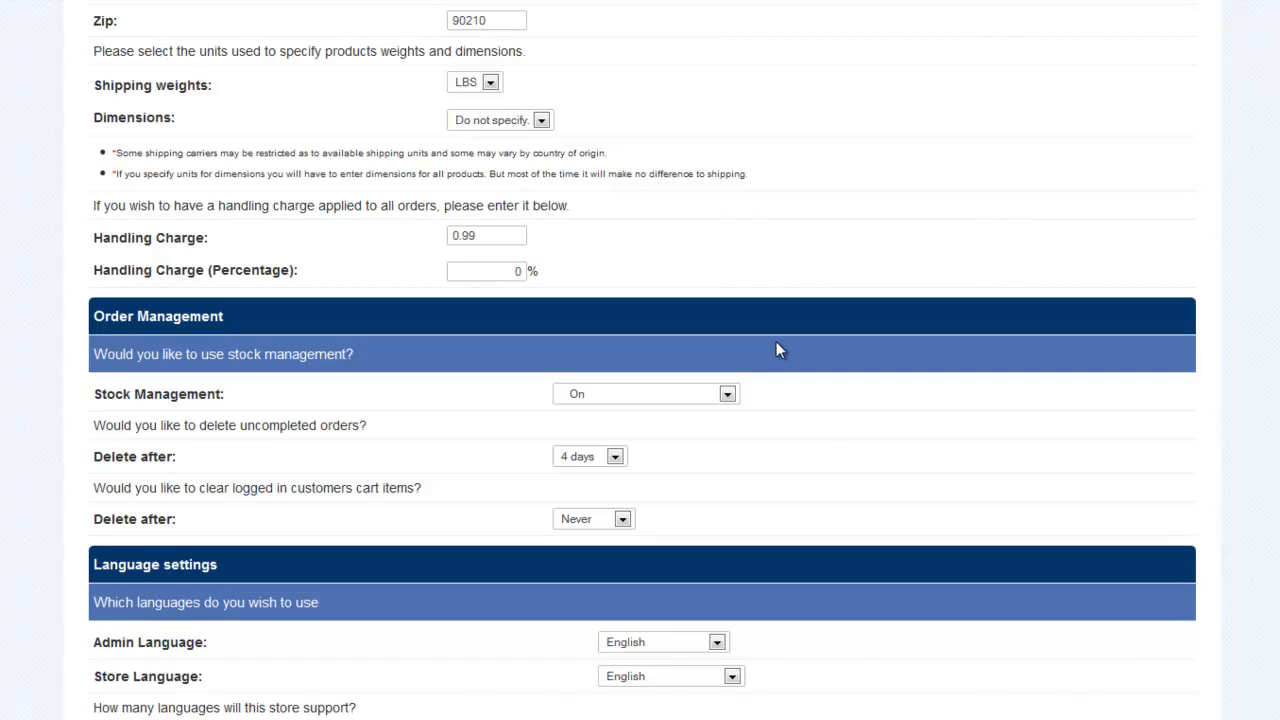
pyautogui.click(728, 393)
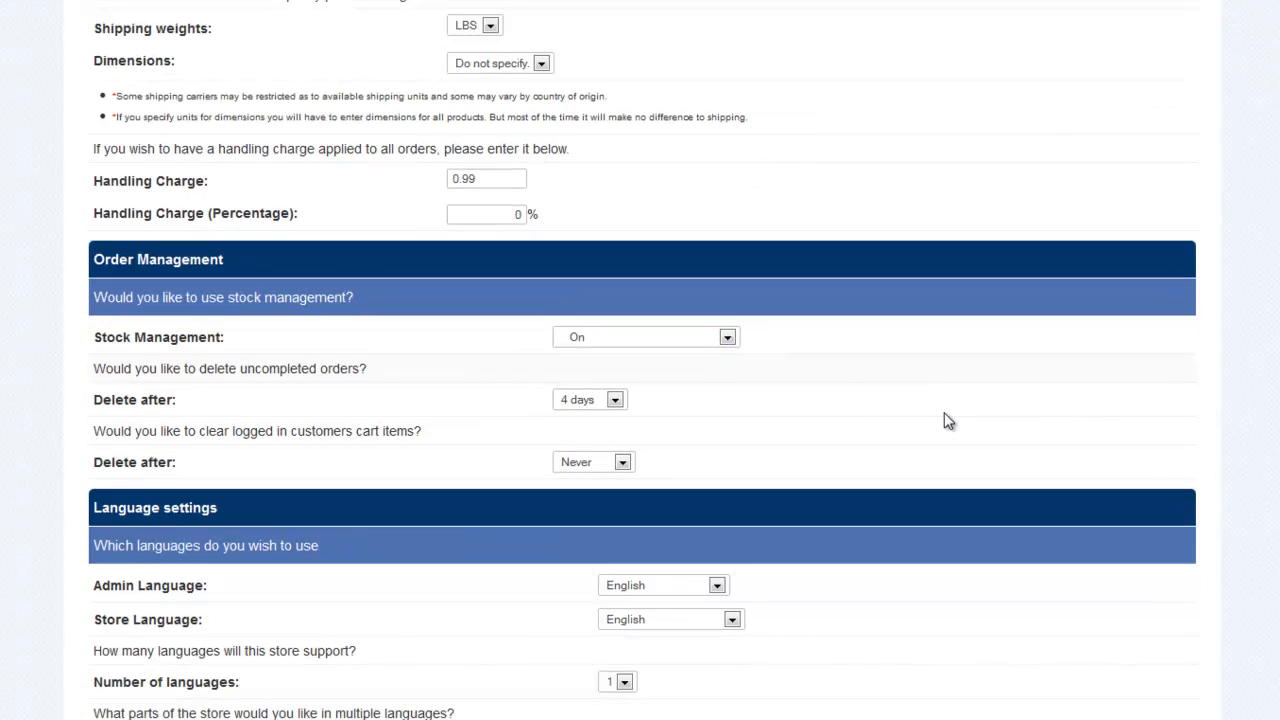
pyautogui.scroll(-3)
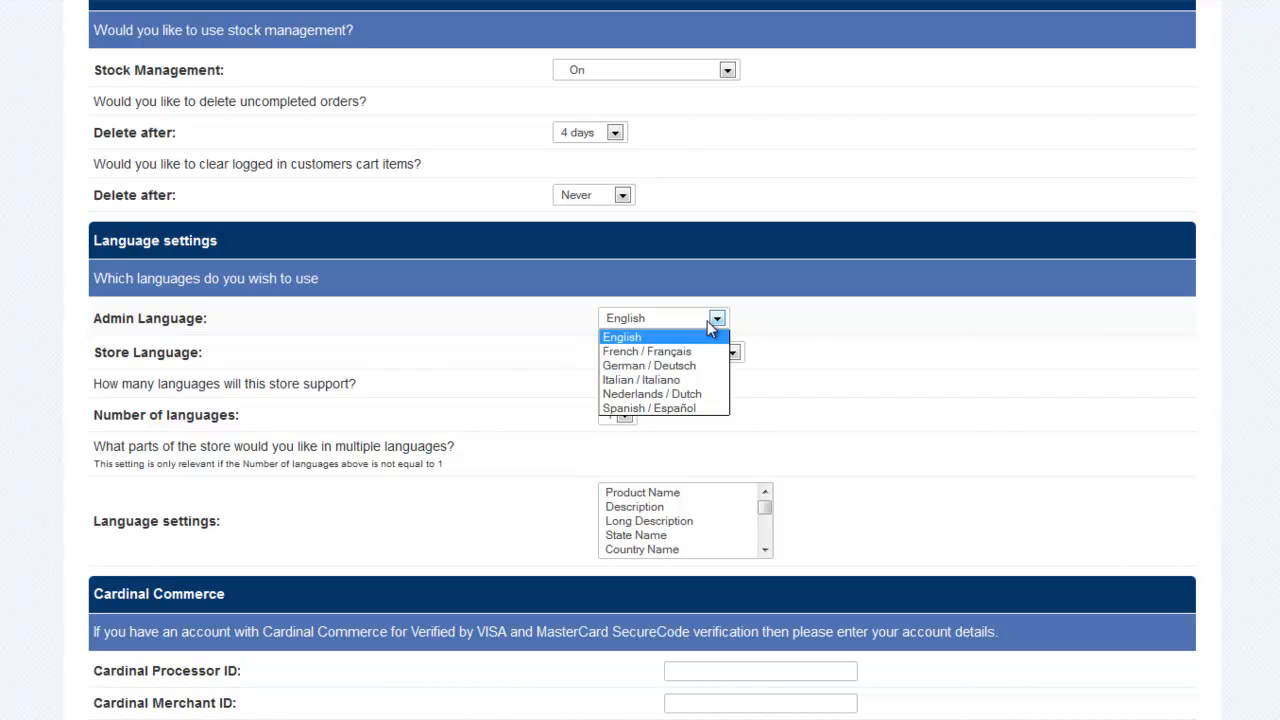
pyautogui.click(717, 351)
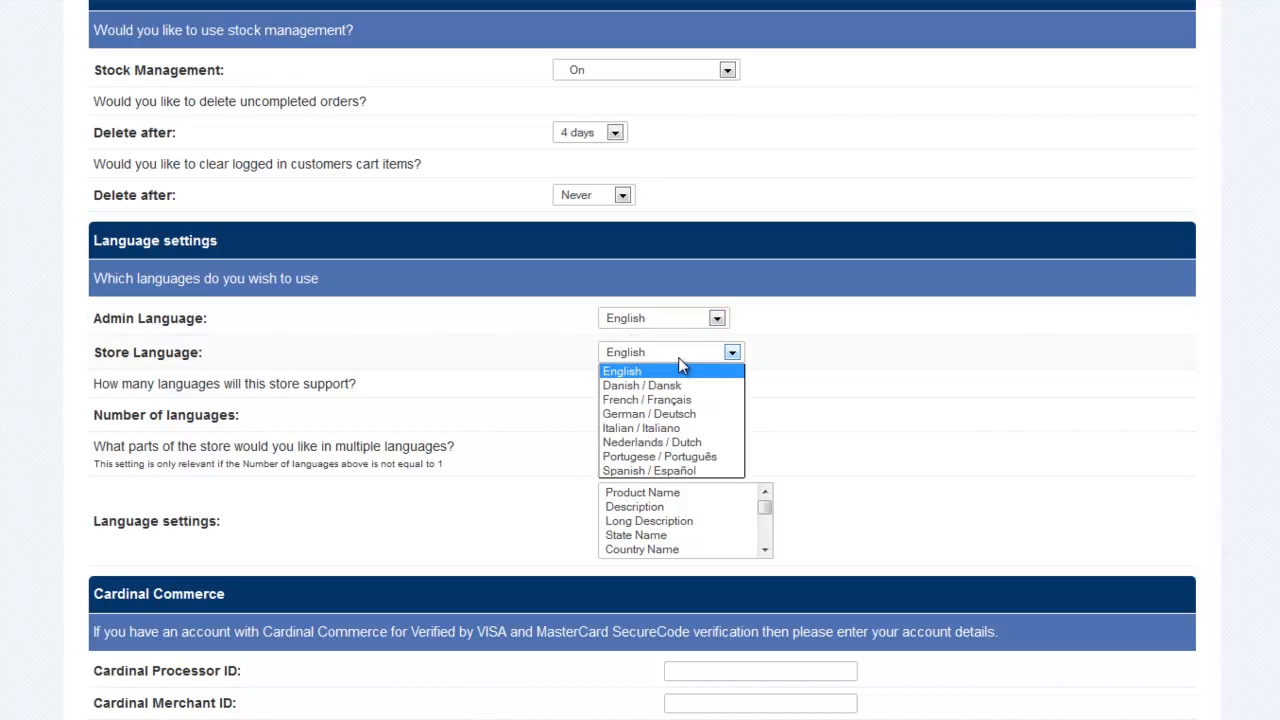
pyautogui.click(623, 370)
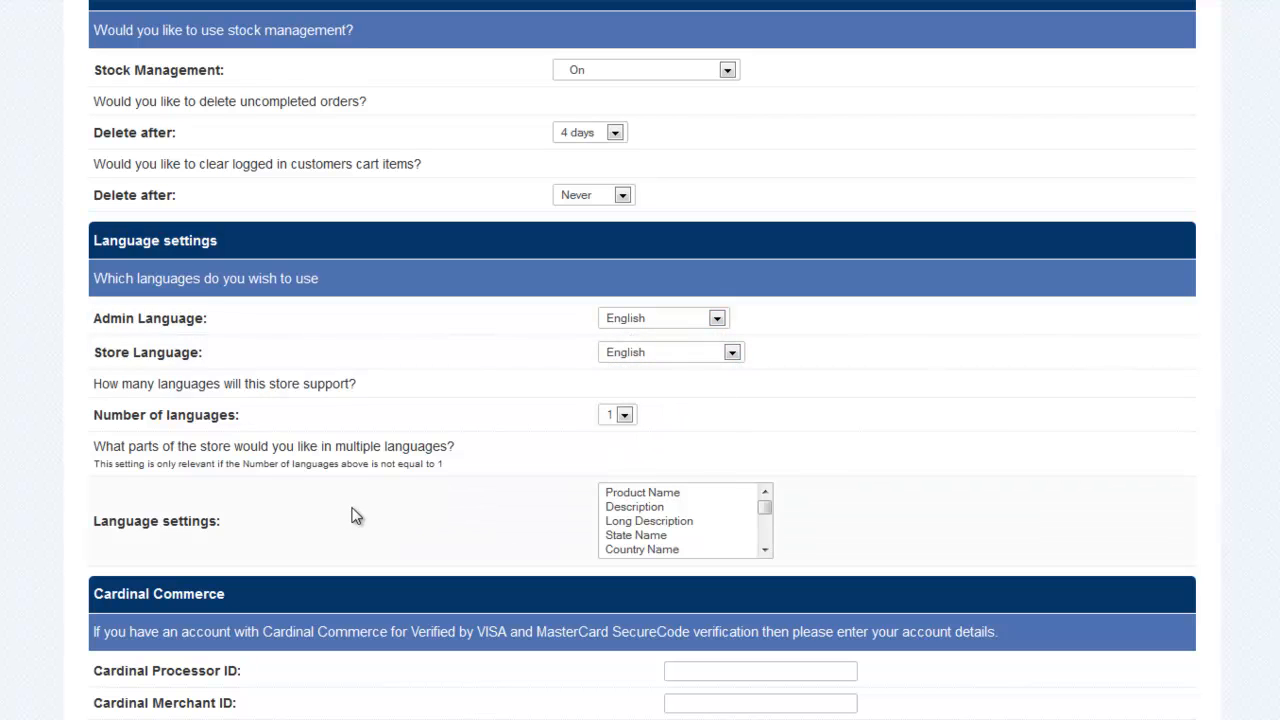
pyautogui.scroll(-3)
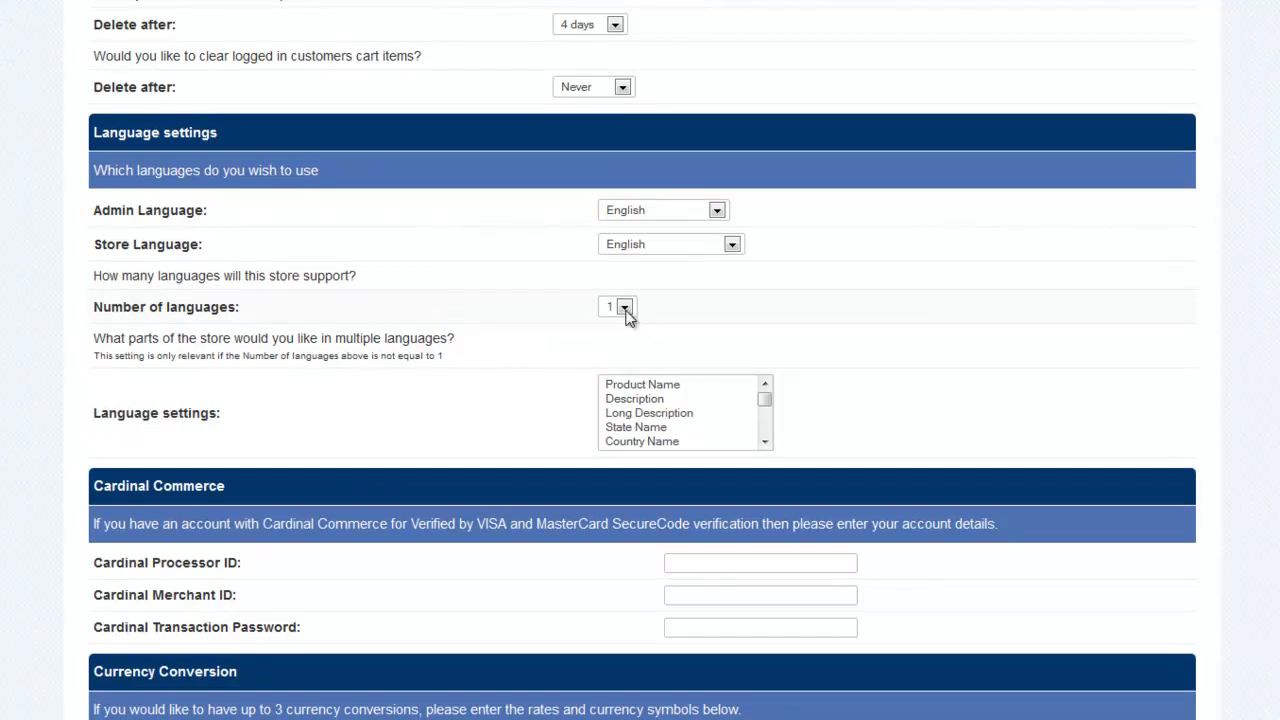
pyautogui.click(624, 306)
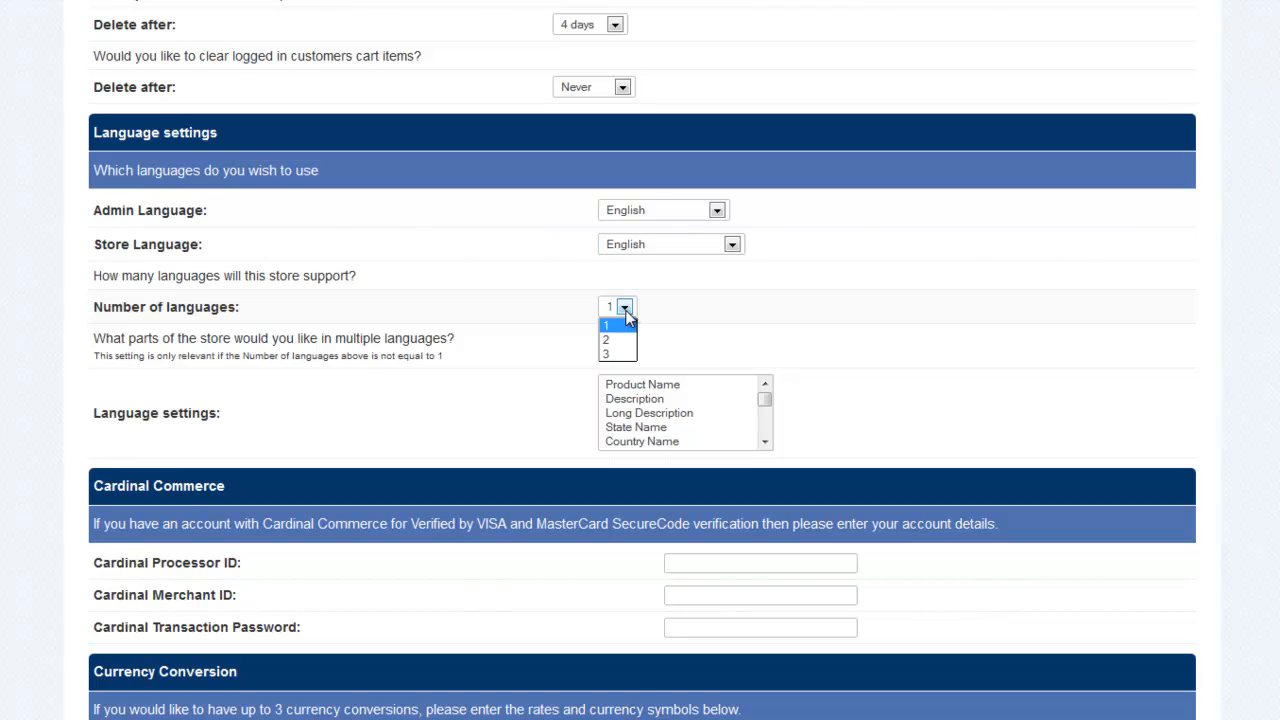
pyautogui.click(627, 306)
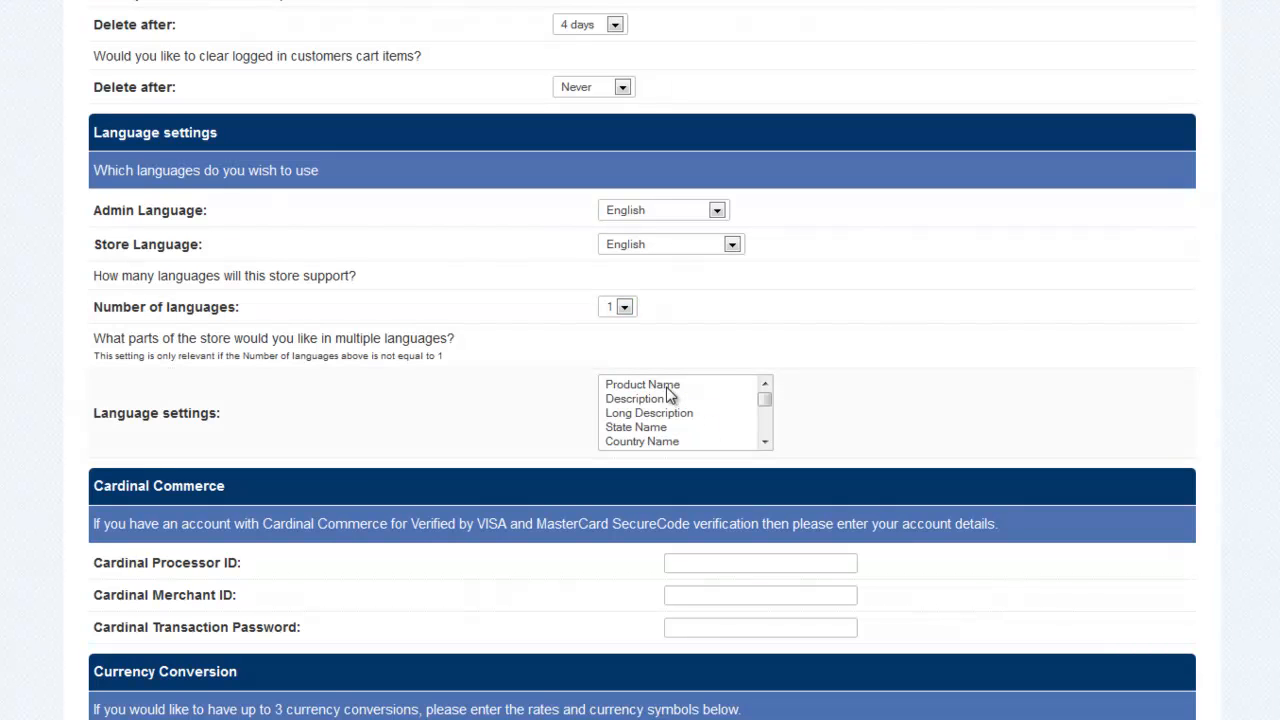
pyautogui.moveTo(865, 381)
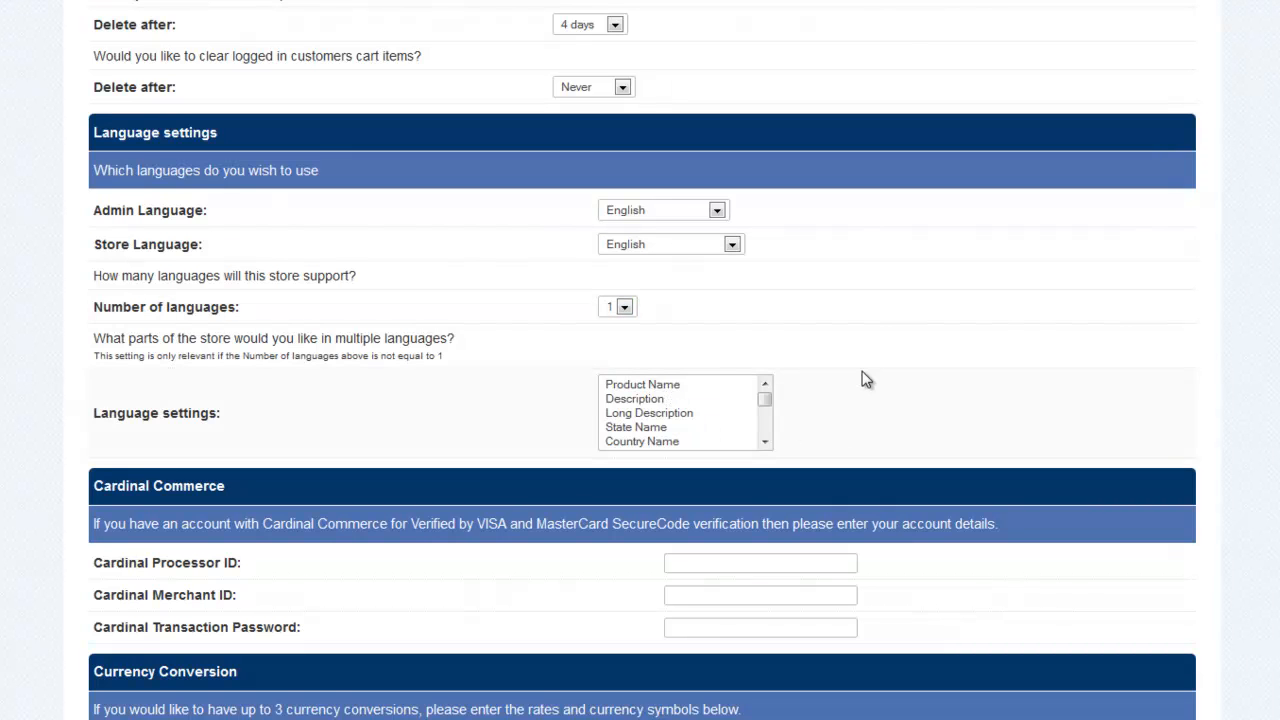
pyautogui.scroll(-3)
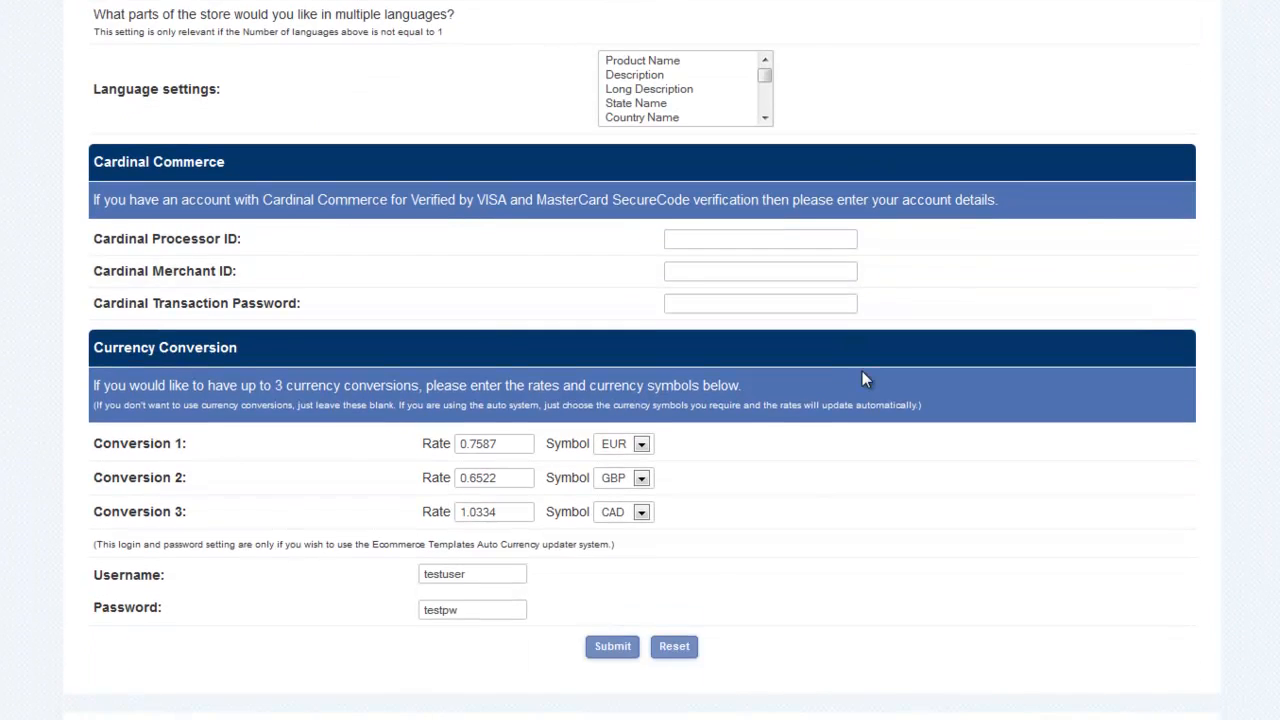
pyautogui.scroll(-3)
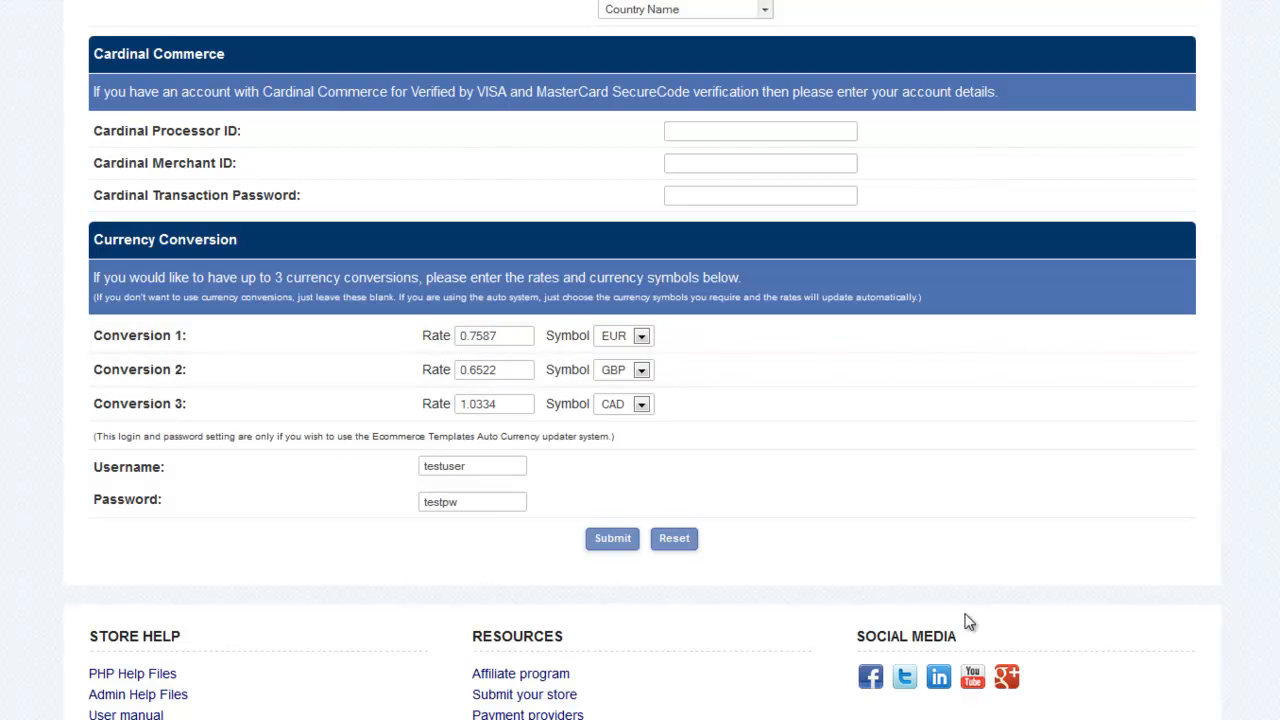
pyautogui.moveTo(835, 460)
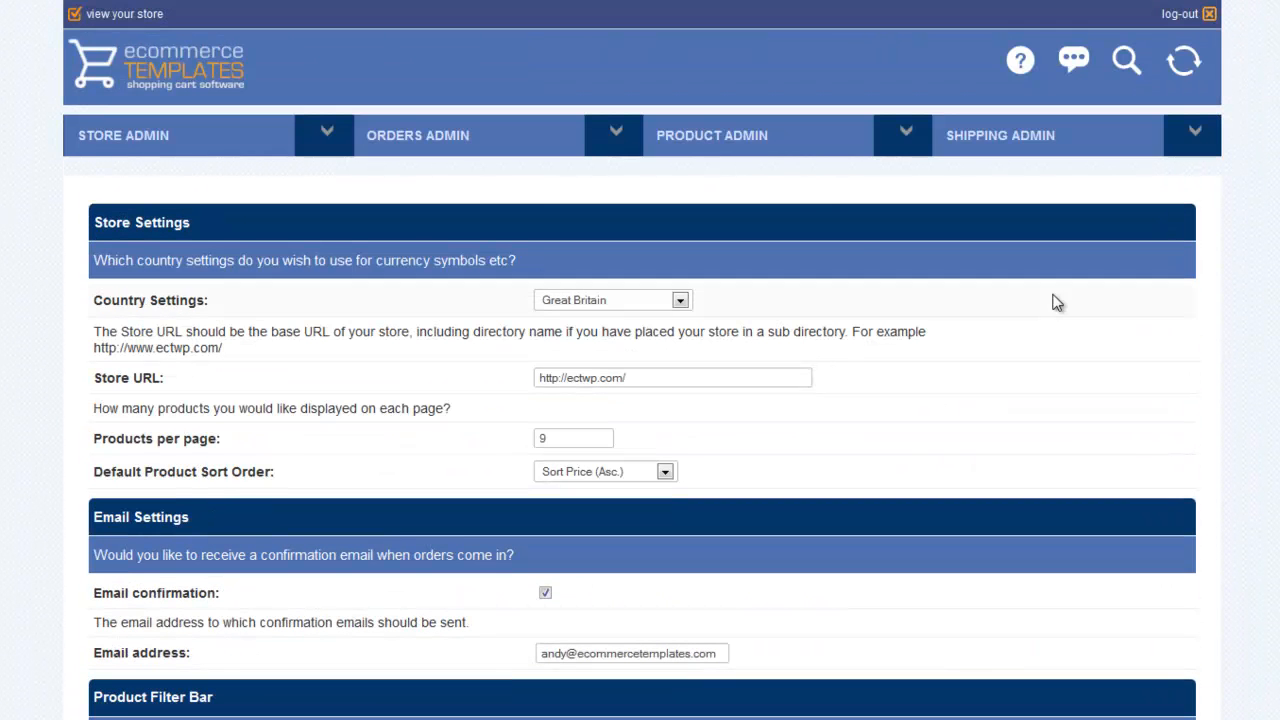
pyautogui.moveTo(829, 218)
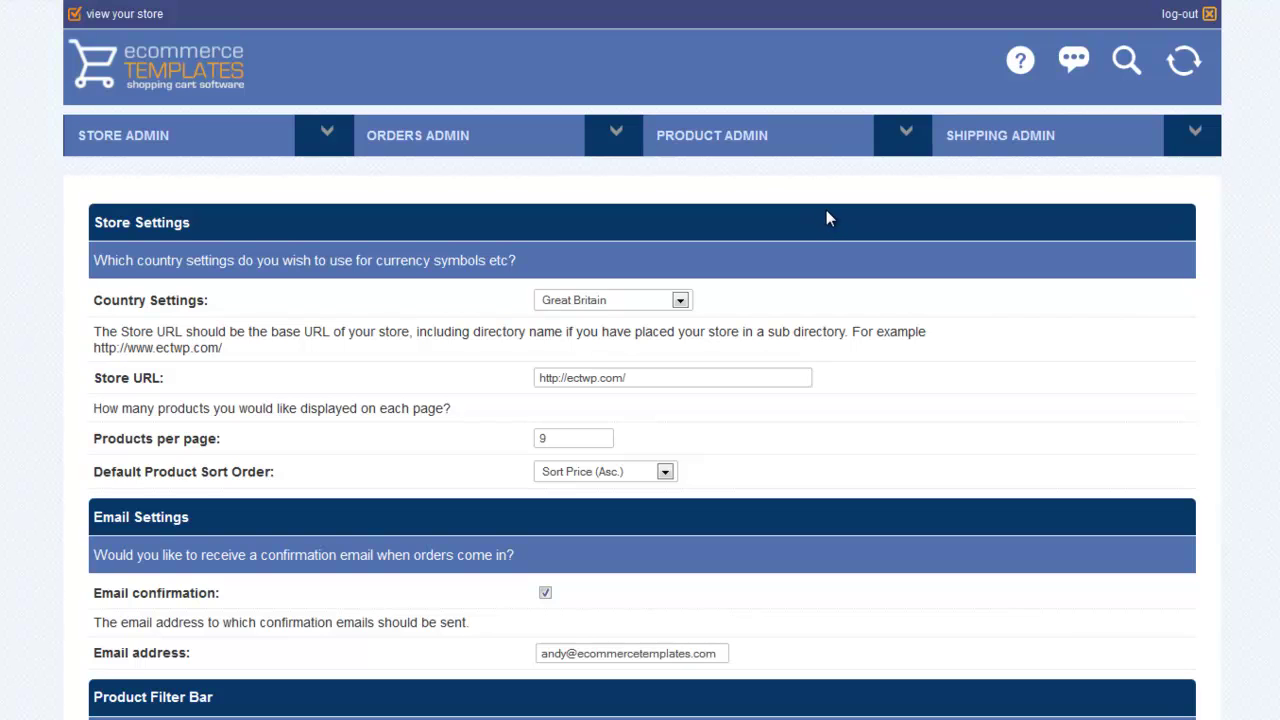
# Open Categories Administration and list Computer Parts, Printers and Scanners, and their subcategories
pyautogui.click(711, 135)
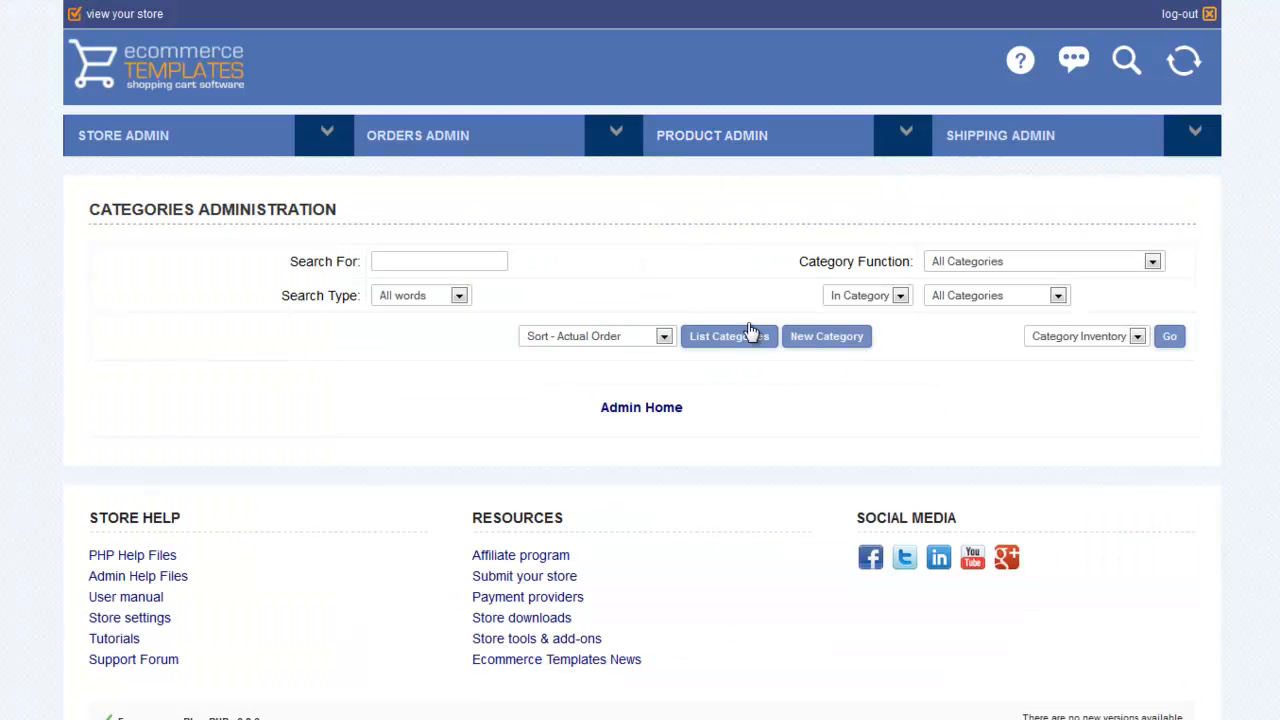
pyautogui.click(729, 336)
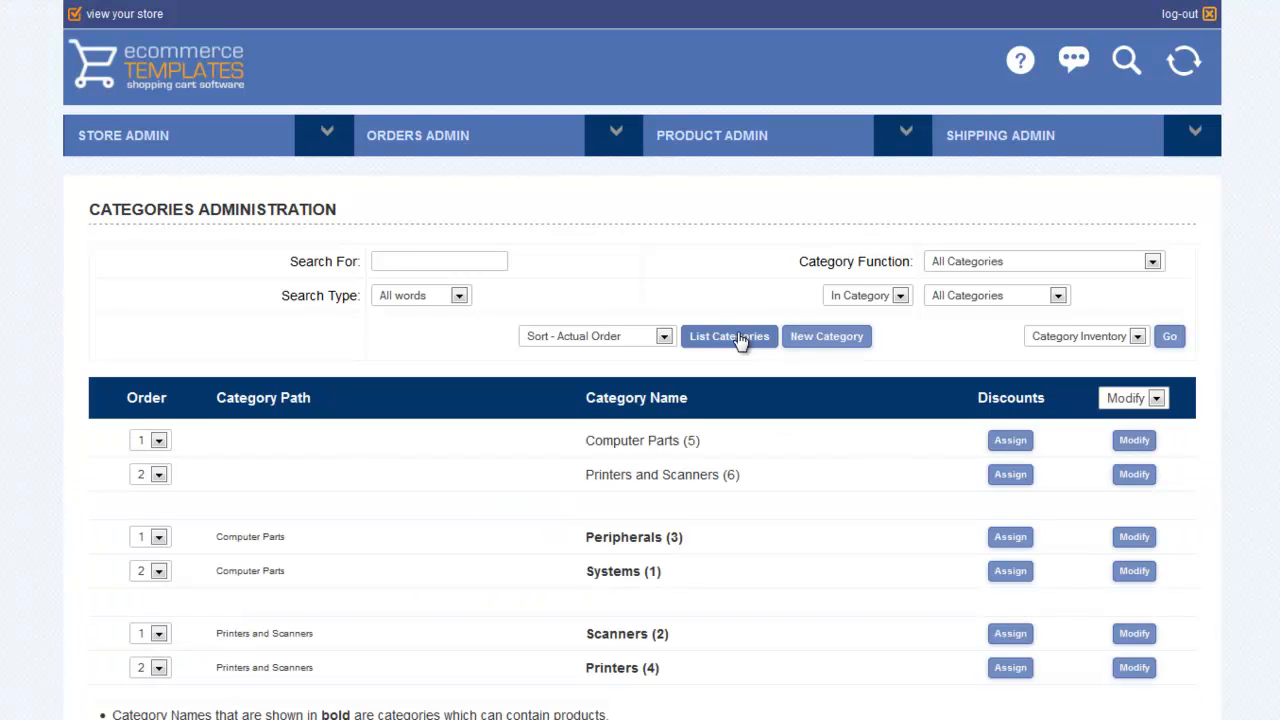
pyautogui.scroll(-3)
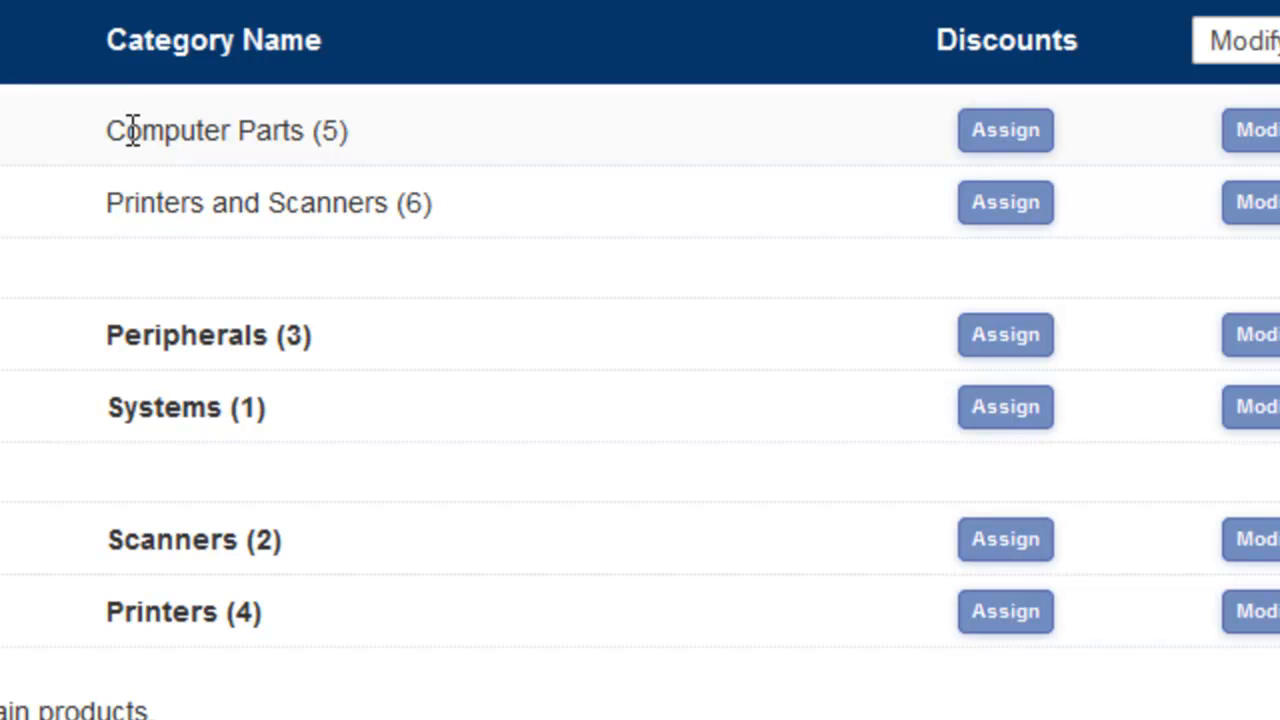
pyautogui.doubleClick(200, 130)
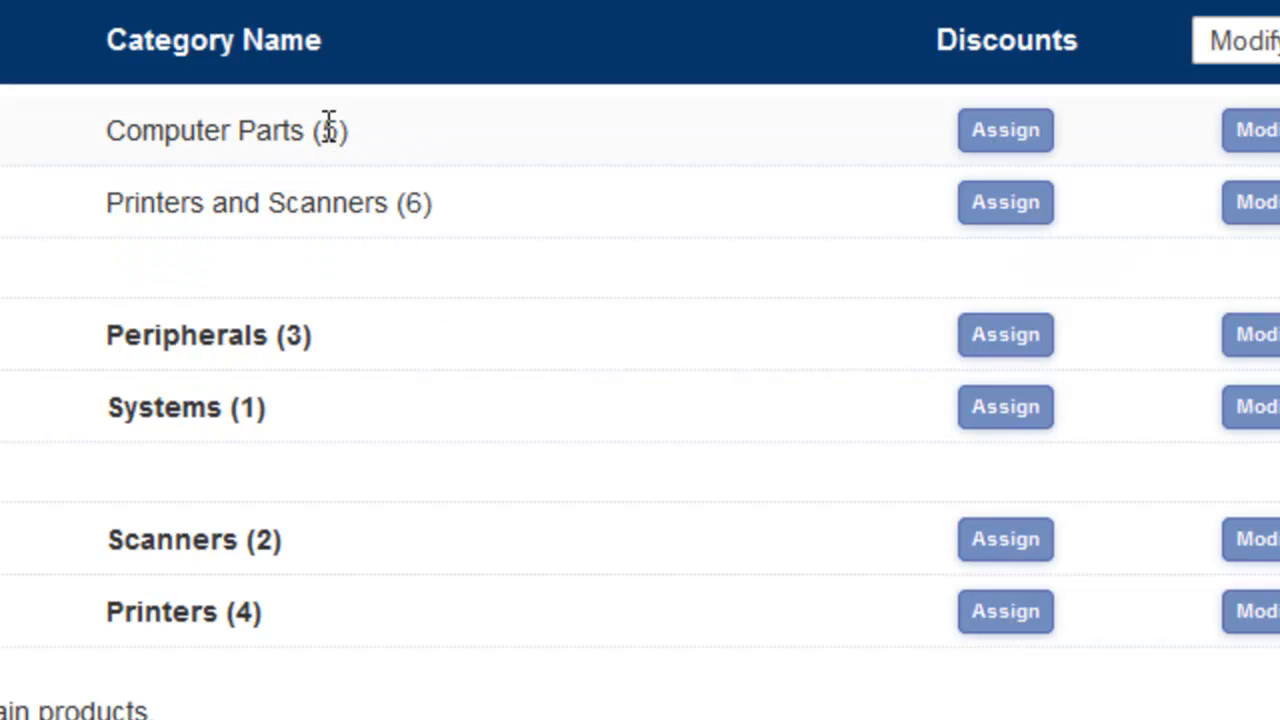
pyautogui.doubleClick(421, 202)
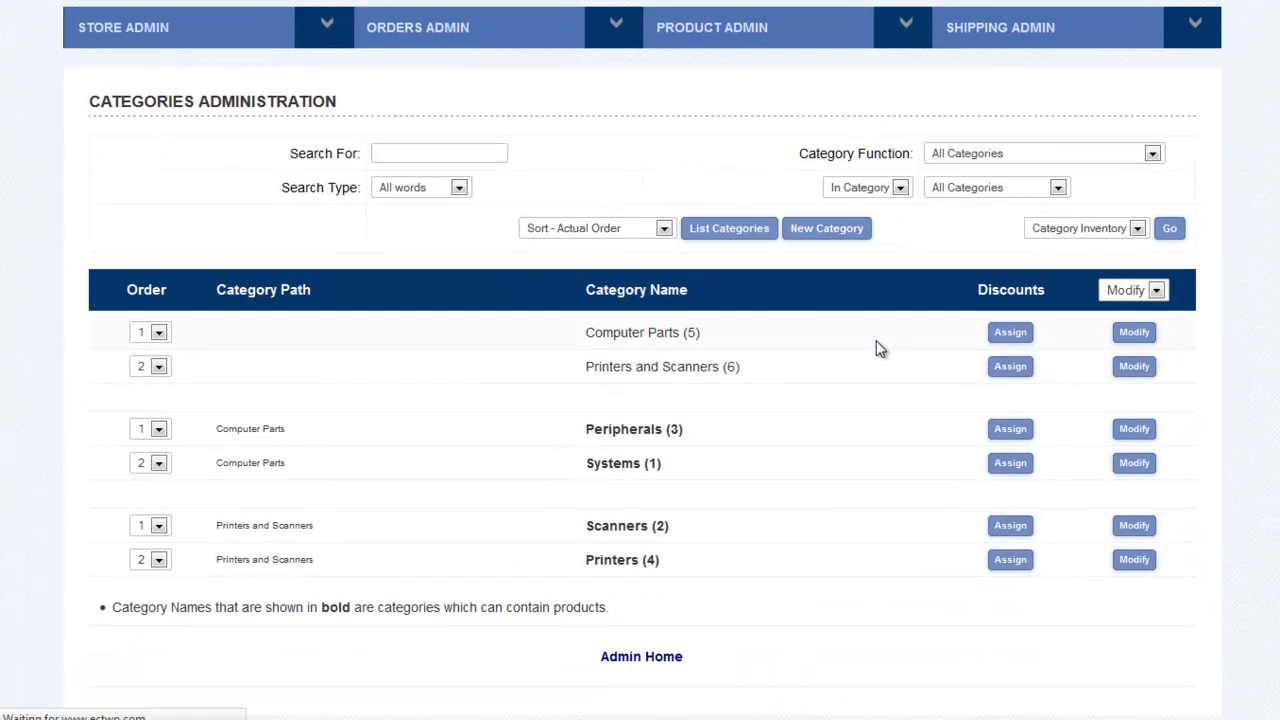
# Start a new category named 'Test', passing the image and description fields
pyautogui.click(826, 228)
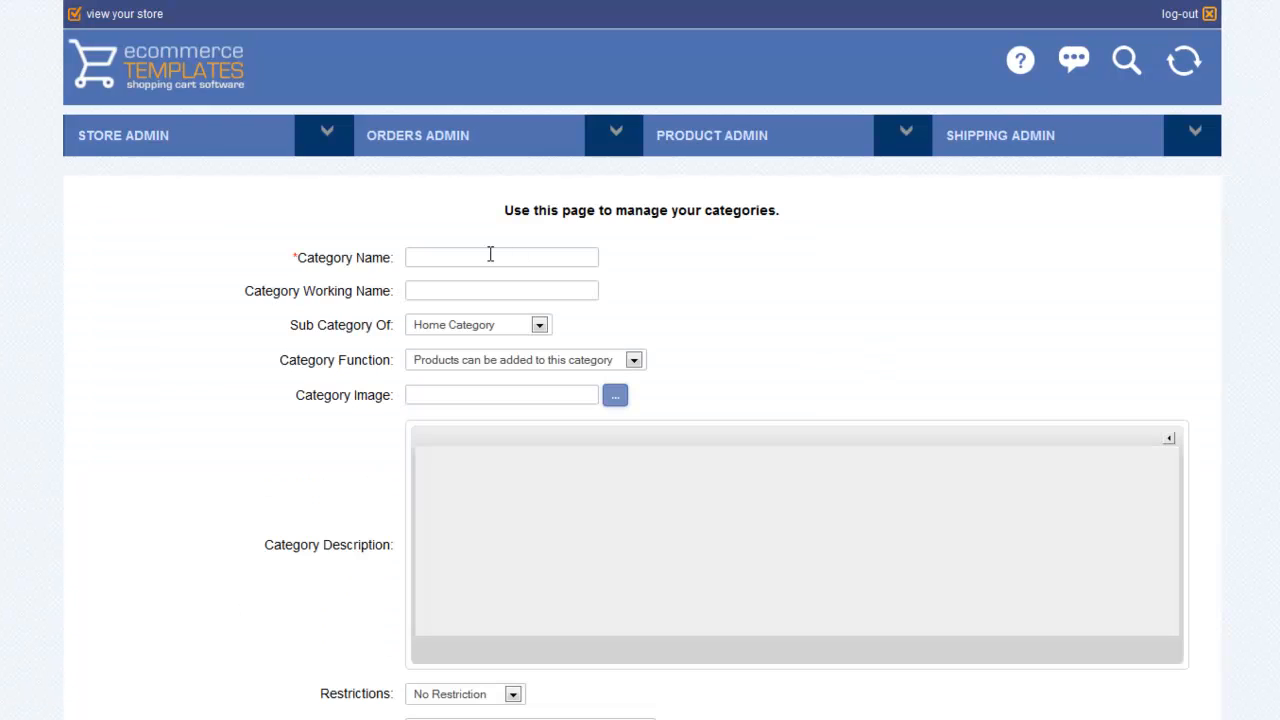
pyautogui.click(500, 257)
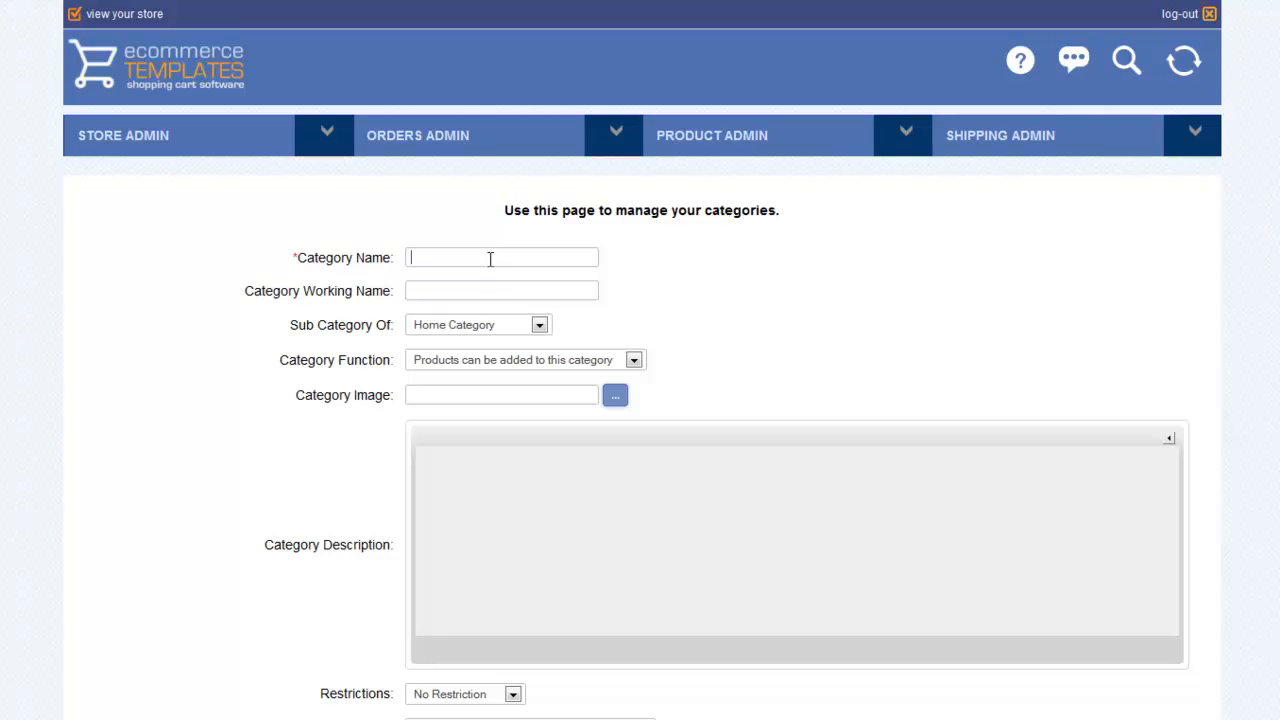
pyautogui.write('Test')
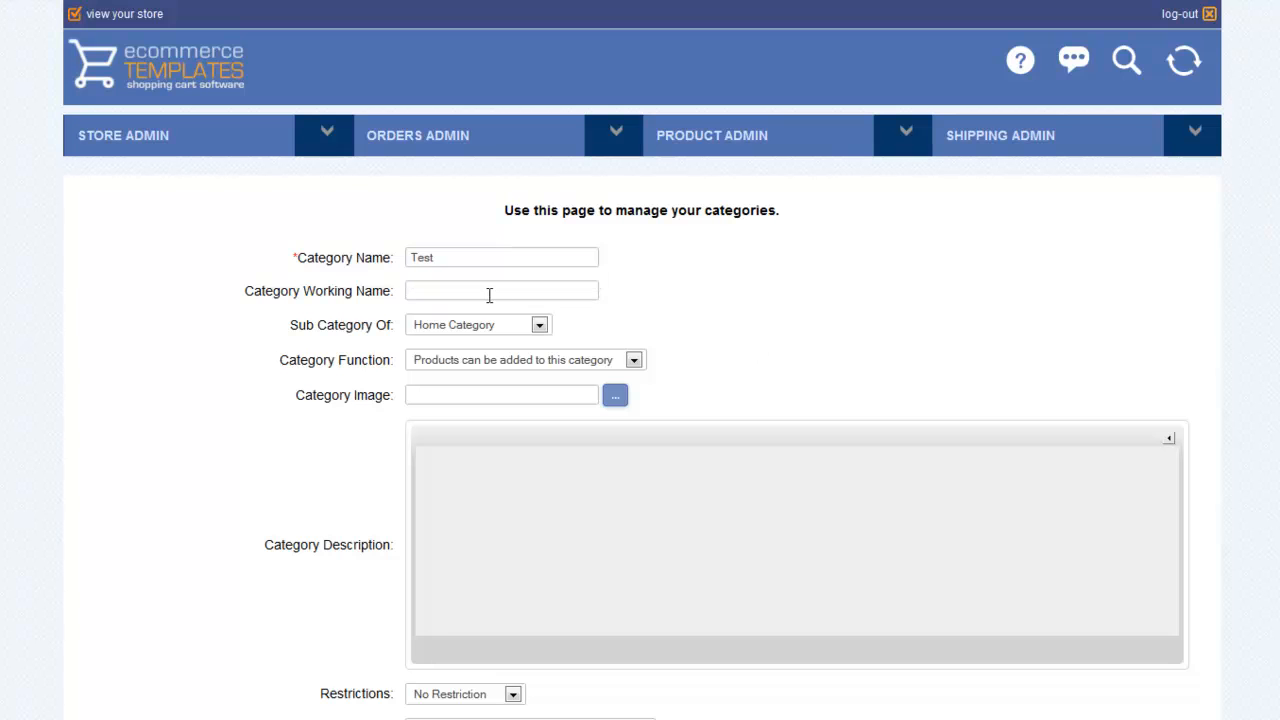
pyautogui.write('T')
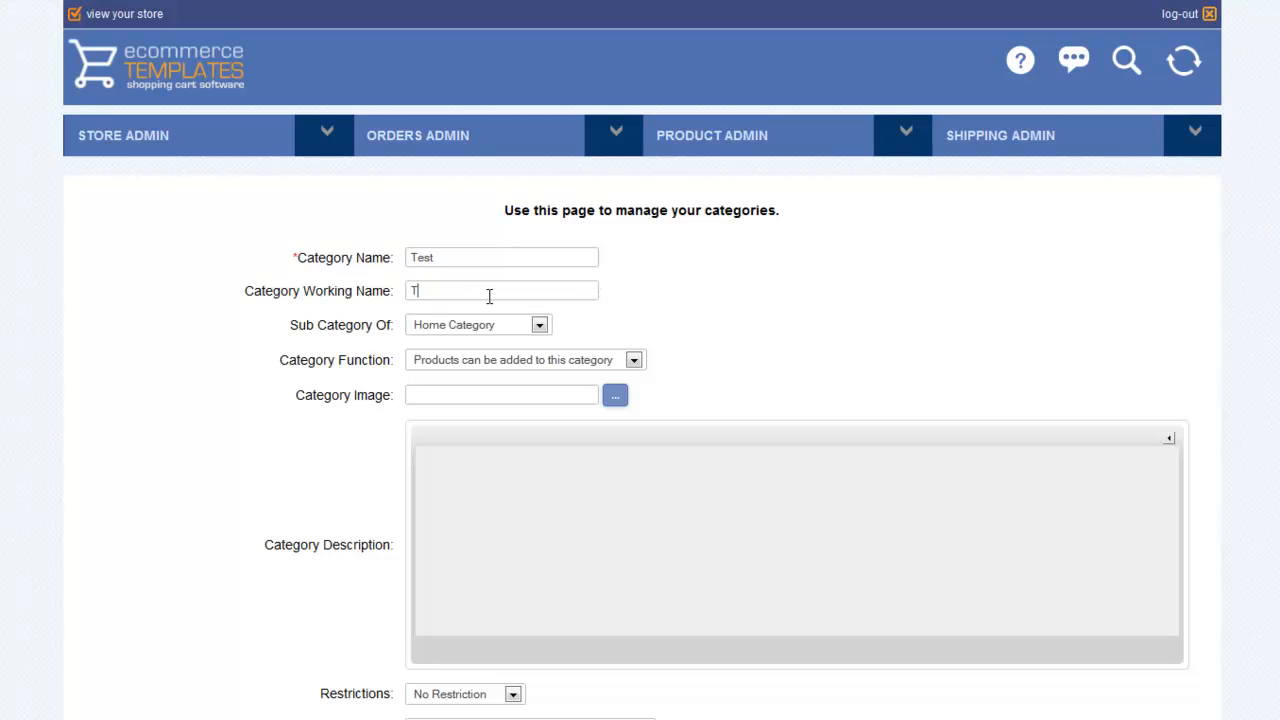
pyautogui.write('est')
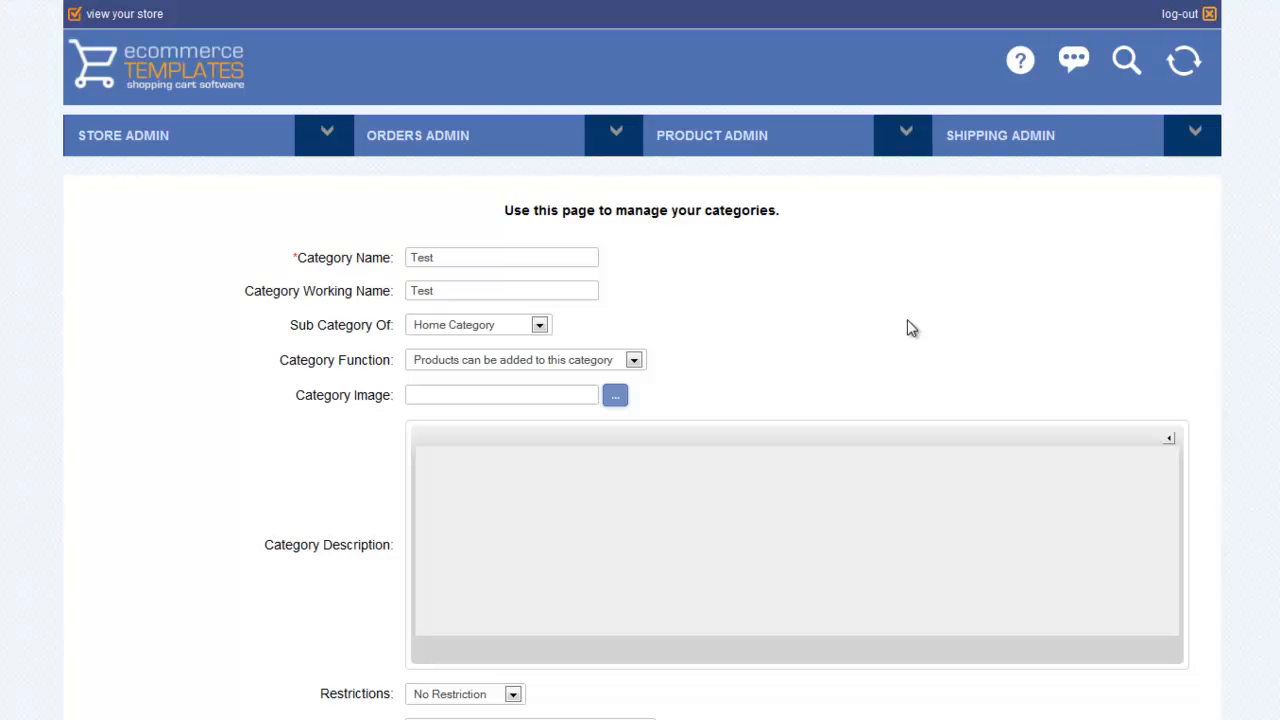
pyautogui.moveTo(533, 340)
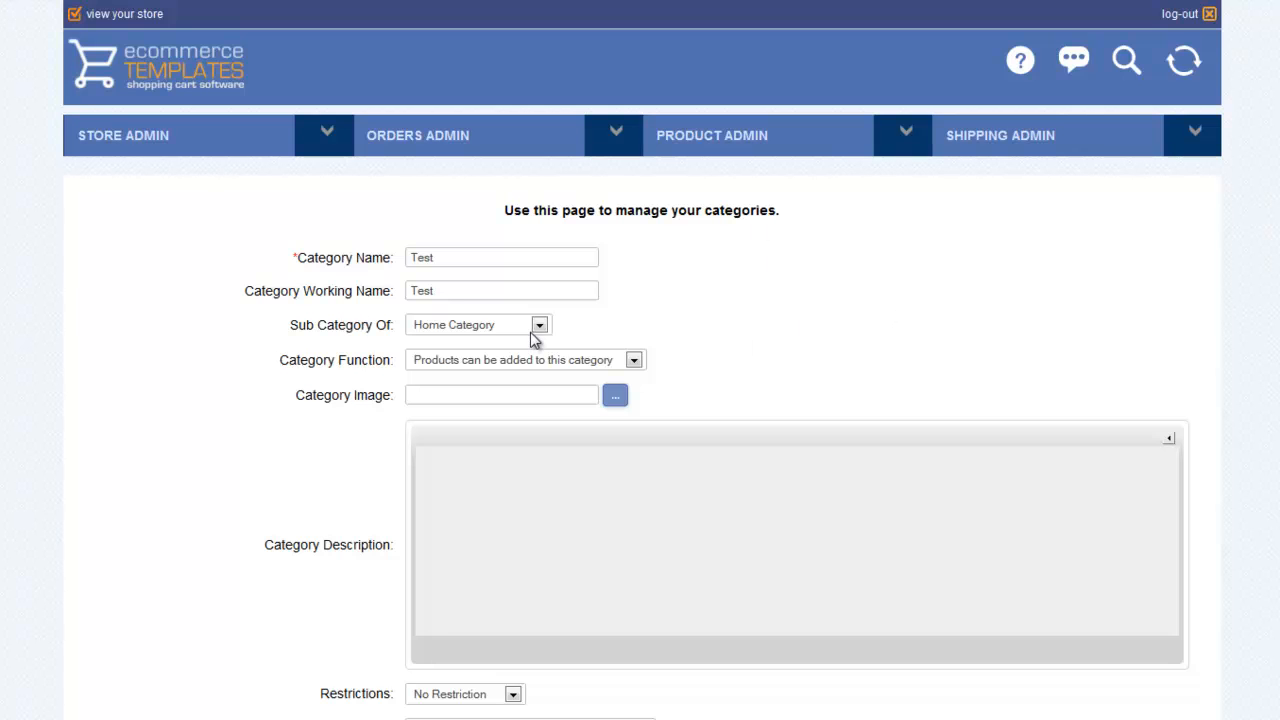
pyautogui.moveTo(545, 364)
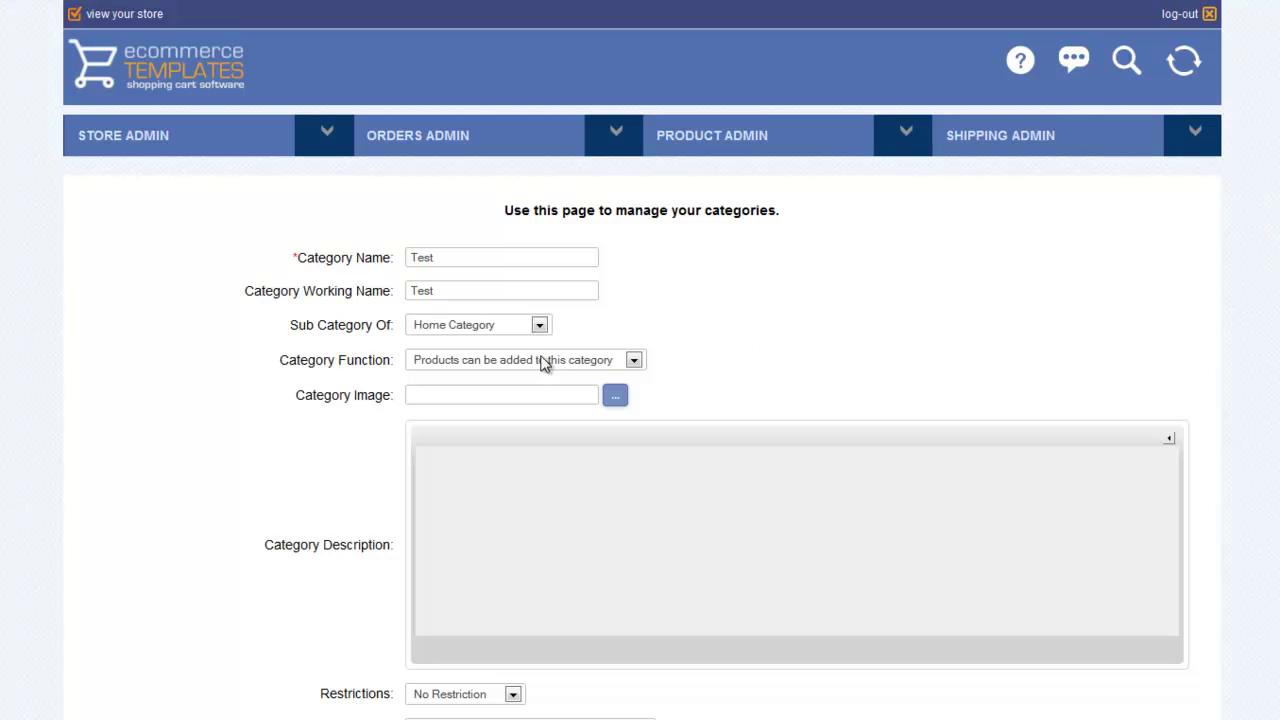
pyautogui.click(501, 395)
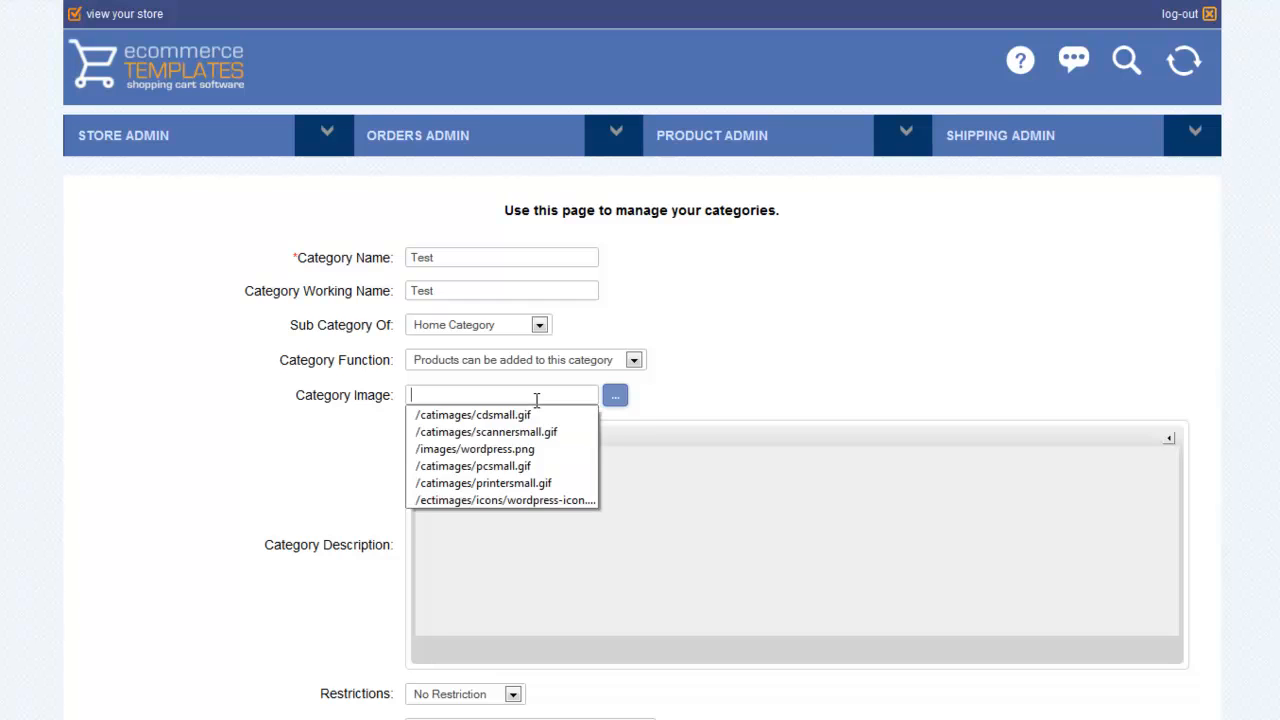
pyautogui.click(614, 395)
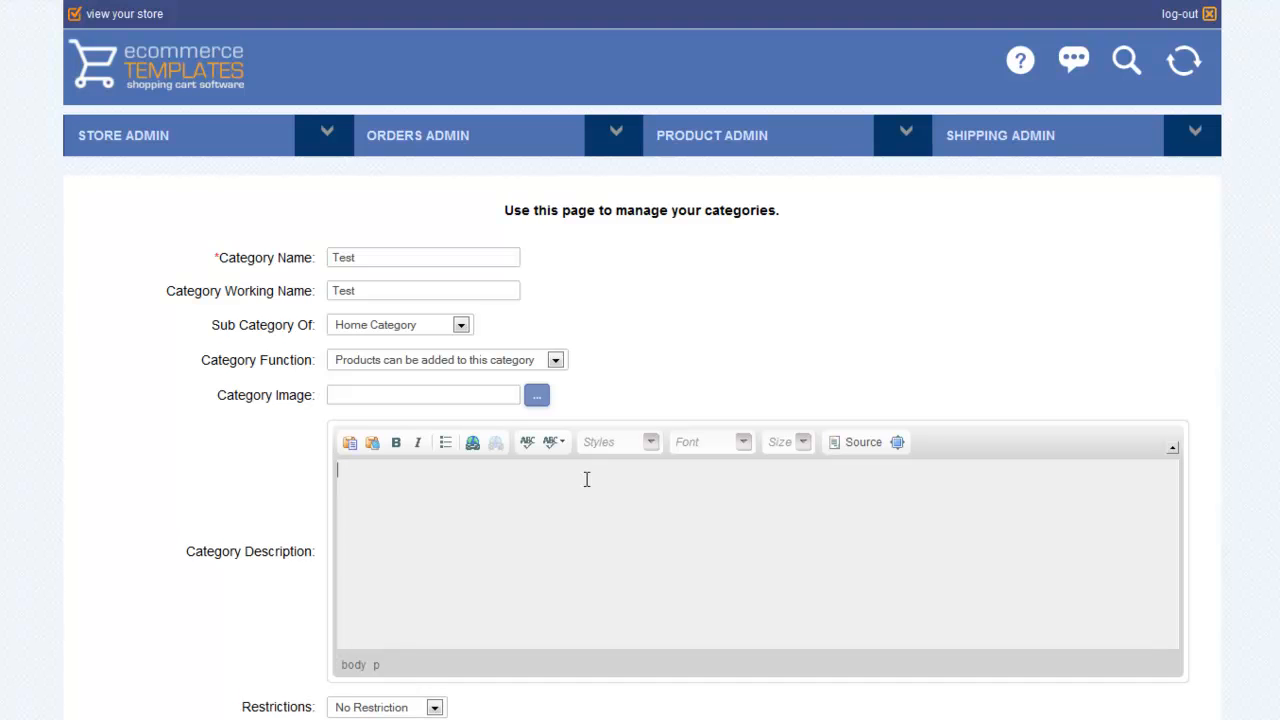
# Keep the category at No Restriction and submit it
pyautogui.scroll(-3)
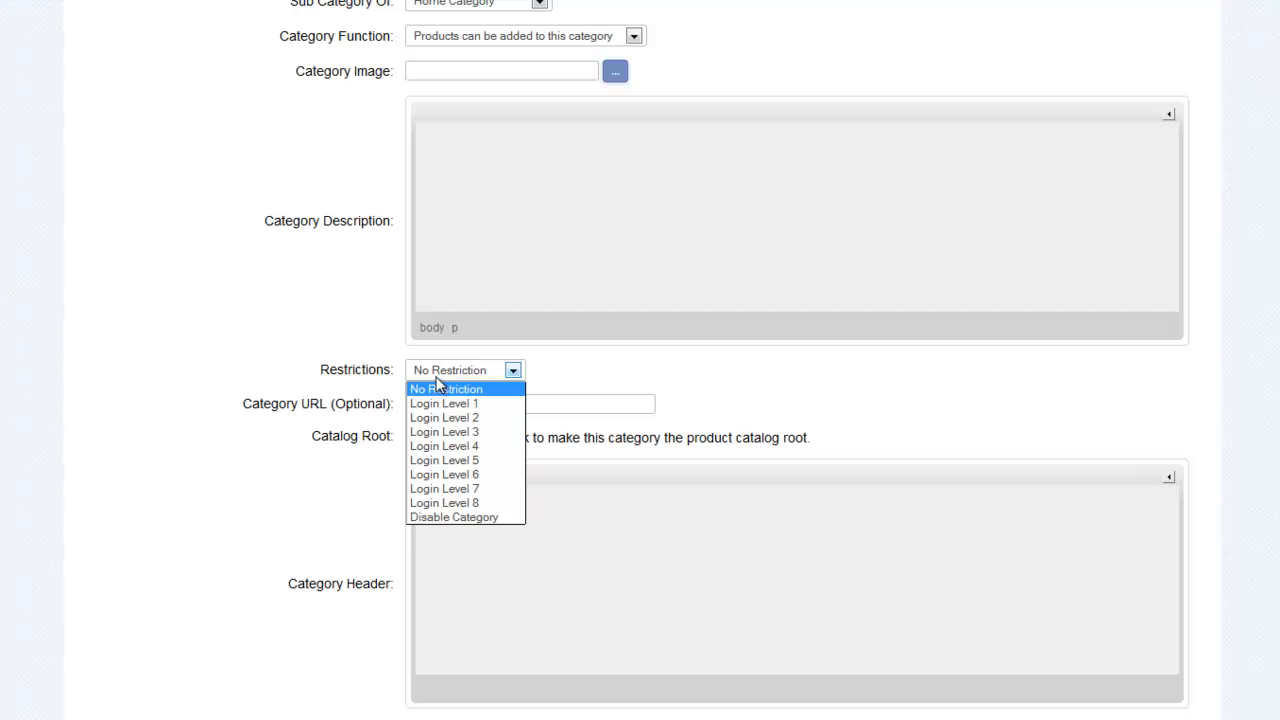
pyautogui.click(446, 388)
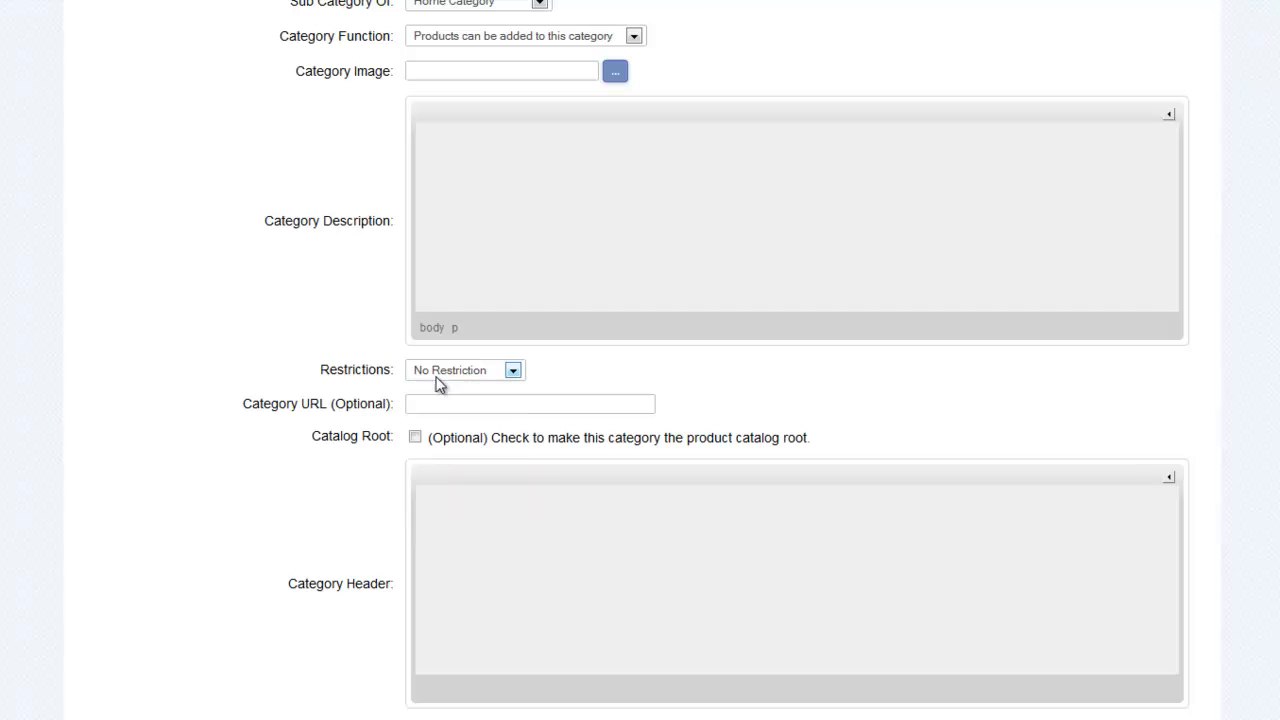
pyautogui.click(530, 404)
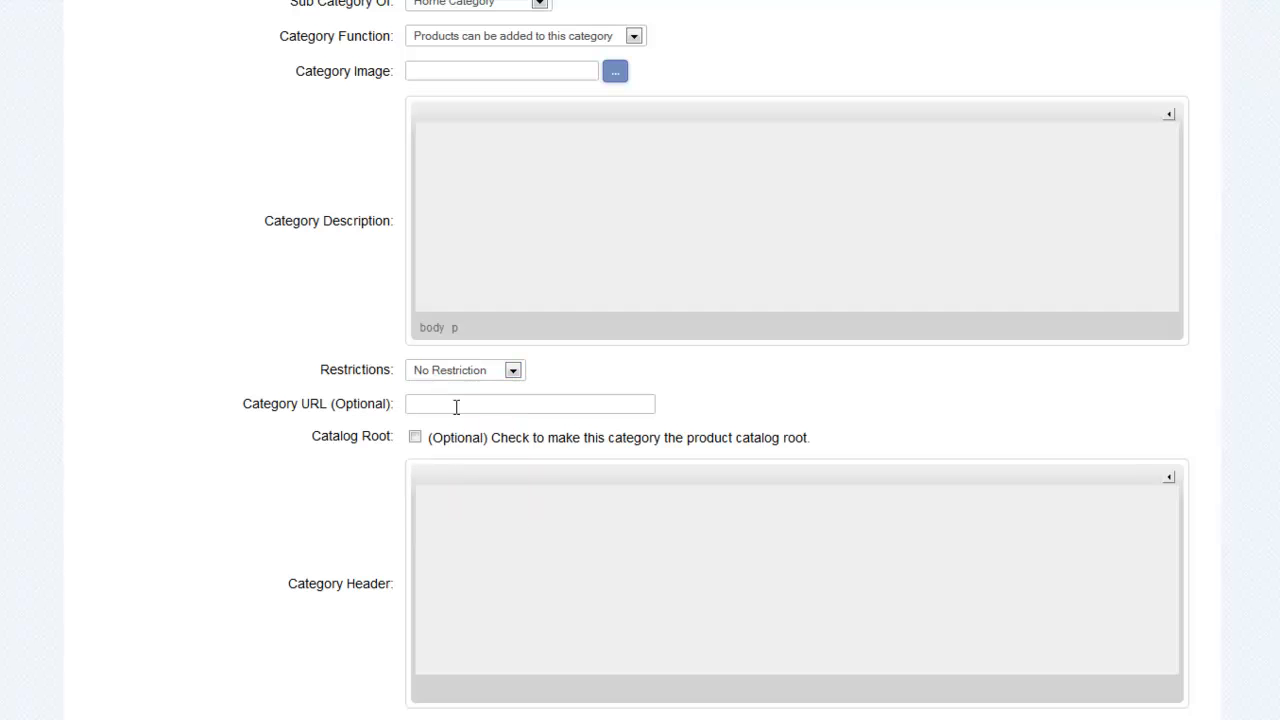
pyautogui.click(460, 404)
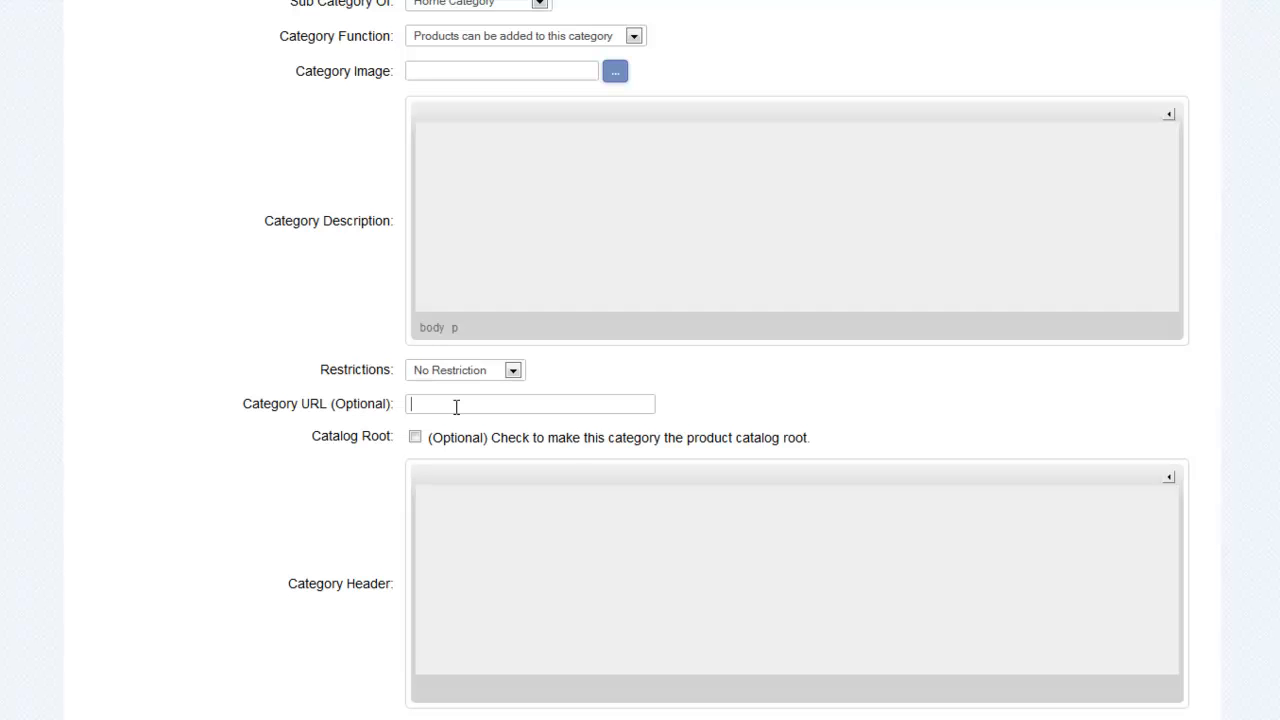
pyautogui.scroll(-3)
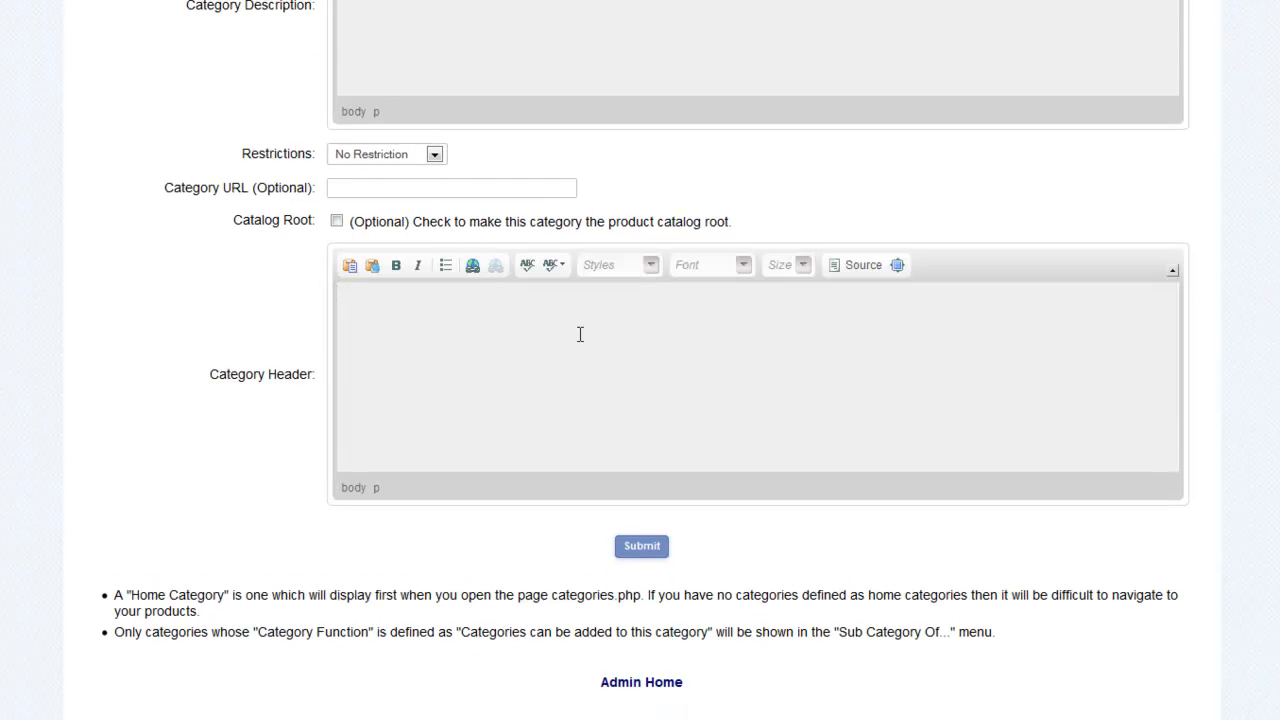
pyautogui.moveTo(579, 334)
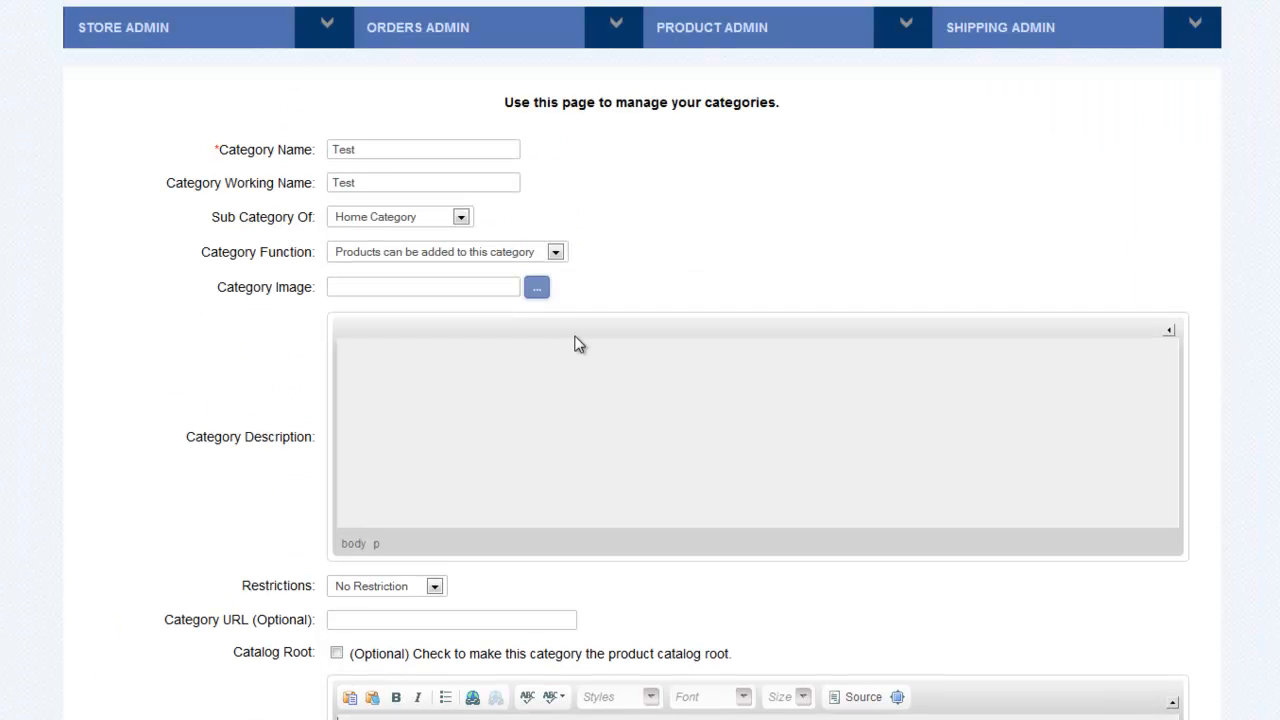
pyautogui.scroll(-3)
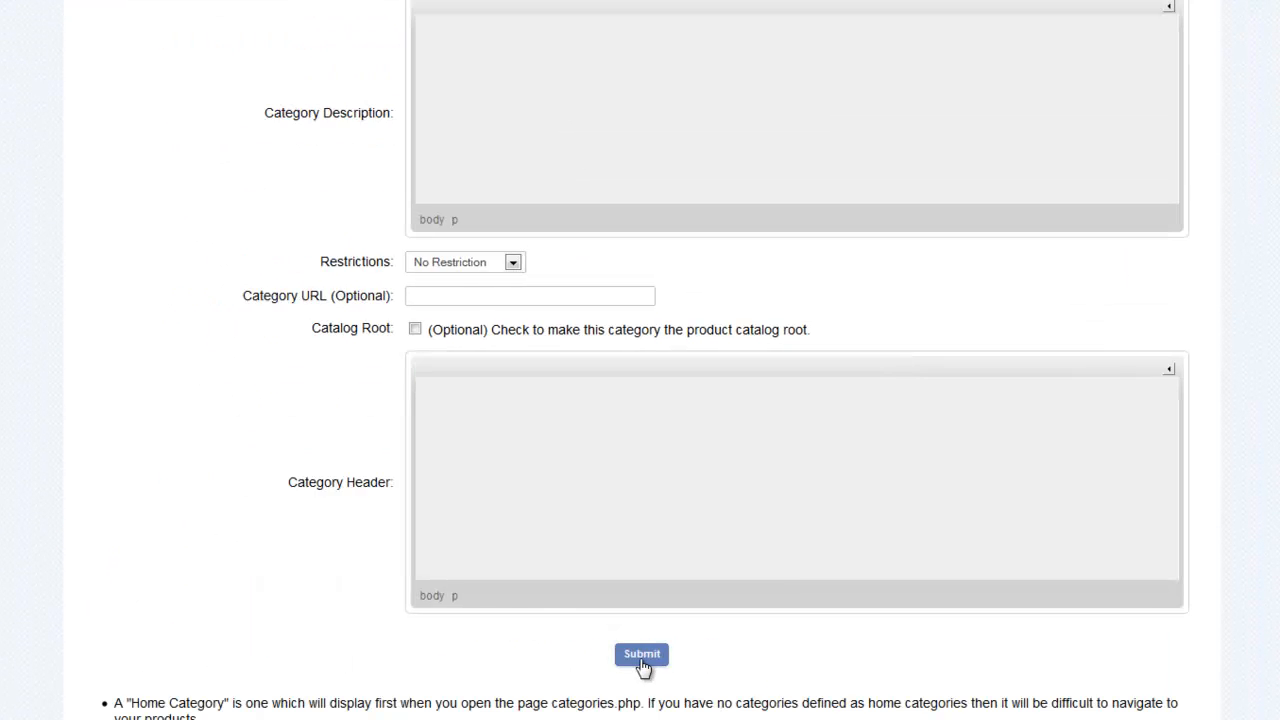
pyautogui.click(641, 654)
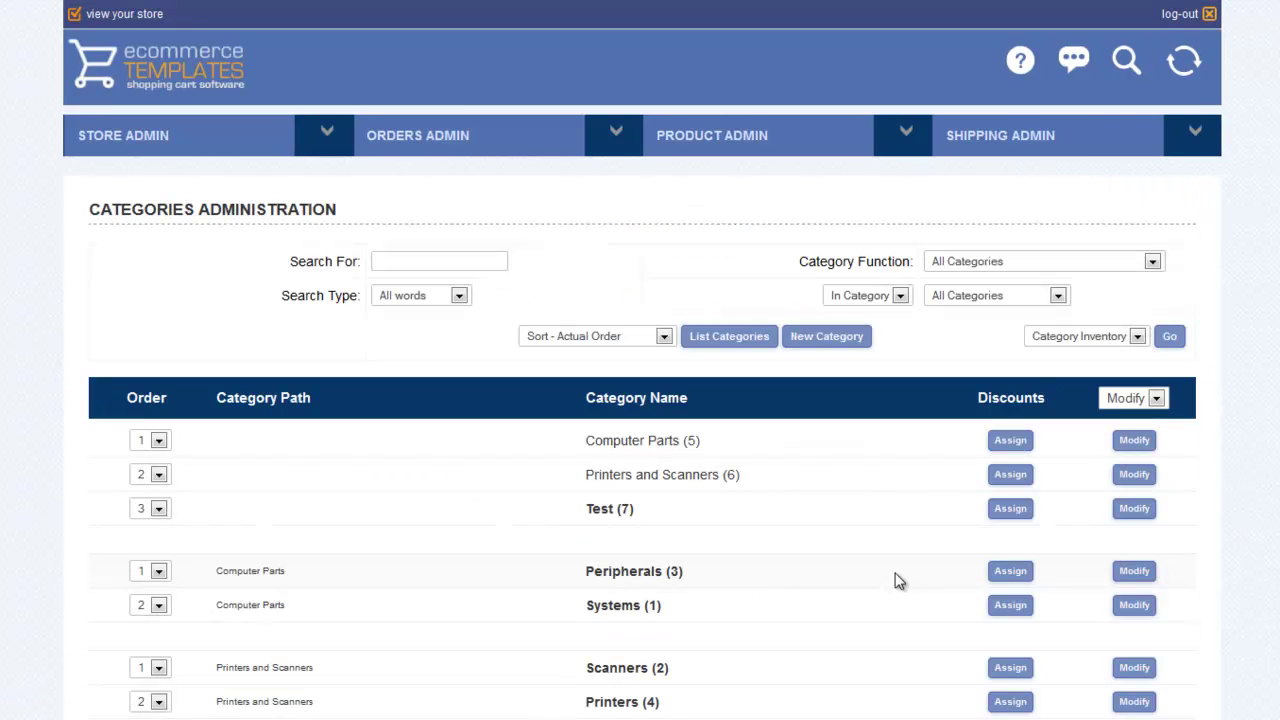
# Go to the product administration list and start a new product
pyautogui.doubleClick(607, 509)
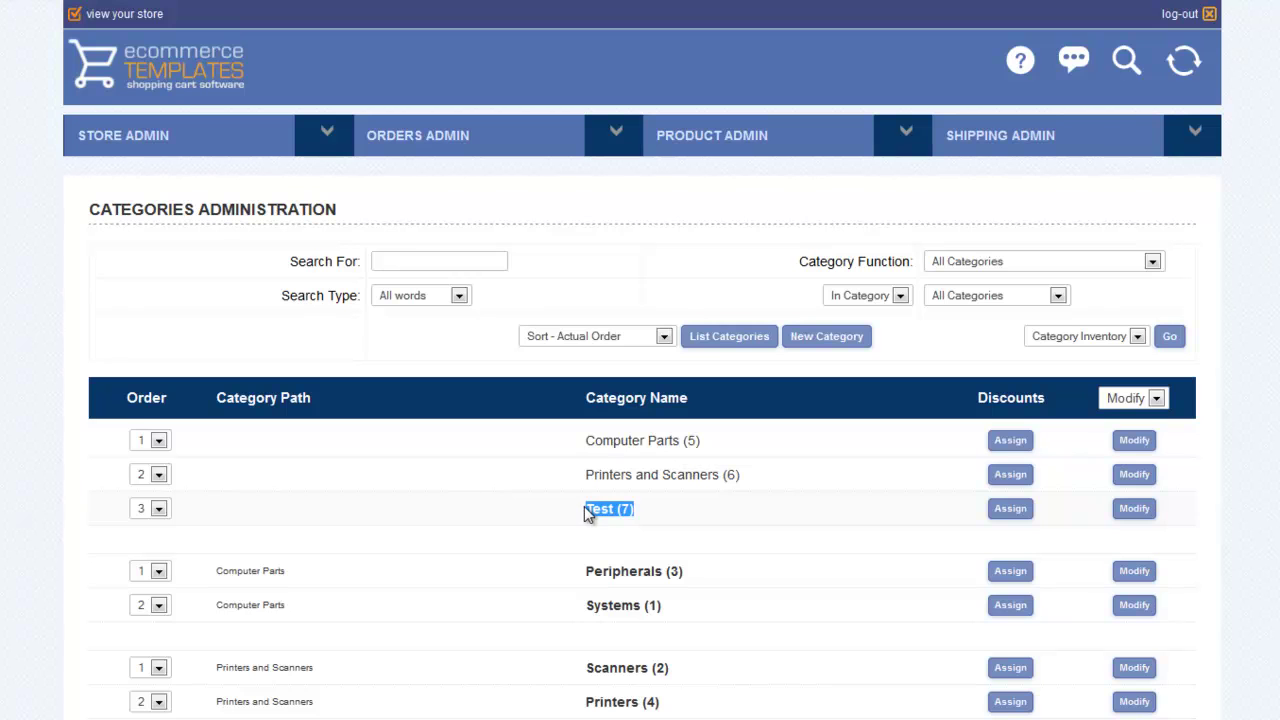
pyautogui.click(711, 135)
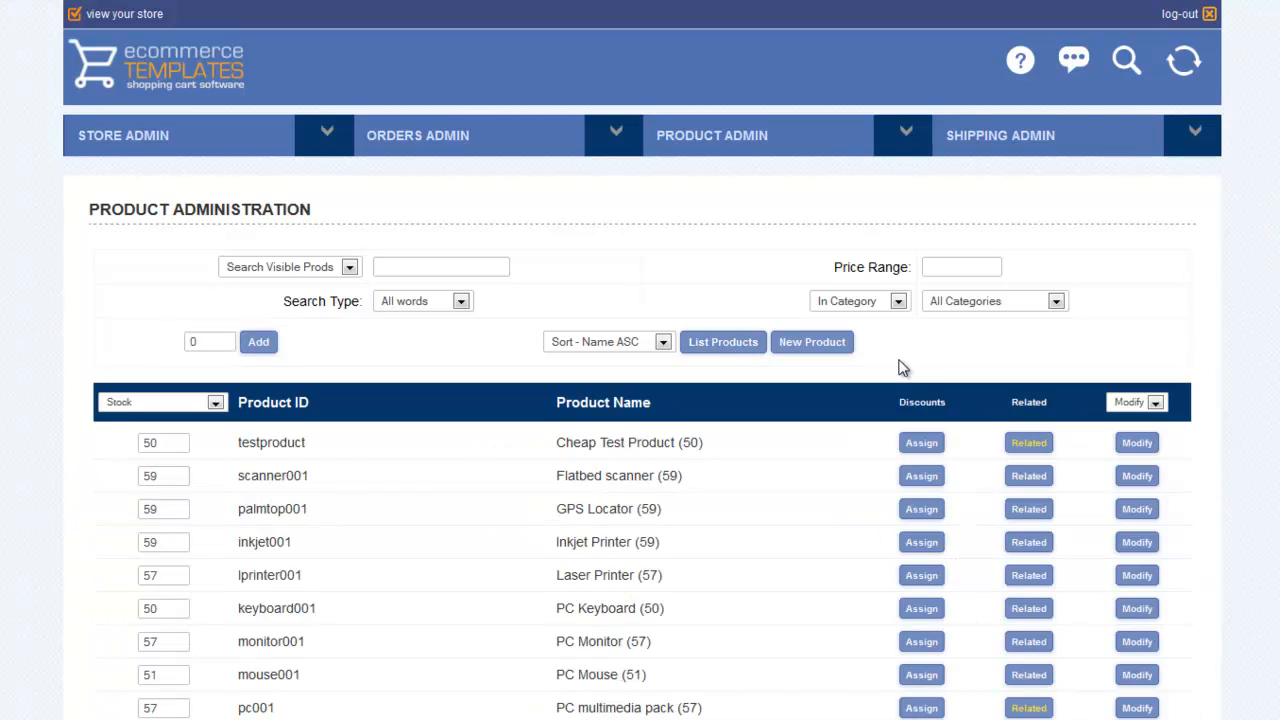
pyautogui.scroll(-3)
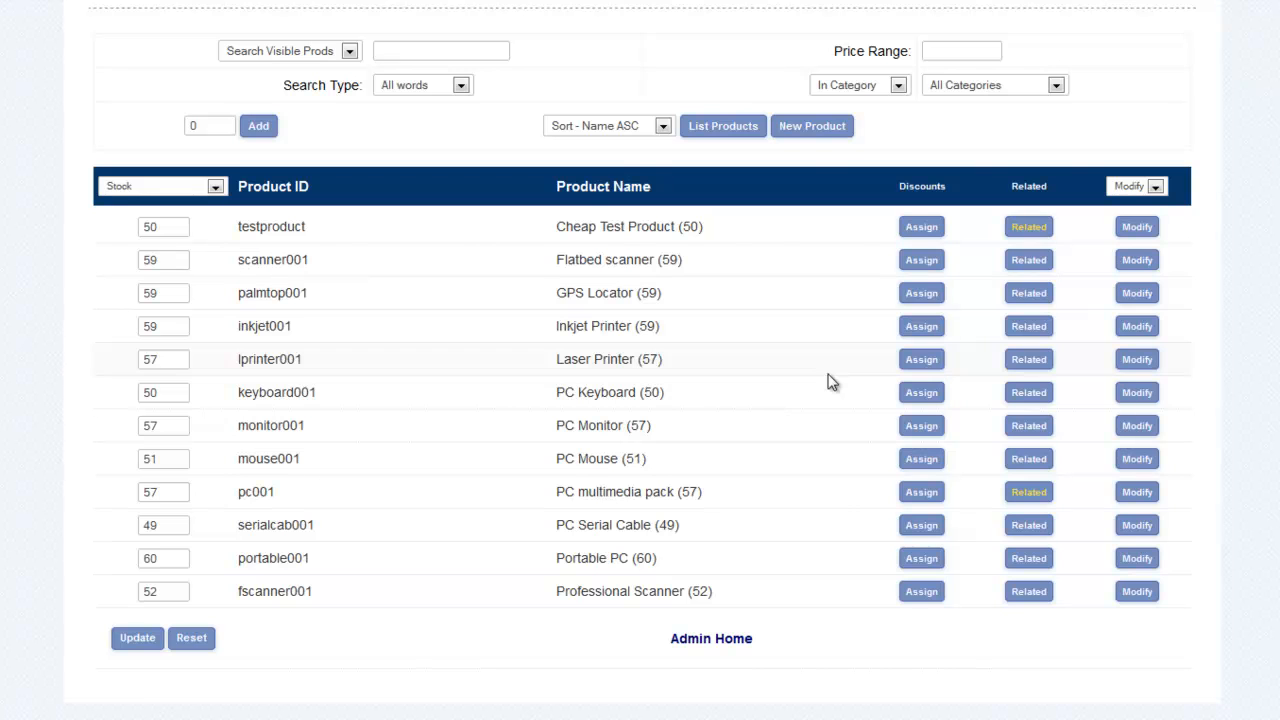
pyautogui.moveTo(812, 126)
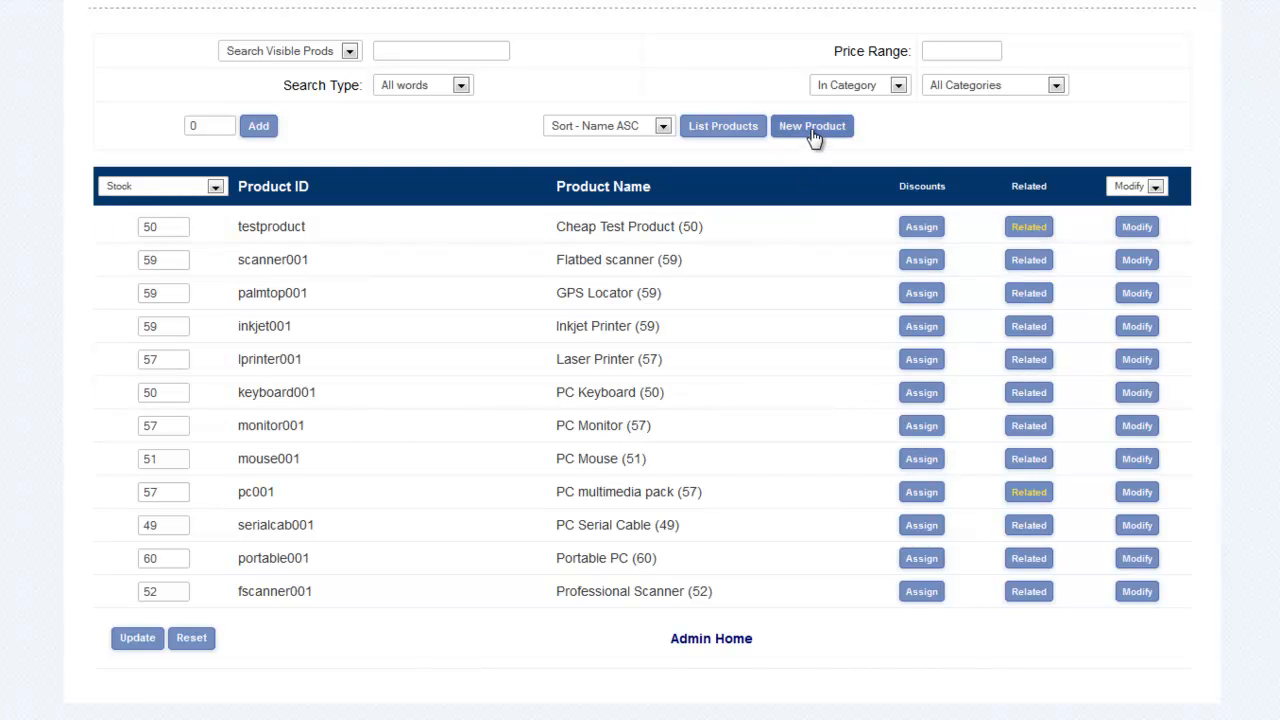
pyautogui.click(812, 126)
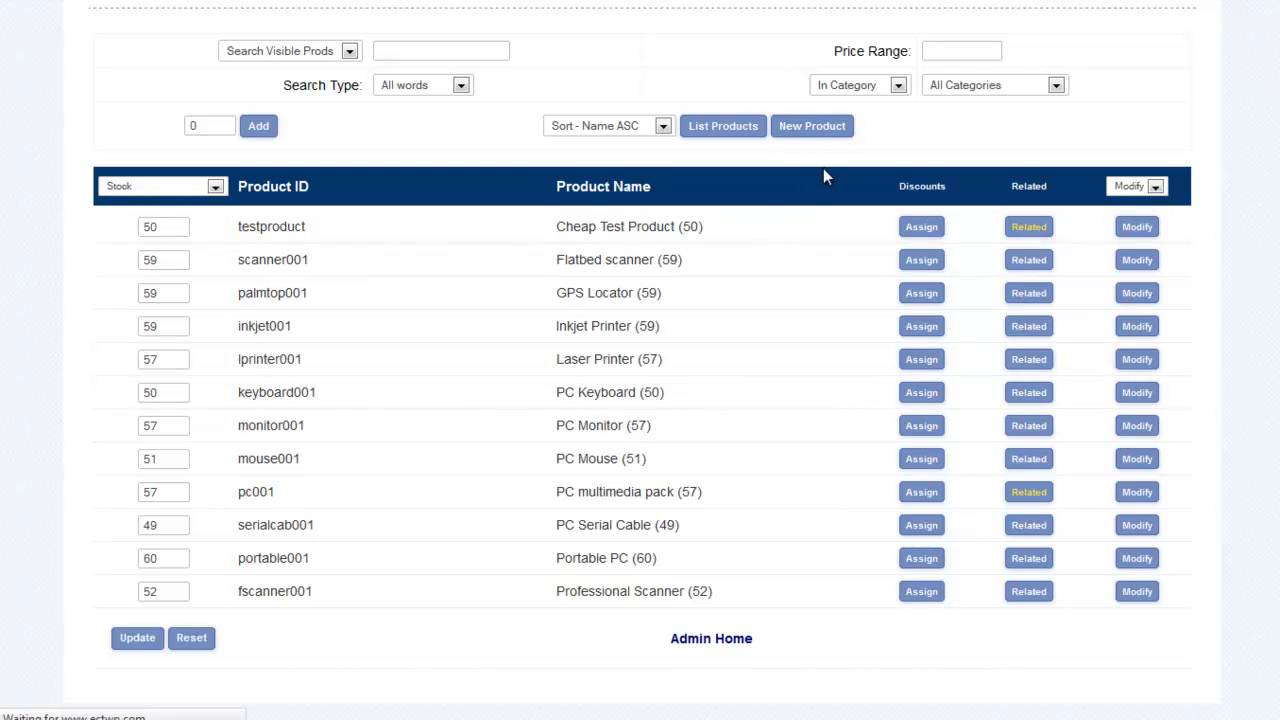
# Enter reference abcd, name 'New product', and choose section Test
pyautogui.click(812, 125)
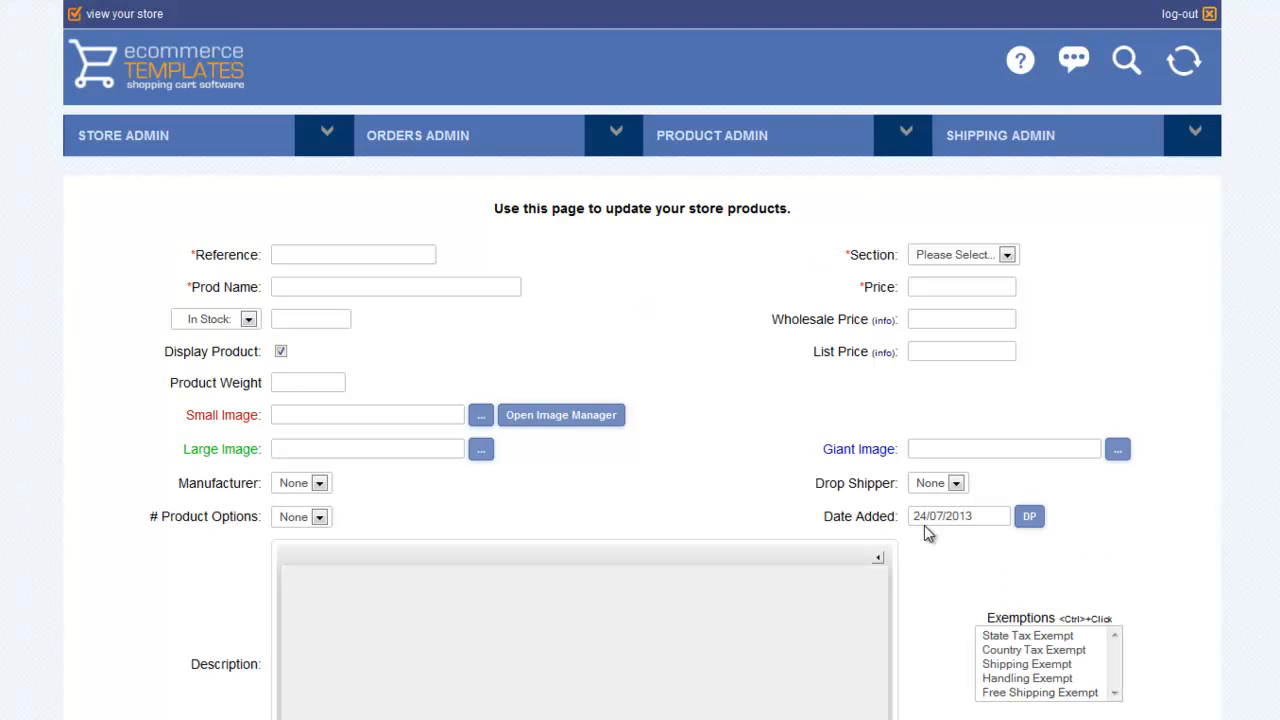
pyautogui.scroll(-3)
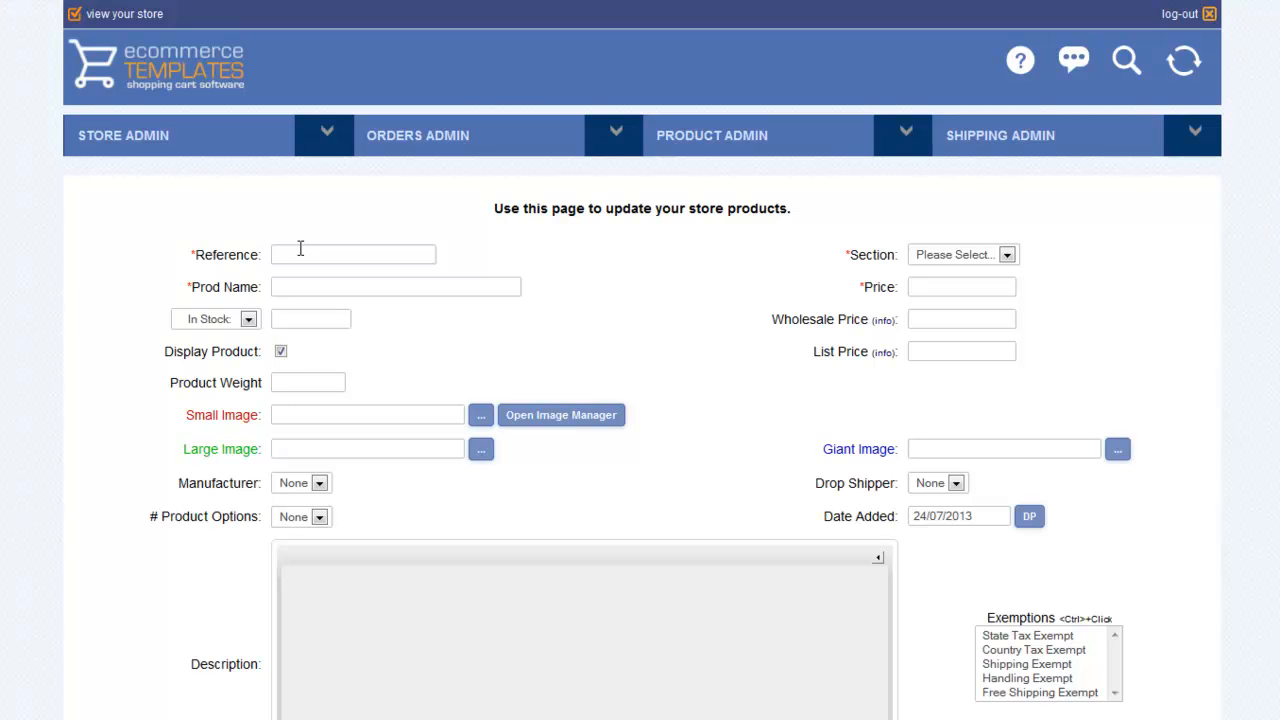
pyautogui.write('abce')
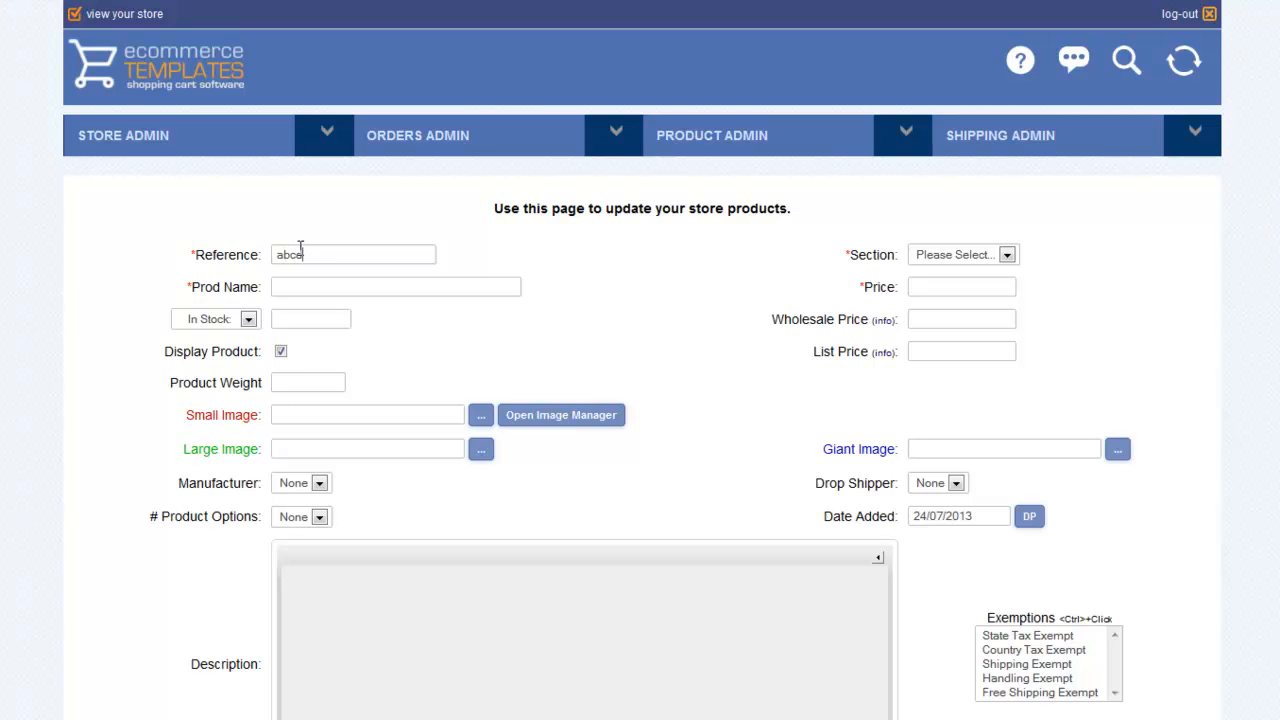
pyautogui.click(395, 287)
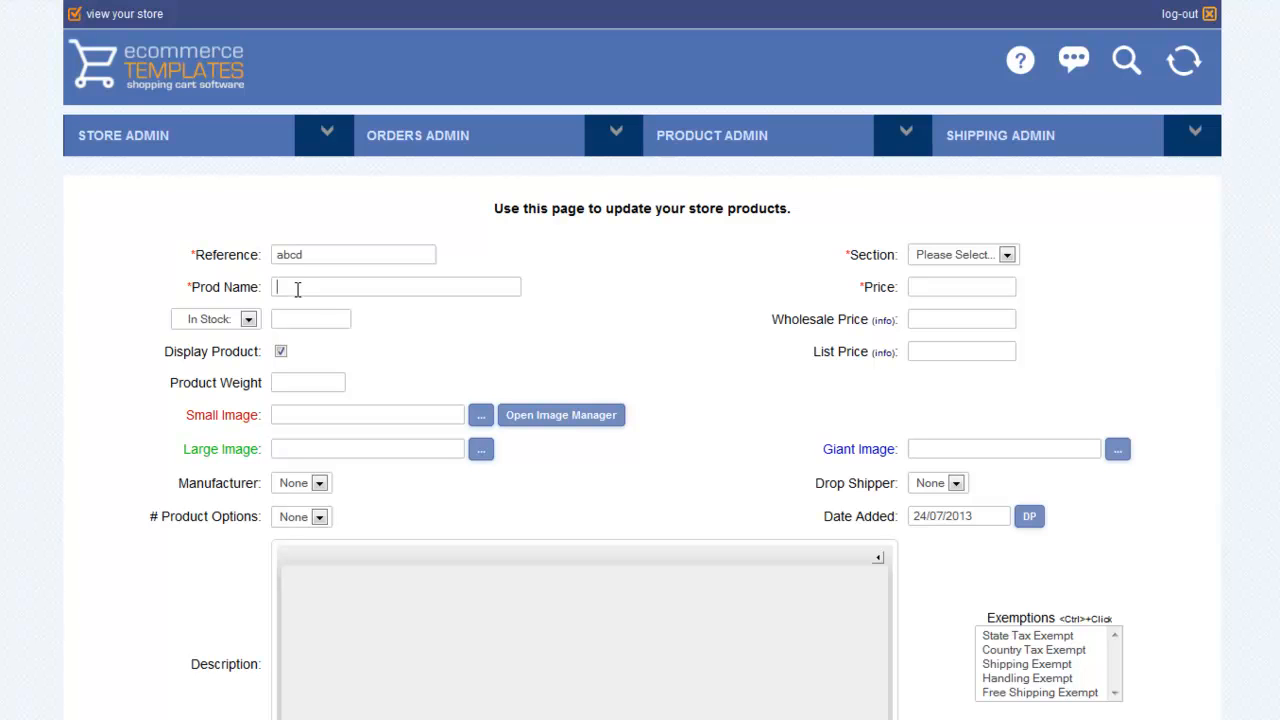
pyautogui.write('New product')
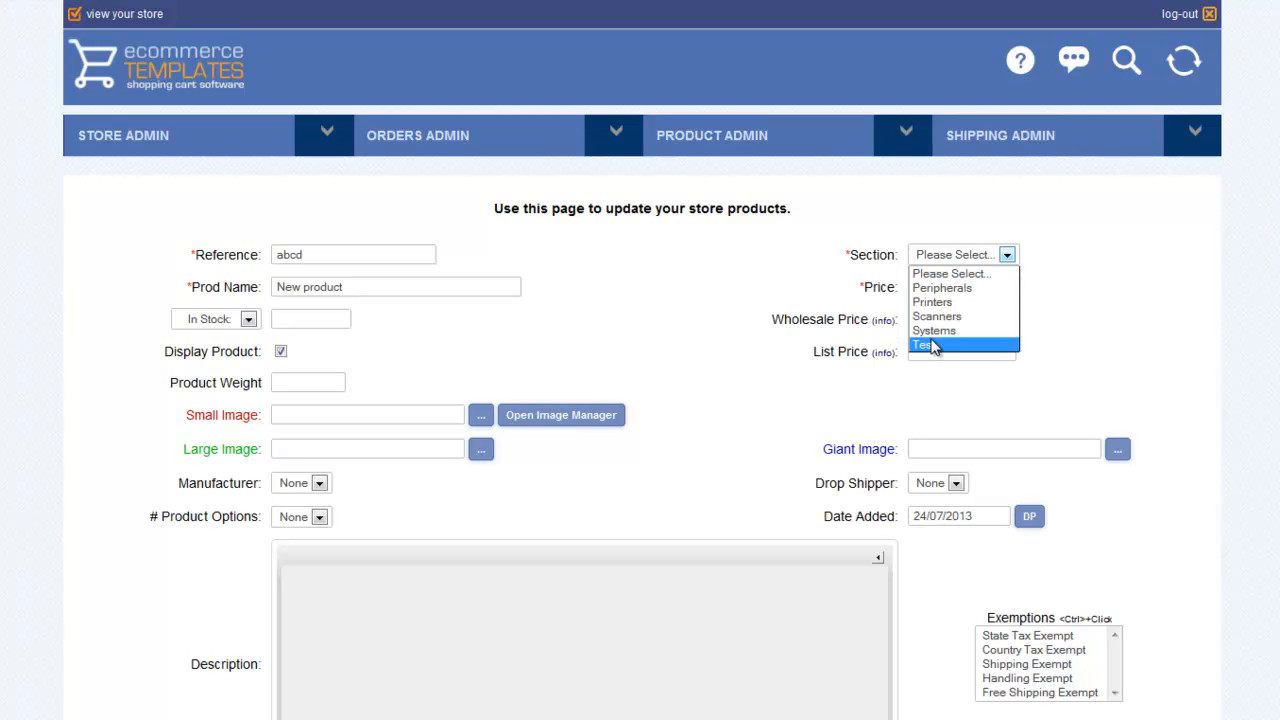
pyautogui.click(933, 345)
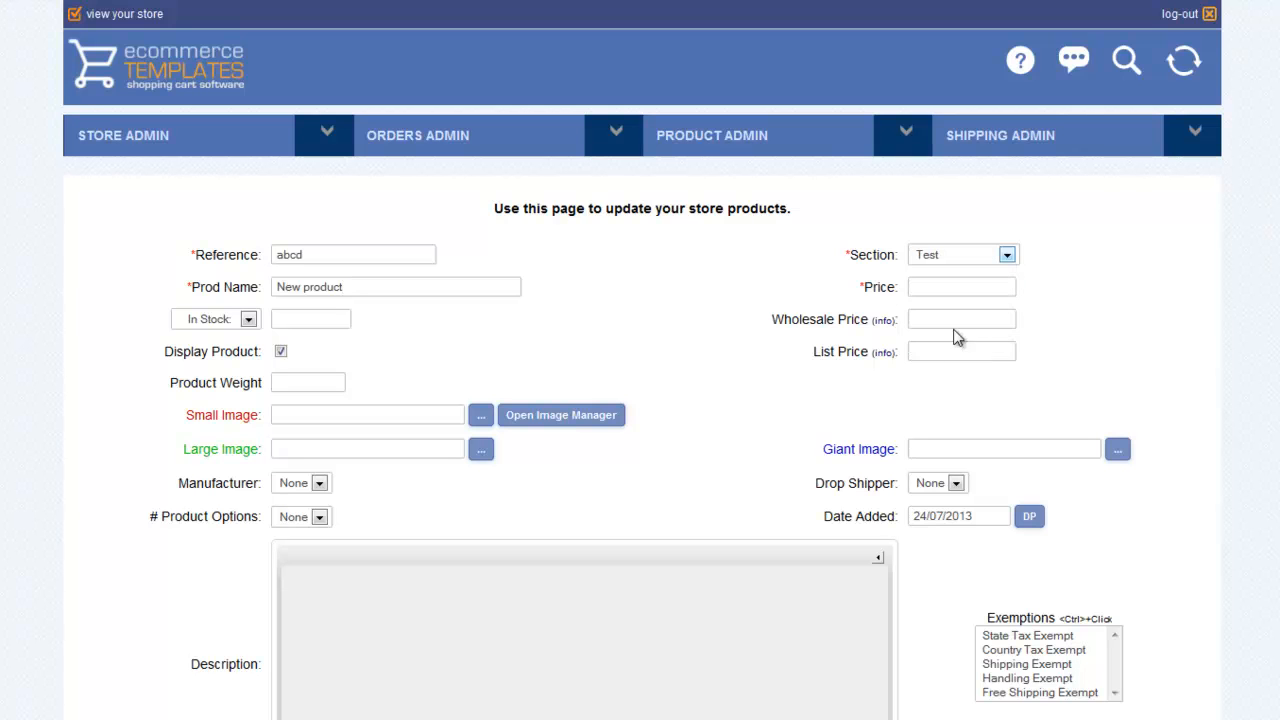
# Enter price 20, list price 25, stock 100 and weight 1.5
pyautogui.click(961, 287)
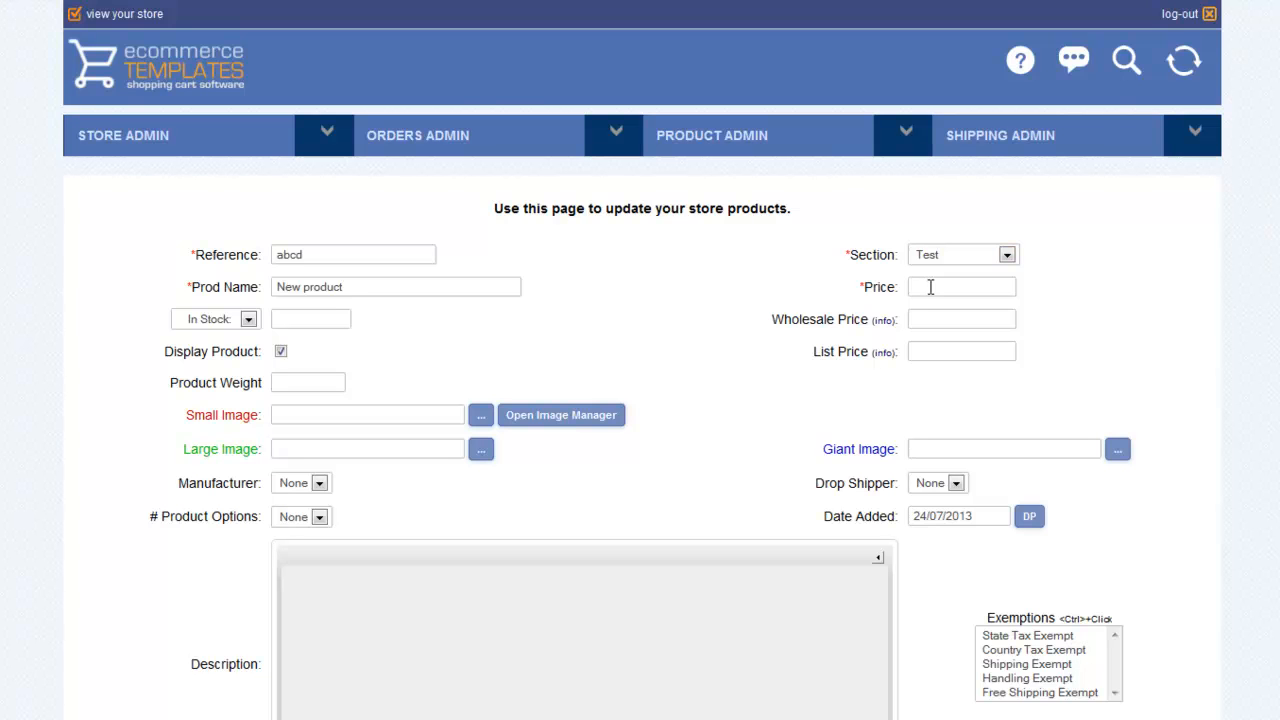
pyautogui.write('20')
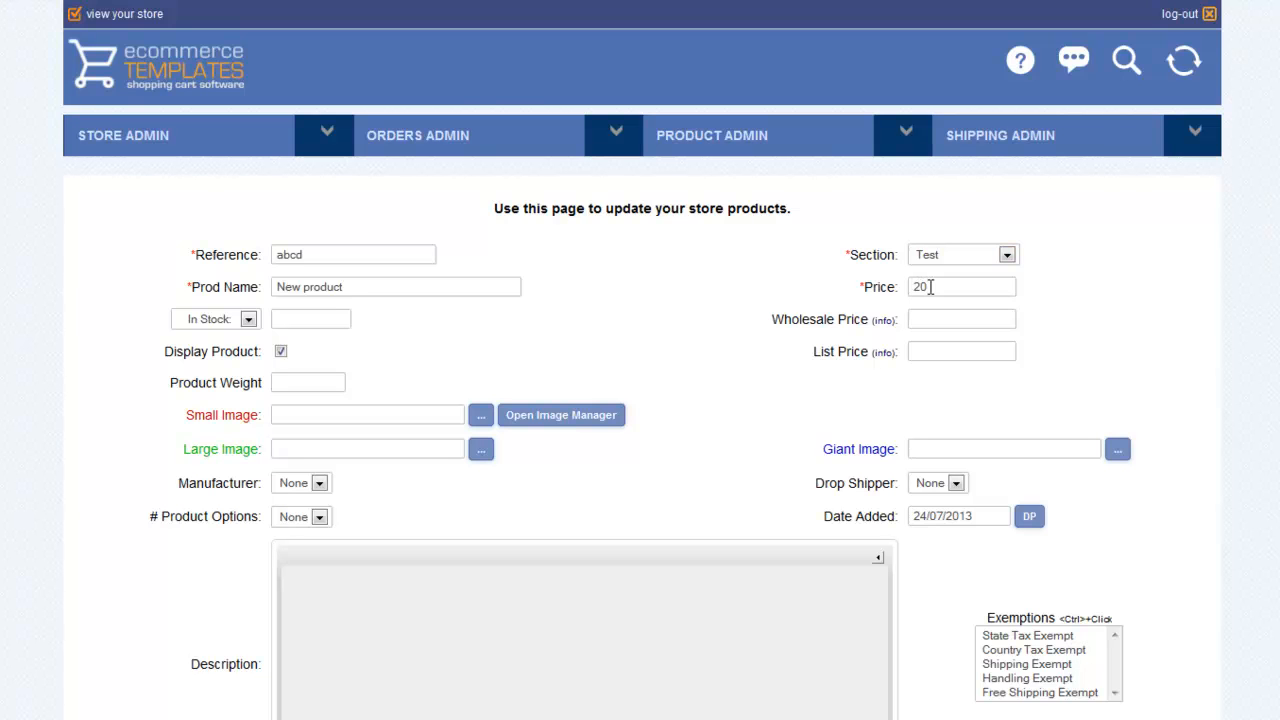
pyautogui.moveTo(943, 318)
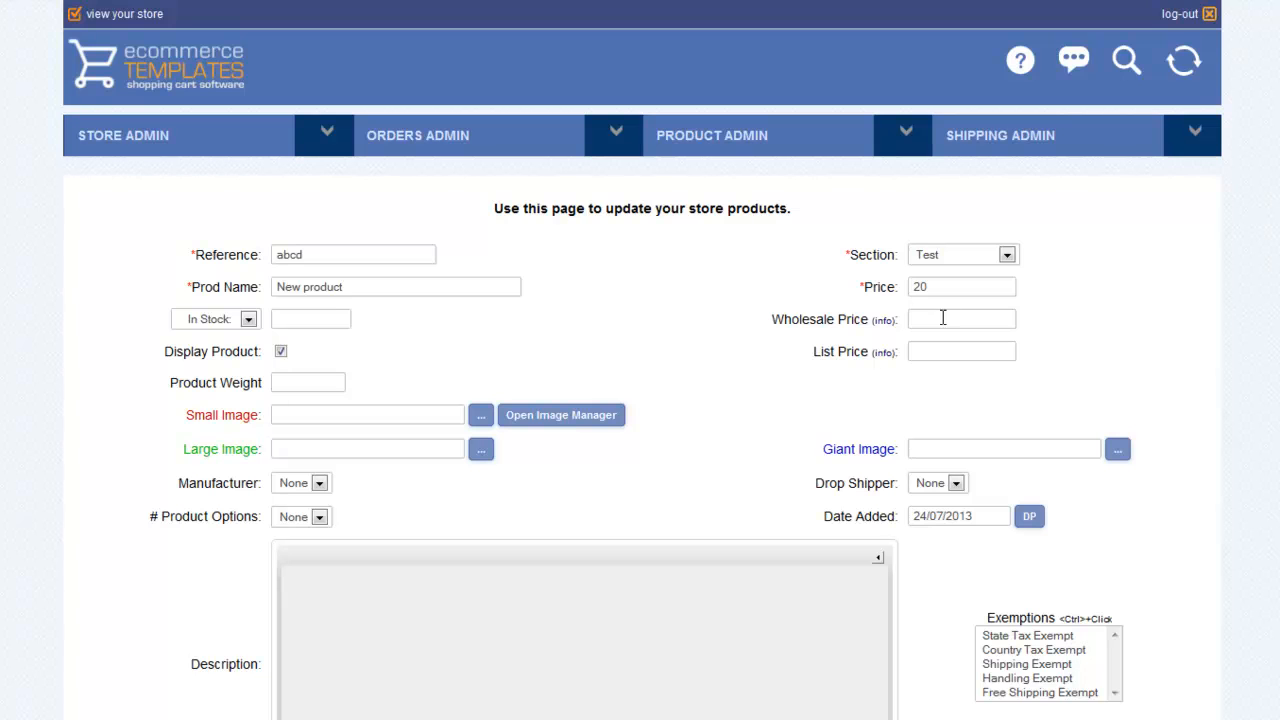
pyautogui.moveTo(944, 352)
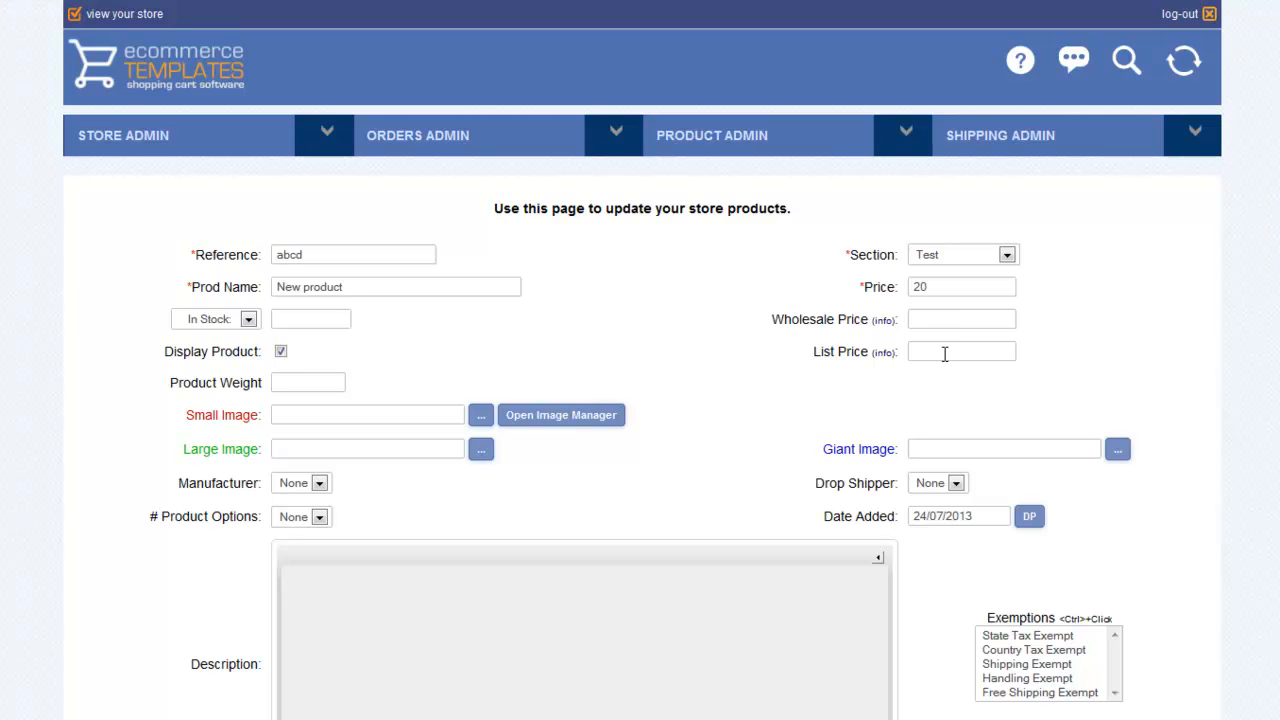
pyautogui.write('25')
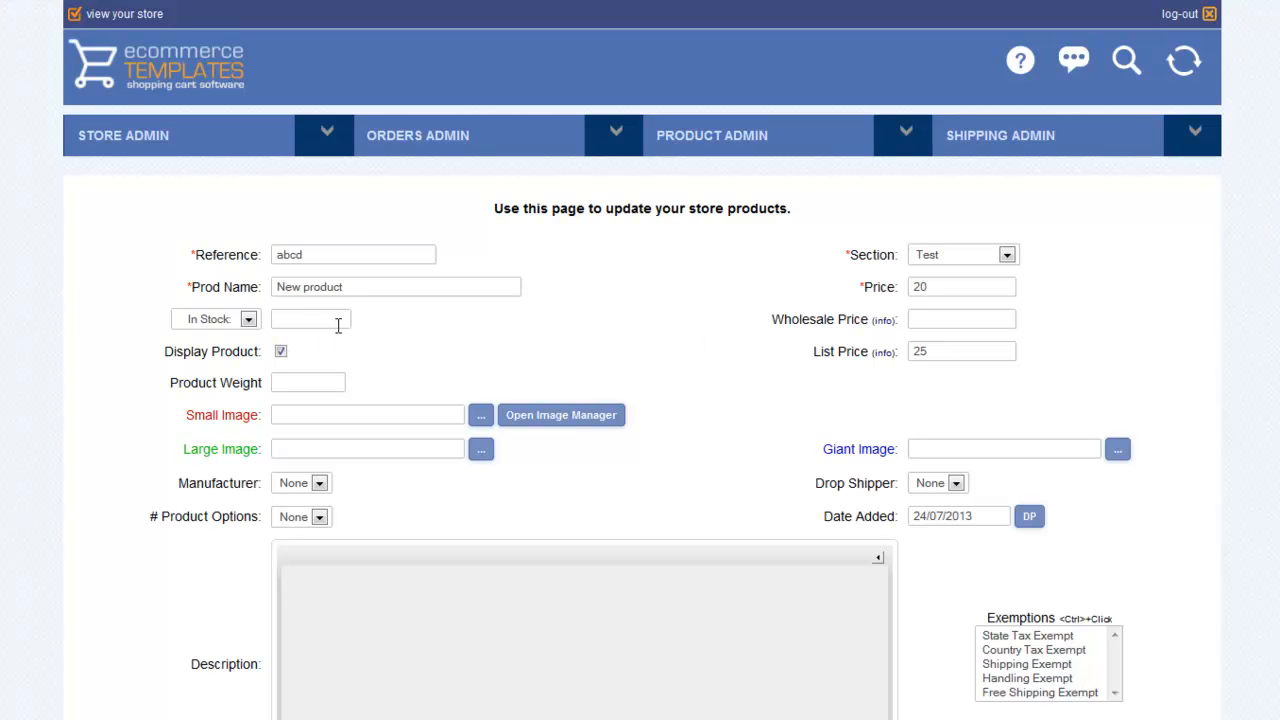
pyautogui.write('100')
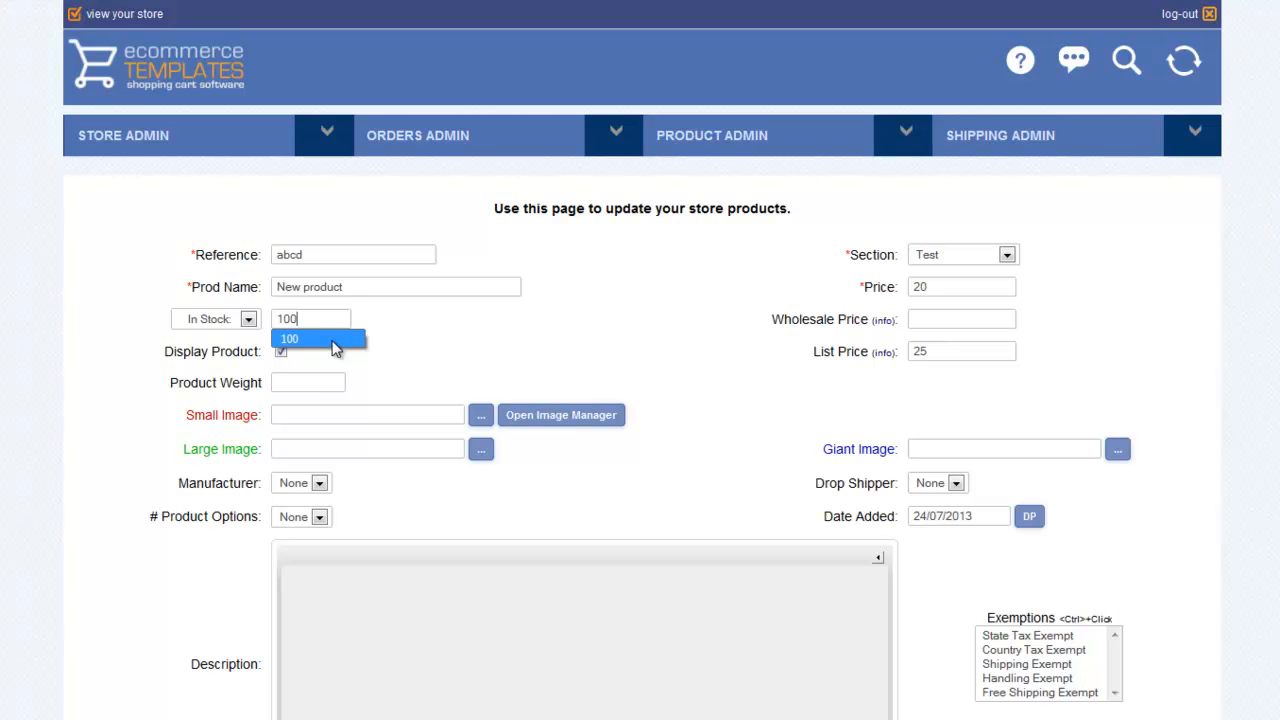
pyautogui.click(308, 382)
pyautogui.write('1')
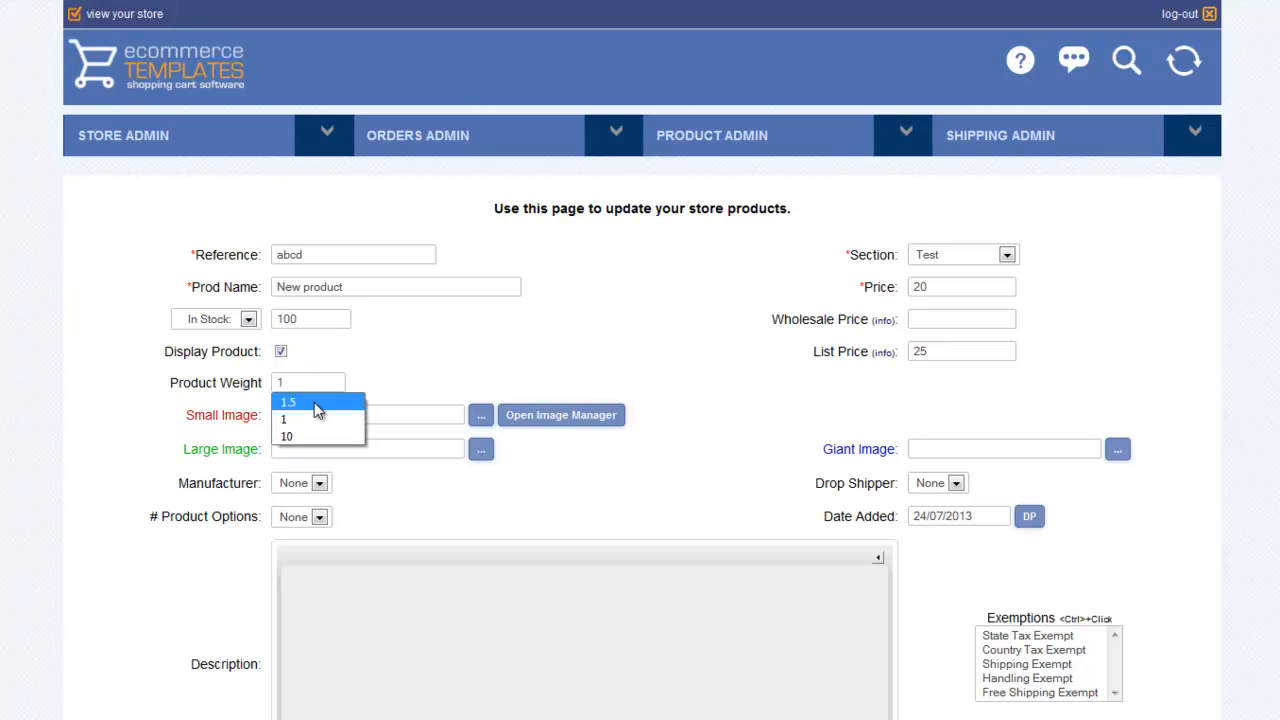
pyautogui.click(290, 401)
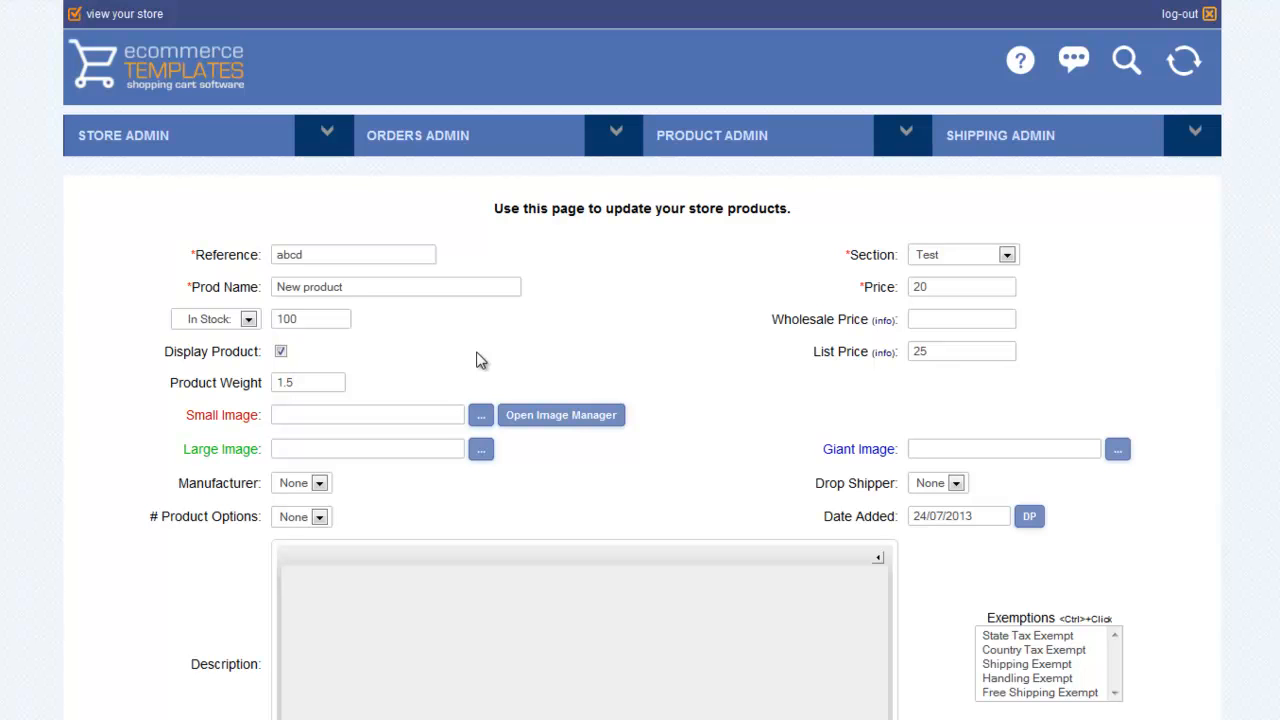
pyautogui.scroll(-3)
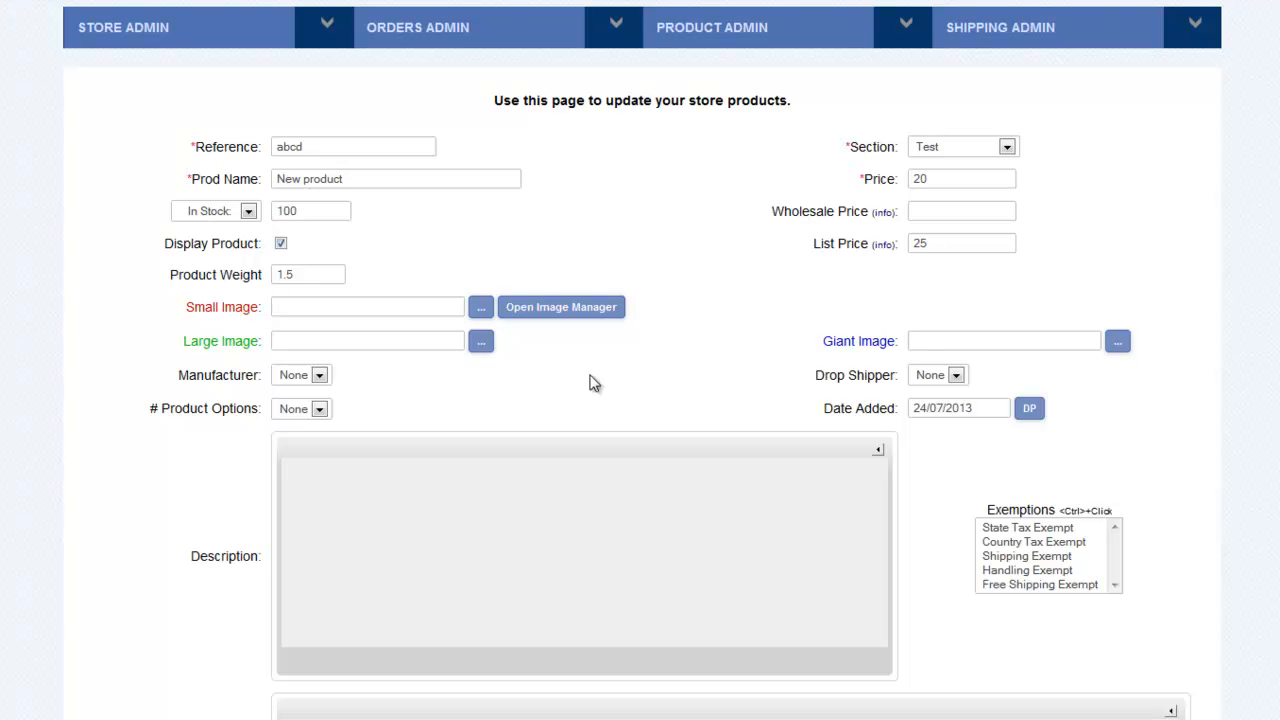
# Expand the image manager and click into the first Small Image field
pyautogui.click(561, 307)
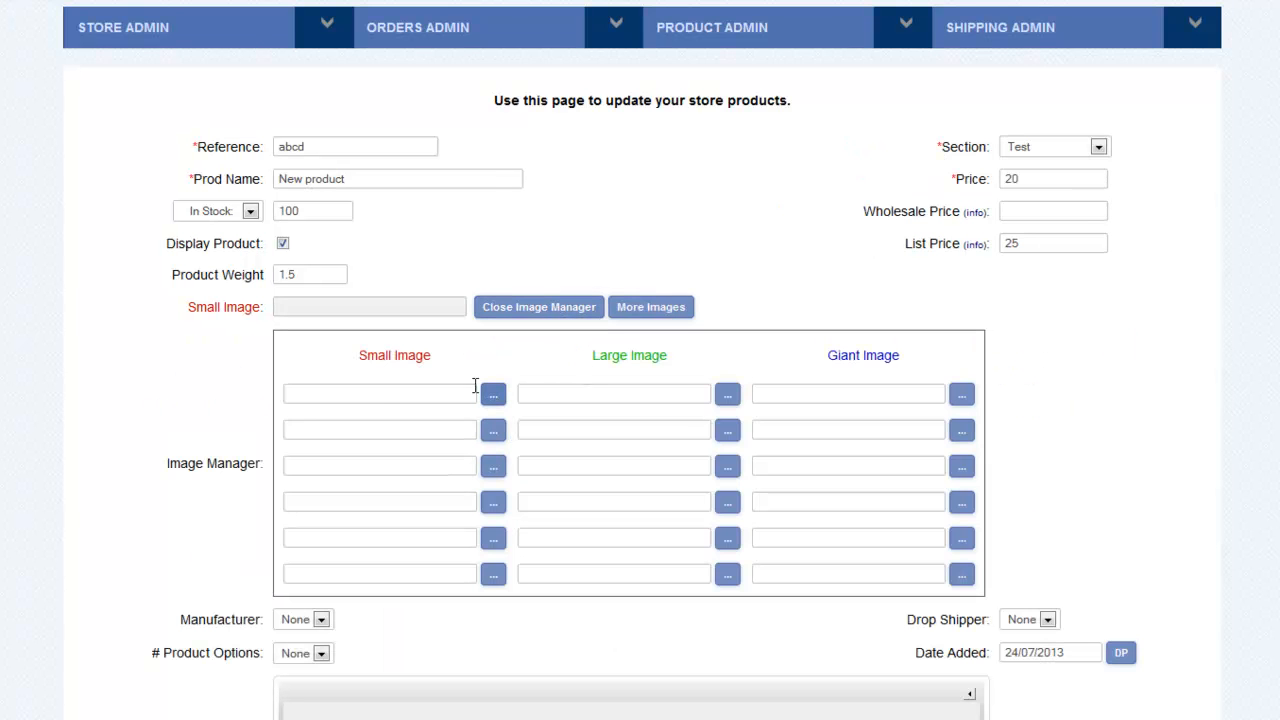
pyautogui.click(378, 393)
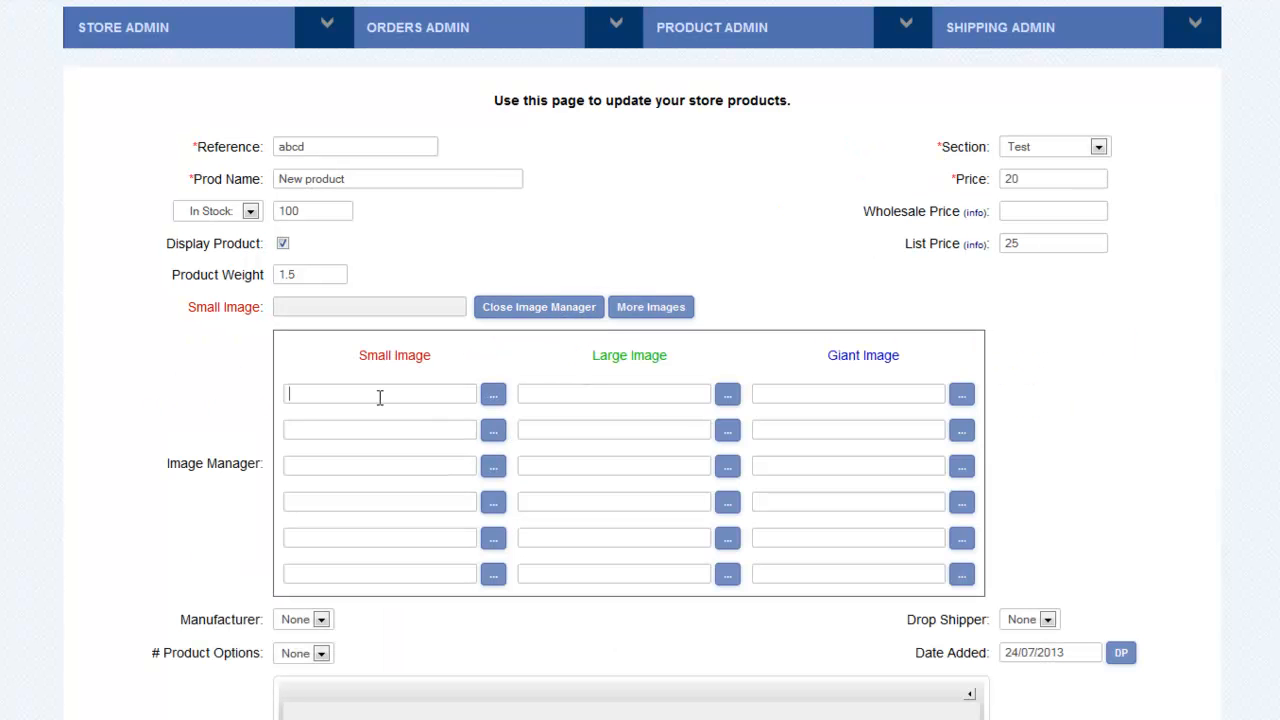
pyautogui.moveTo(616, 394)
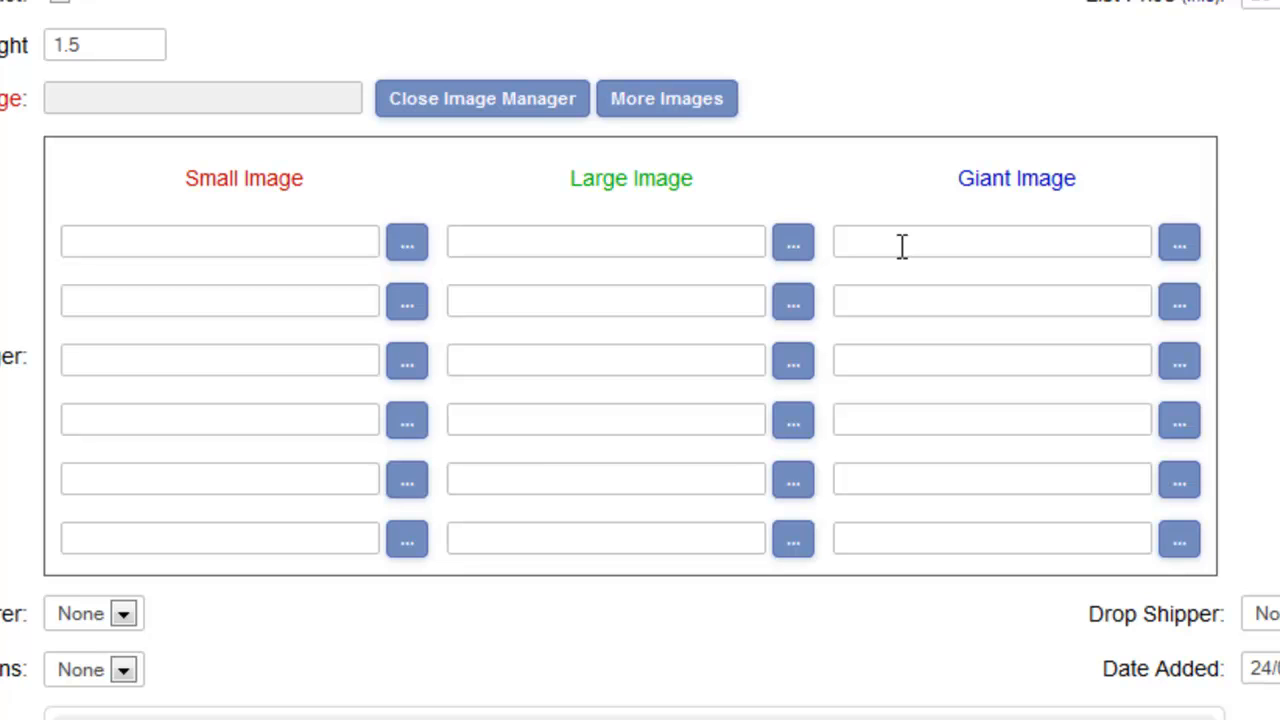
pyautogui.moveTo(926, 283)
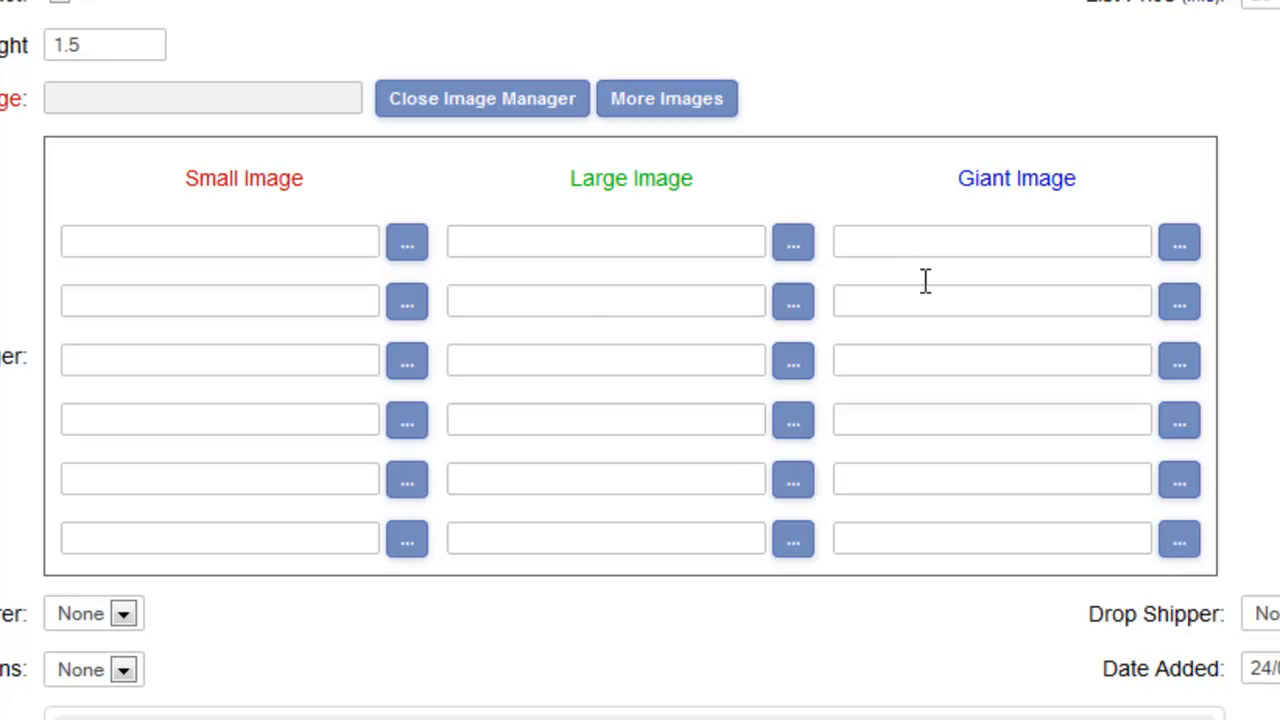
pyautogui.moveTo(409, 247)
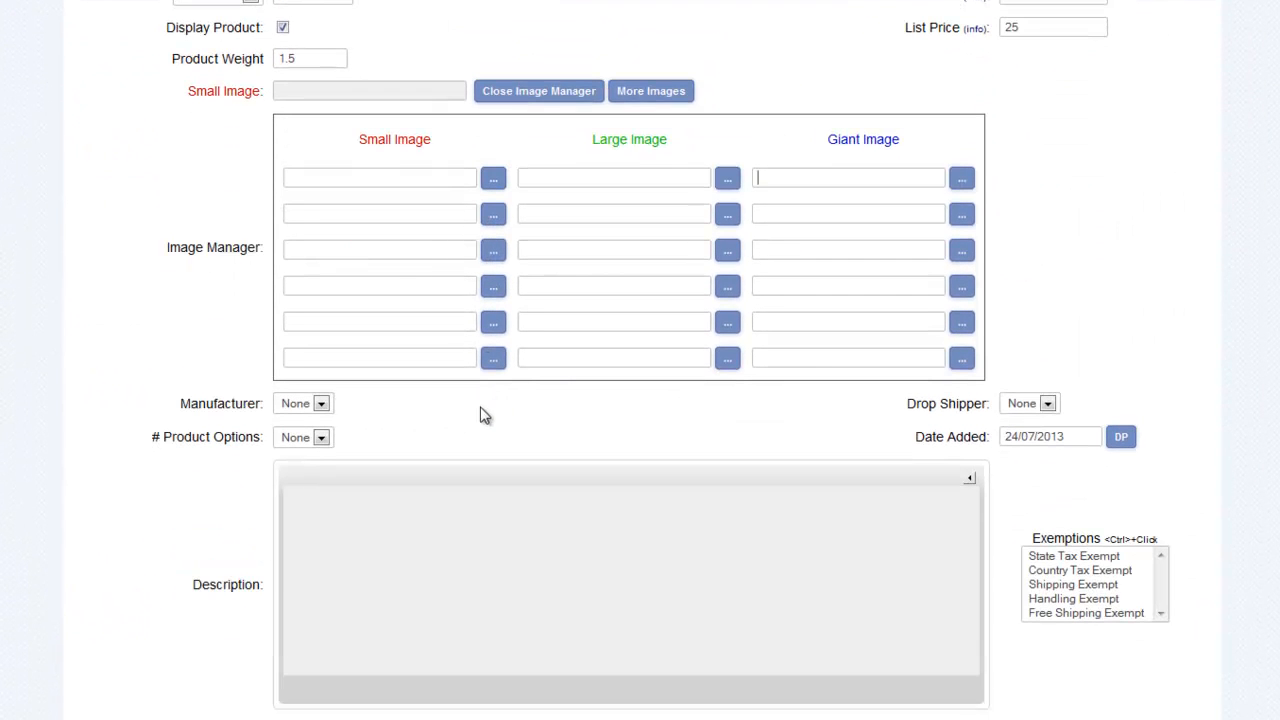
# Choose manufacturer Andy, drop shipper None, and one product option set to Color
pyautogui.click(321, 403)
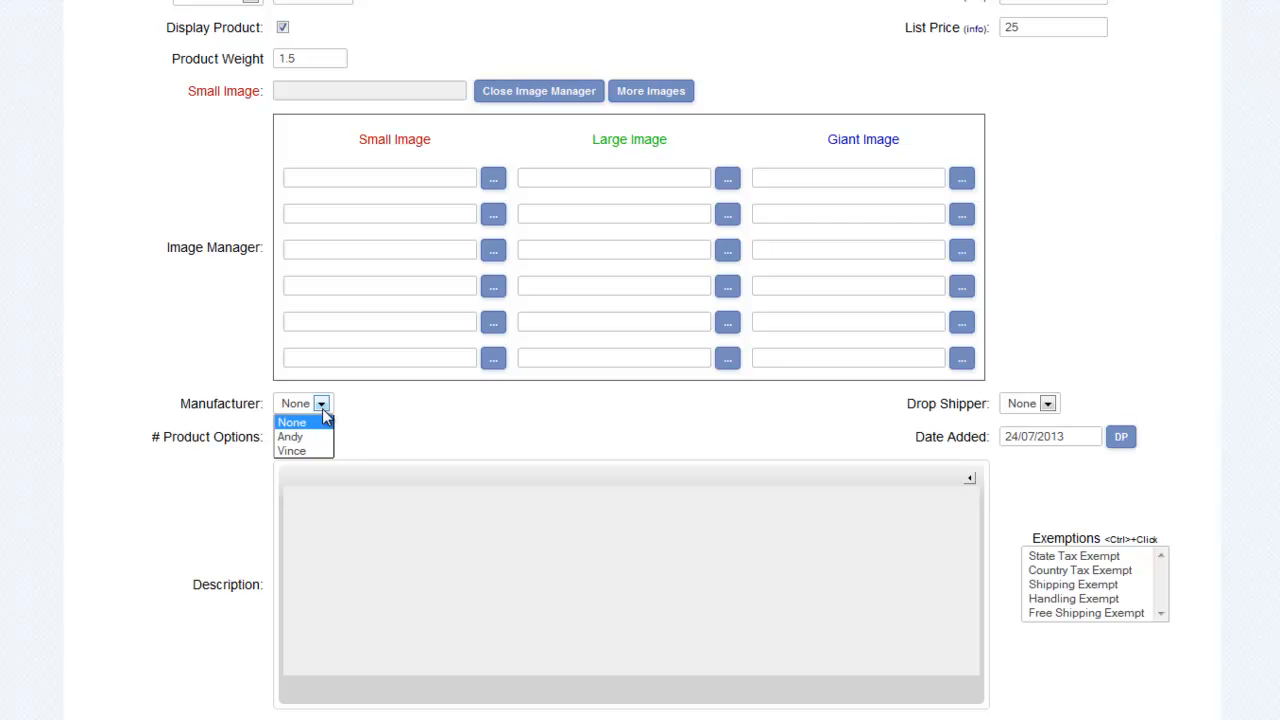
pyautogui.moveTo(290, 436)
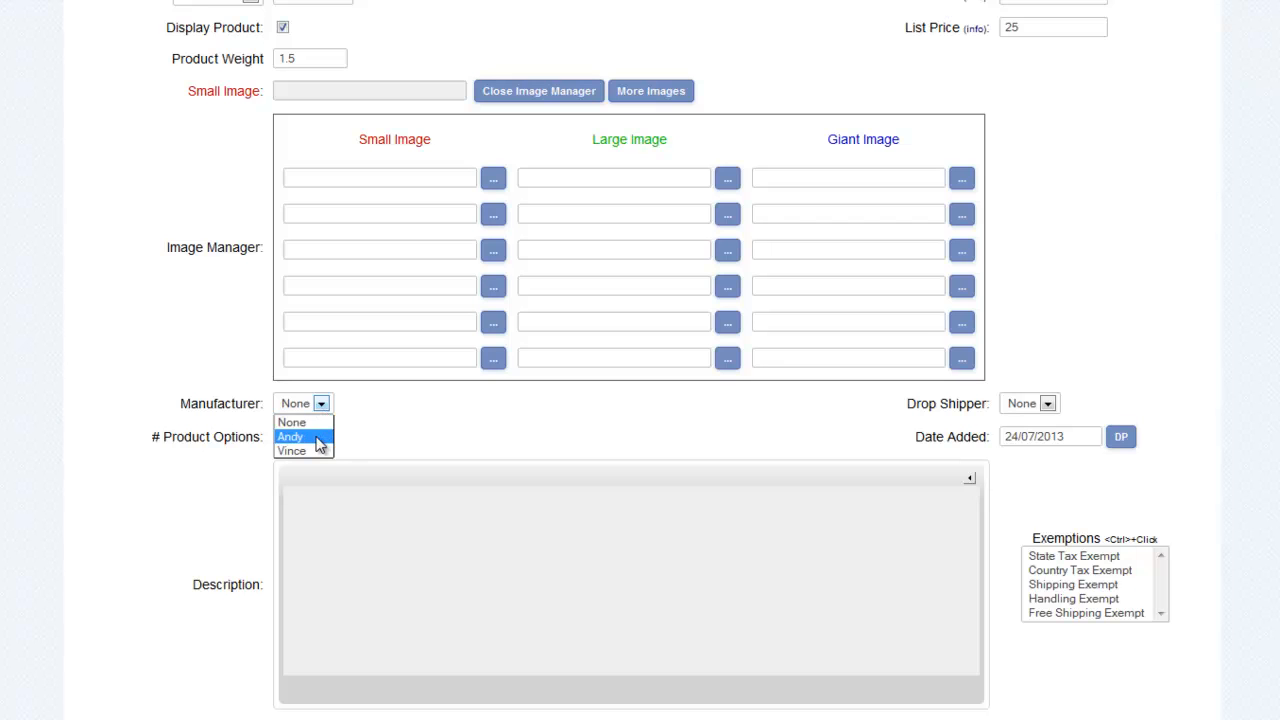
pyautogui.click(293, 437)
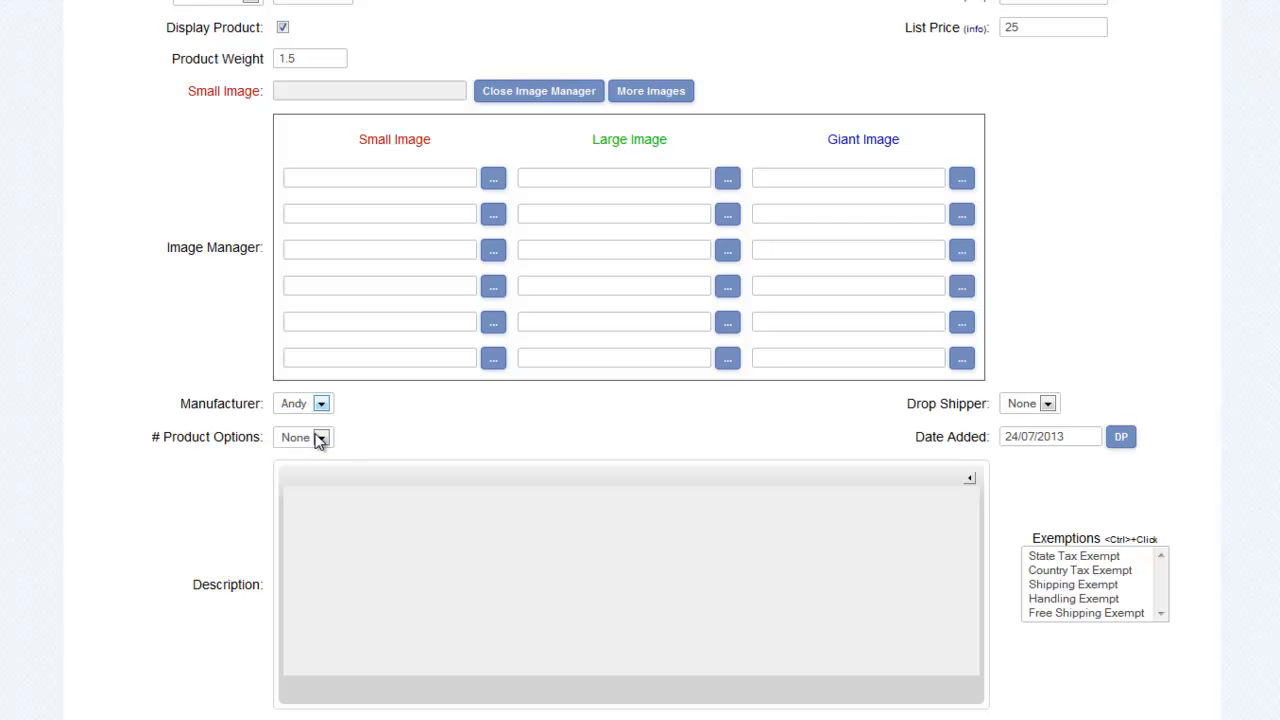
pyautogui.click(1049, 404)
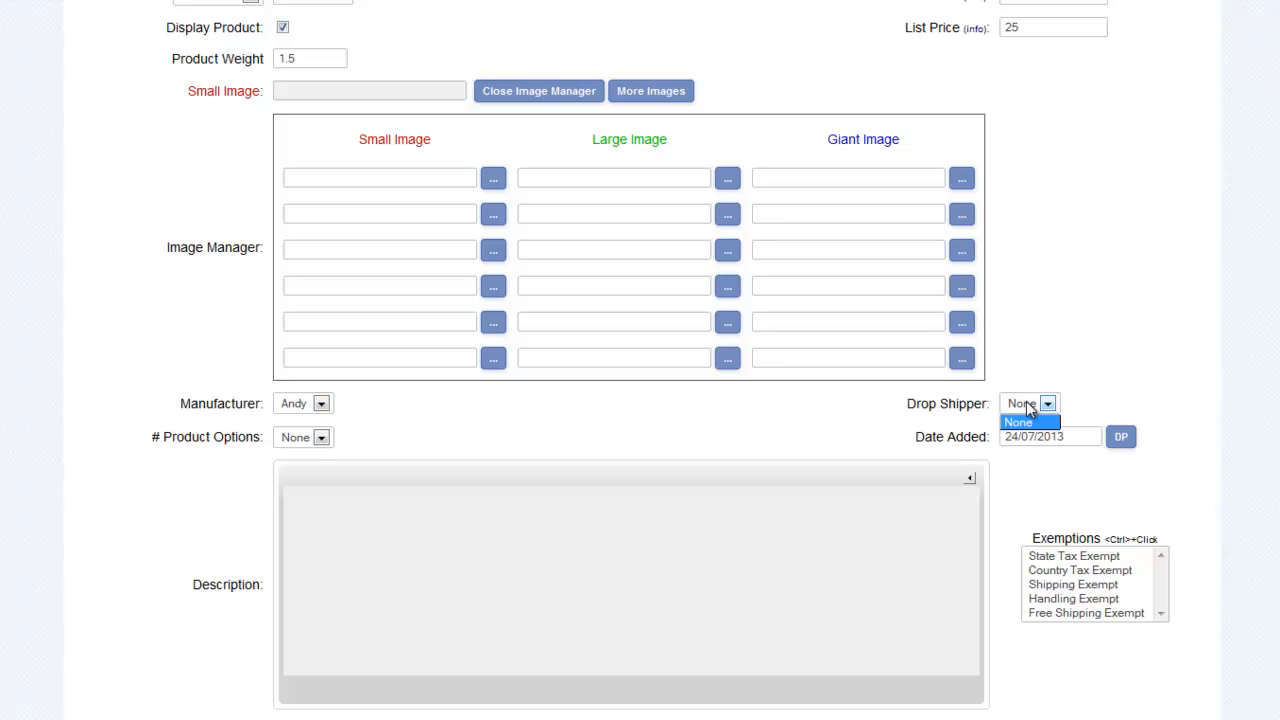
pyautogui.click(1021, 421)
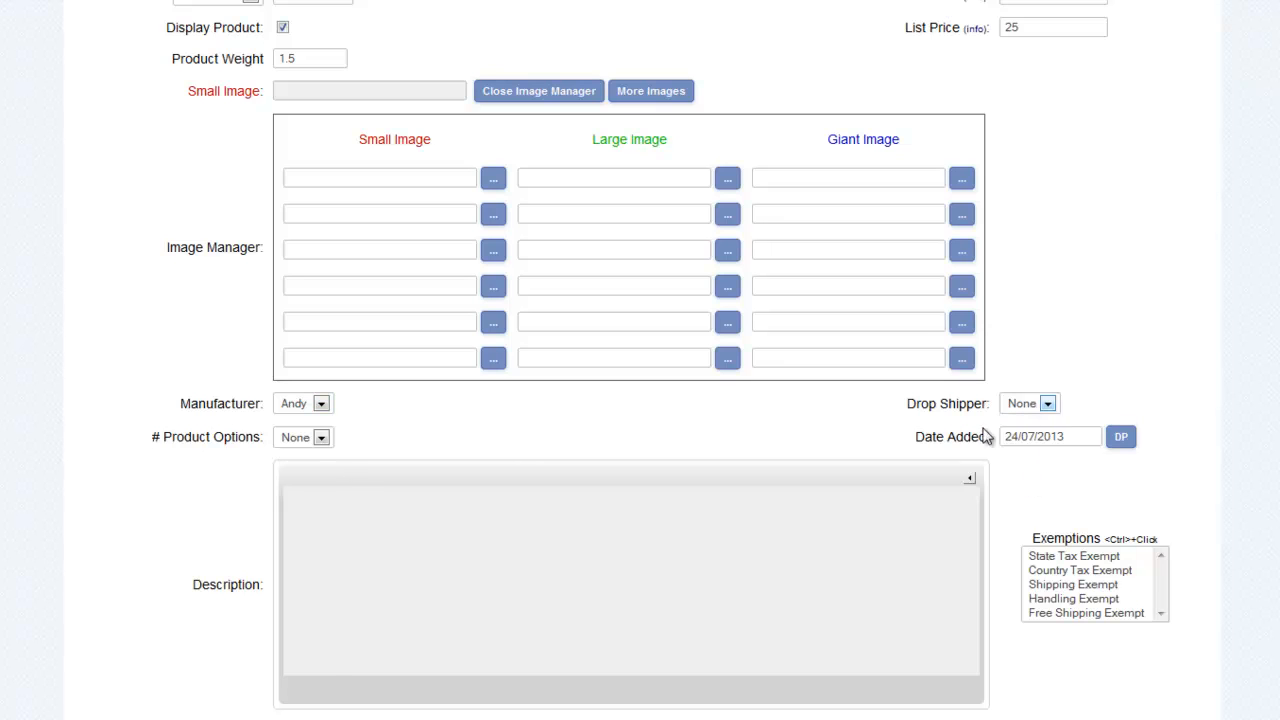
pyautogui.click(320, 437)
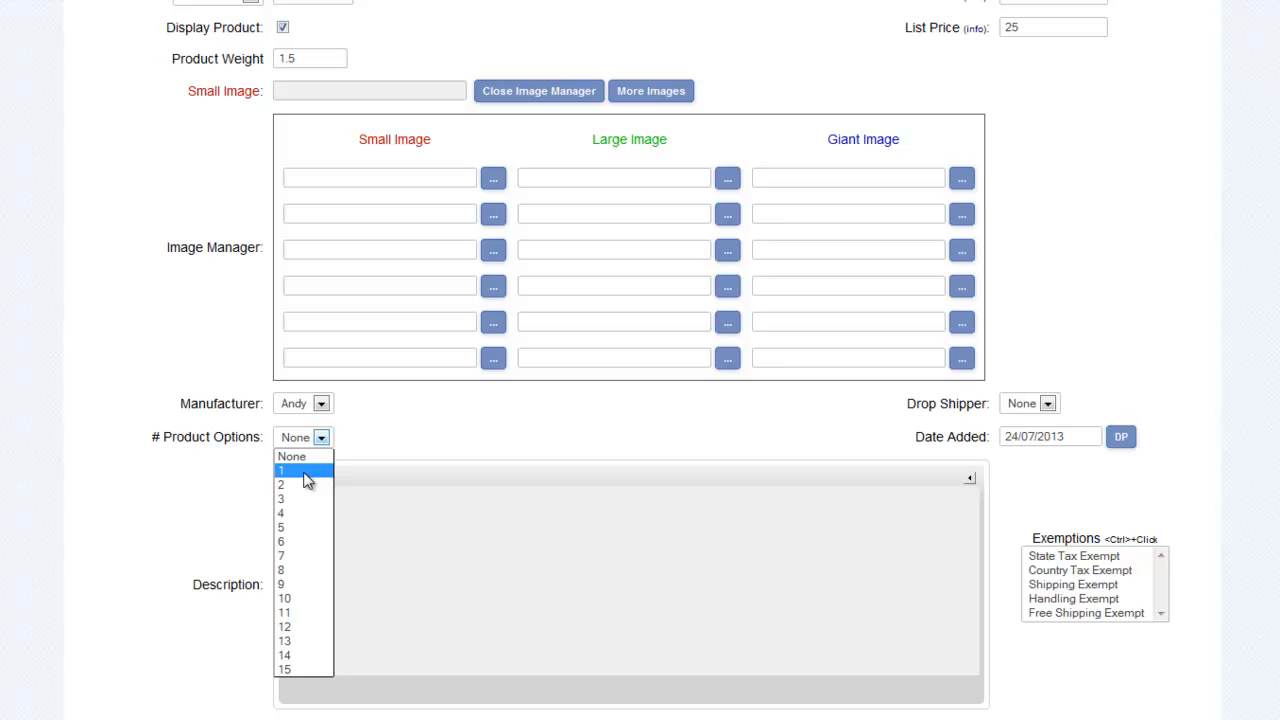
pyautogui.click(286, 471)
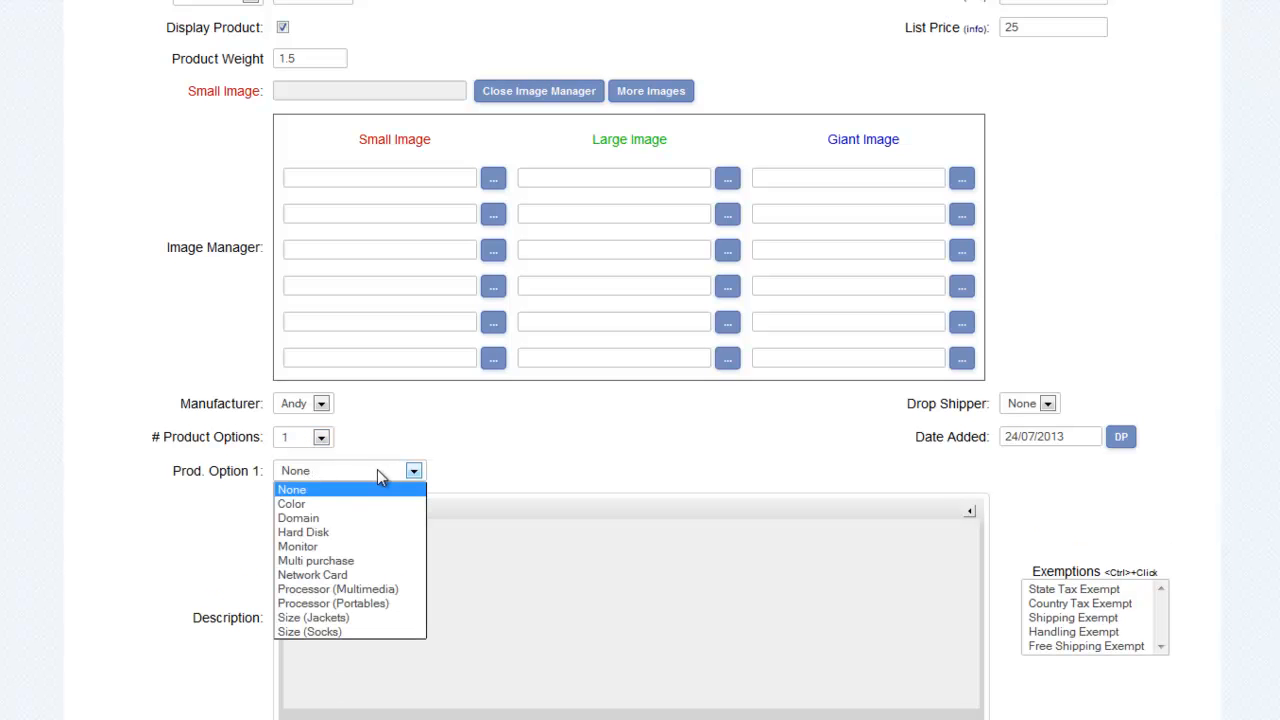
pyautogui.click(291, 504)
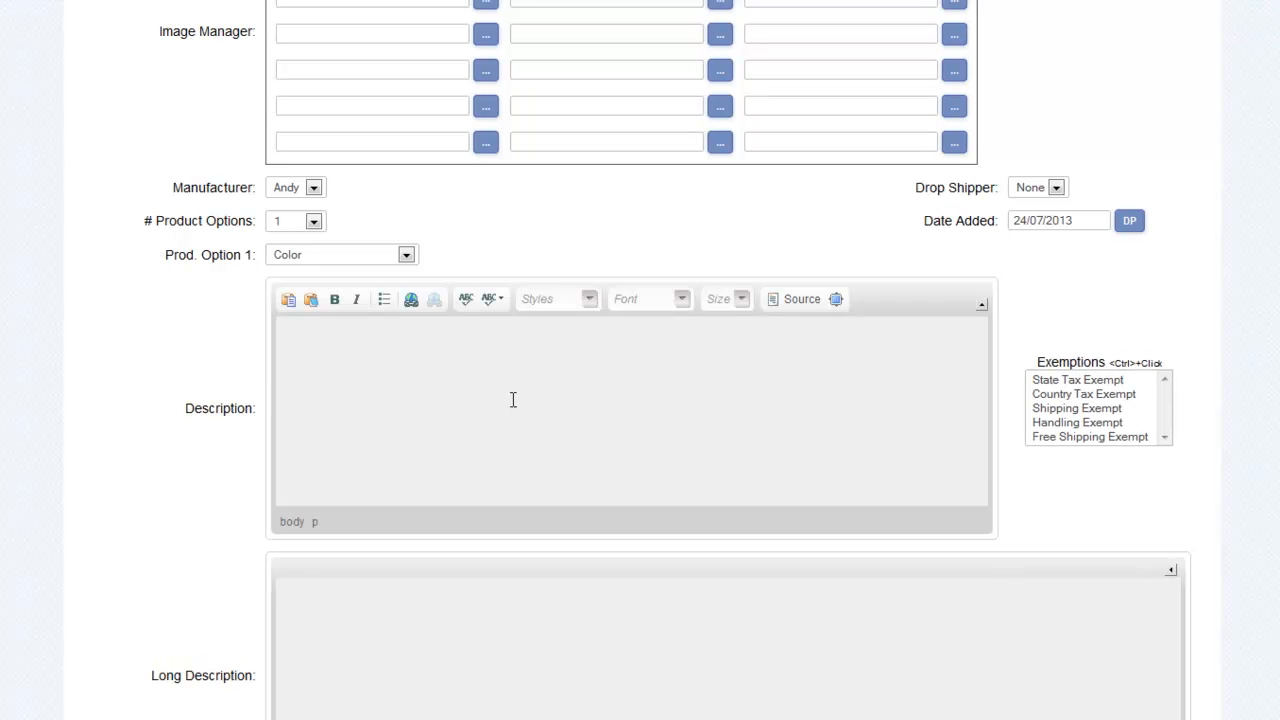
# Turn Back Order Available off and Gift Wrap Available on for the product
pyautogui.scroll(-3)
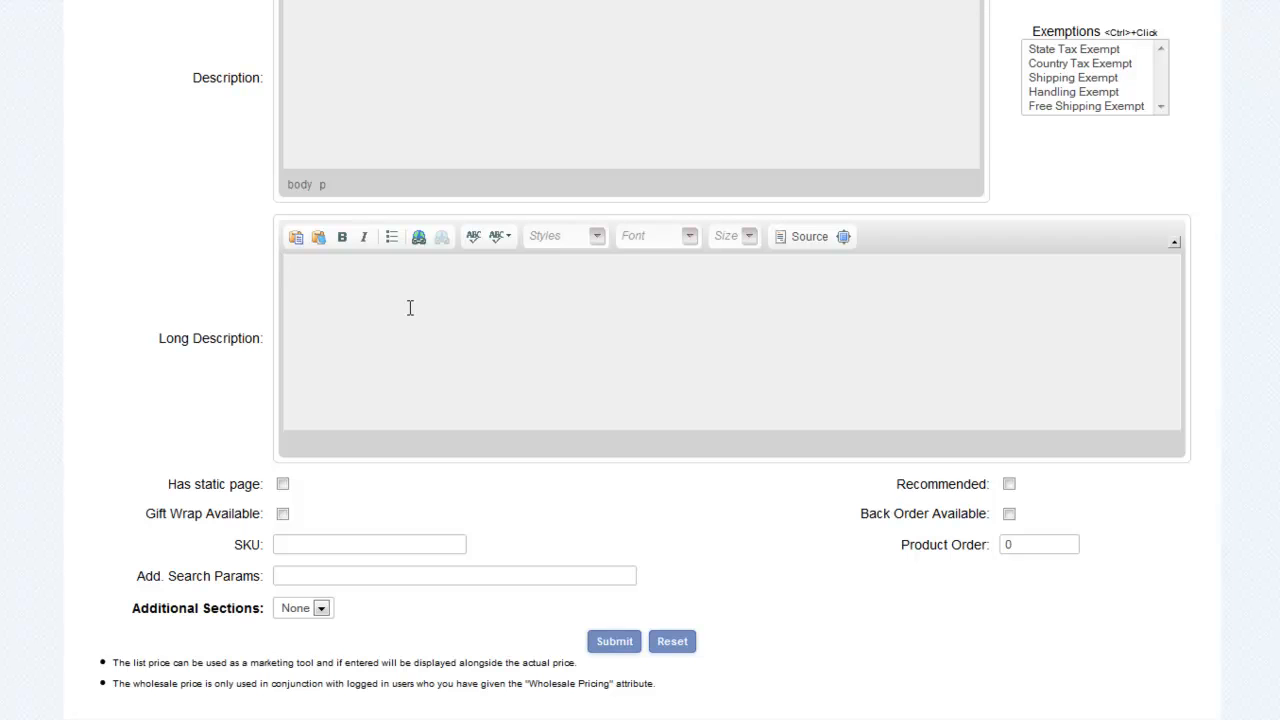
pyautogui.moveTo(270, 453)
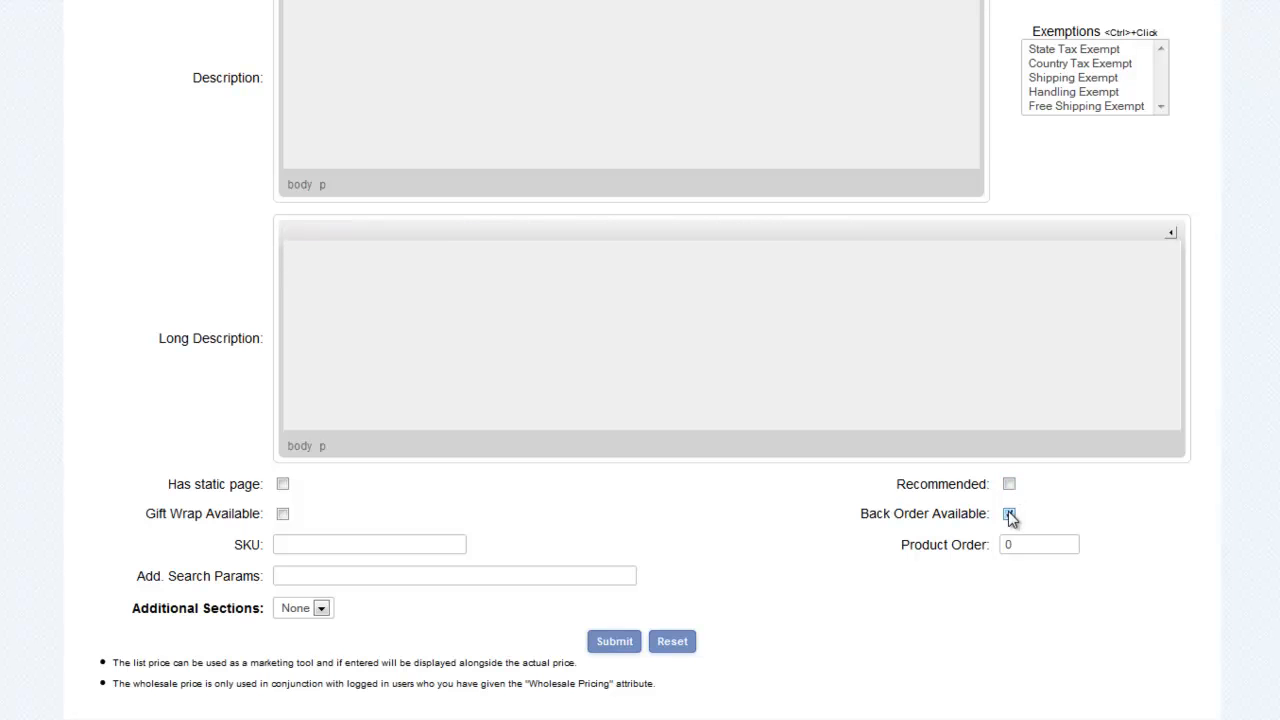
pyautogui.click(1012, 513)
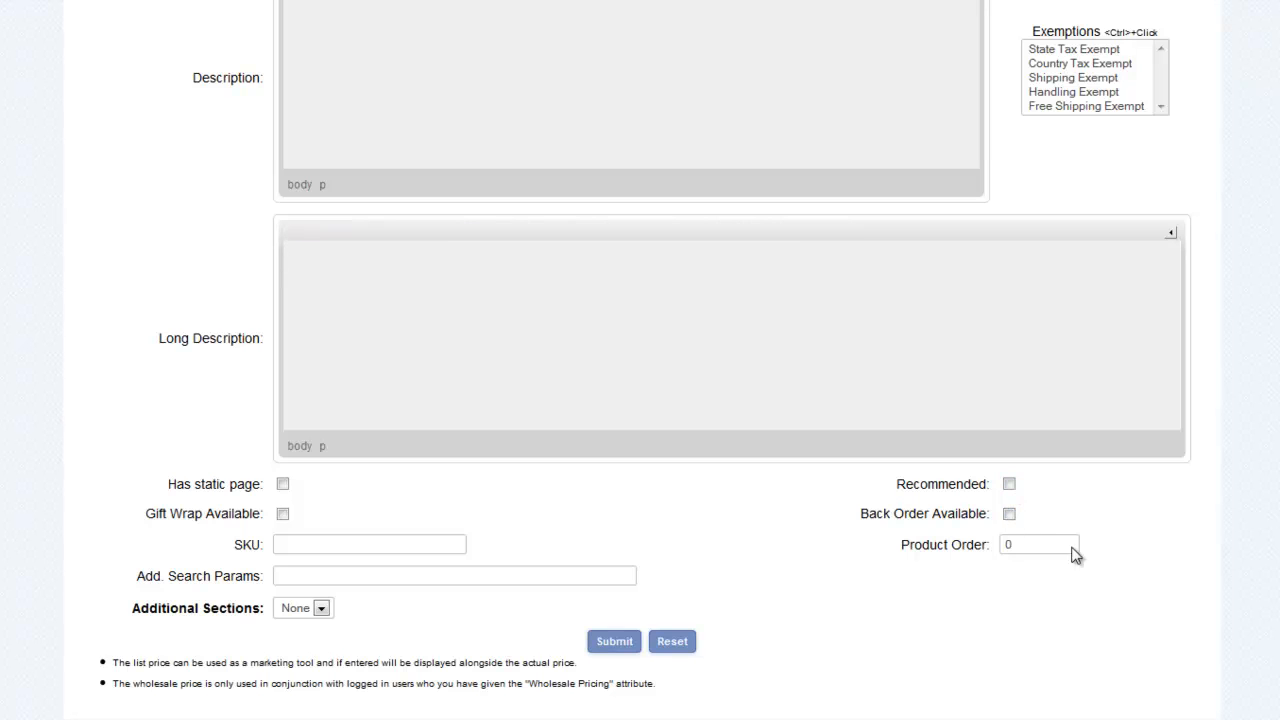
pyautogui.click(286, 515)
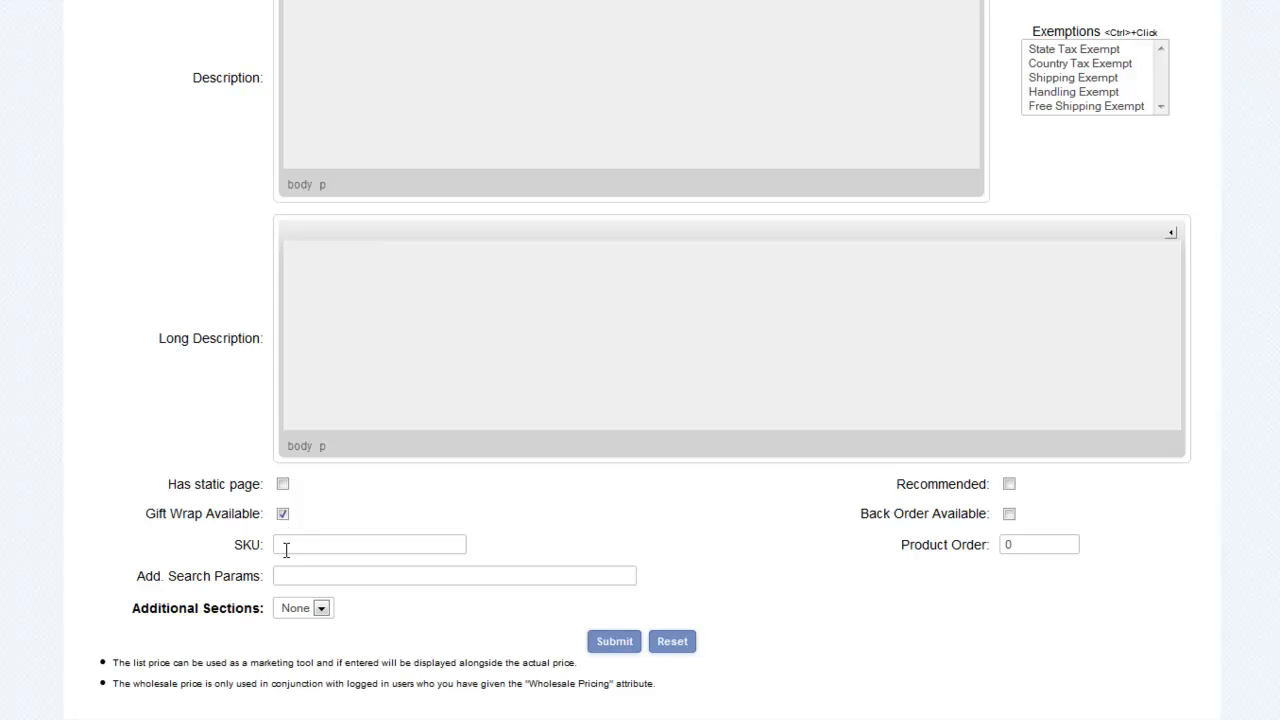
pyautogui.moveTo(323, 579)
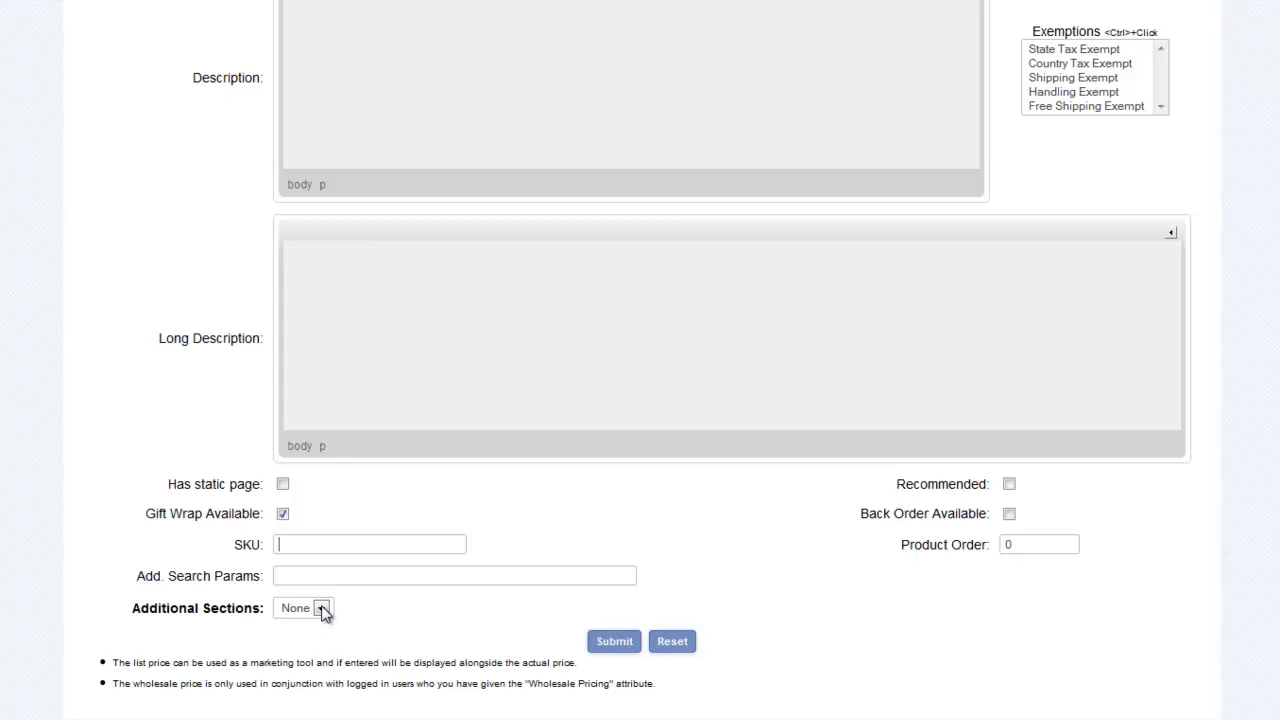
# Add one additional section, Peripherals, and submit the new product
pyautogui.click(322, 609)
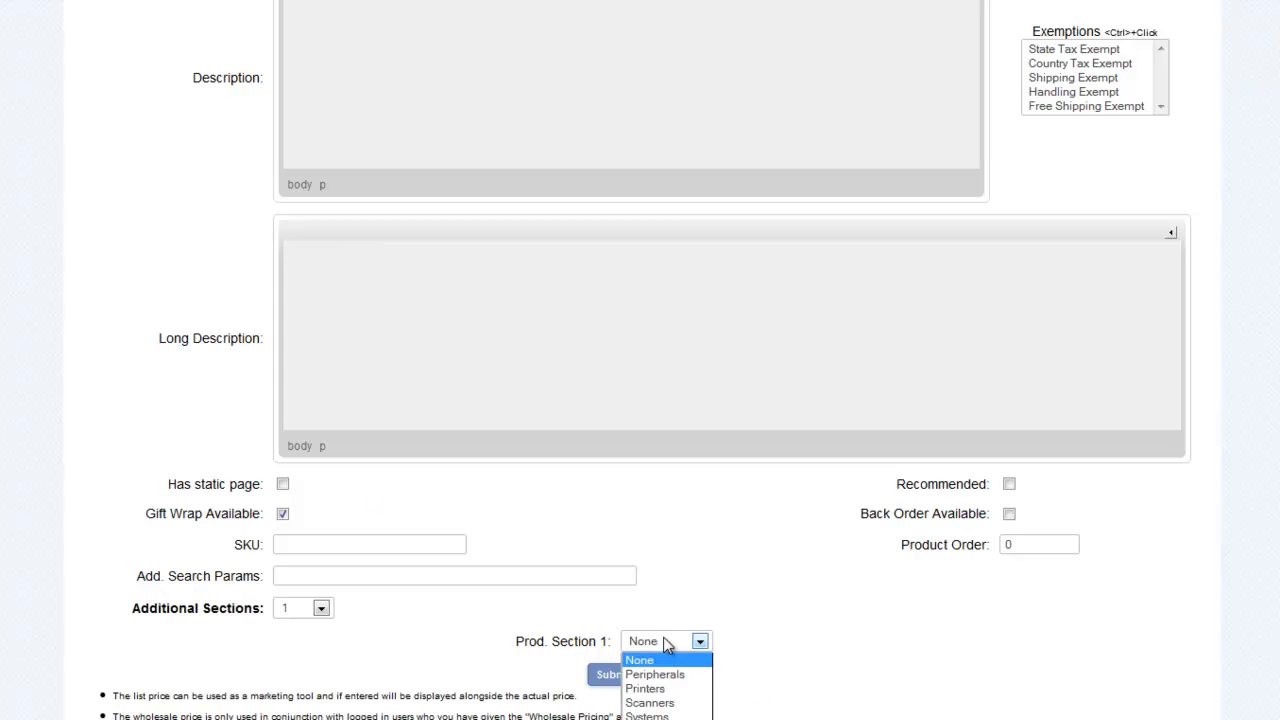
pyautogui.click(654, 673)
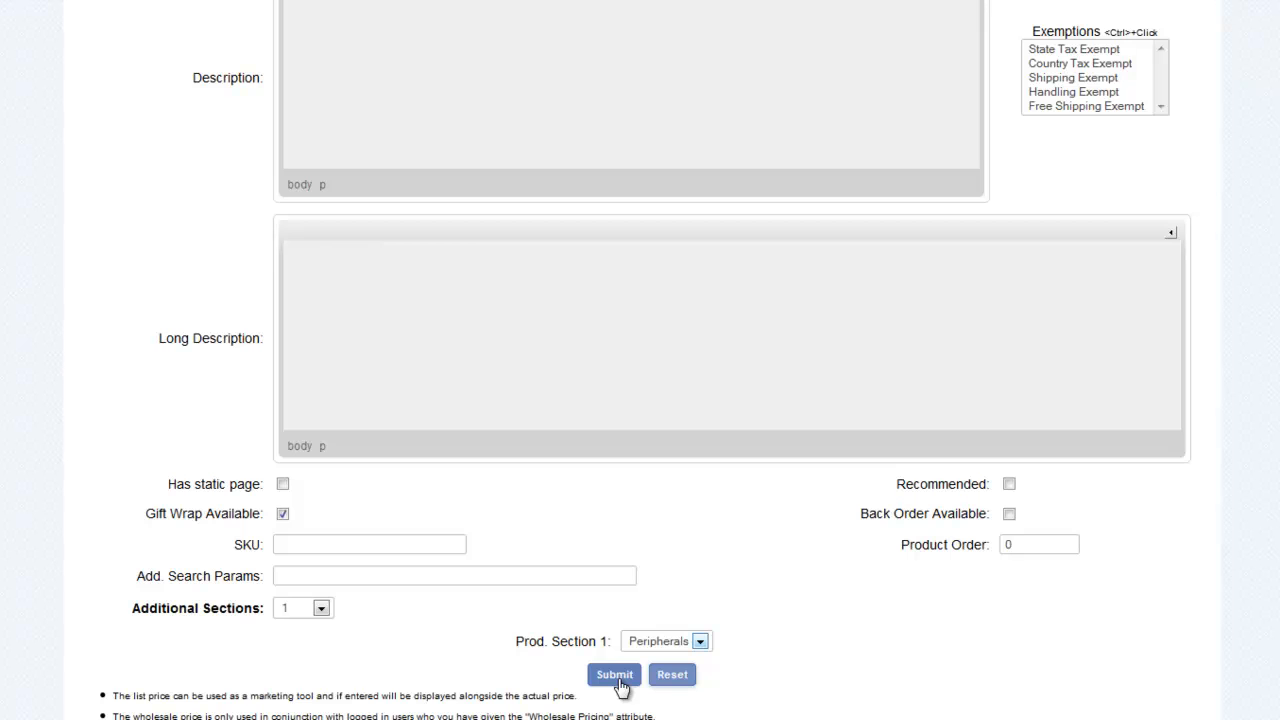
pyautogui.click(613, 675)
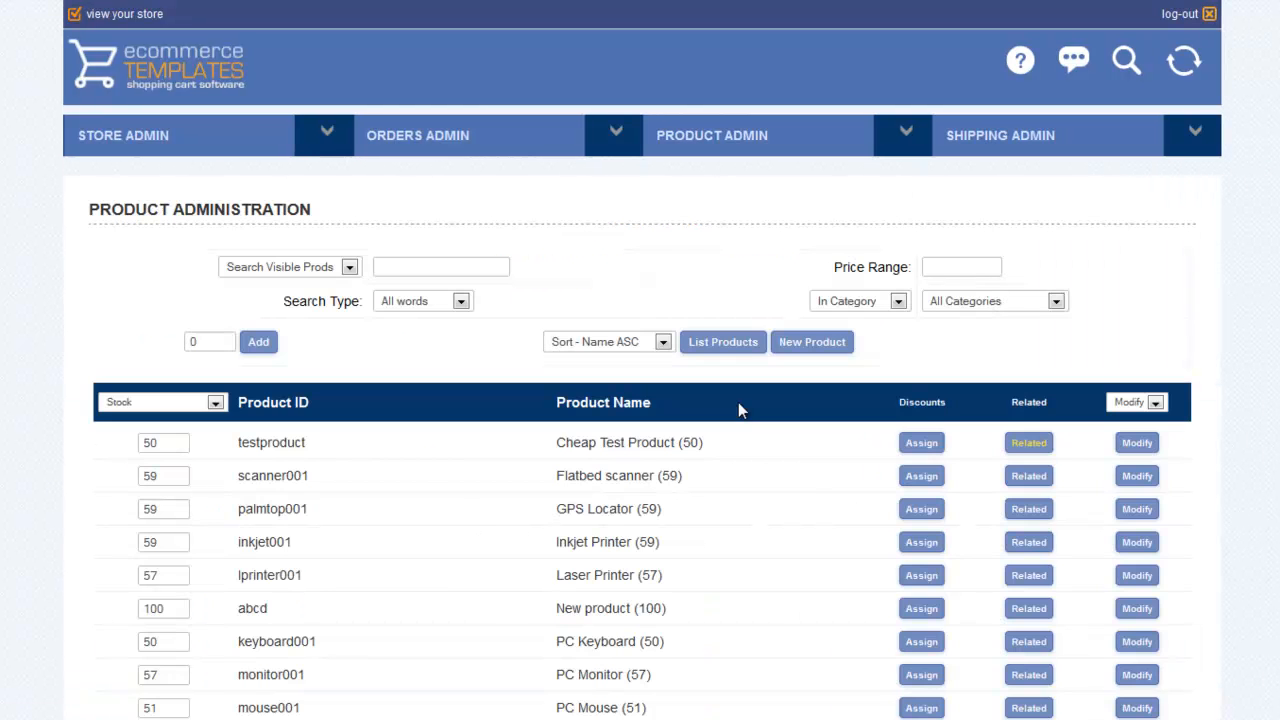
pyautogui.moveTo(632, 476)
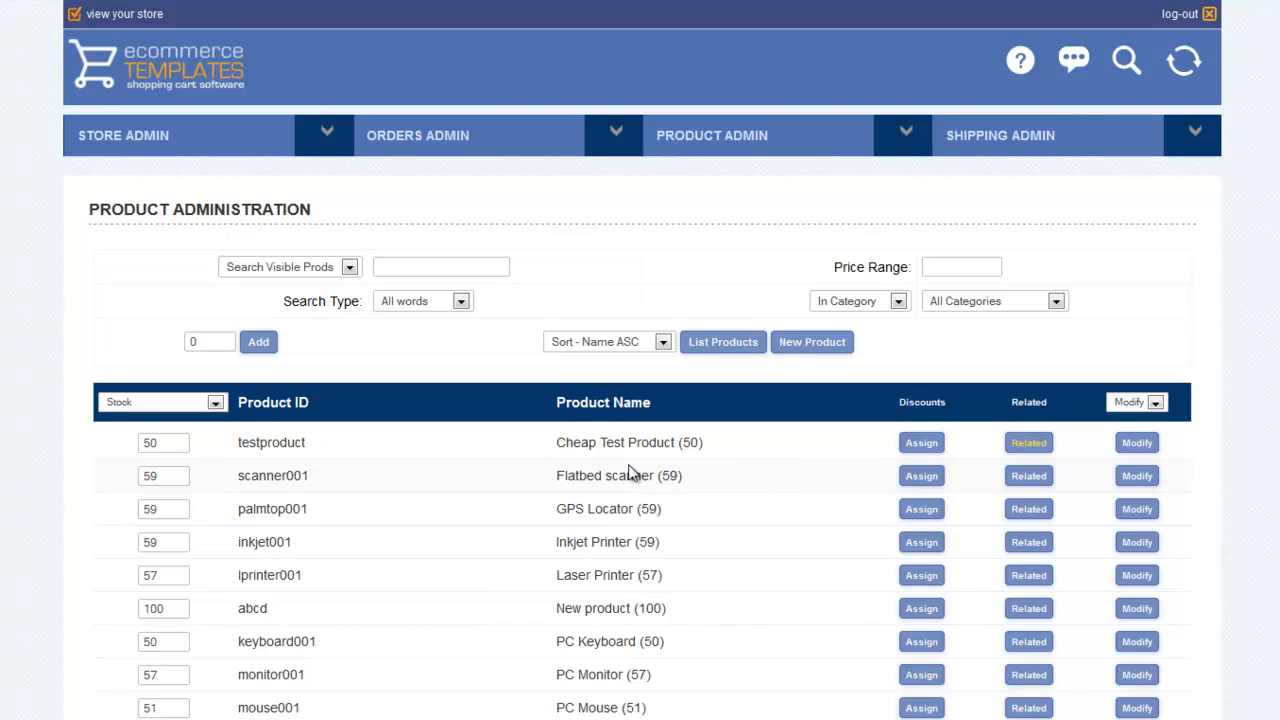
pyautogui.scroll(-3)
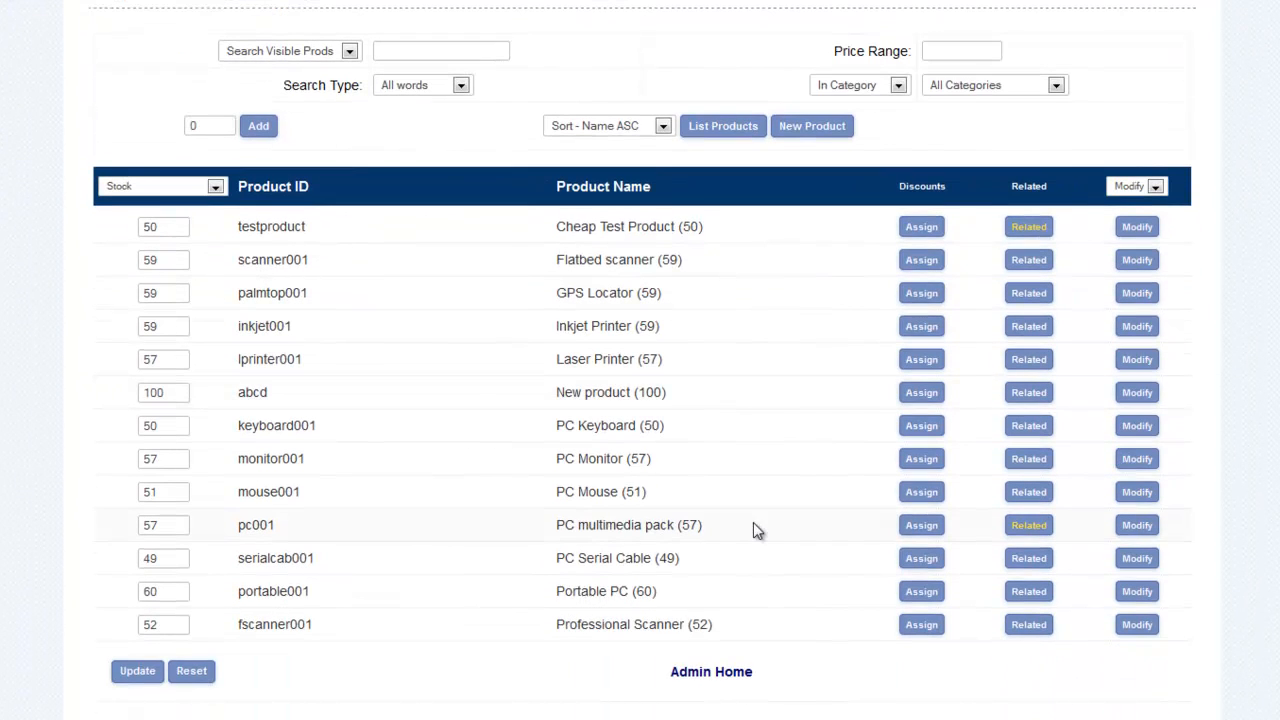
pyautogui.doubleClick(610, 392)
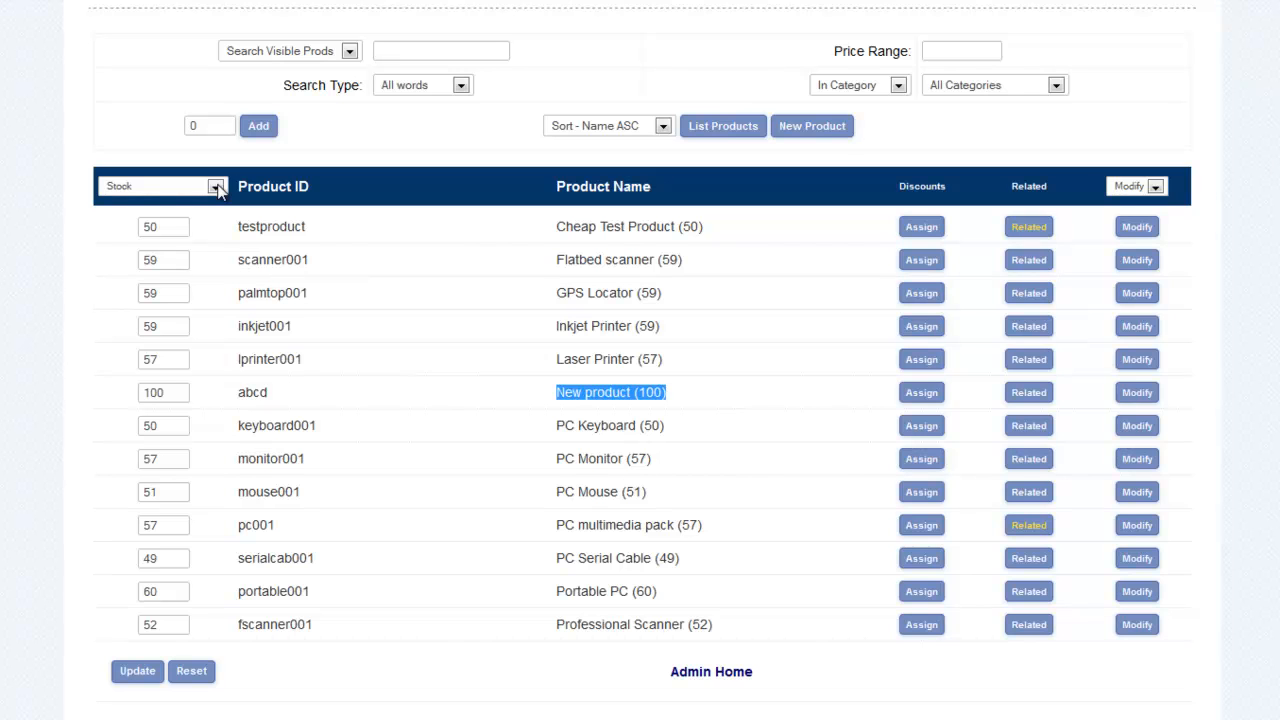
# Switch the product list's first column to show weight, with abcd at 11.5
pyautogui.click(213, 186)
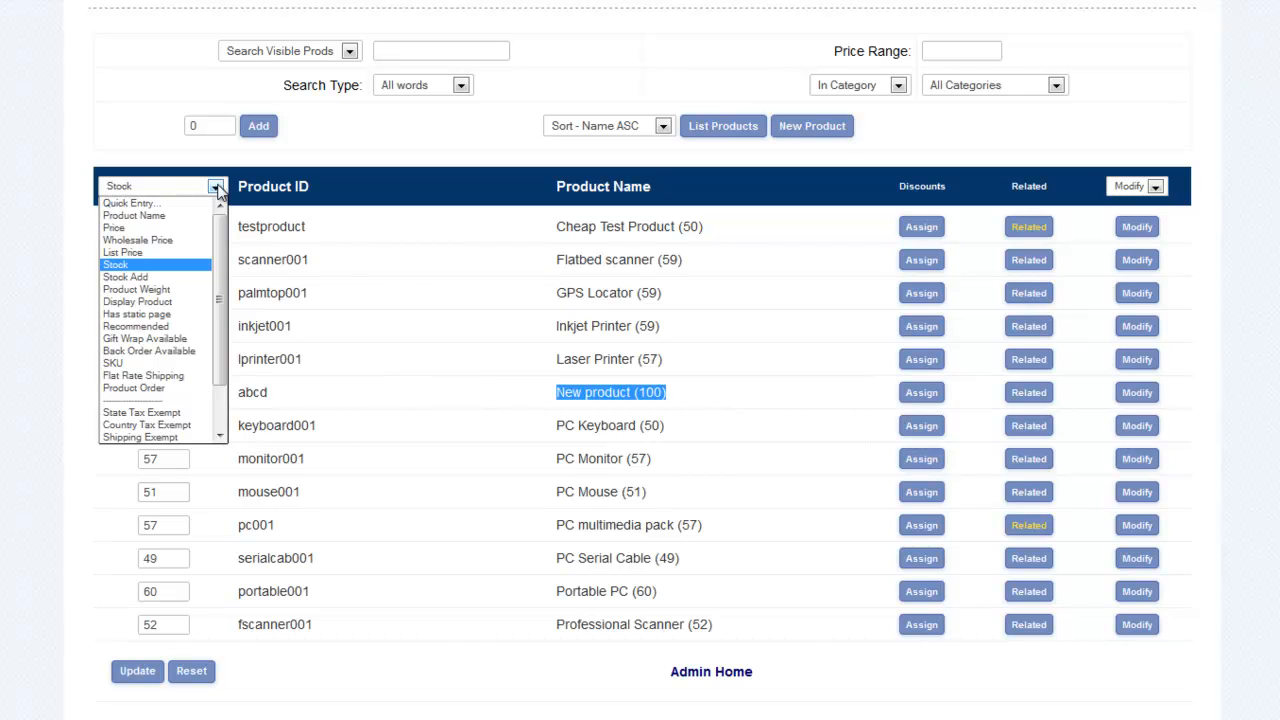
pyautogui.moveTo(168, 293)
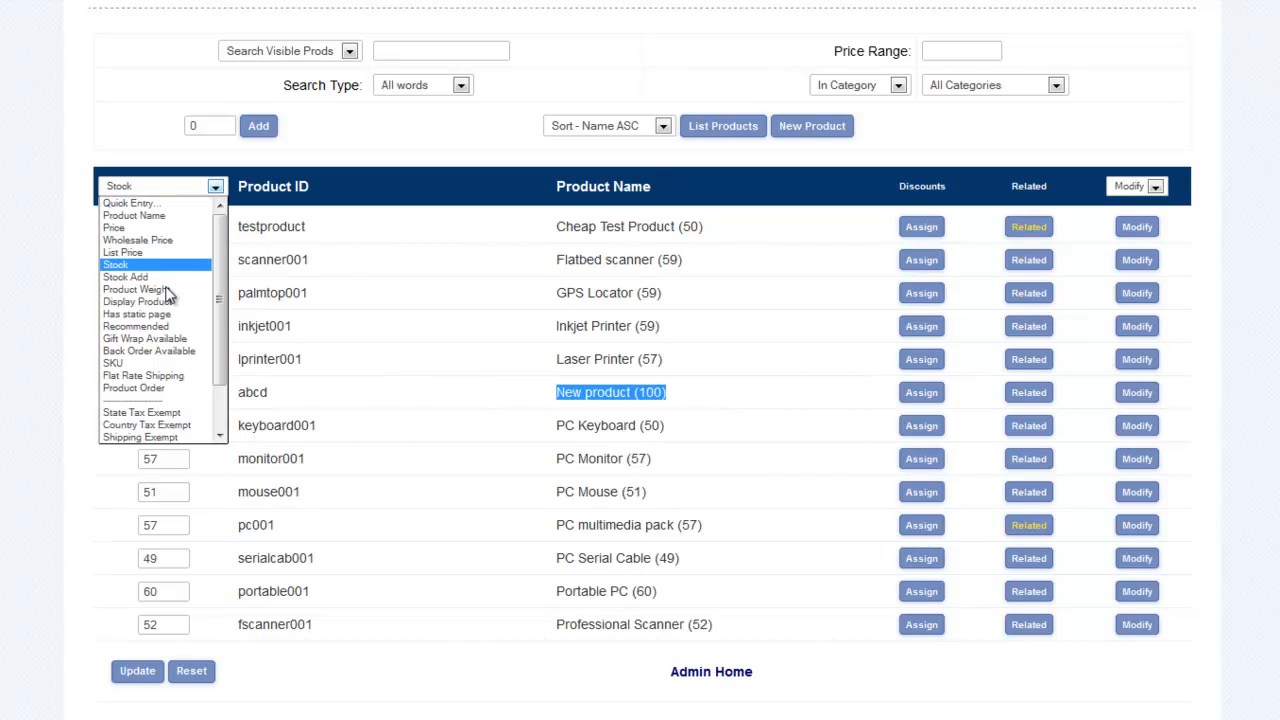
pyautogui.click(134, 289)
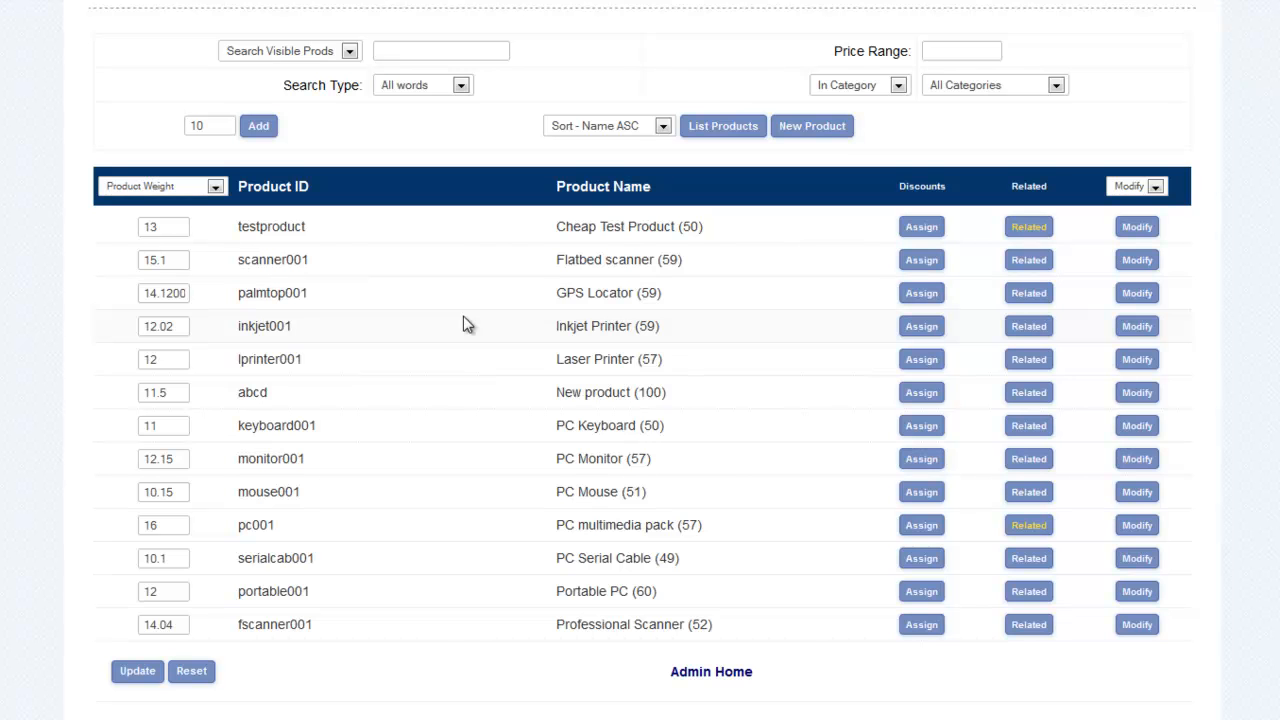
pyautogui.moveTo(492, 460)
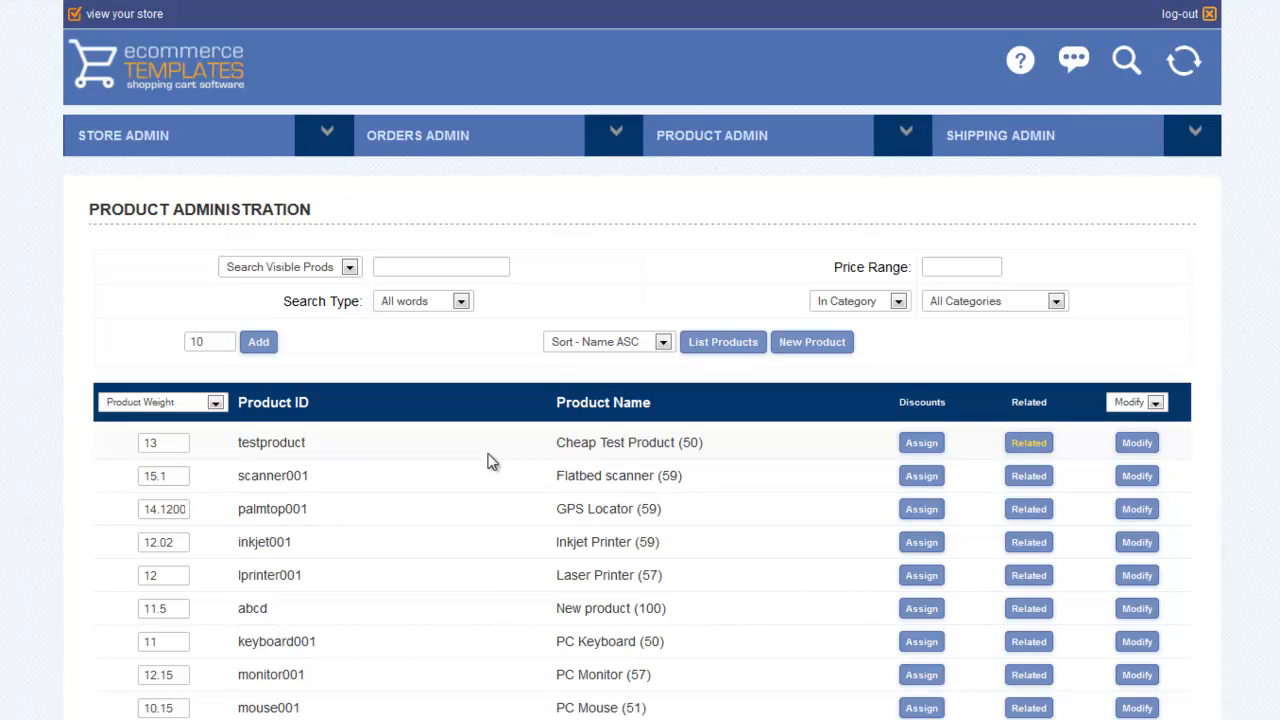
pyautogui.moveTo(1031, 244)
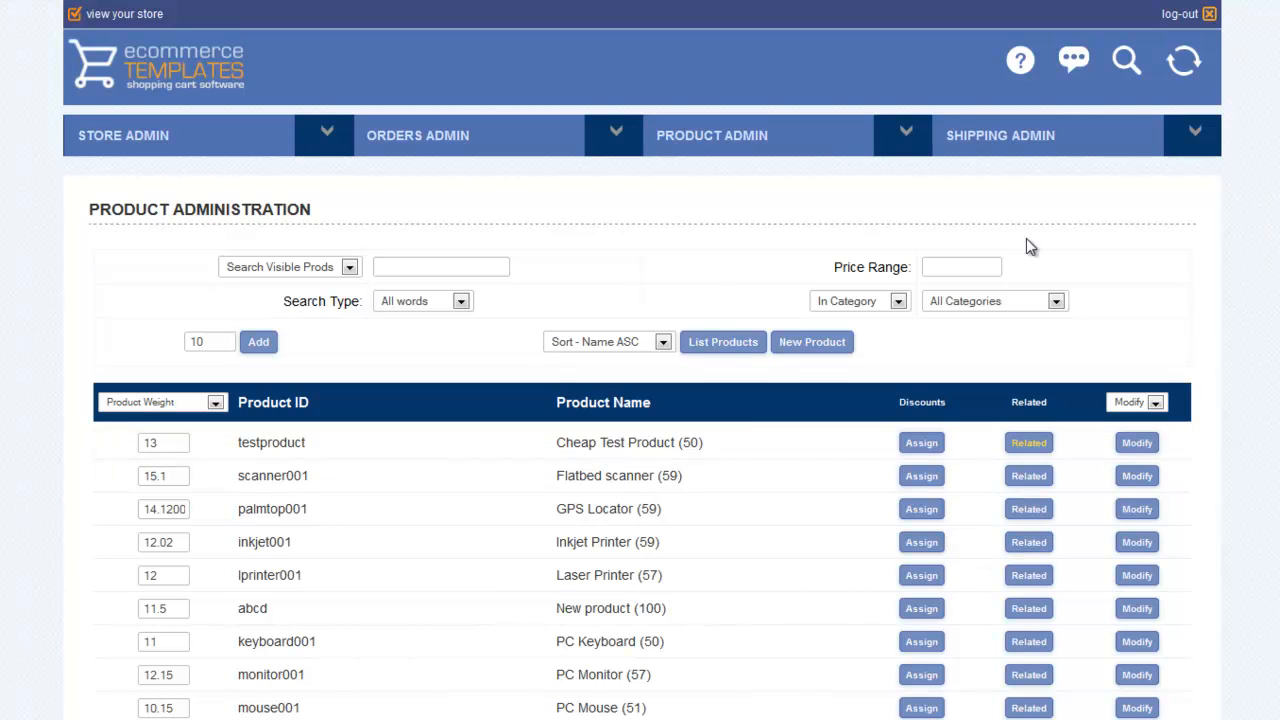
# Open the payment providers' full processor list and scroll from Email to World Pay
pyautogui.click(417, 135)
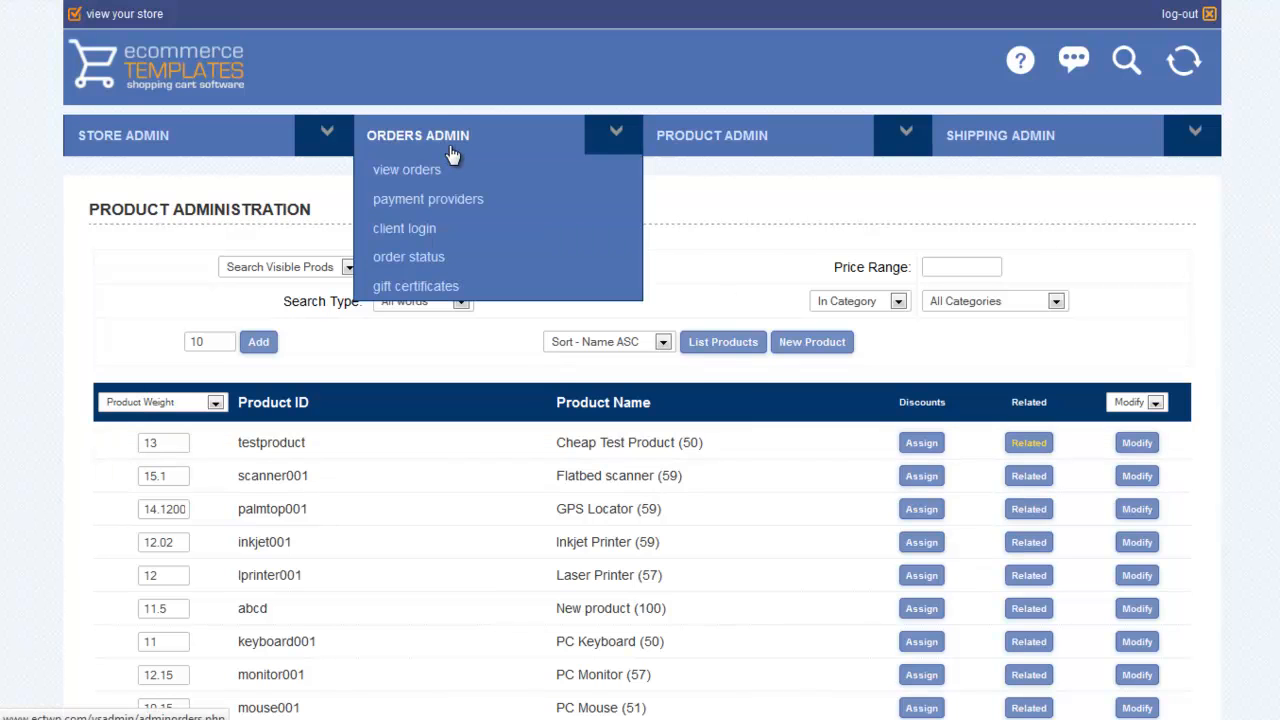
pyautogui.moveTo(454, 207)
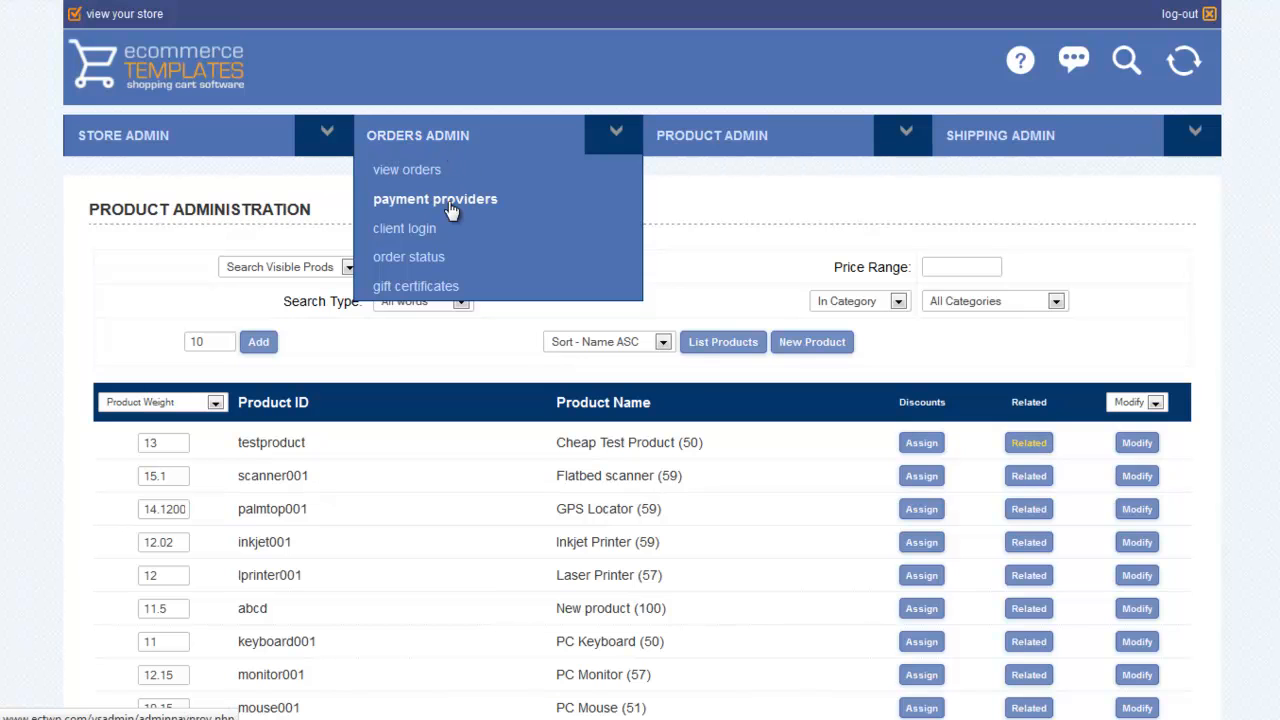
pyautogui.click(434, 198)
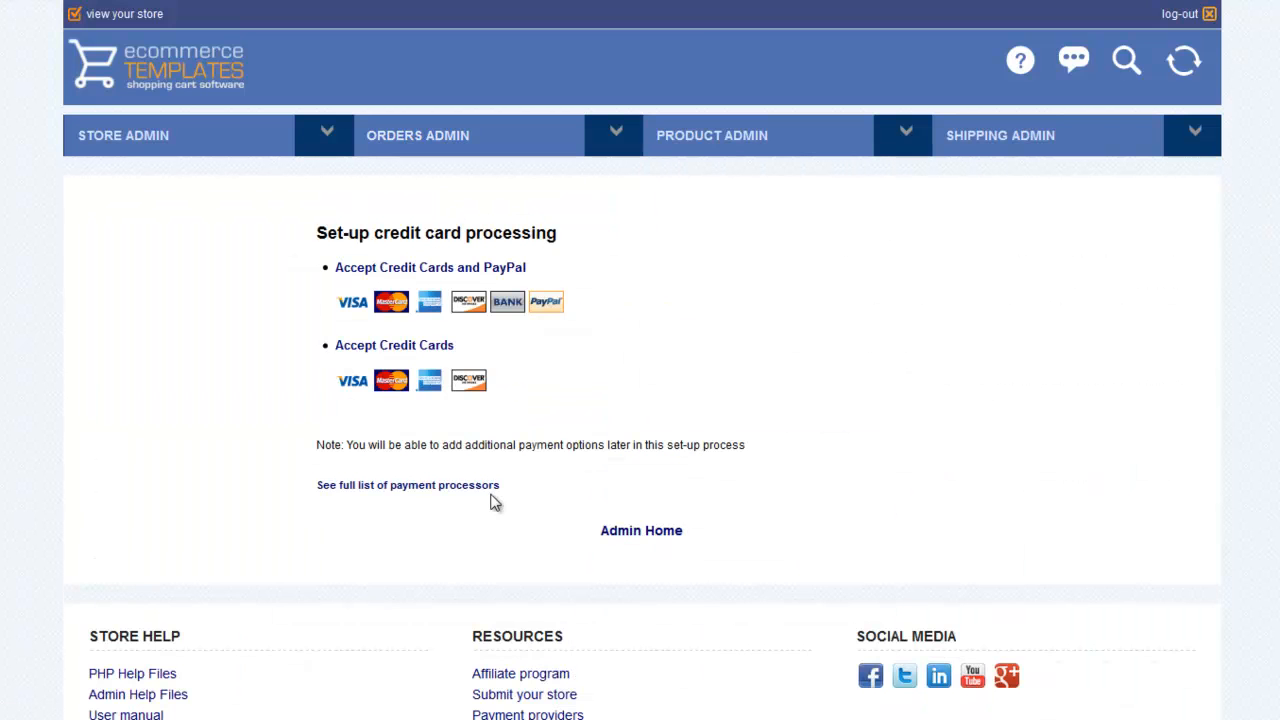
pyautogui.click(408, 485)
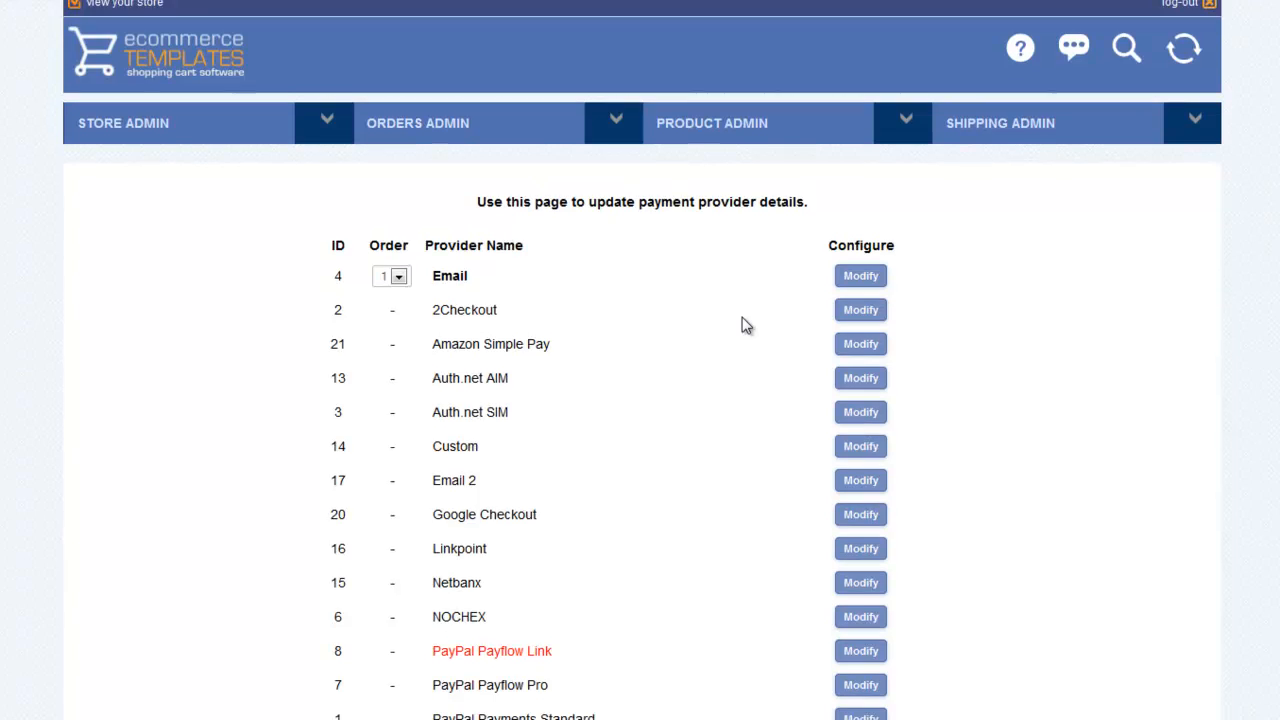
pyautogui.scroll(-3)
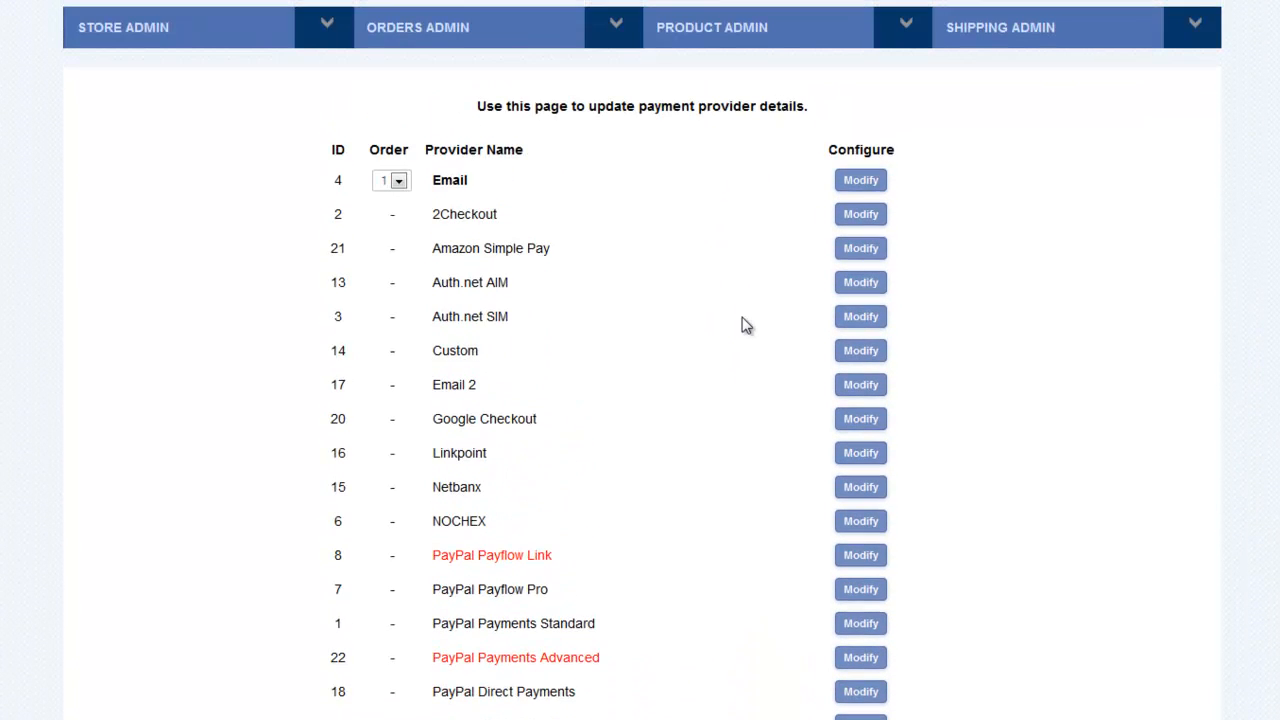
pyautogui.moveTo(736, 323)
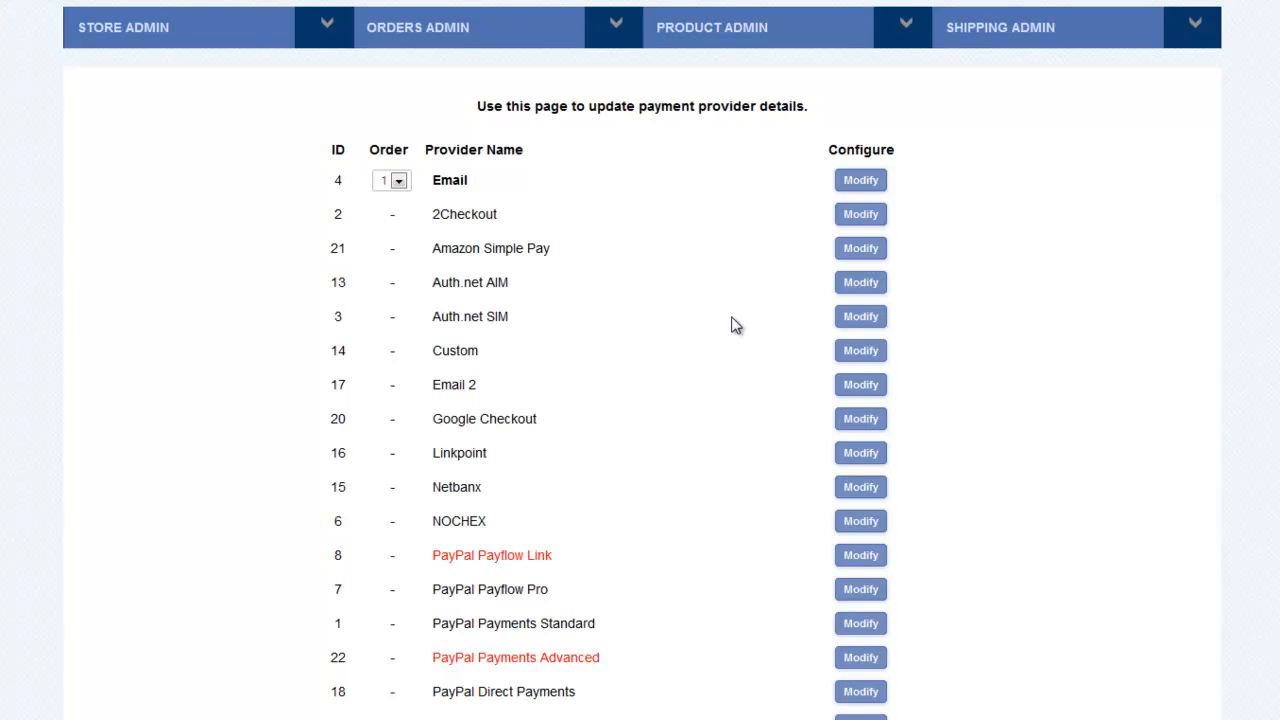
pyautogui.moveTo(860, 200)
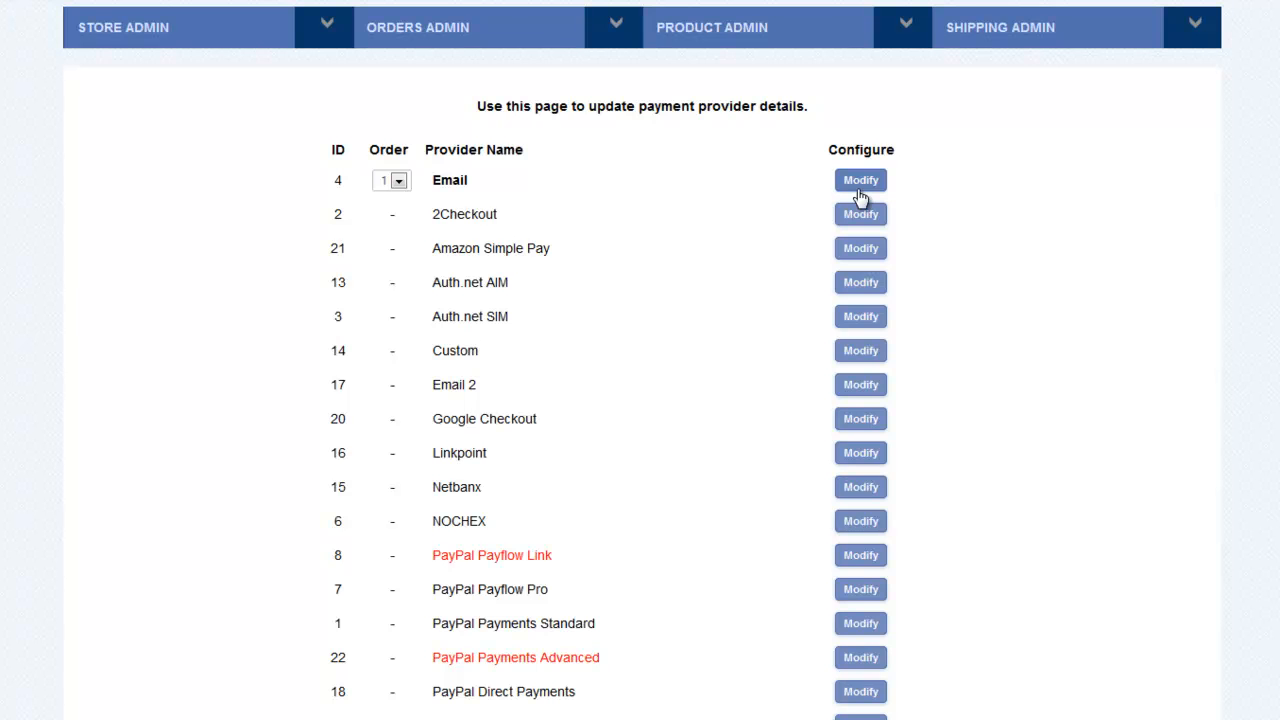
pyautogui.scroll(-3)
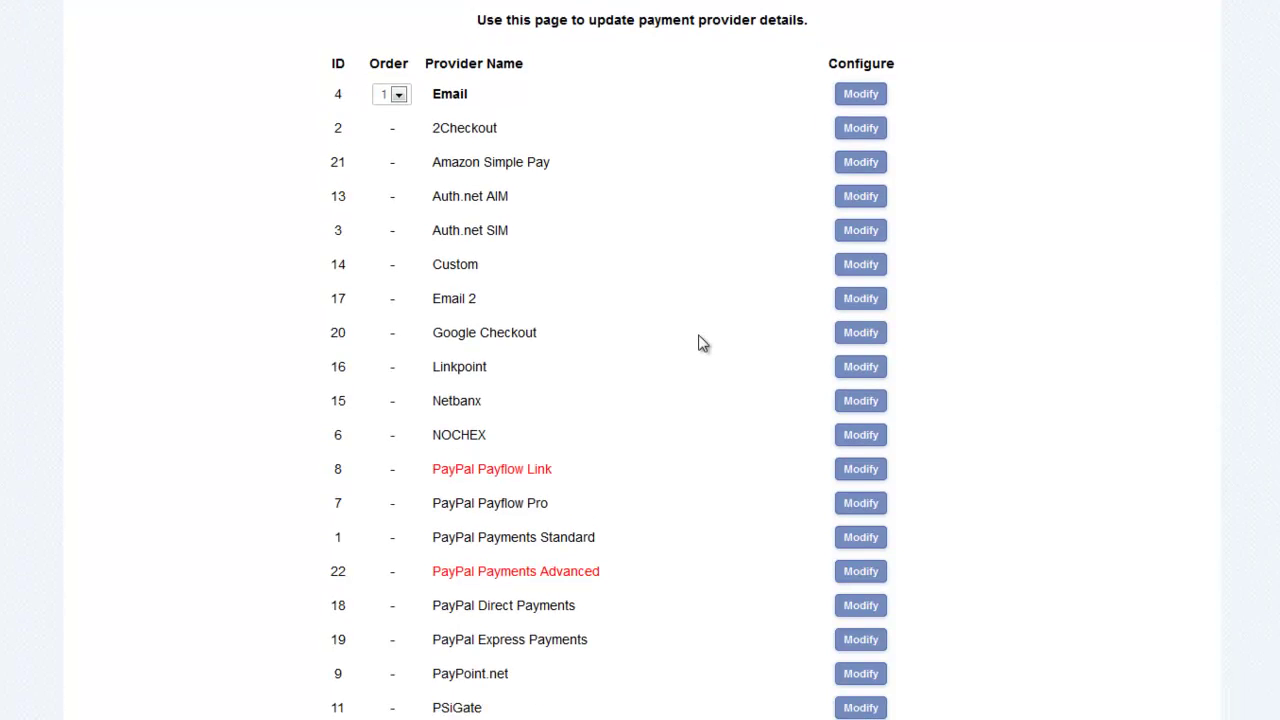
pyautogui.scroll(-3)
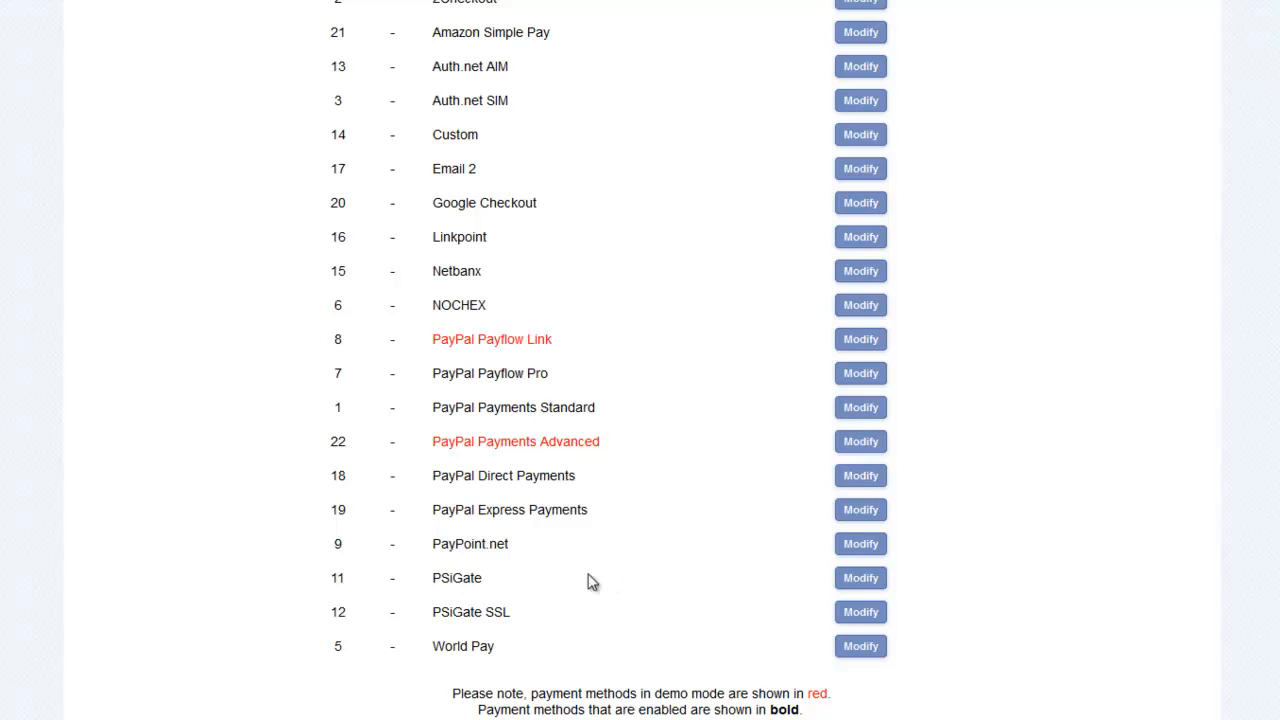
pyautogui.moveTo(519, 441)
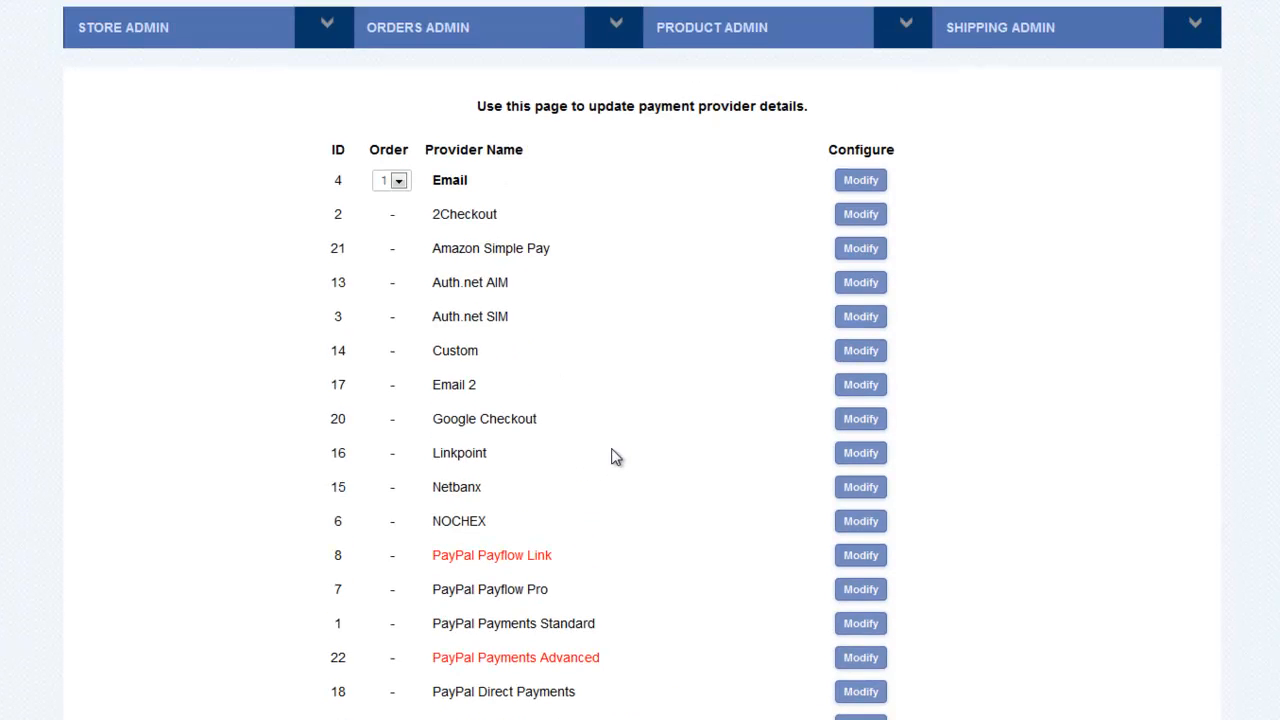
pyautogui.moveTo(951, 103)
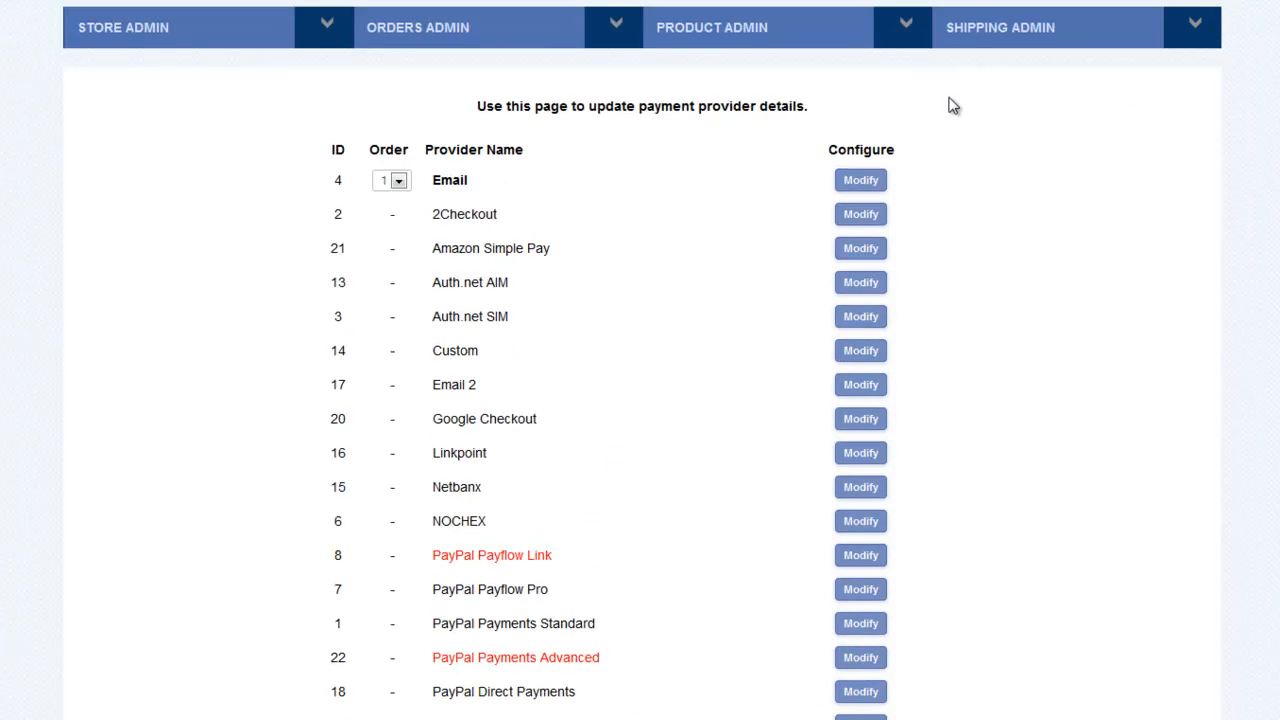
# Open country administration and scroll through countries' enabled status, position and postal zone
pyautogui.click(1030, 27)
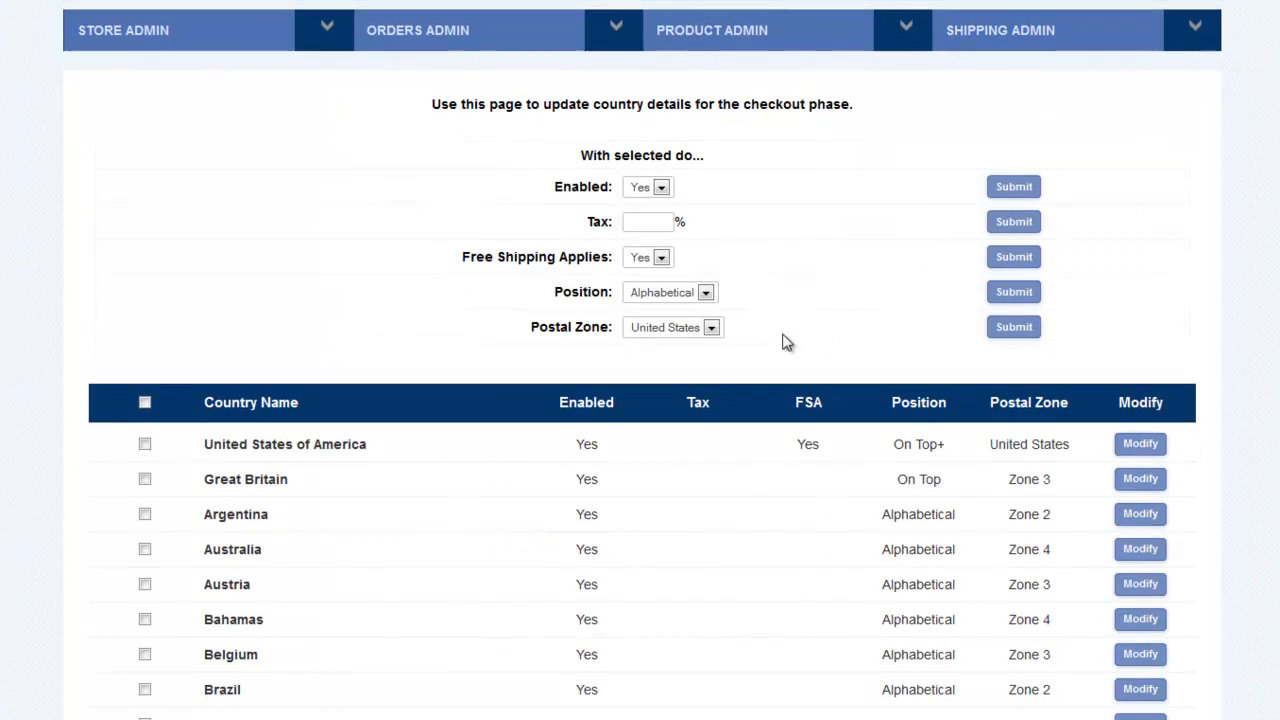
pyautogui.scroll(-3)
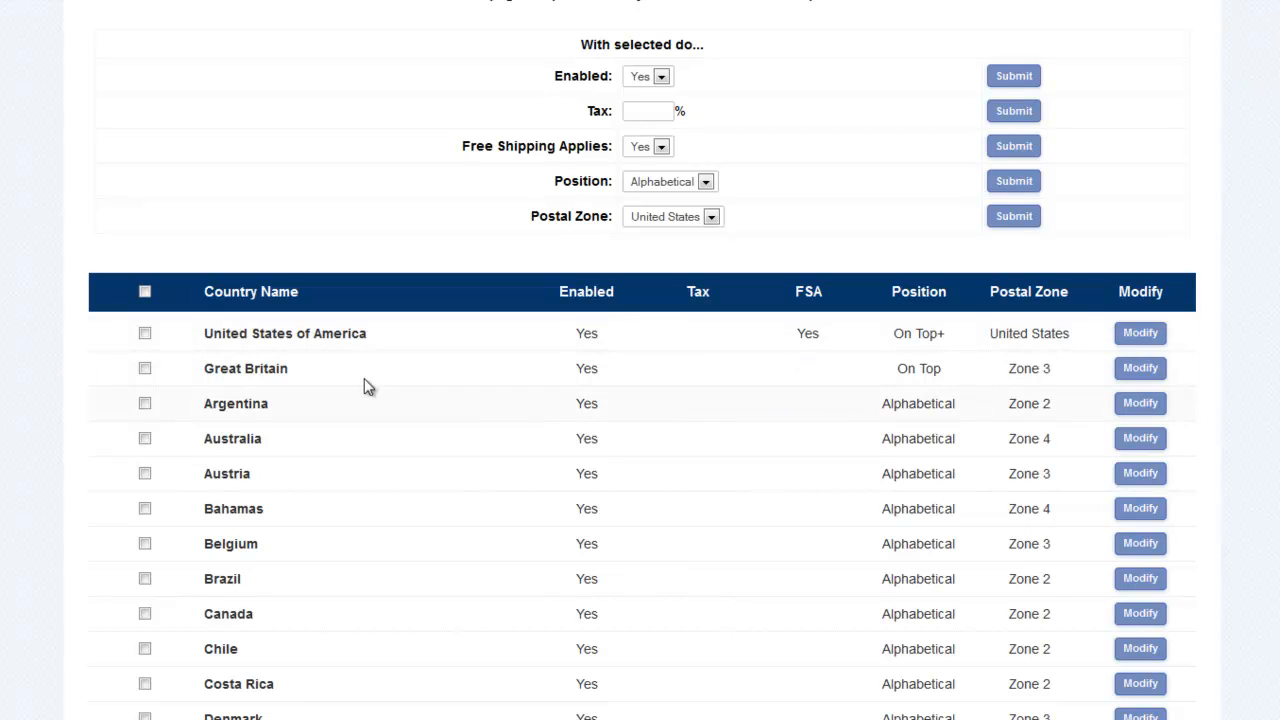
pyautogui.scroll(-3)
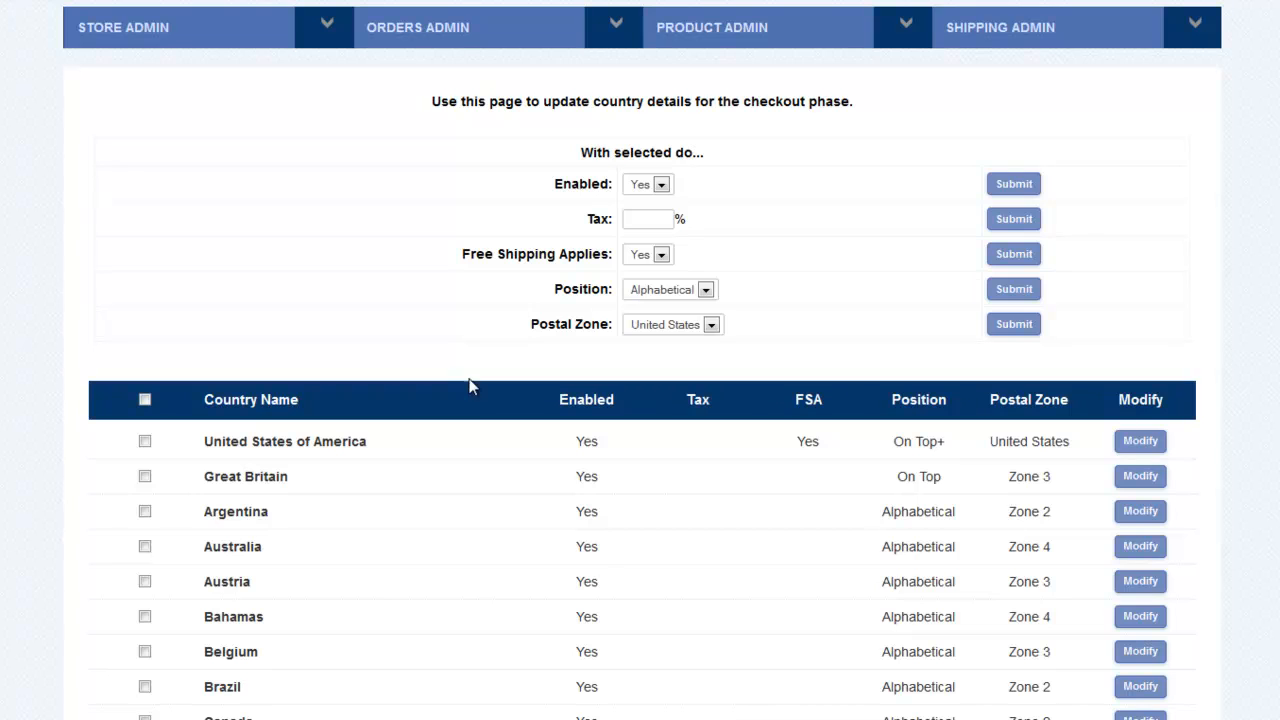
pyautogui.moveTo(480, 590)
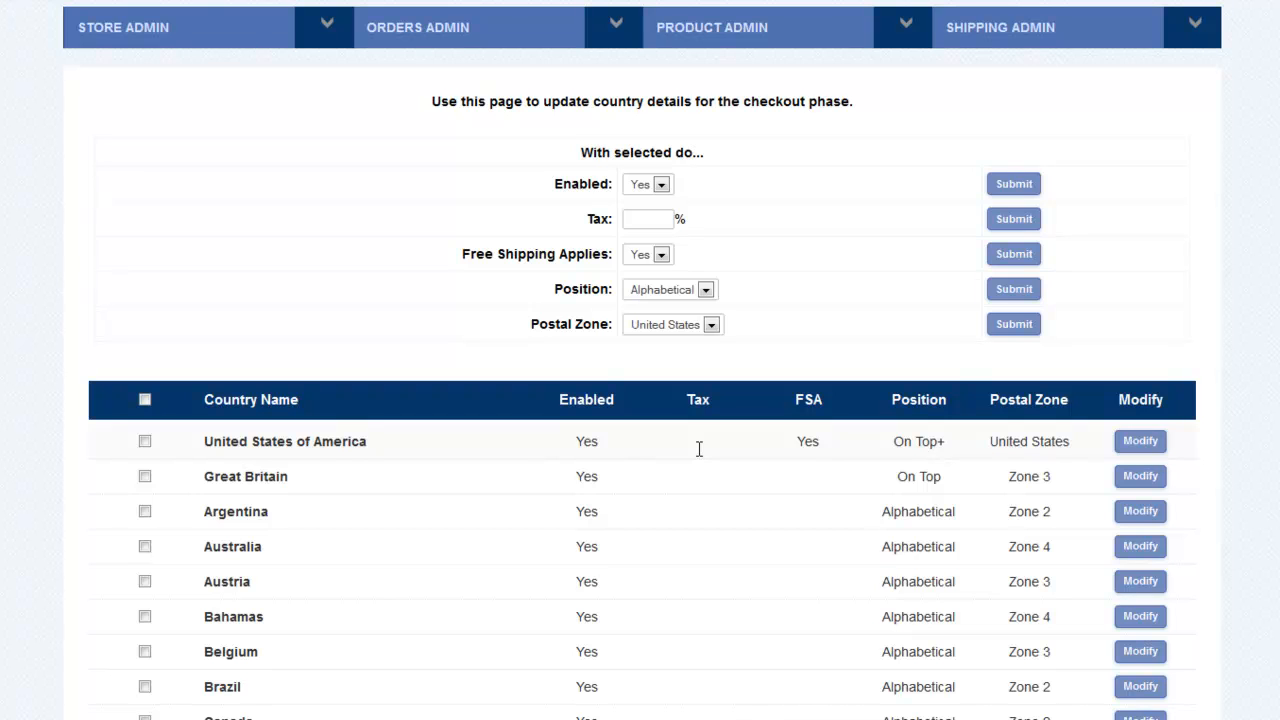
pyautogui.moveTo(807, 400)
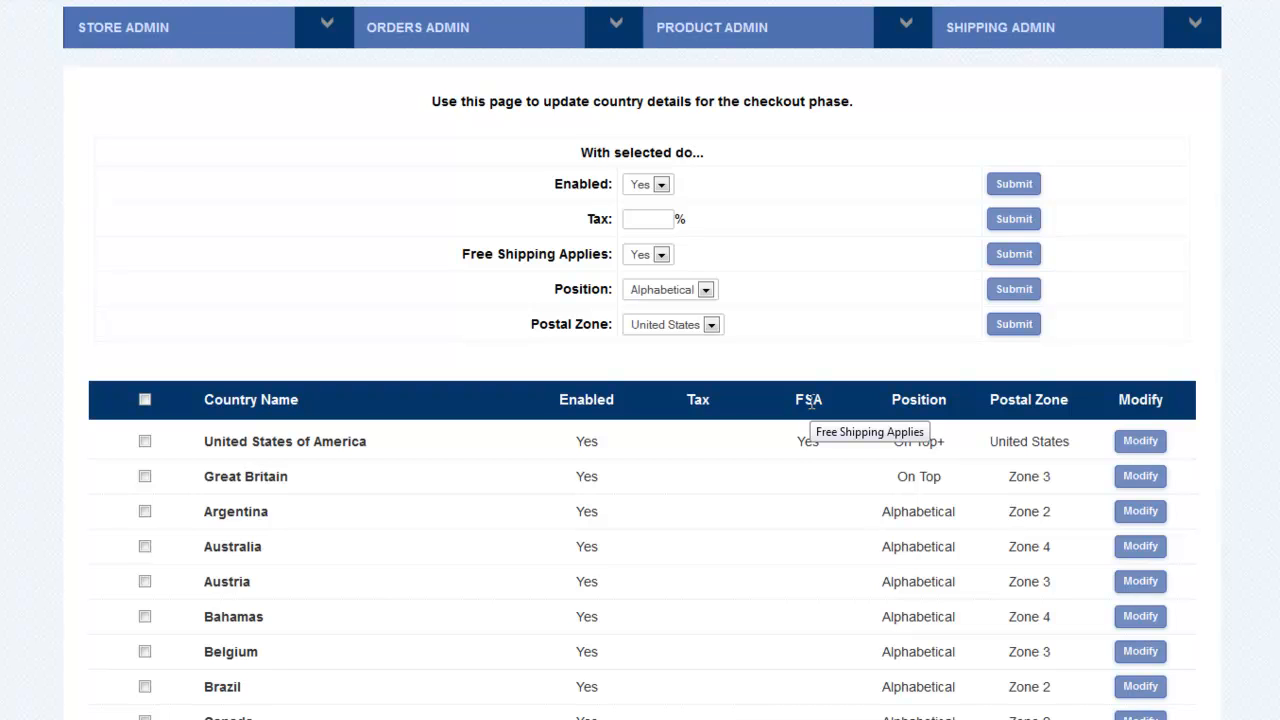
pyautogui.moveTo(829, 484)
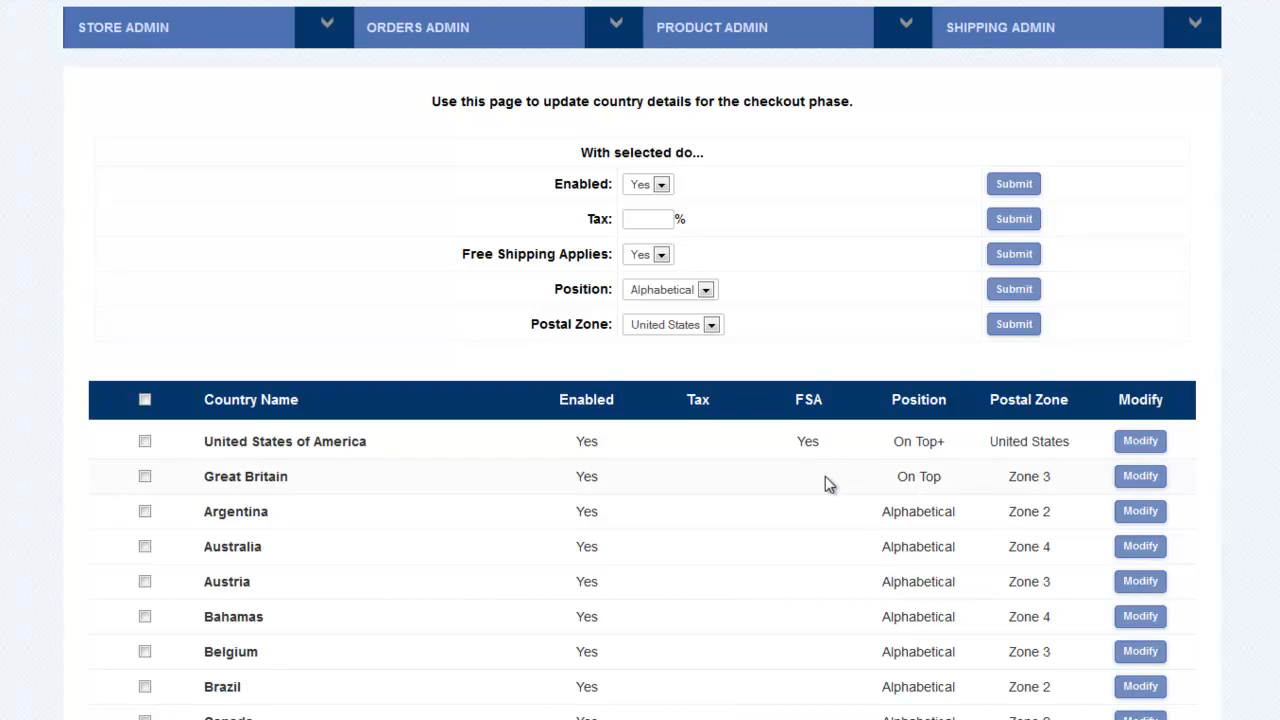
# Open the United States of America edit form showing tax 0 and free shipping
pyautogui.click(1140, 441)
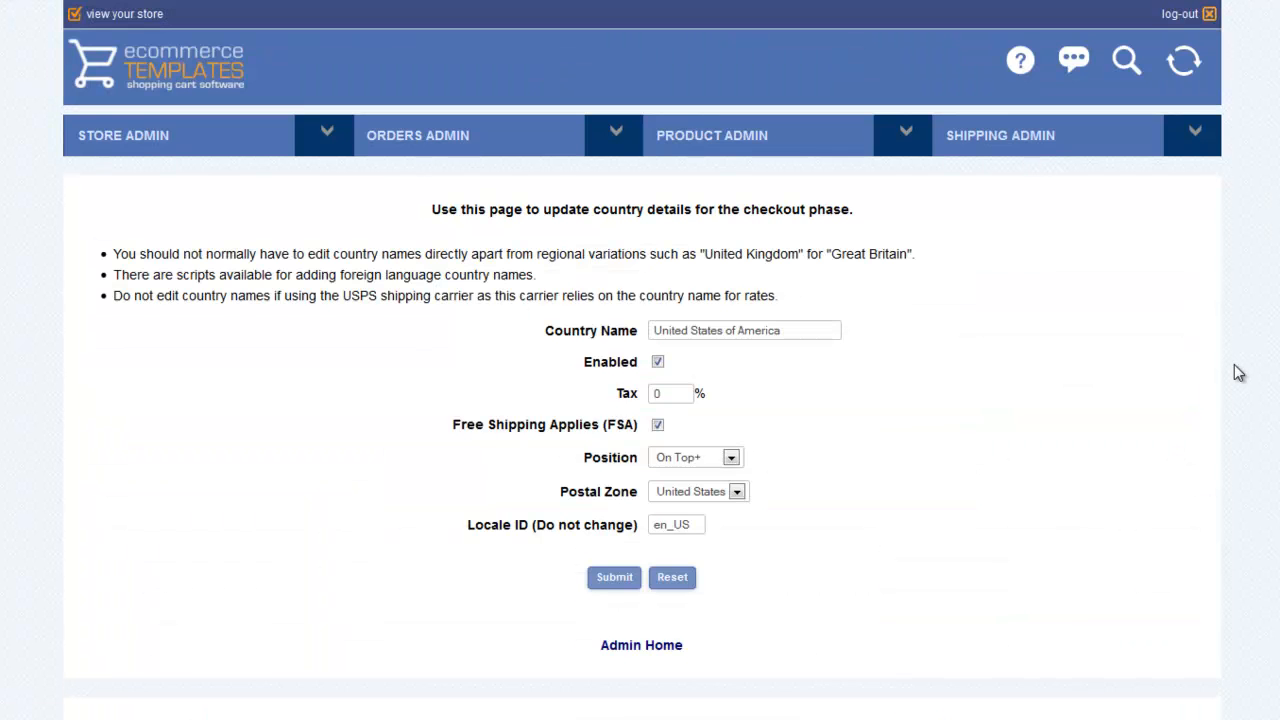
pyautogui.moveTo(786, 496)
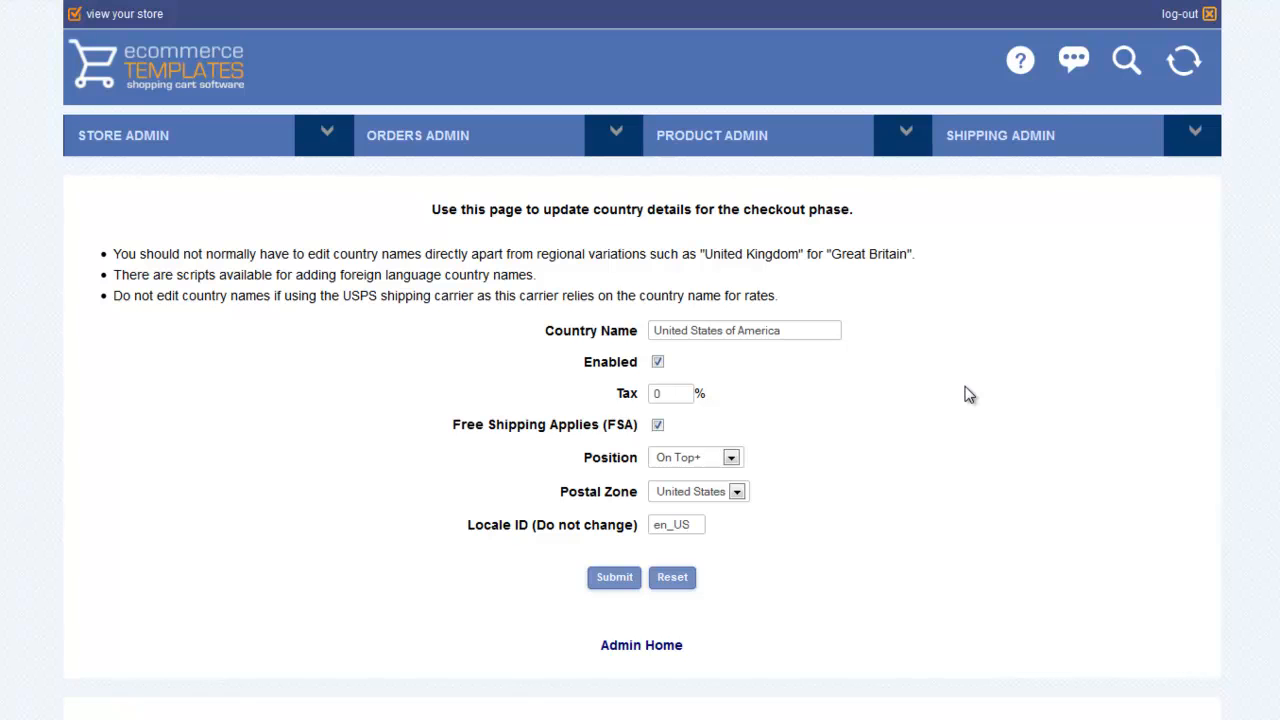
pyautogui.moveTo(980, 408)
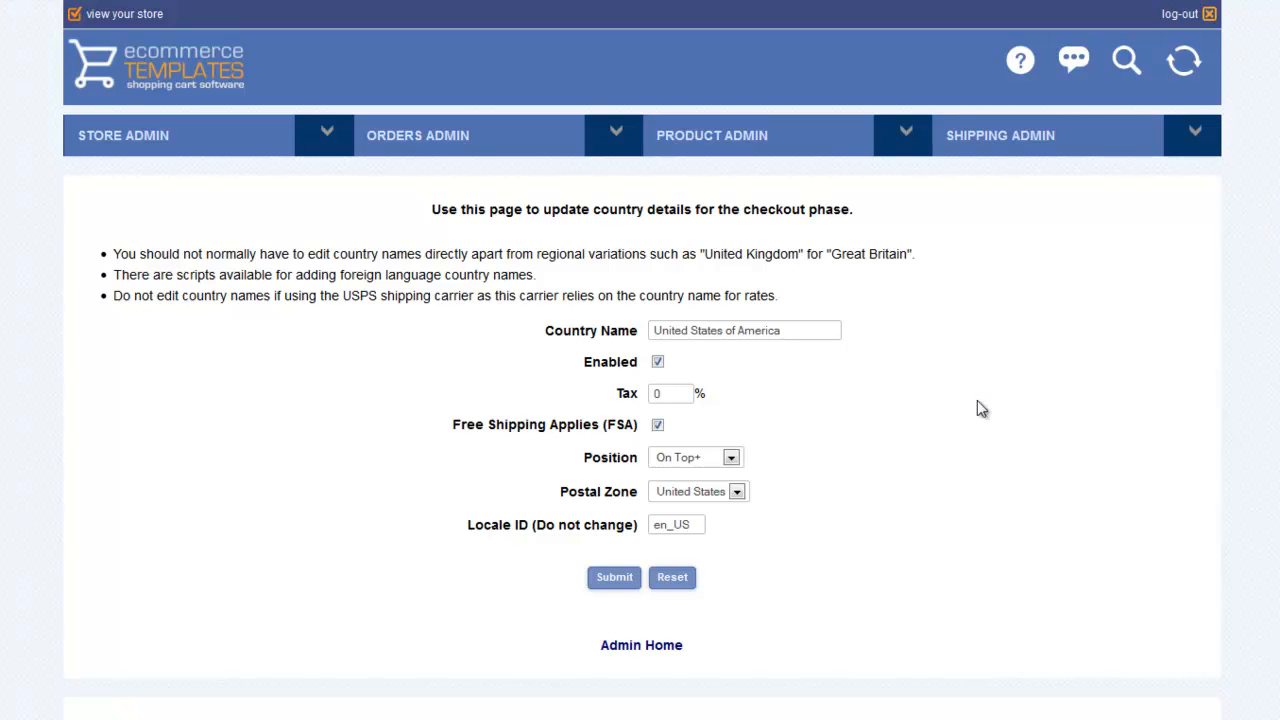
pyautogui.click(417, 135)
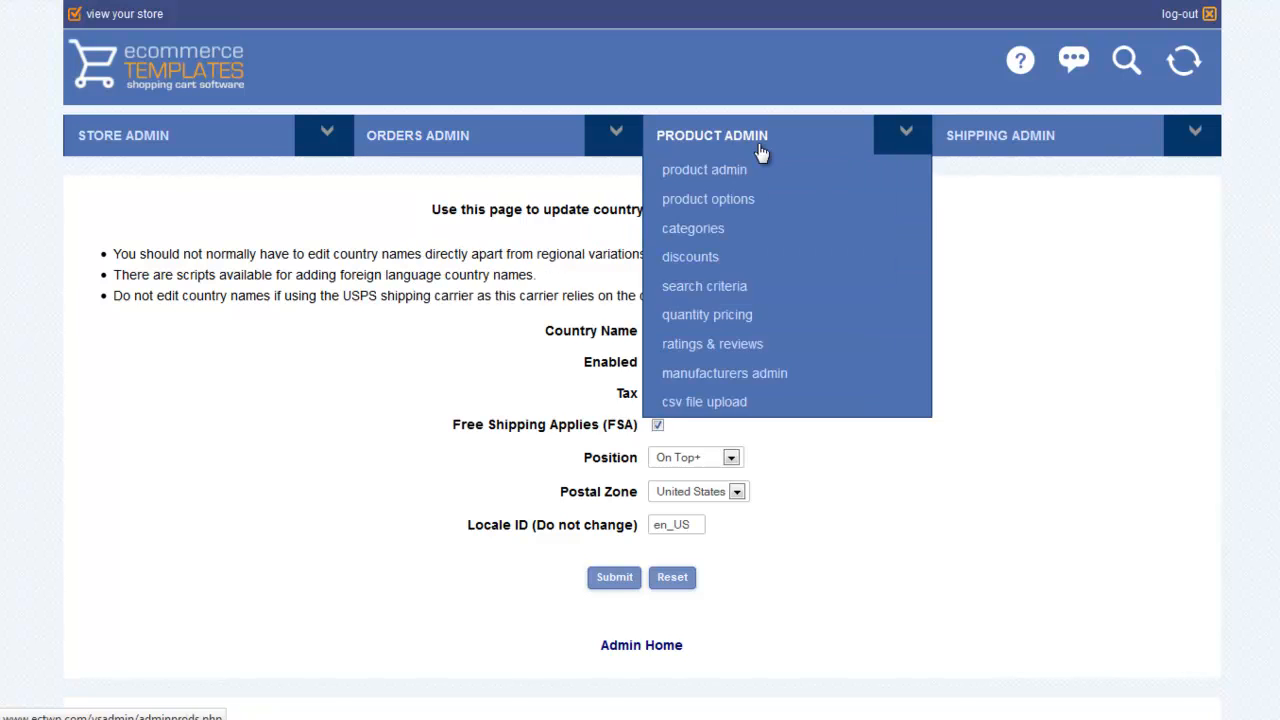
# Return to Admin Home and scroll to the client login, activity log and top sellers
pyautogui.click(123, 135)
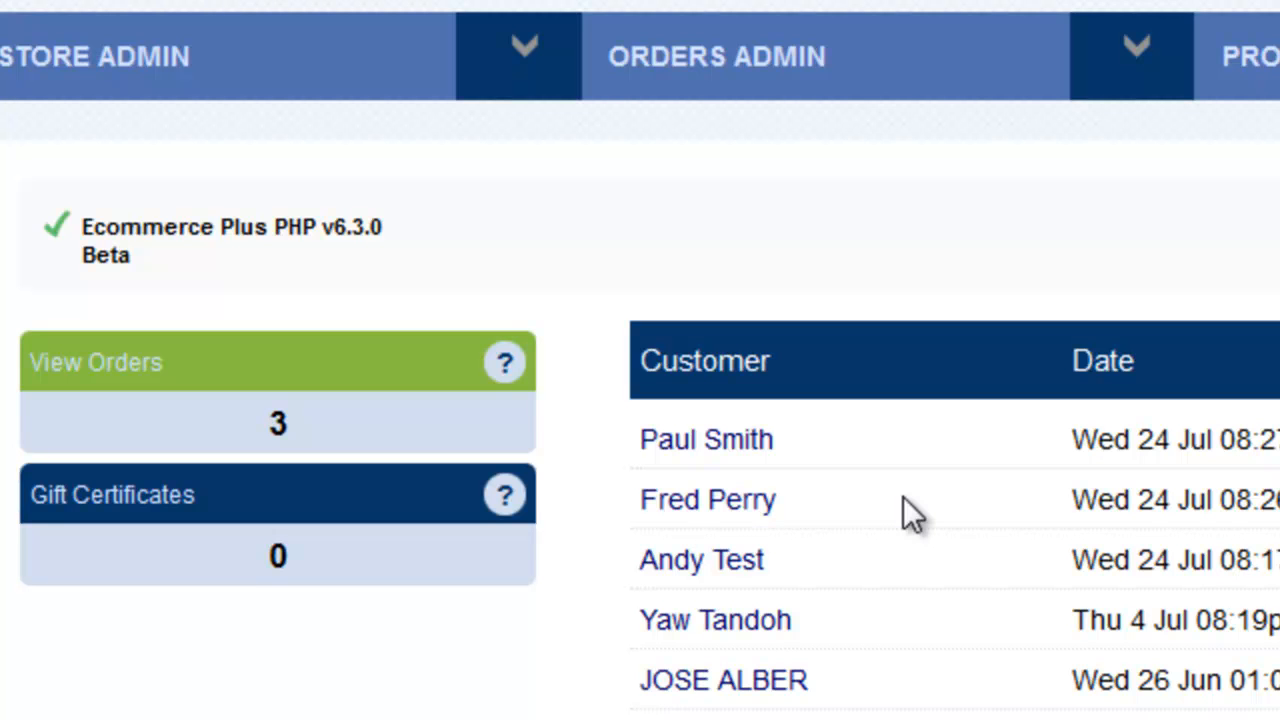
pyautogui.scroll(-3)
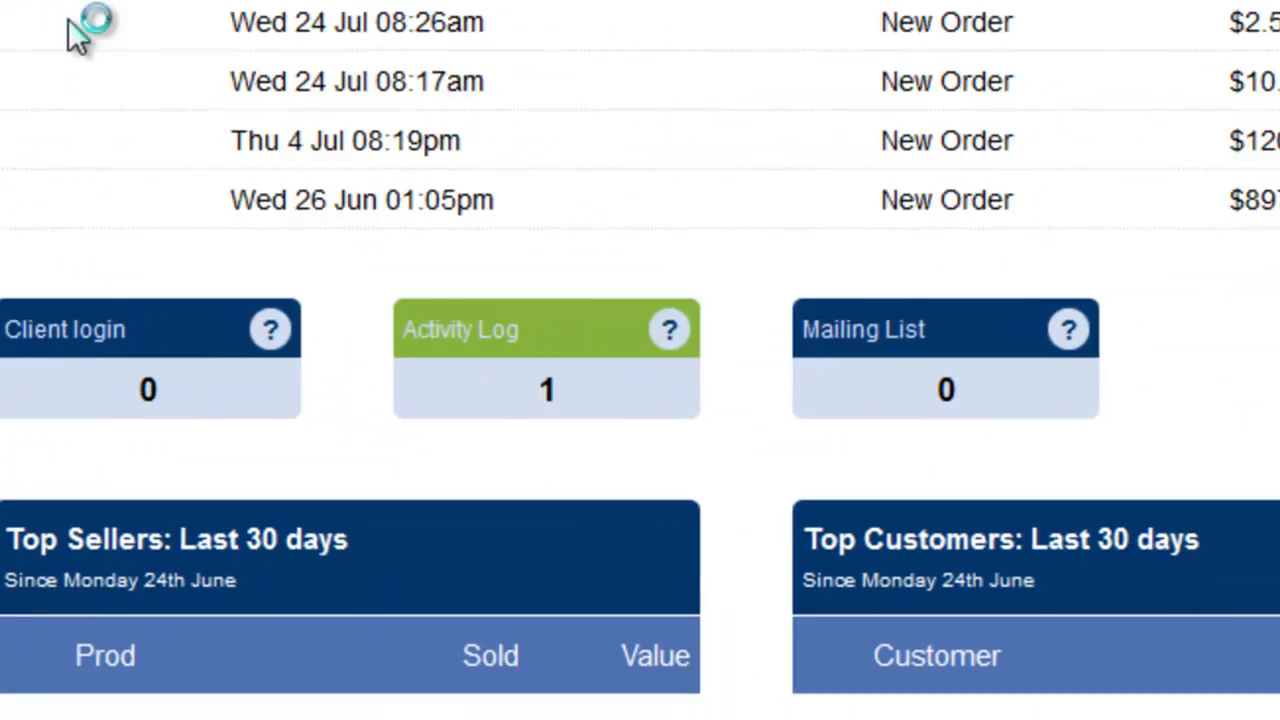